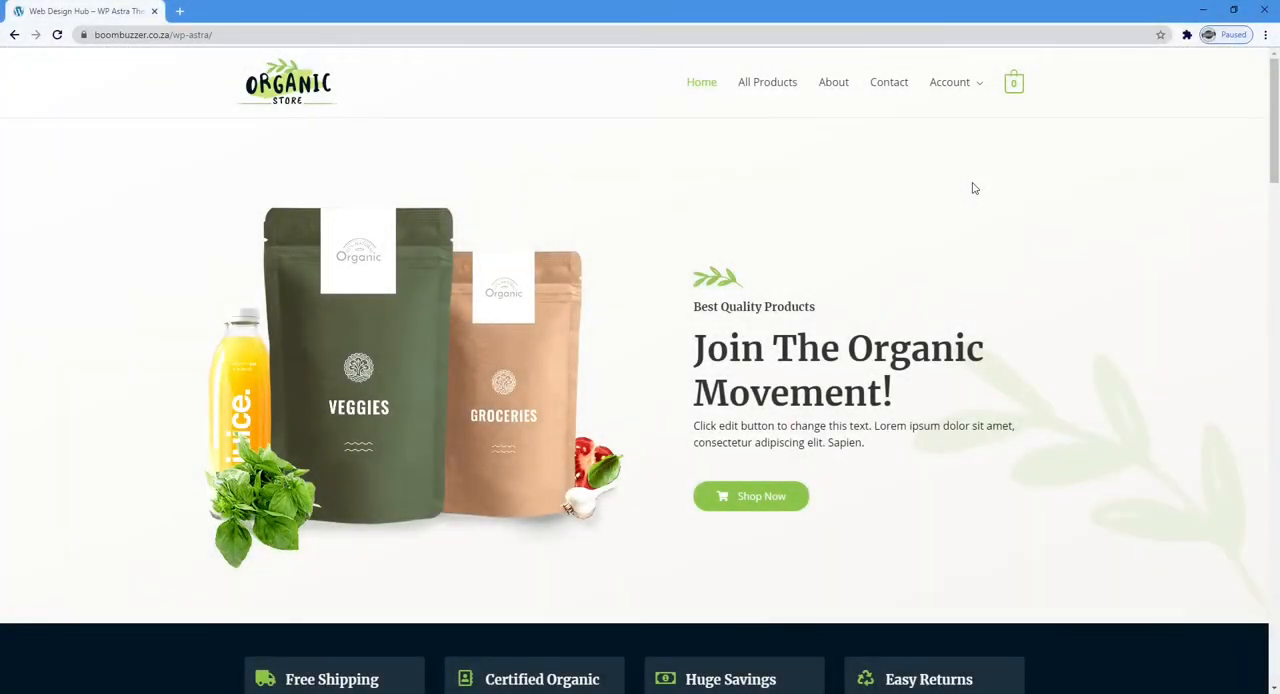
From the Account menu visit the Login page, then return to the store homepage
click(950, 82)
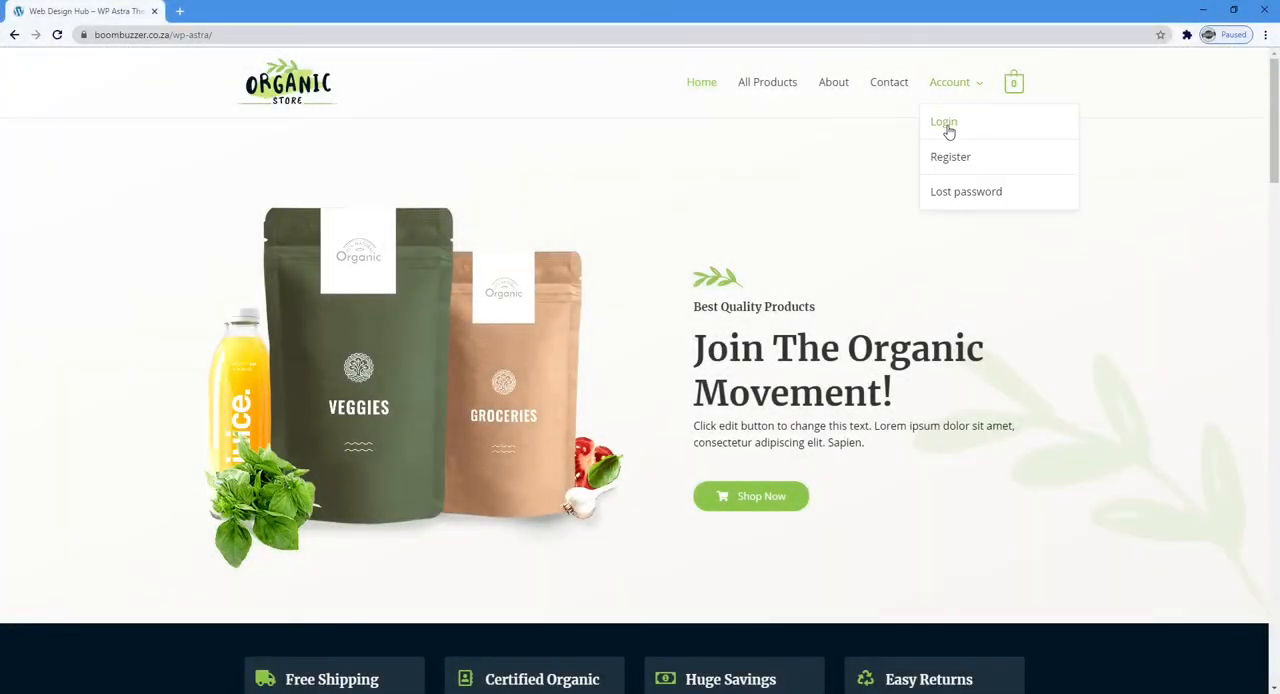
click(944, 120)
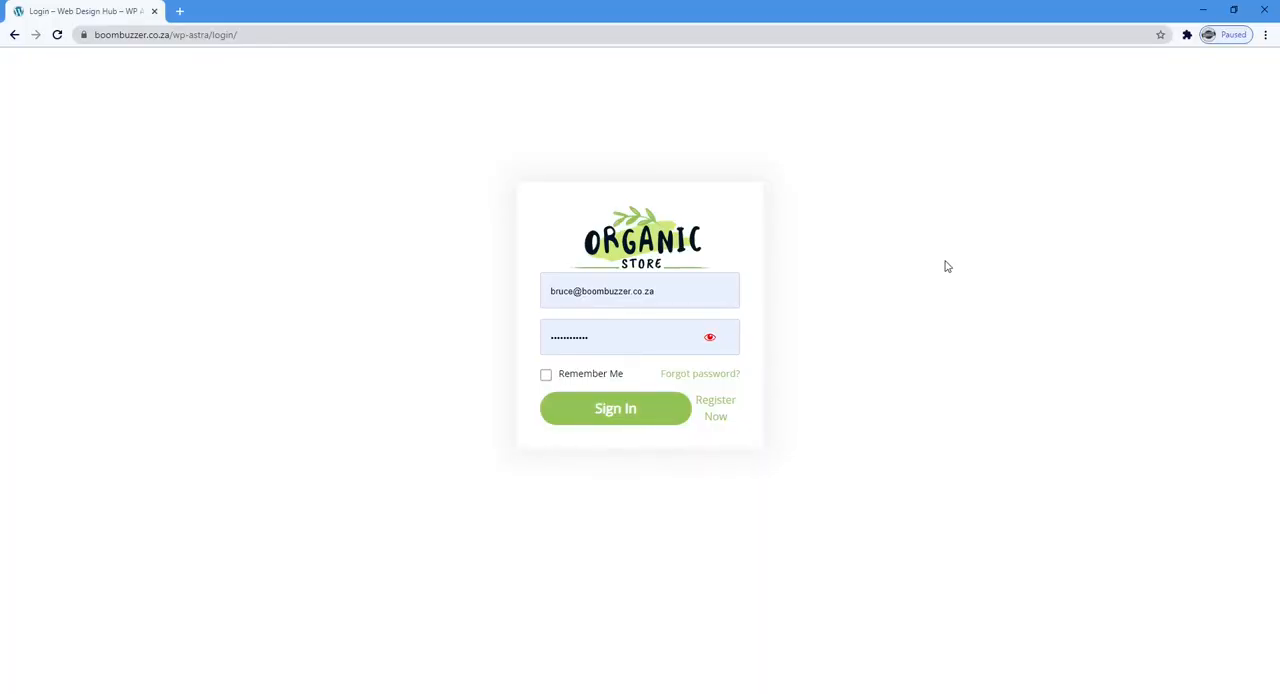
click(616, 408)
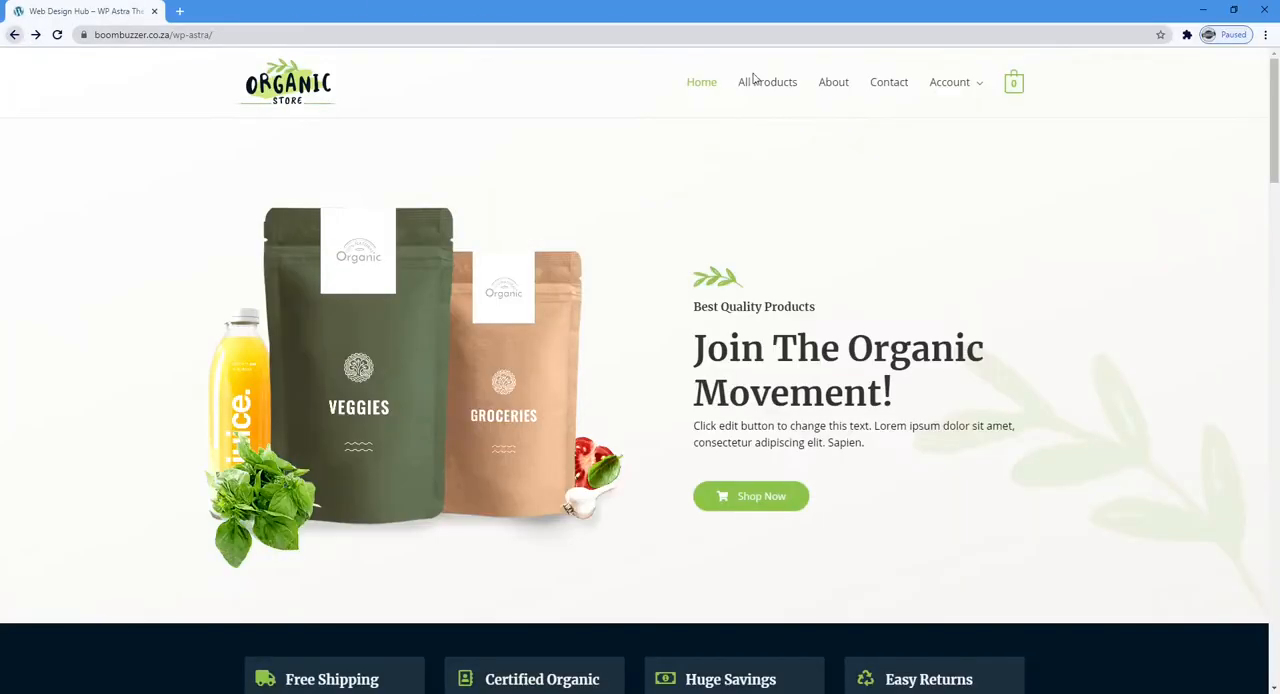
From the Account menu visit the Register page
click(950, 82)
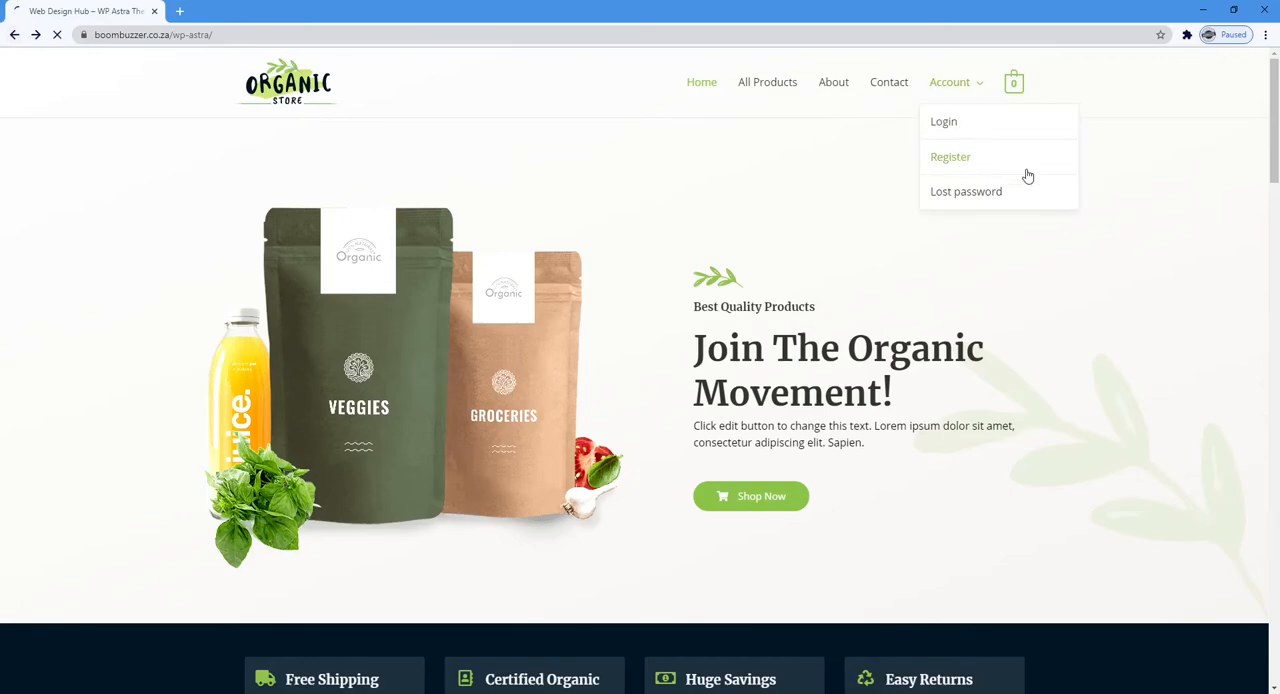
click(950, 156)
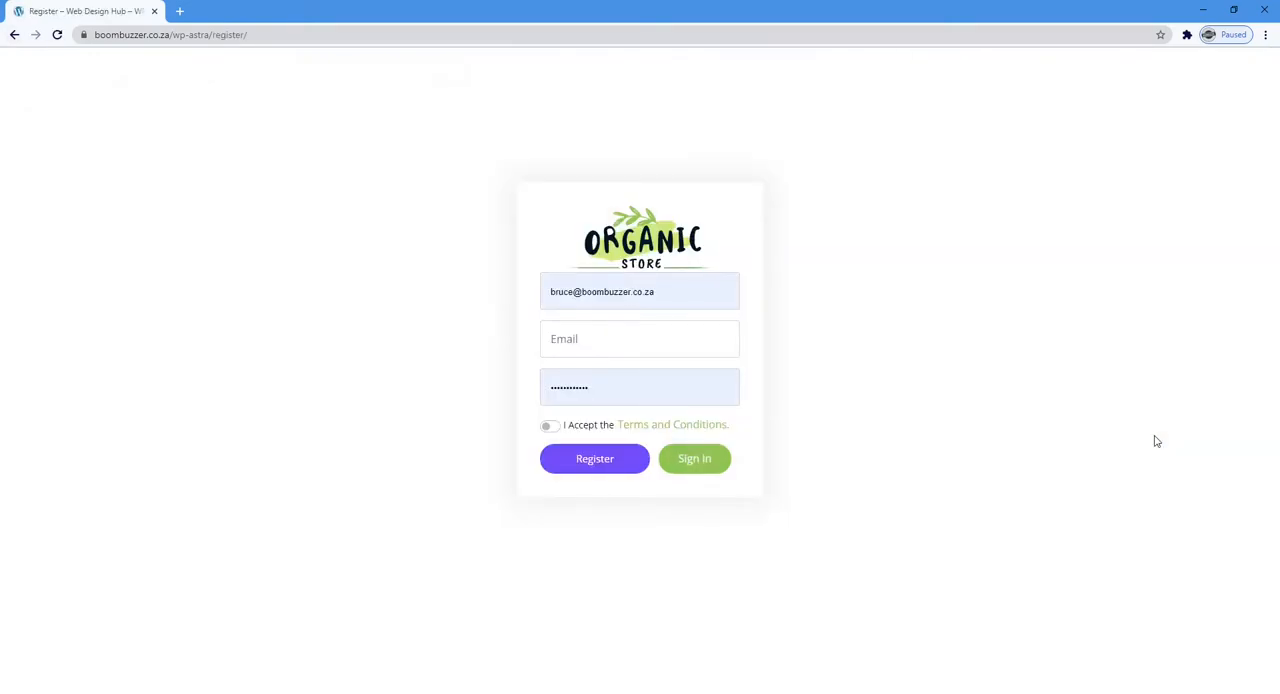
click(694, 458)
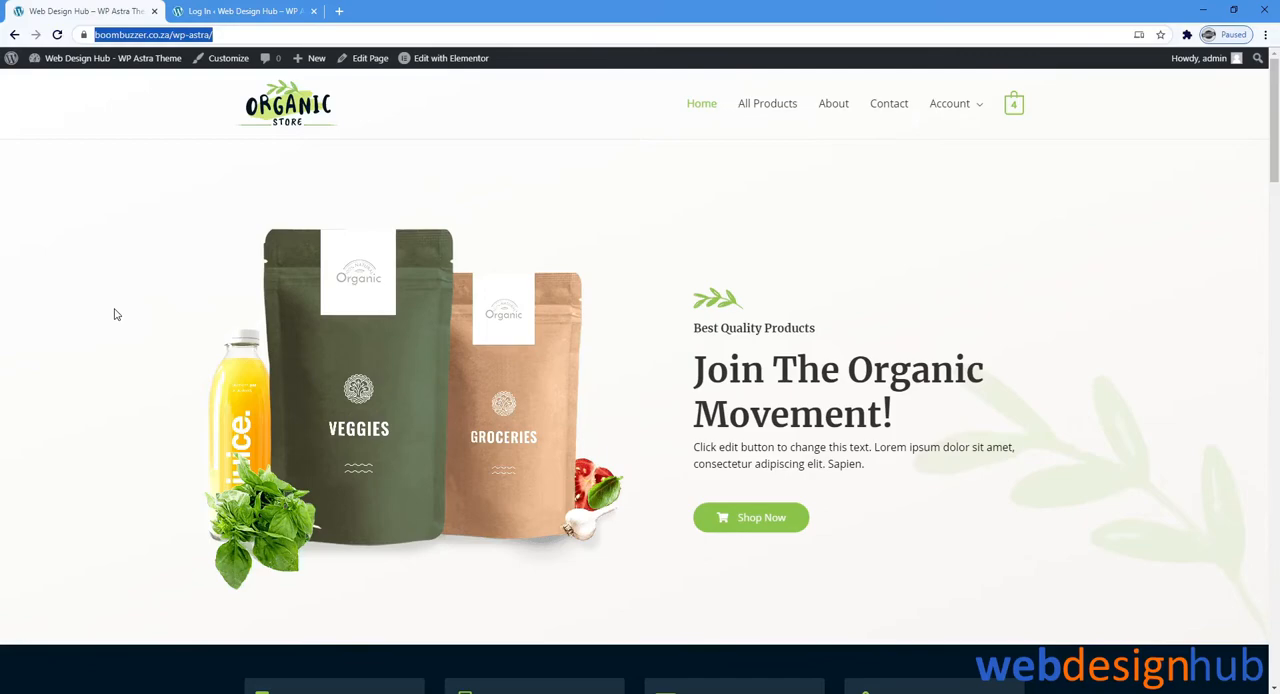
mouse_move(172, 346)
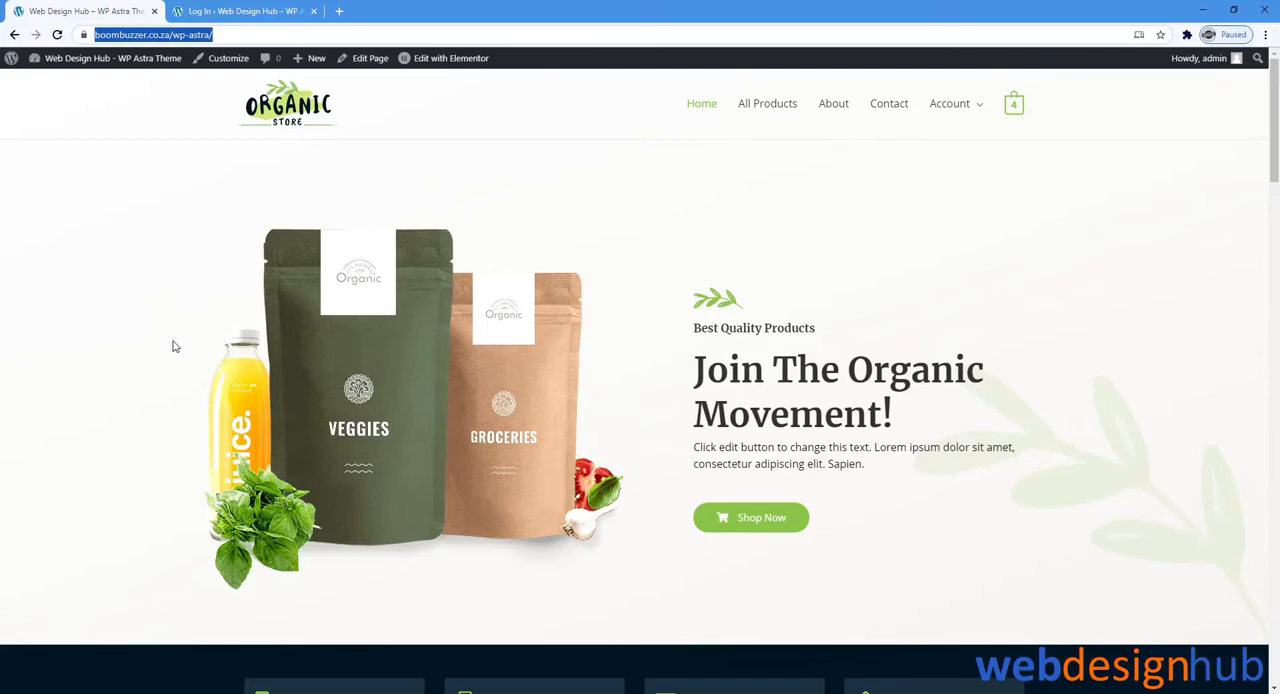
Scroll through the full Organic Store homepage and back up
scroll(down, 3)
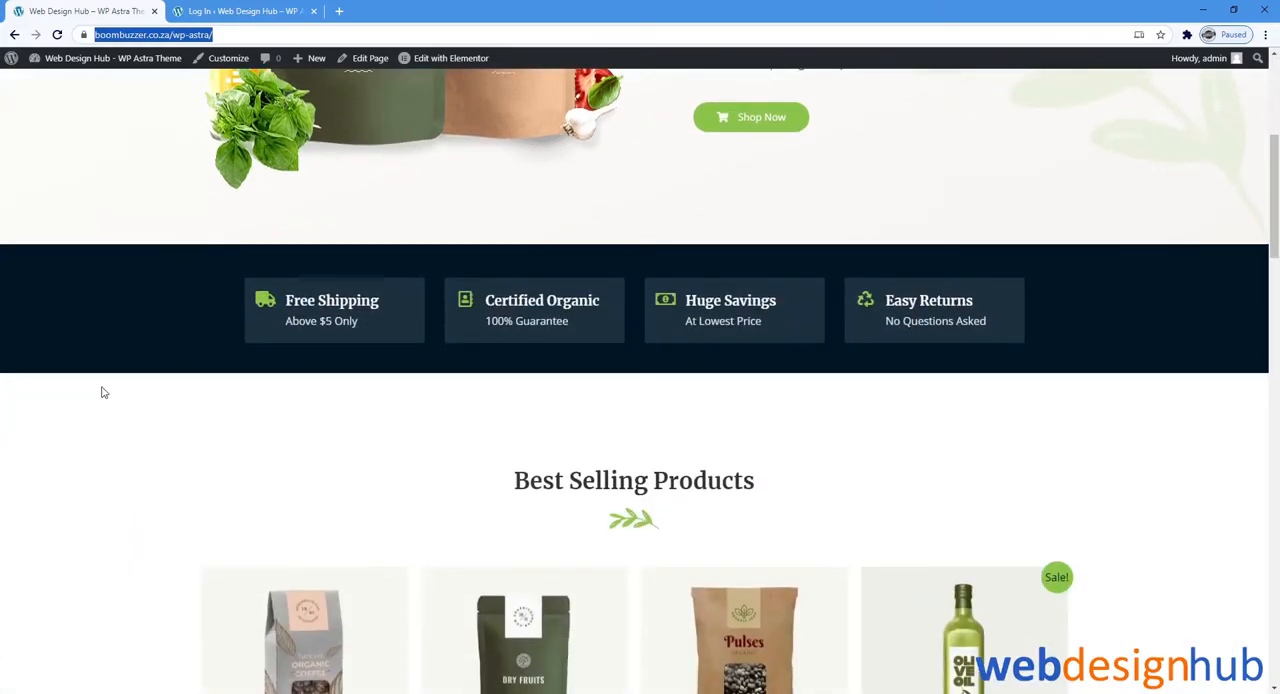
scroll(down, 3)
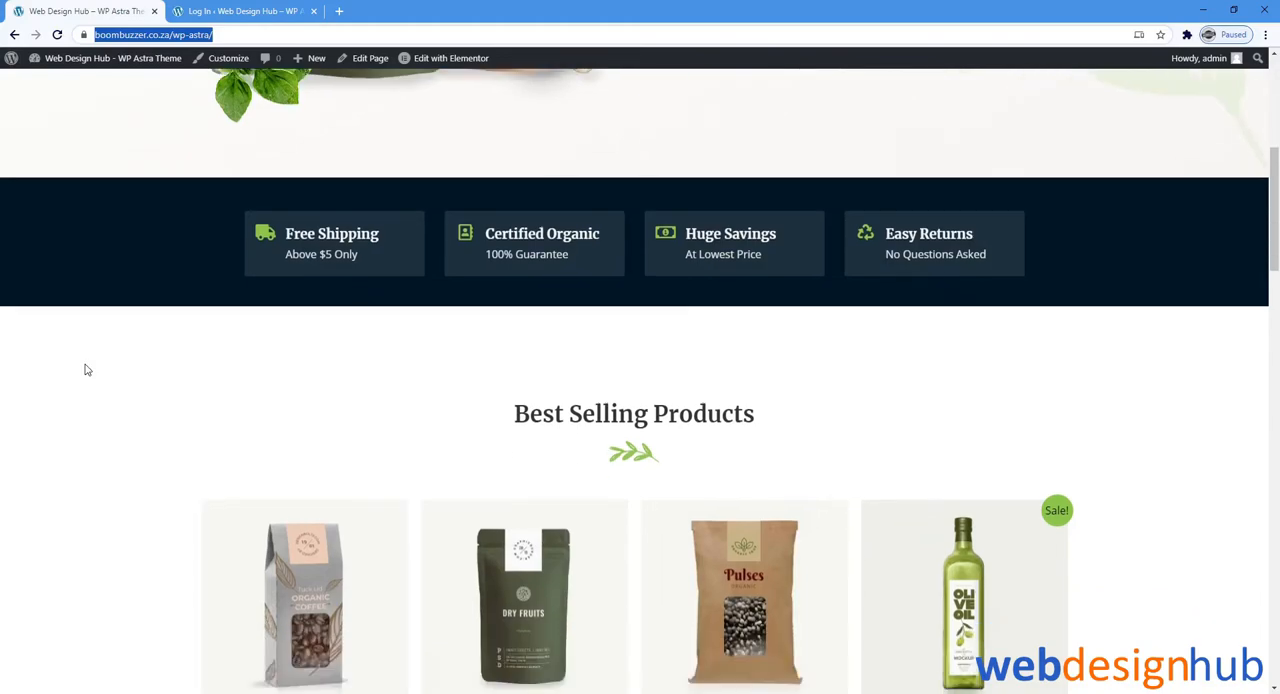
scroll(down, 3)
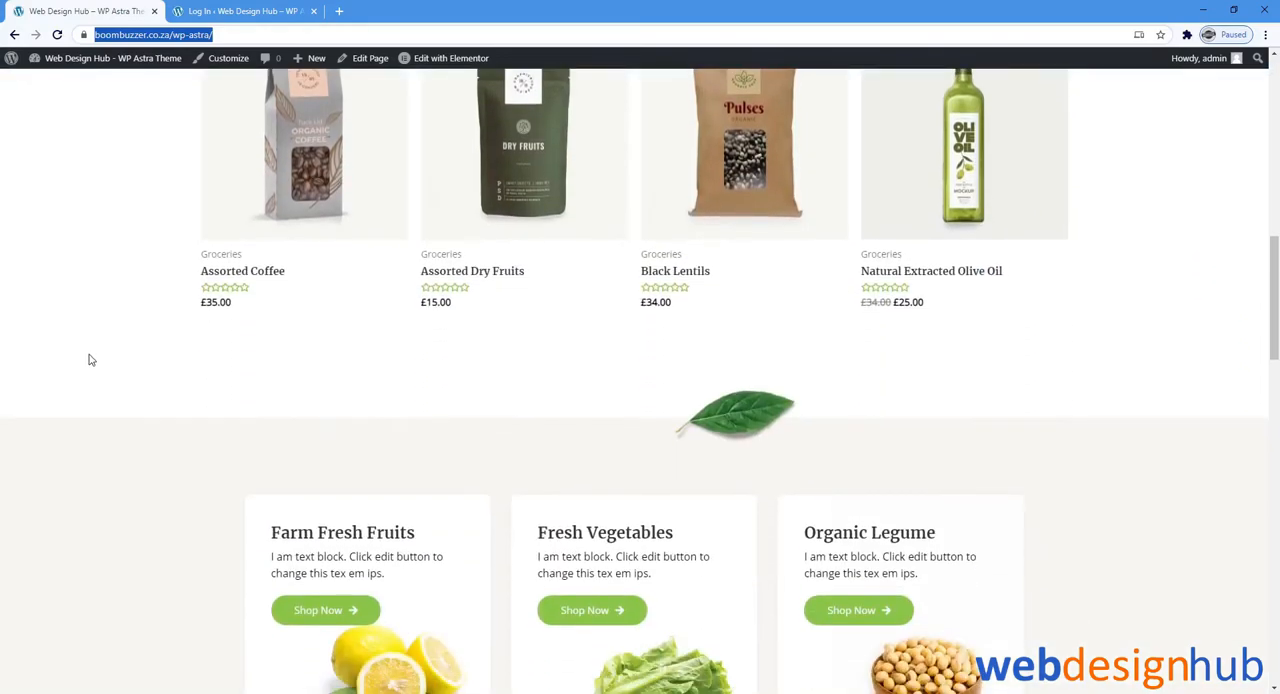
scroll(down, 3)
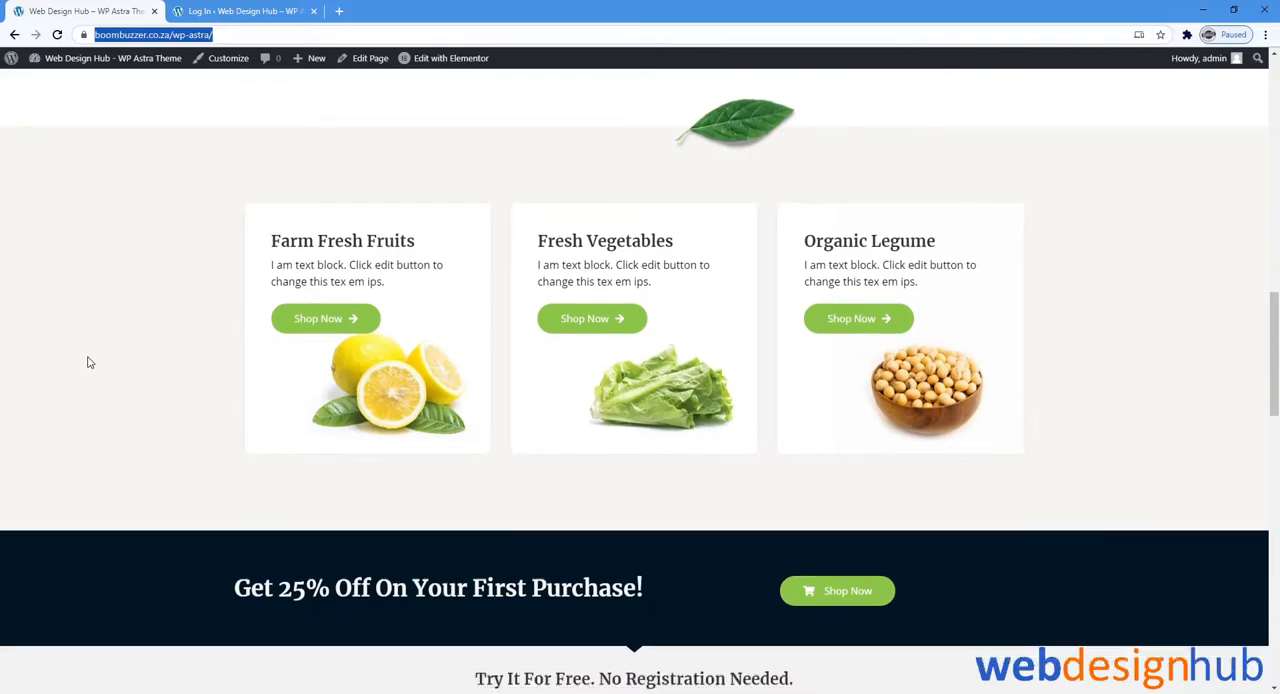
scroll(down, 3)
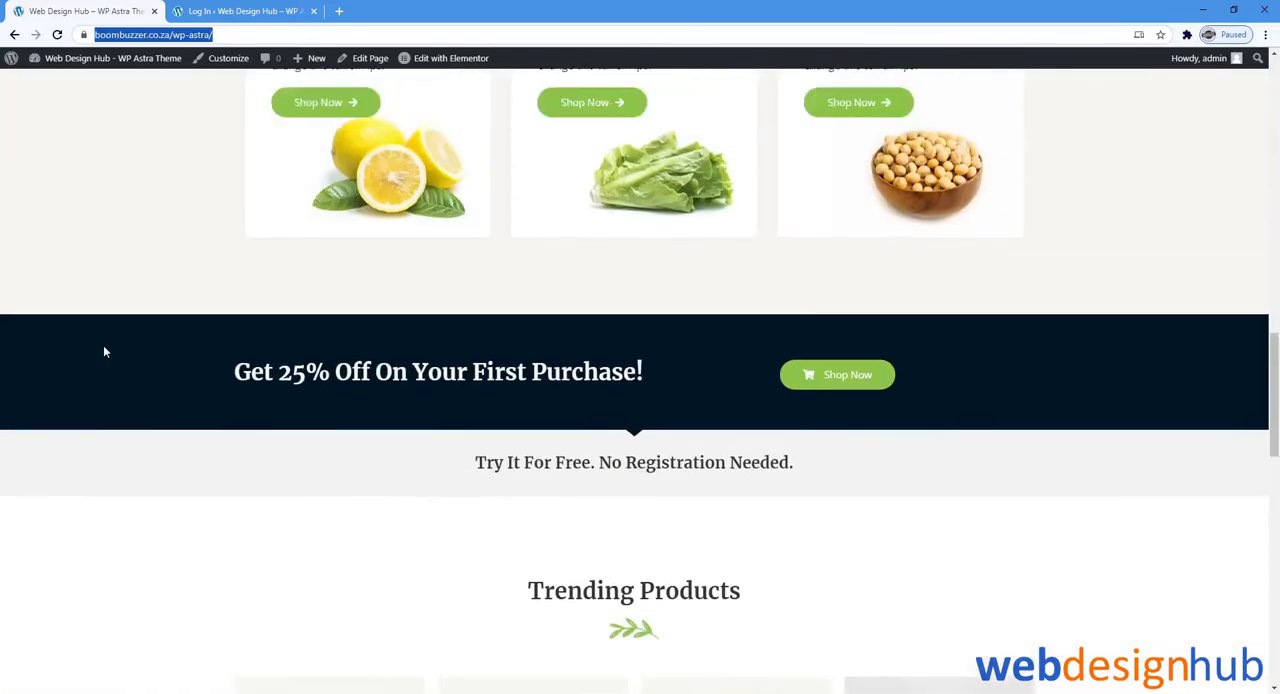
scroll(up, 3)
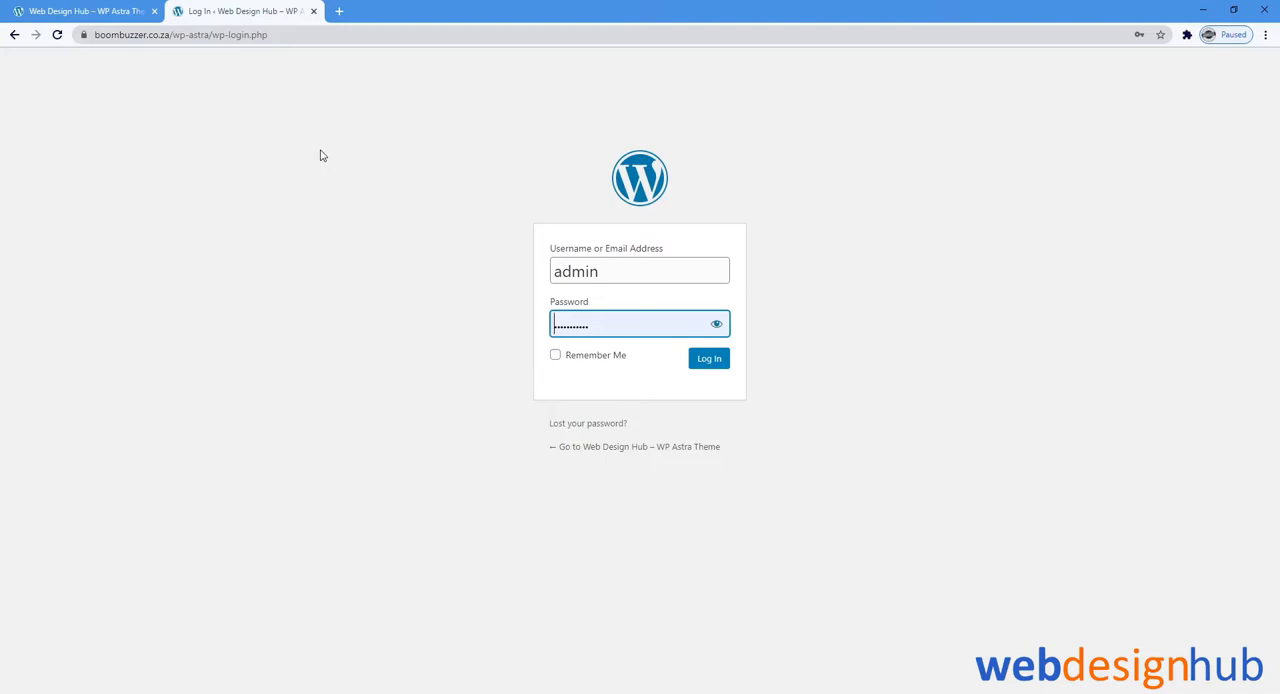
Sign in as admin through the wp-login.php form
click(708, 358)
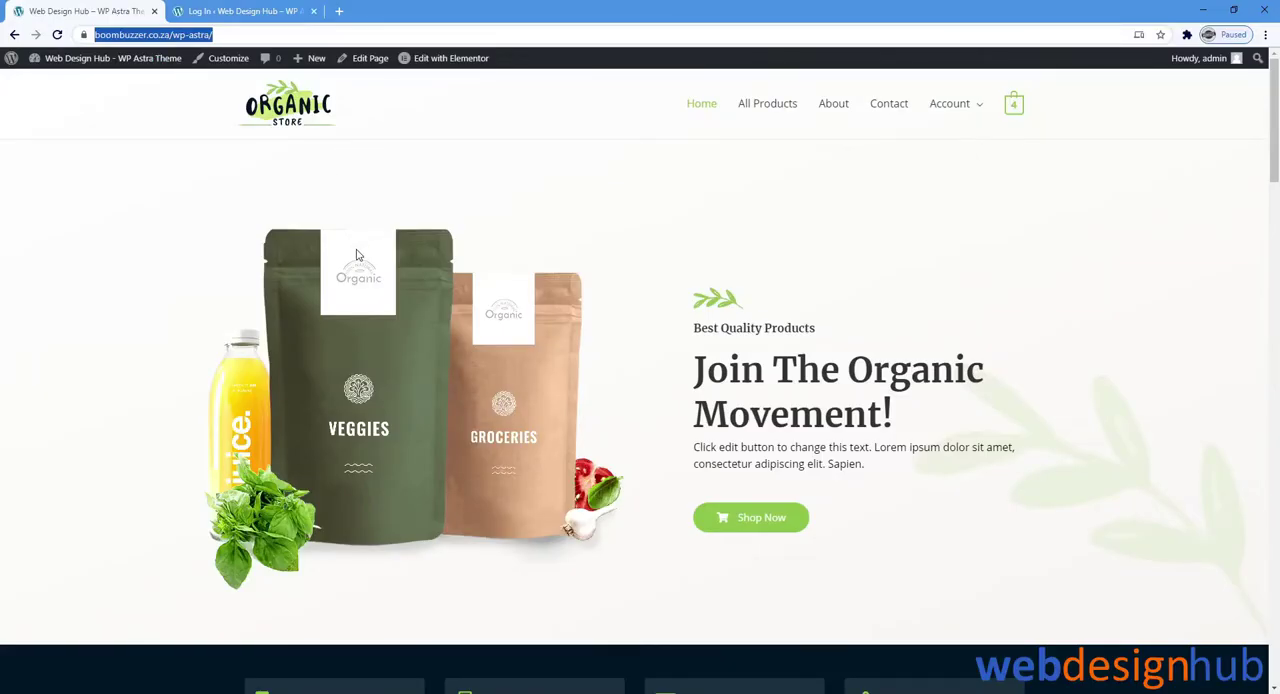
mouse_move(426, 276)
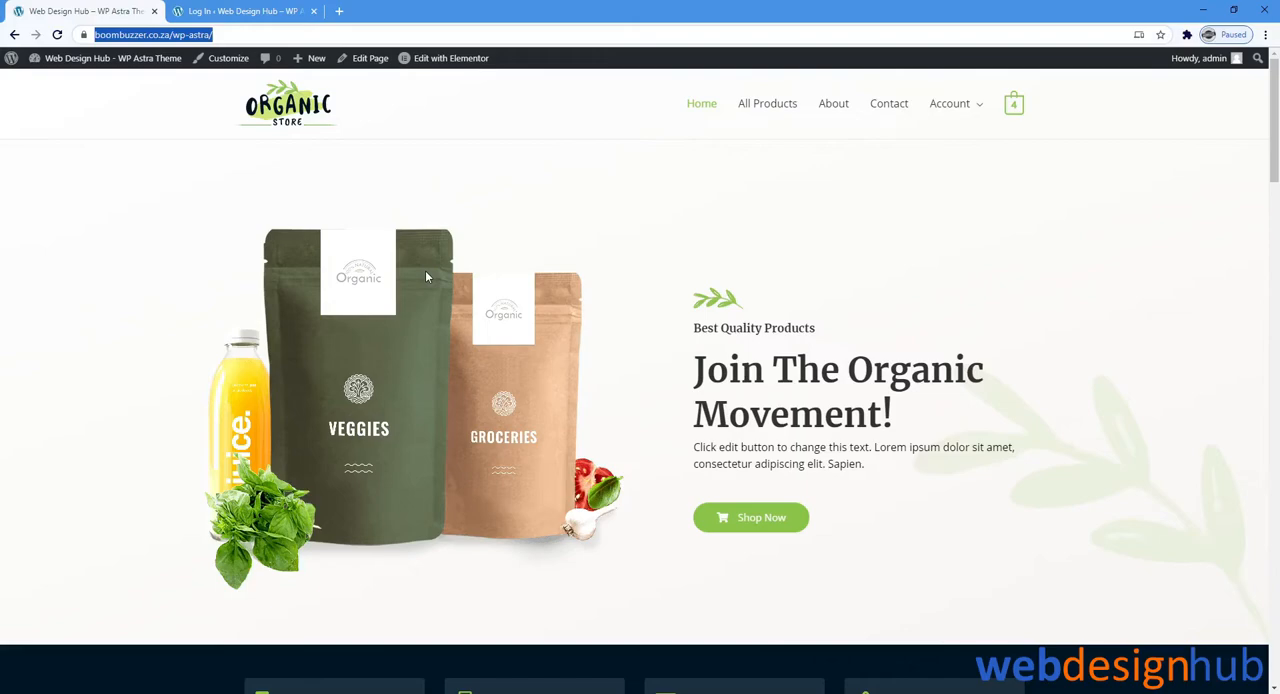
mouse_move(84, 74)
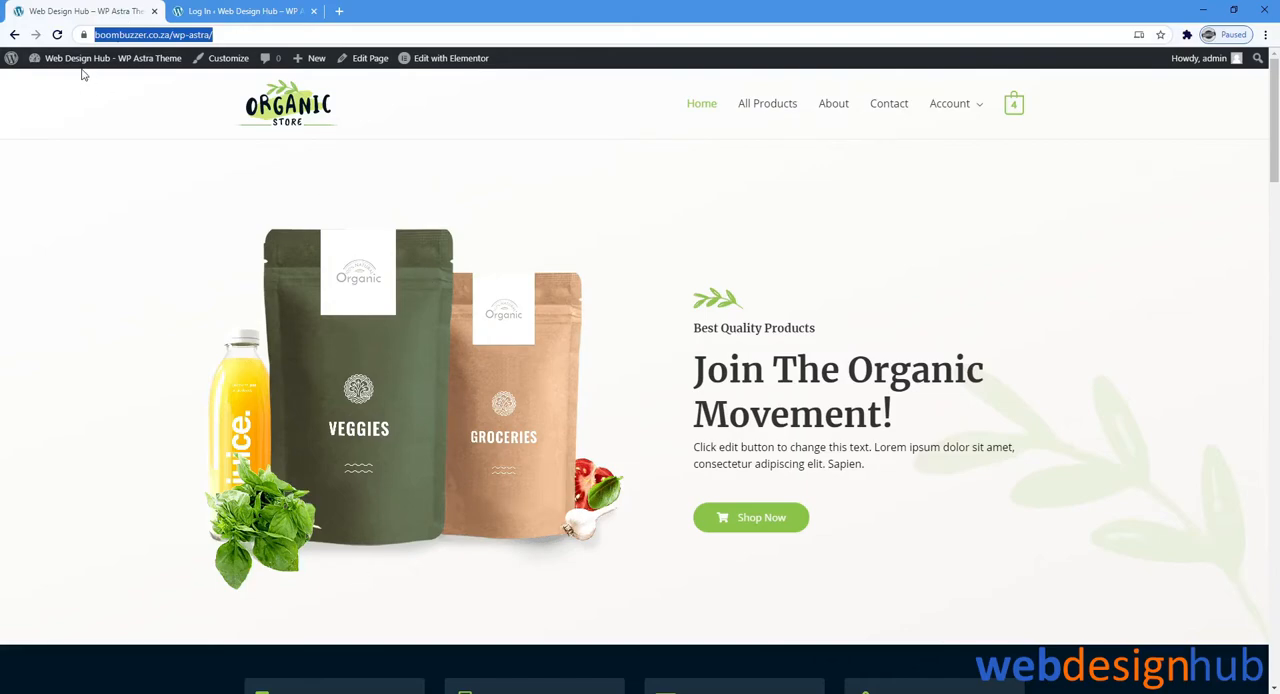
click(244, 12)
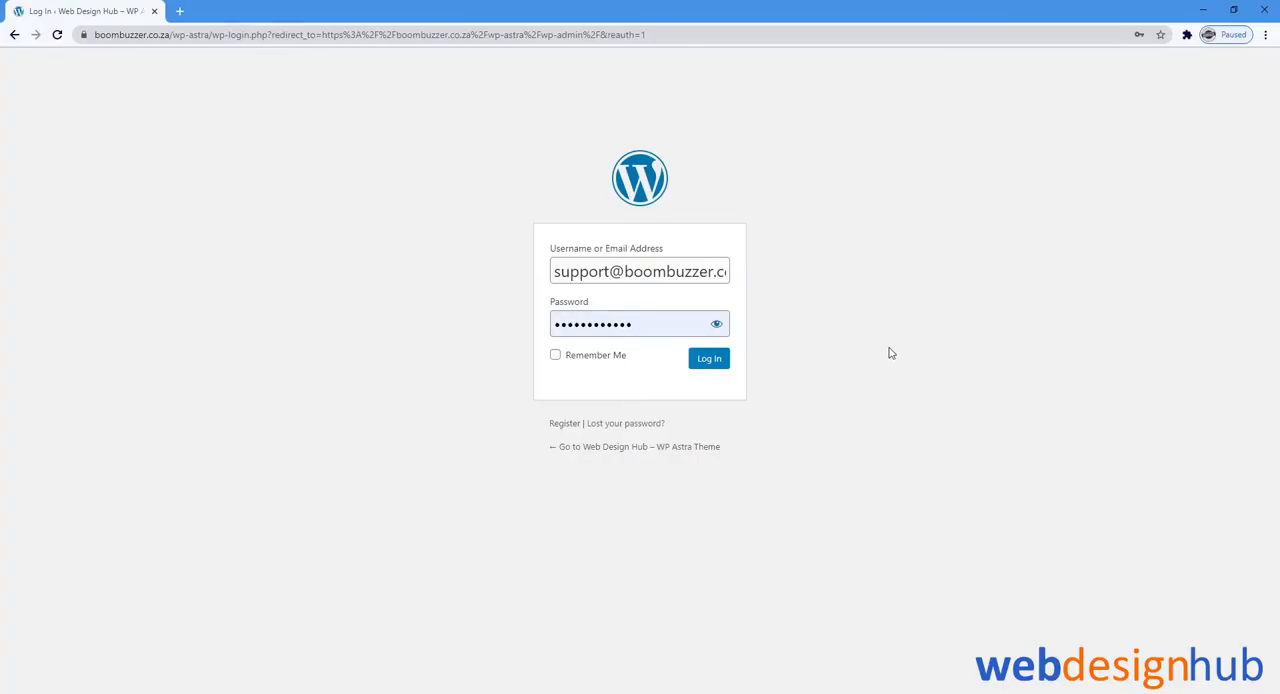
click(564, 424)
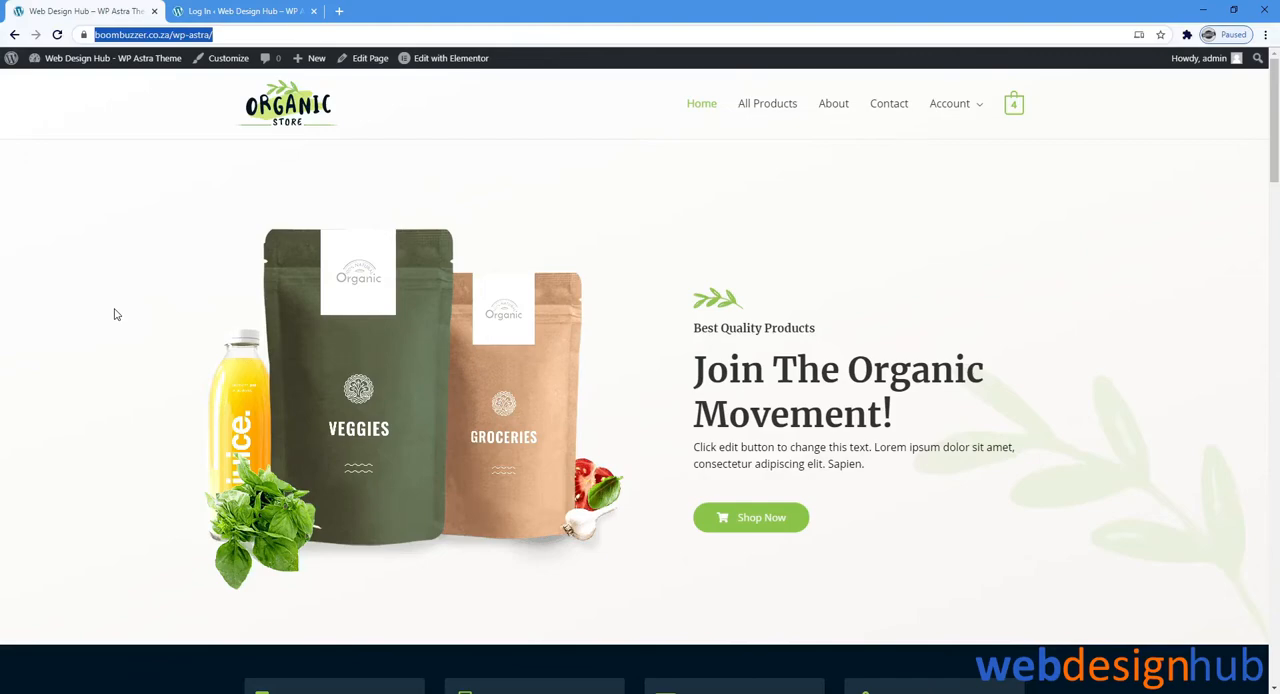
Scroll the homepage again while logged in, ready to reach the Dashboard
scroll(down, 3)
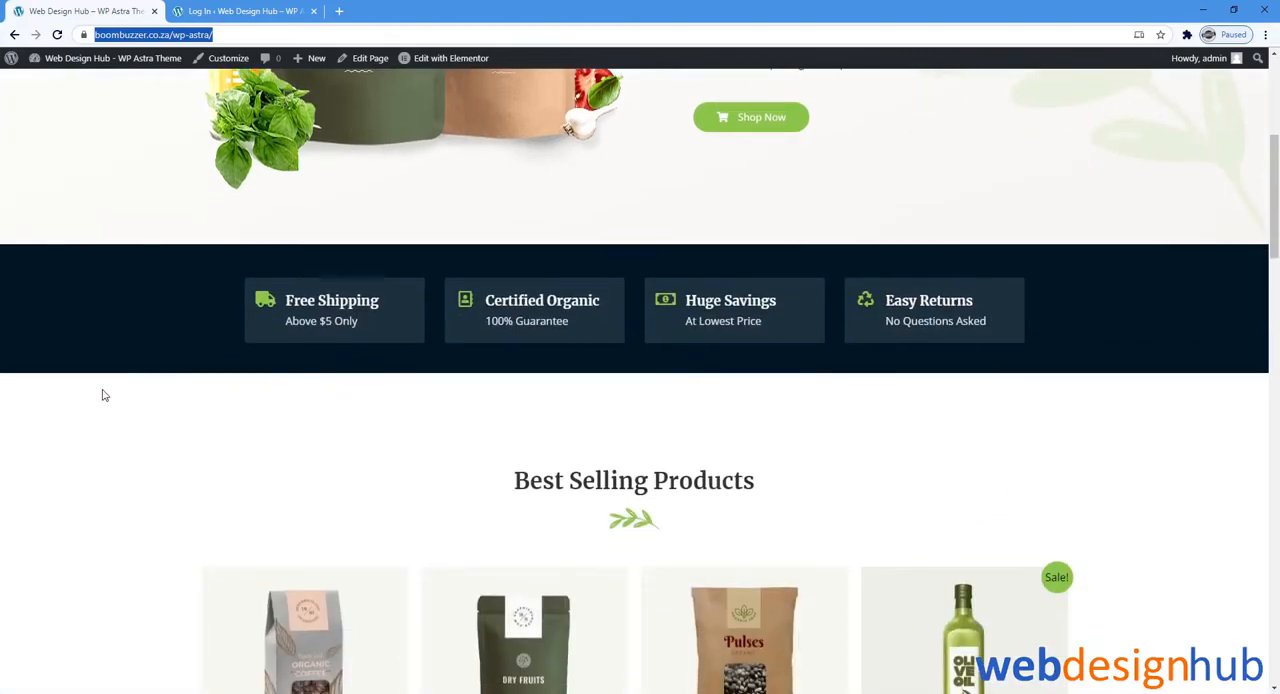
mouse_move(100, 368)
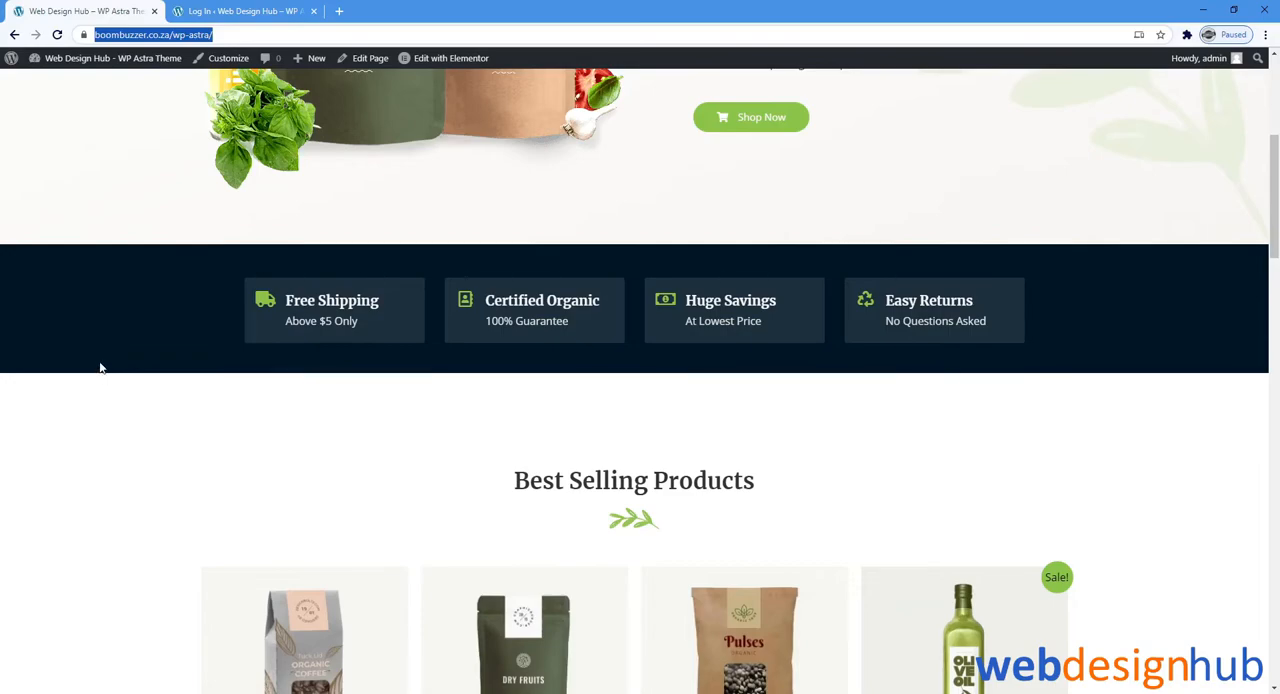
scroll(down, 3)
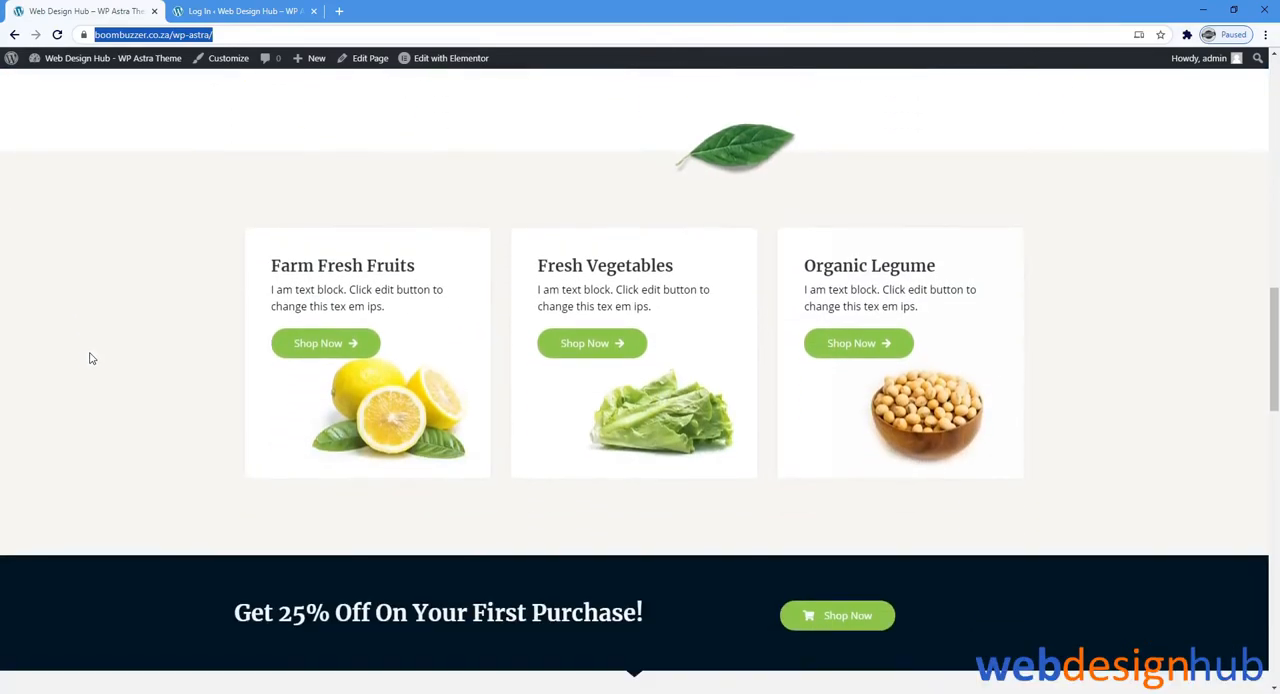
scroll(down, 3)
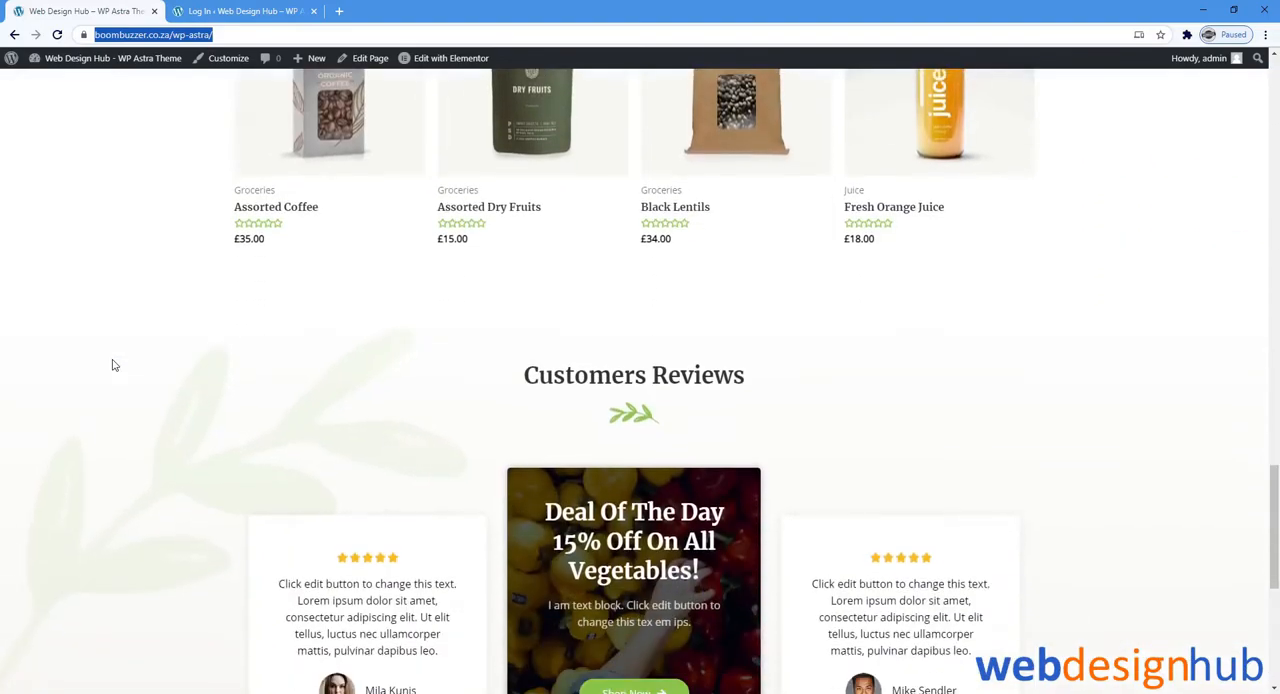
scroll(up, 3)
text(wp-admin/)
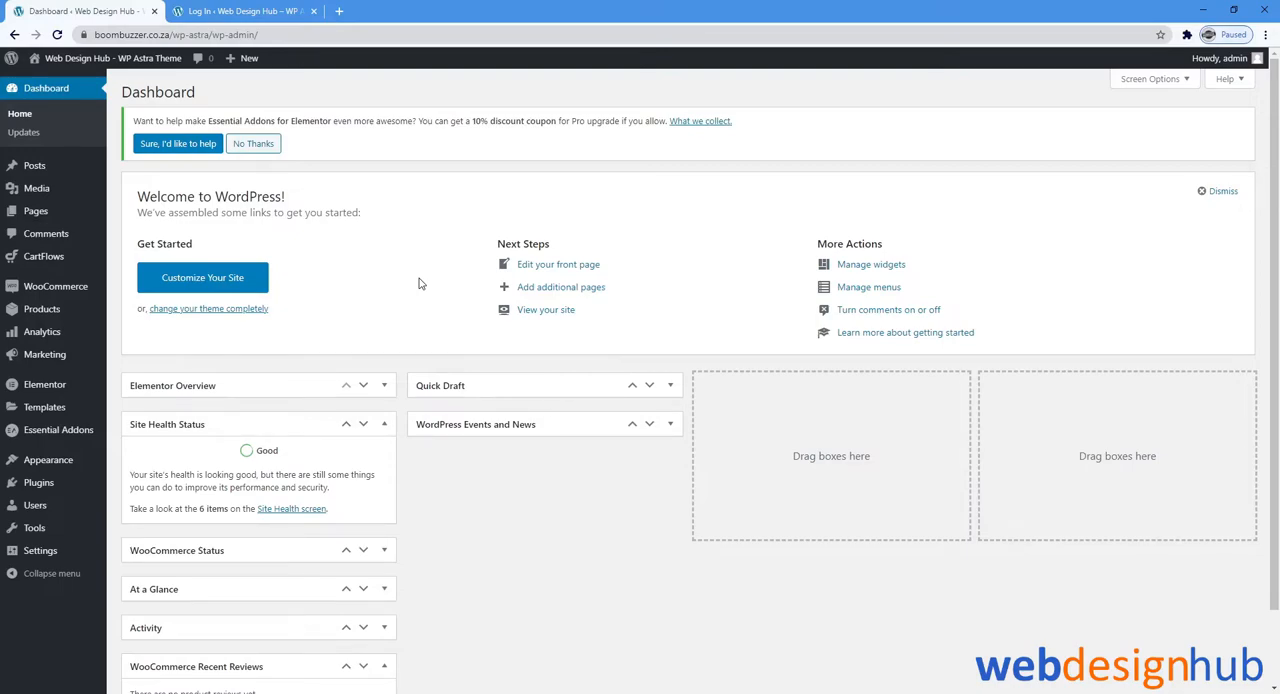
mouse_move(436, 294)
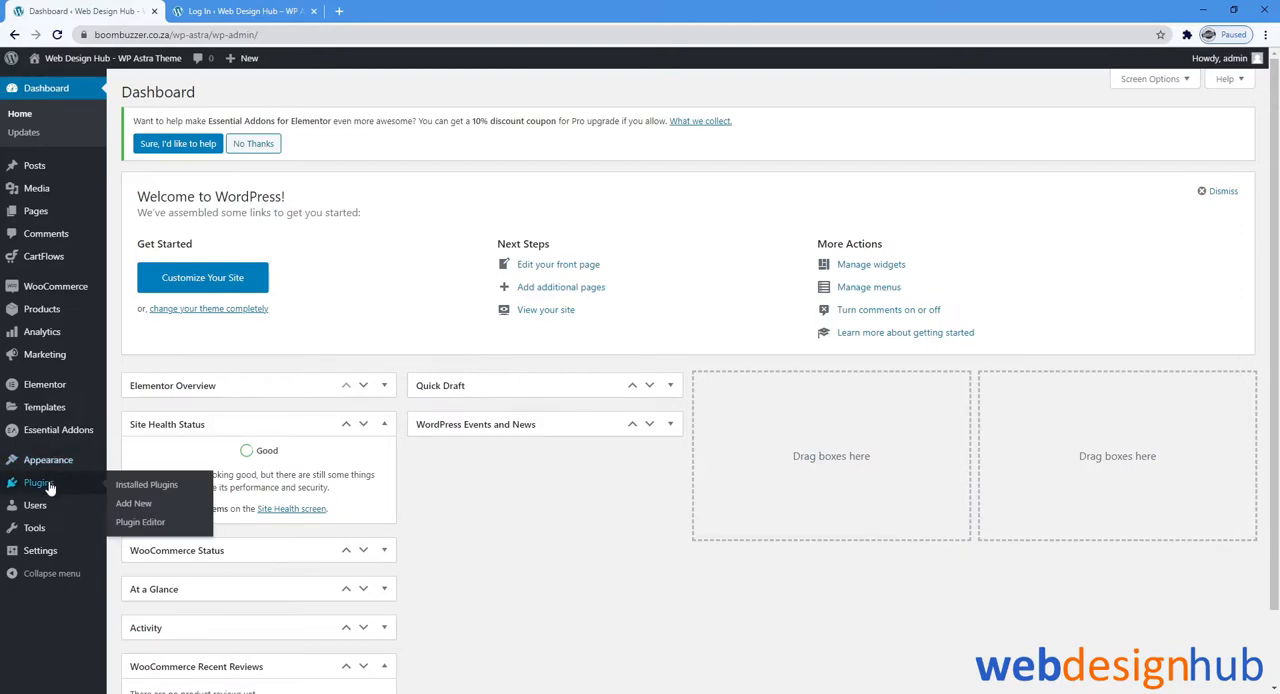
Search 'essential addons for elementor' under Add New plugins, install it and activate it
click(132, 502)
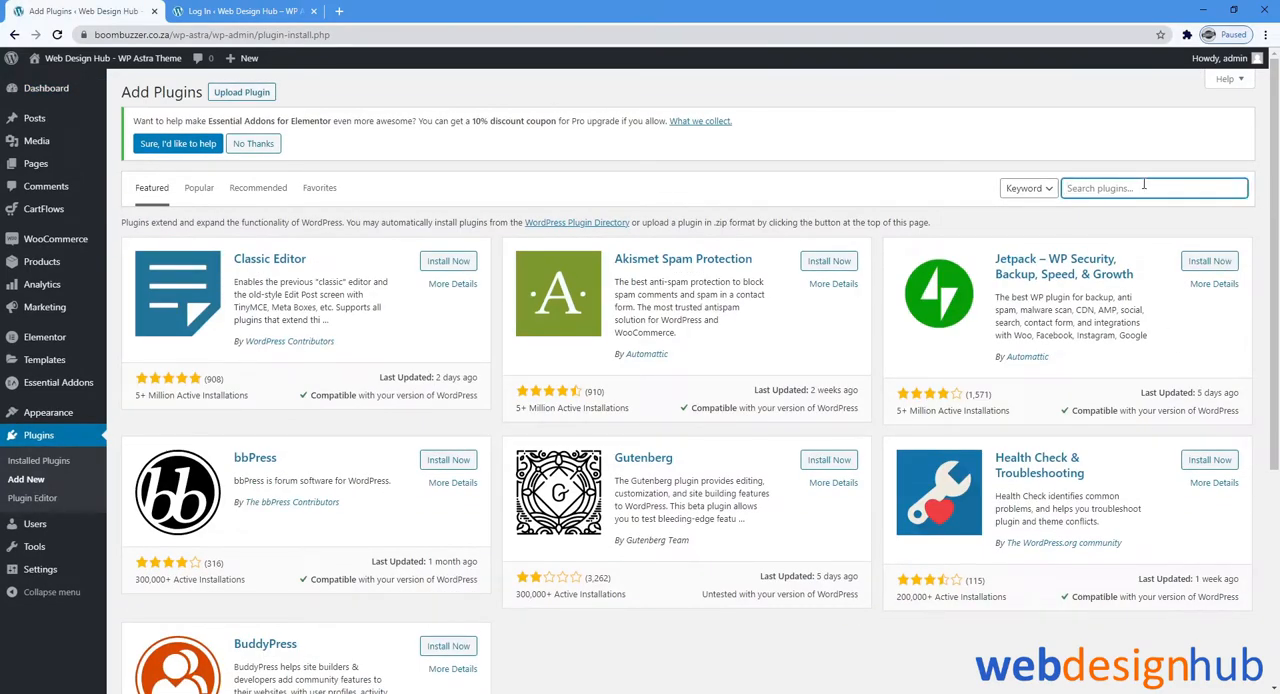
text(essential addons for elementor)
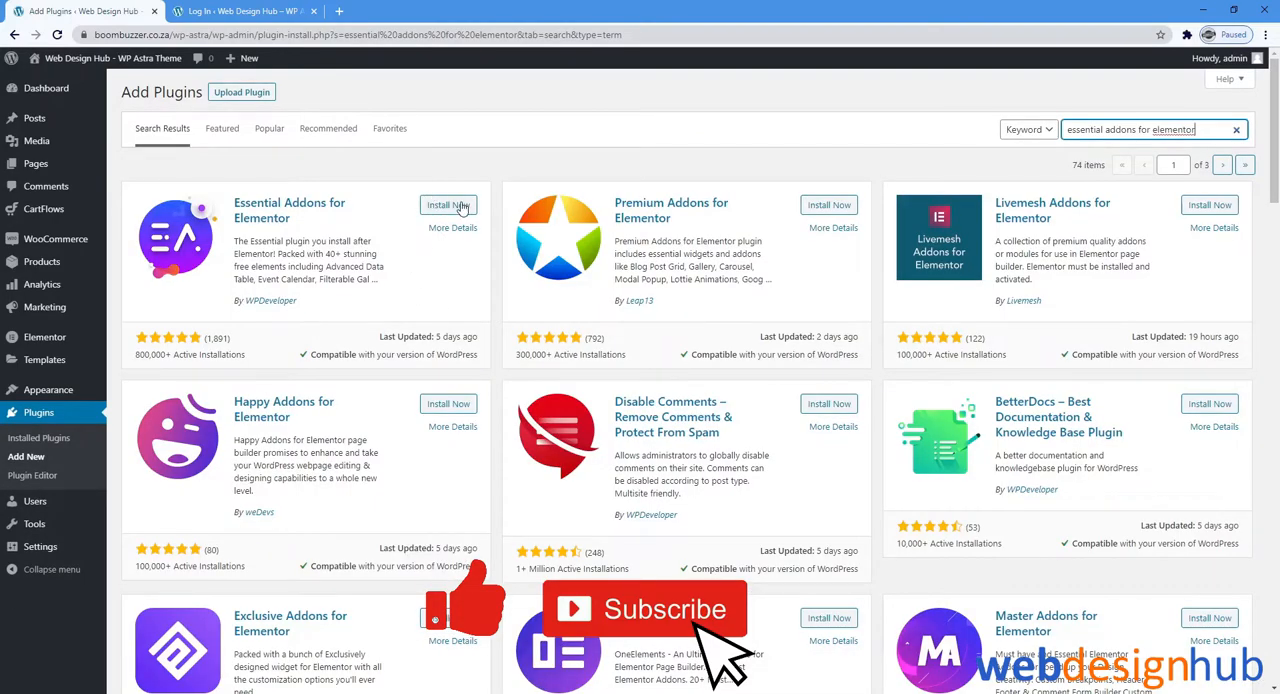
click(448, 204)
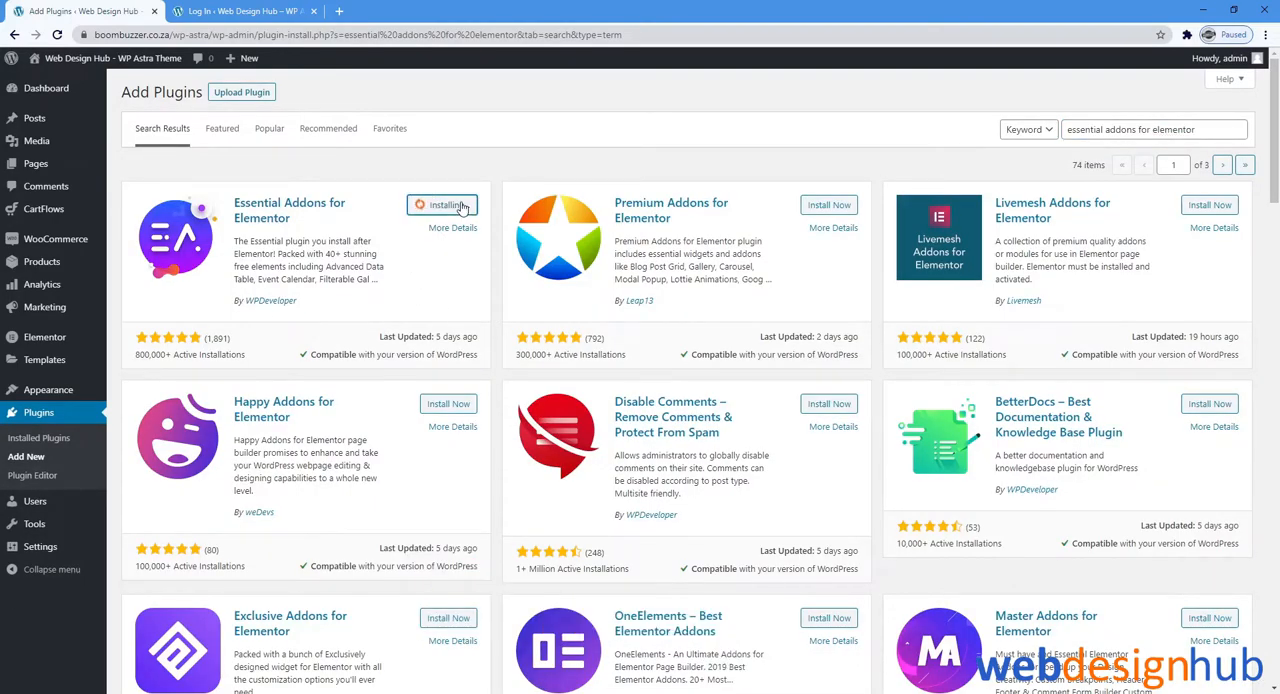
click(450, 204)
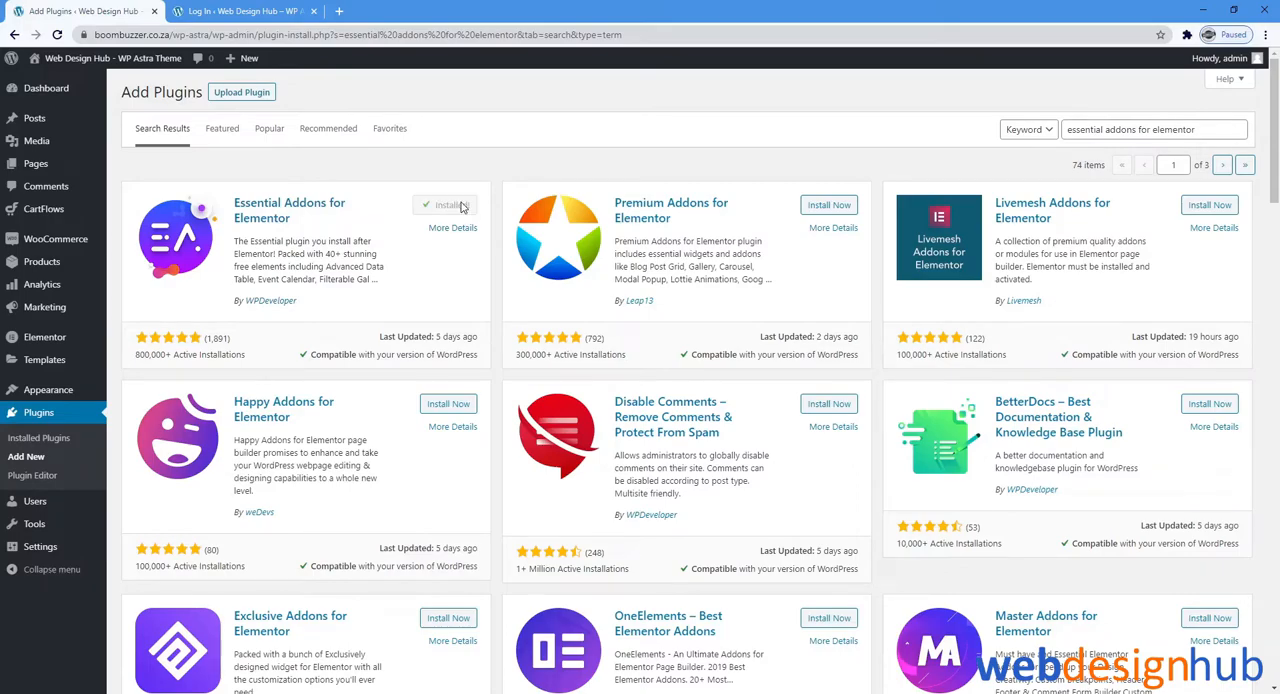
click(454, 204)
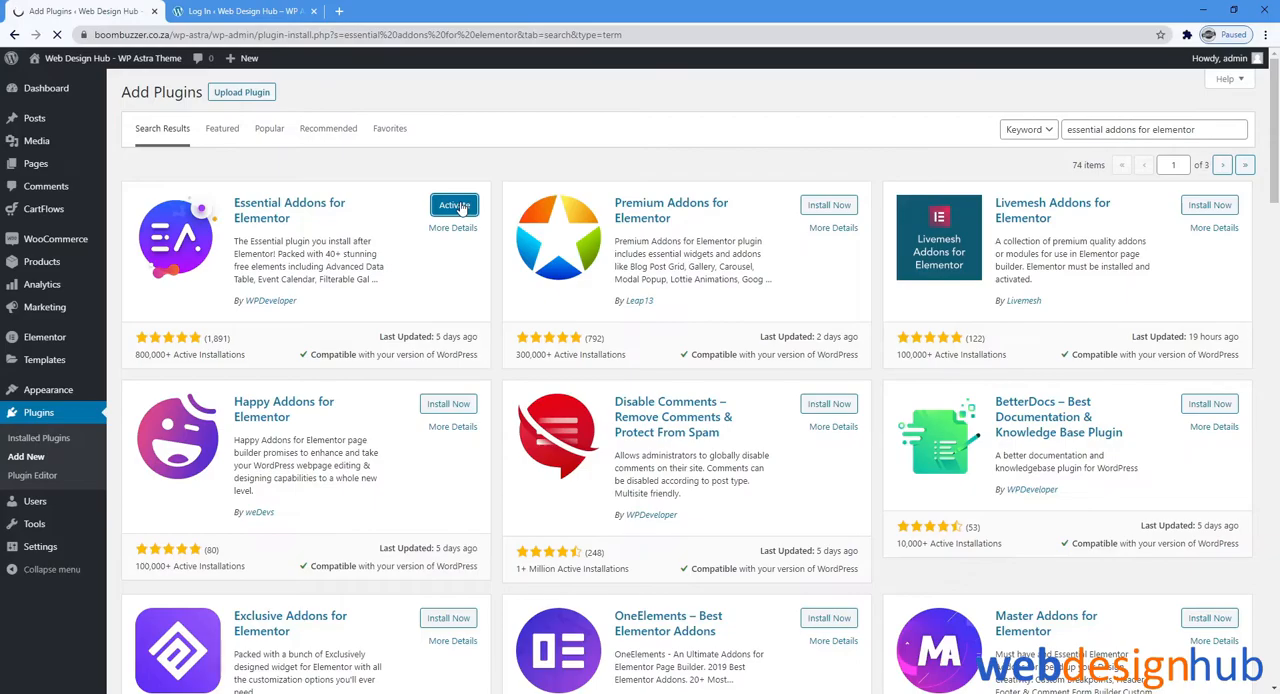
click(454, 204)
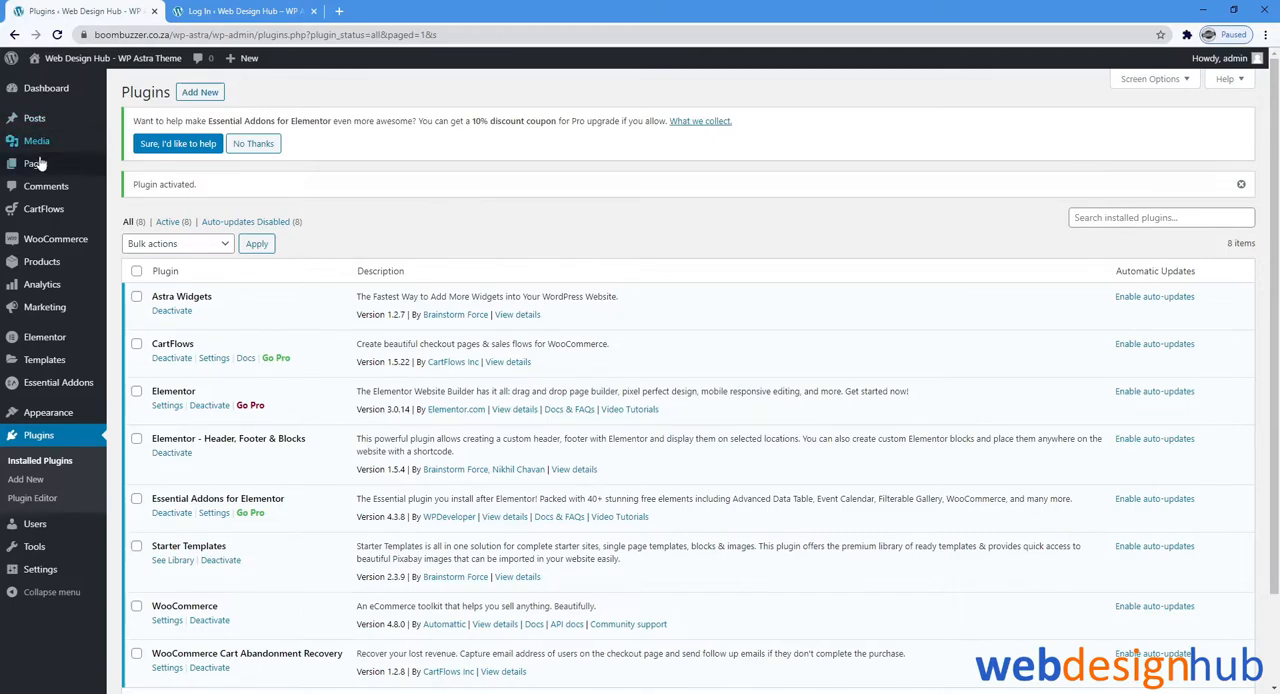
Add a new page from Pages, title it 'Login' and publish it
click(36, 164)
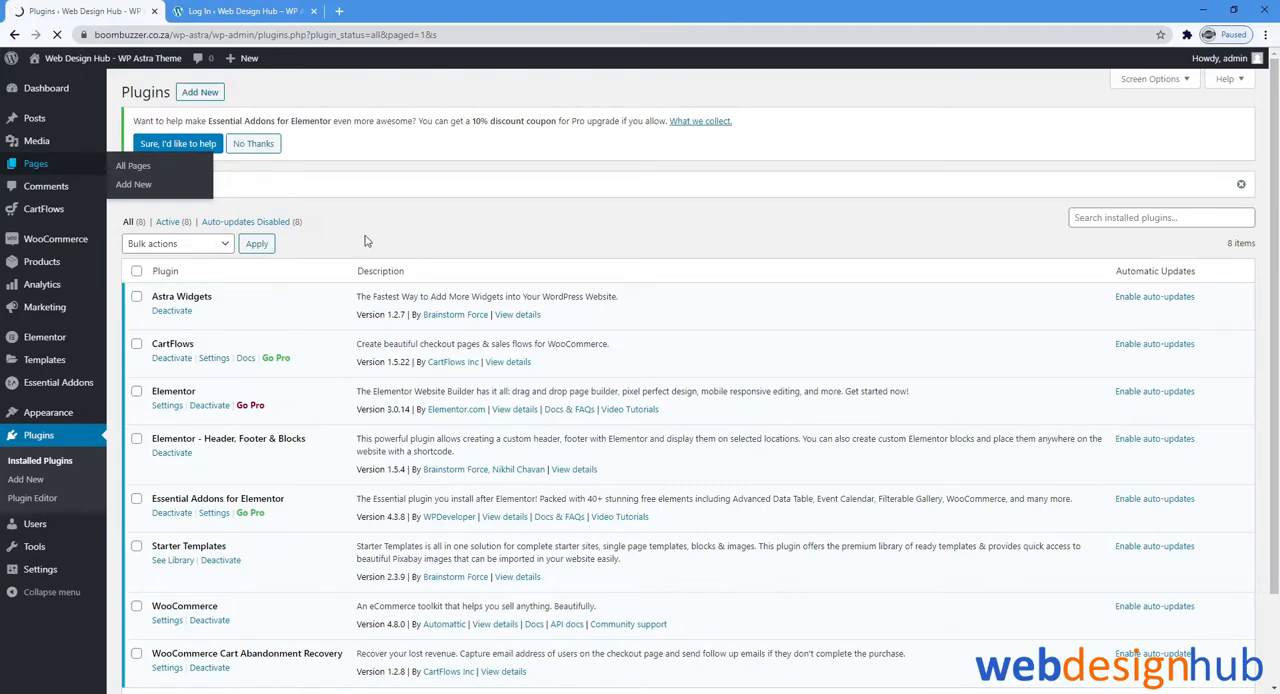
click(132, 164)
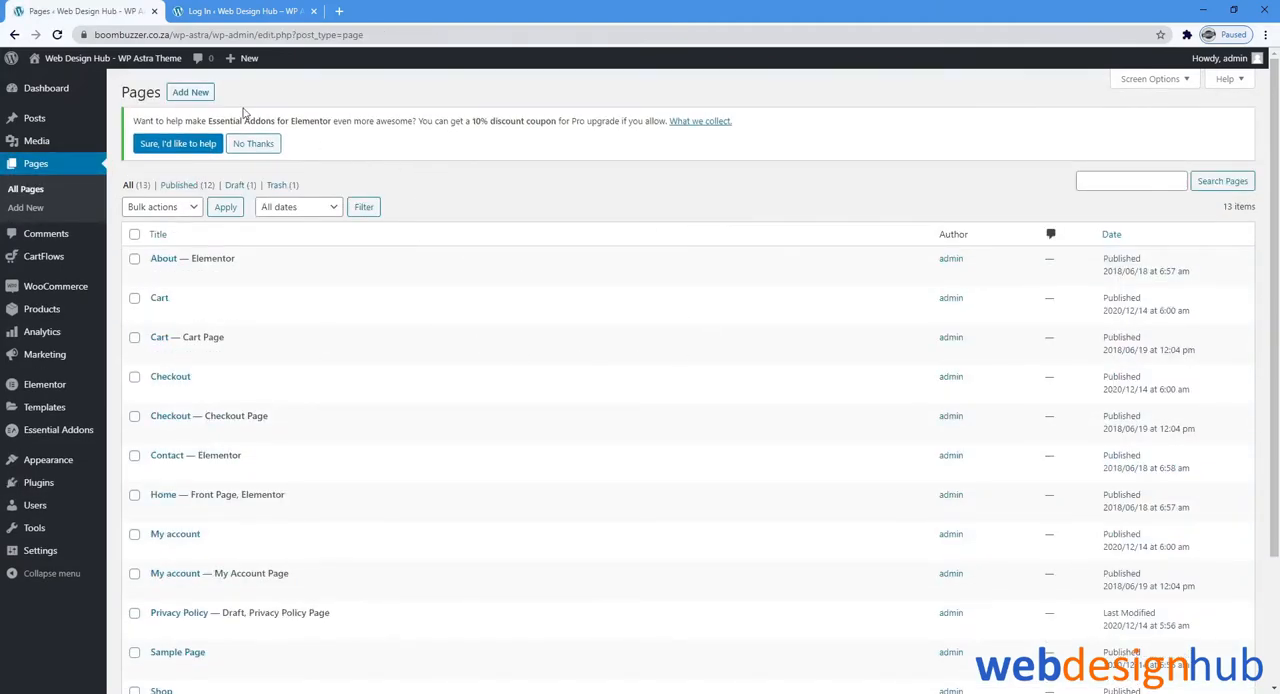
click(190, 92)
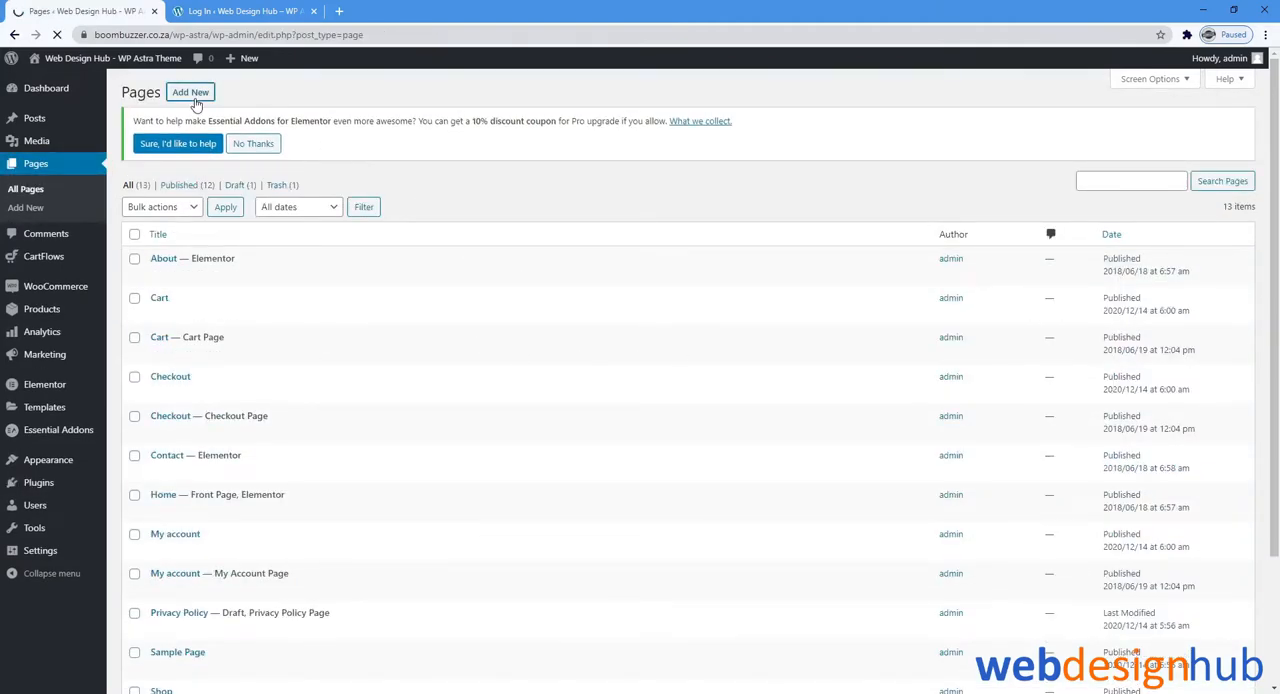
click(190, 92)
text(L)
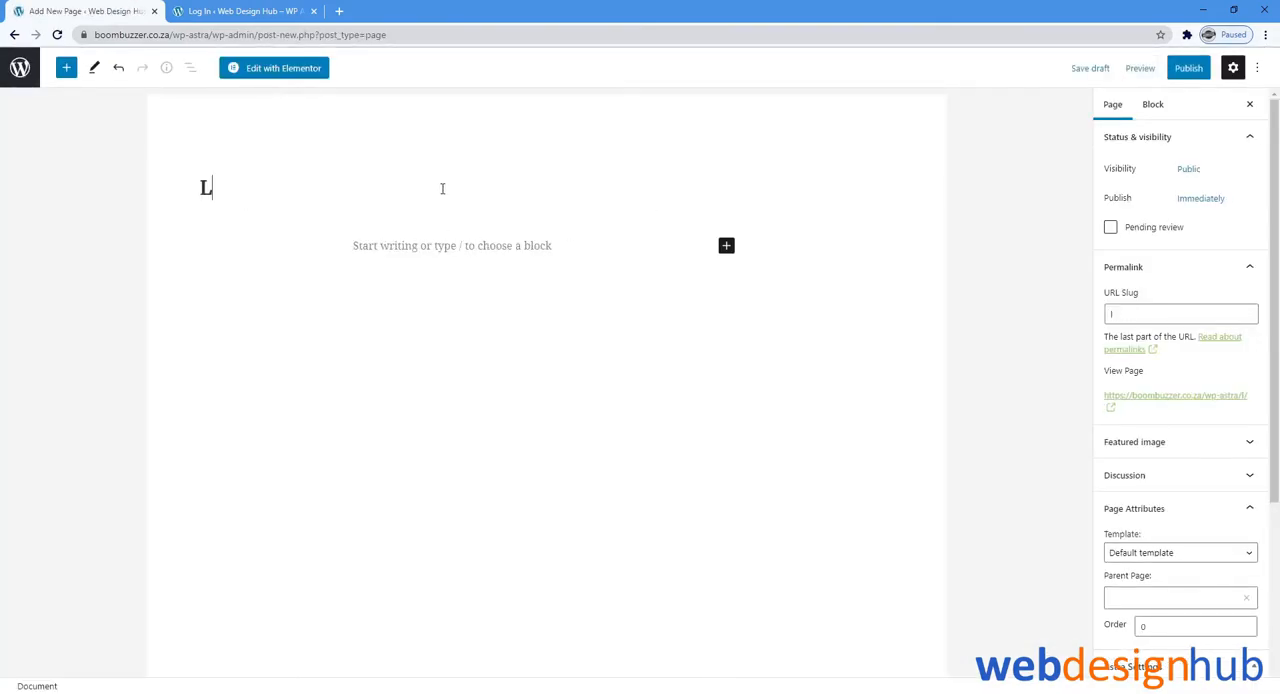
text(ogin)
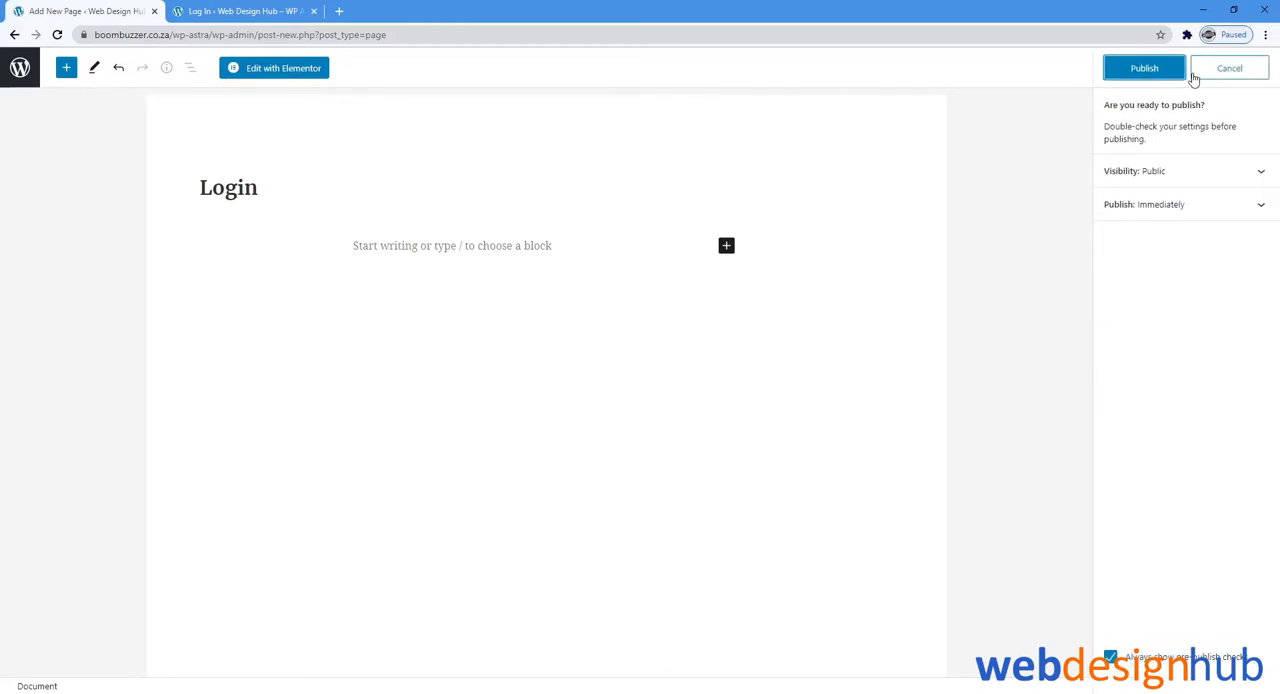
click(1144, 68)
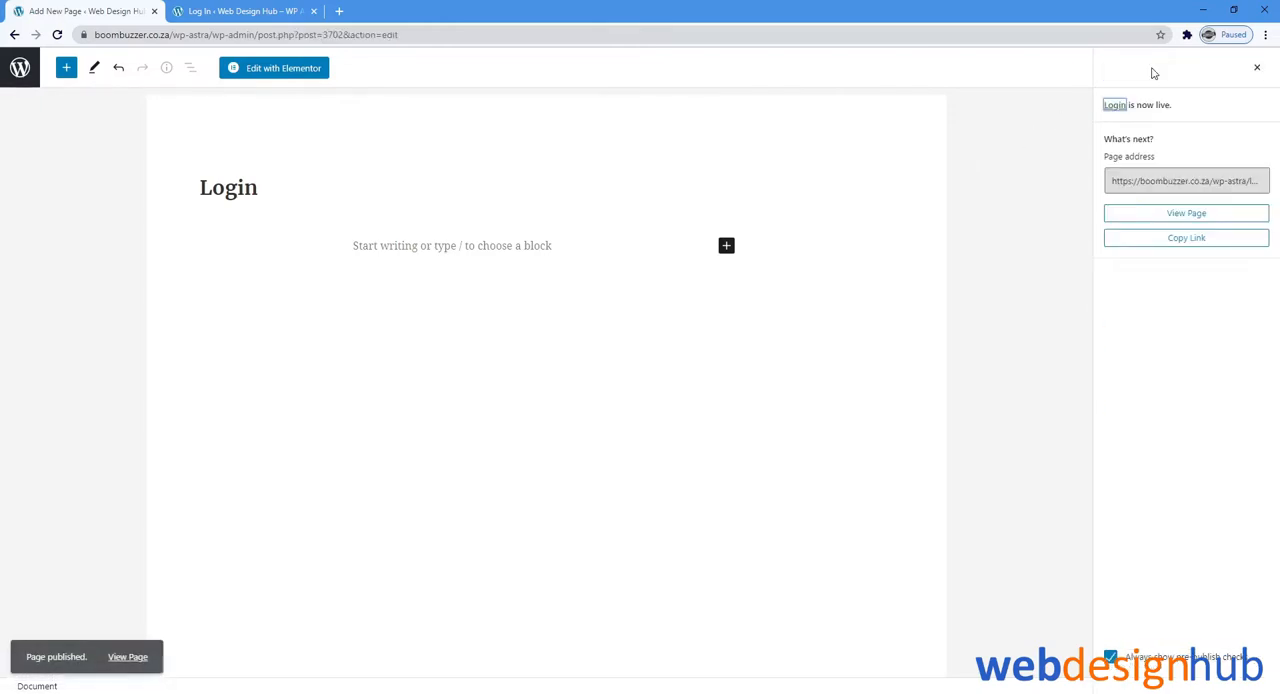
mouse_move(406, 116)
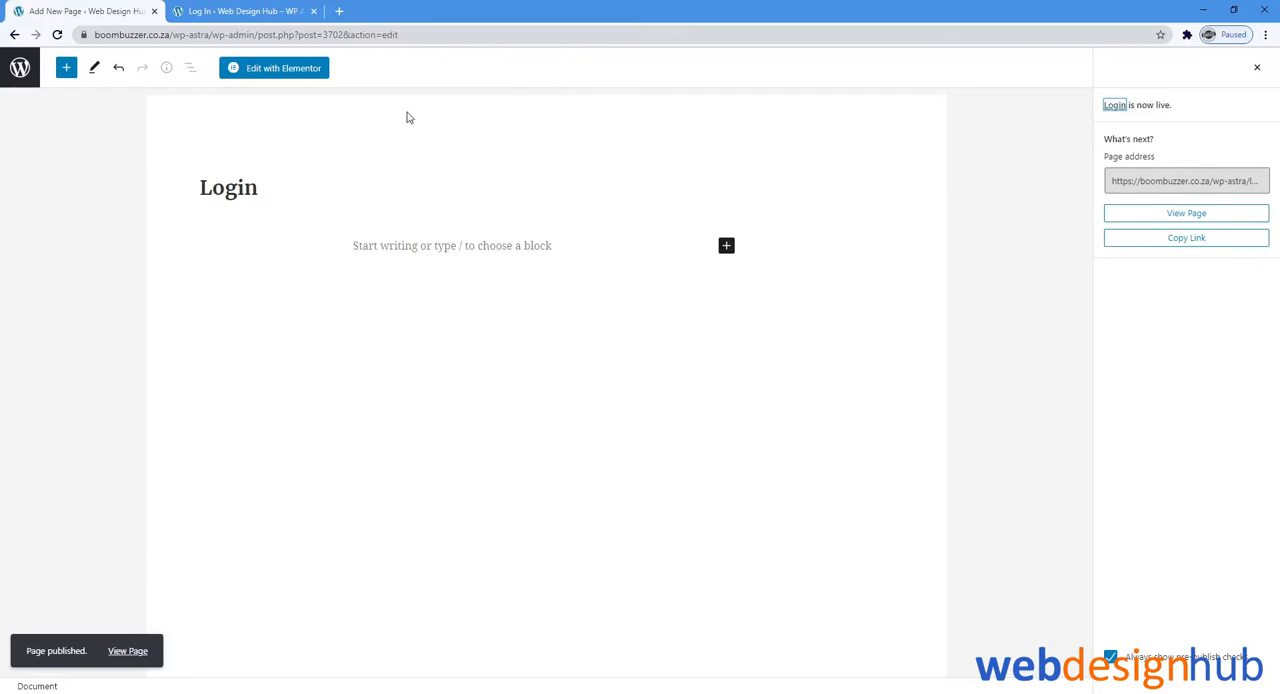
mouse_move(300, 72)
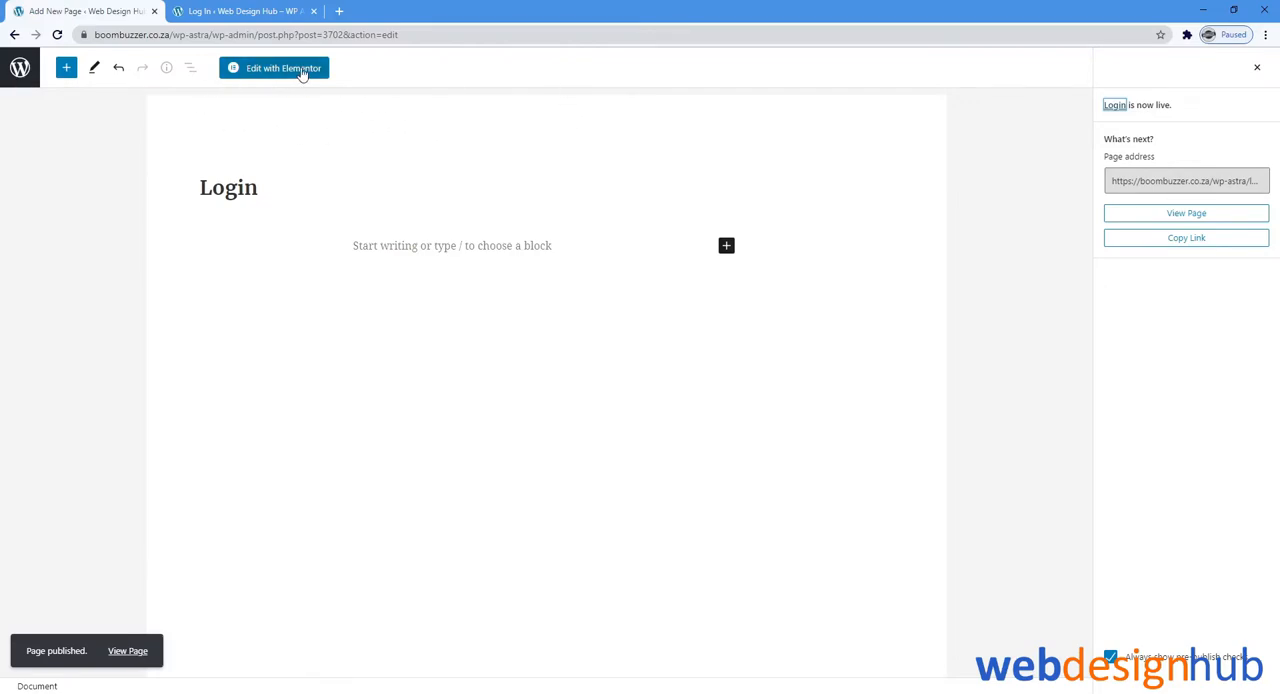
Launch Edit with Elementor on the published Login page
click(274, 68)
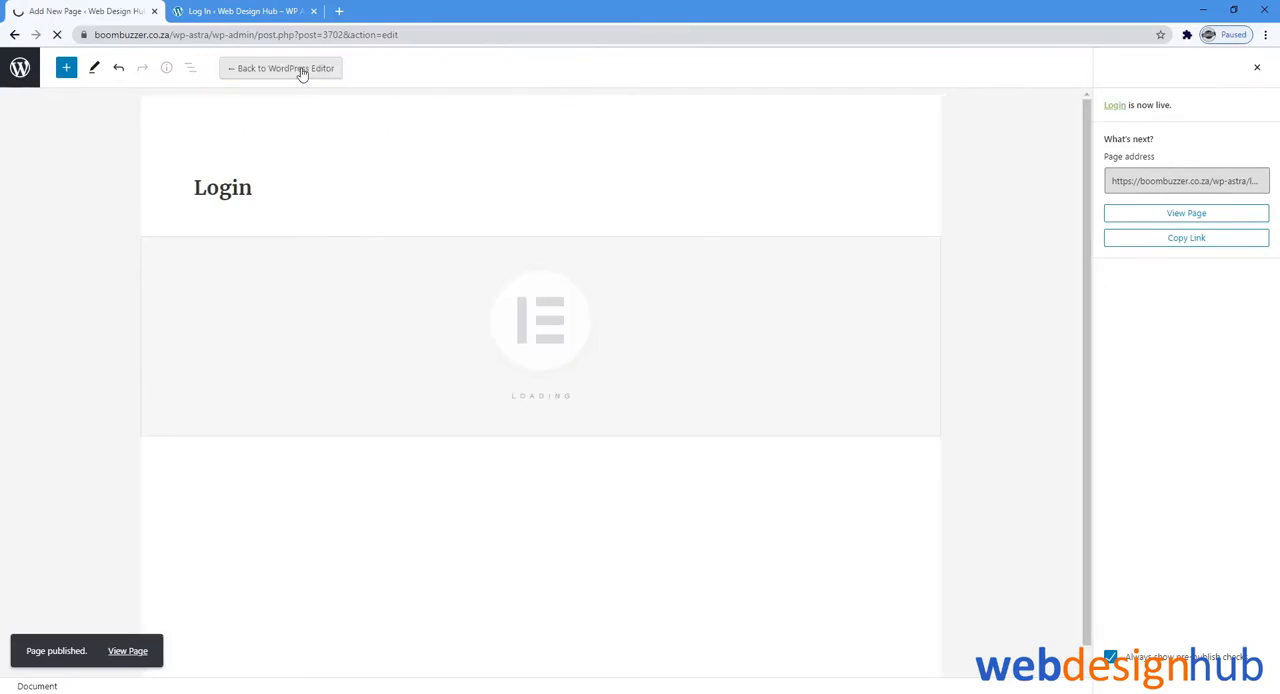
click(288, 68)
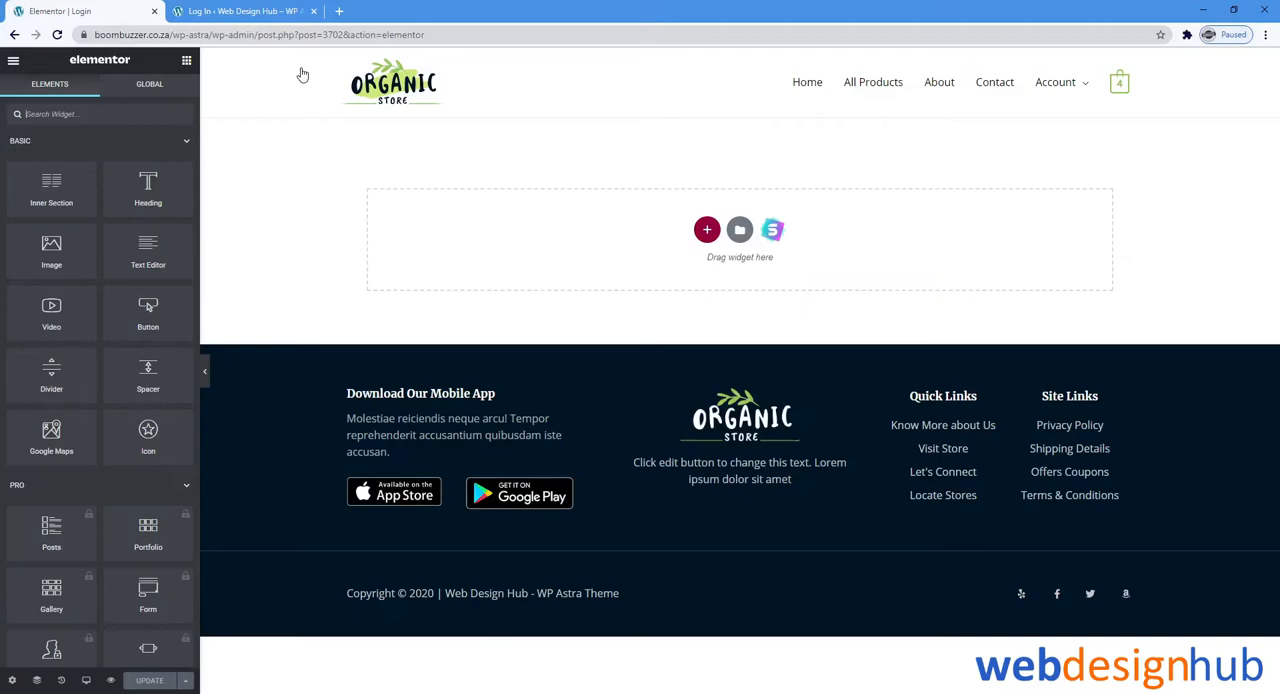
mouse_move(490, 196)
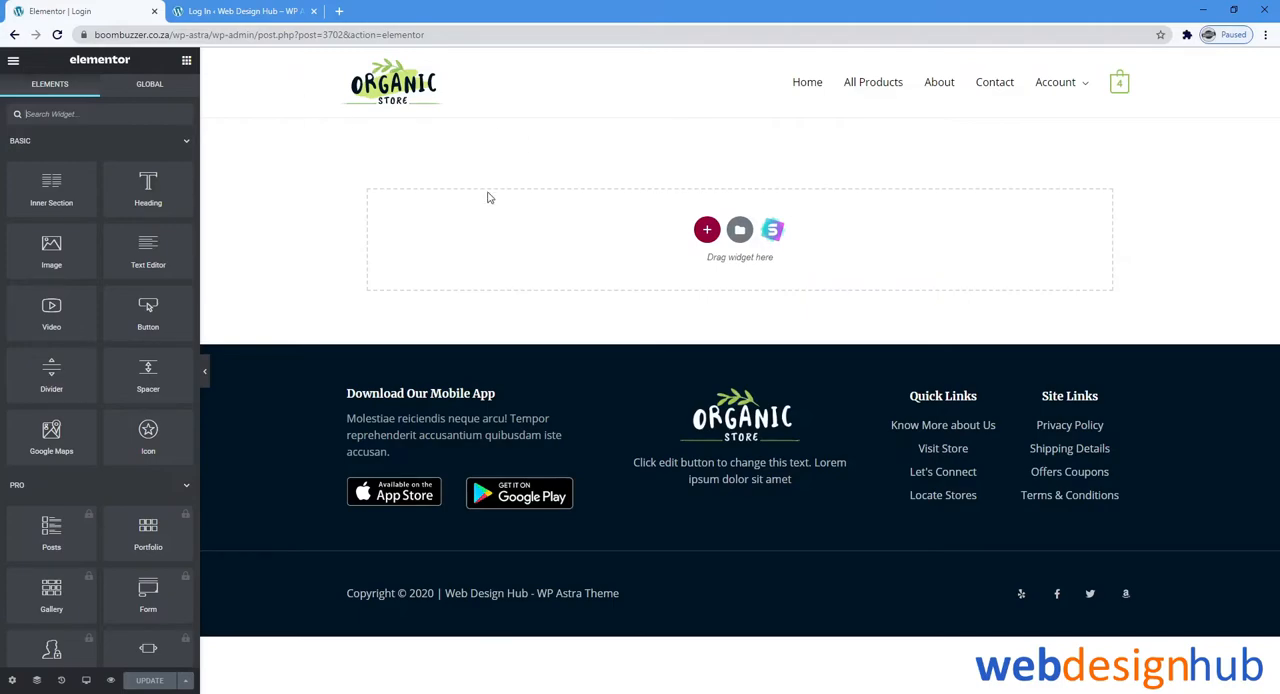
mouse_move(732, 190)
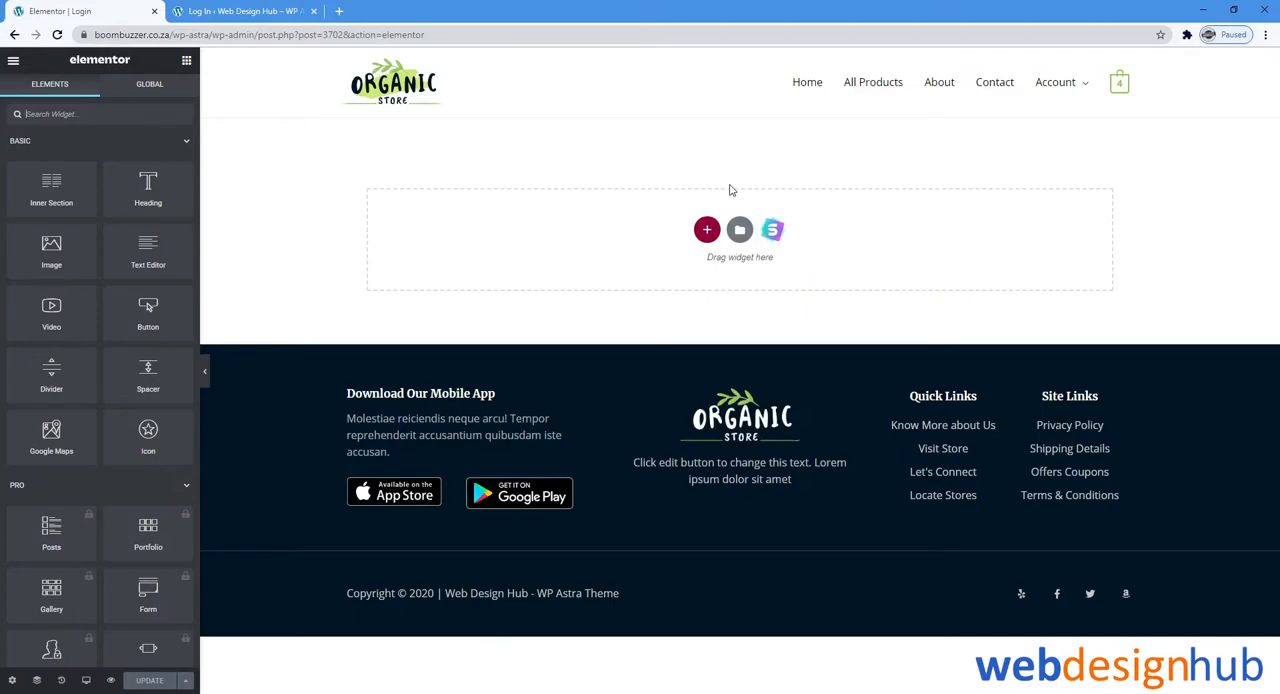
mouse_move(752, 204)
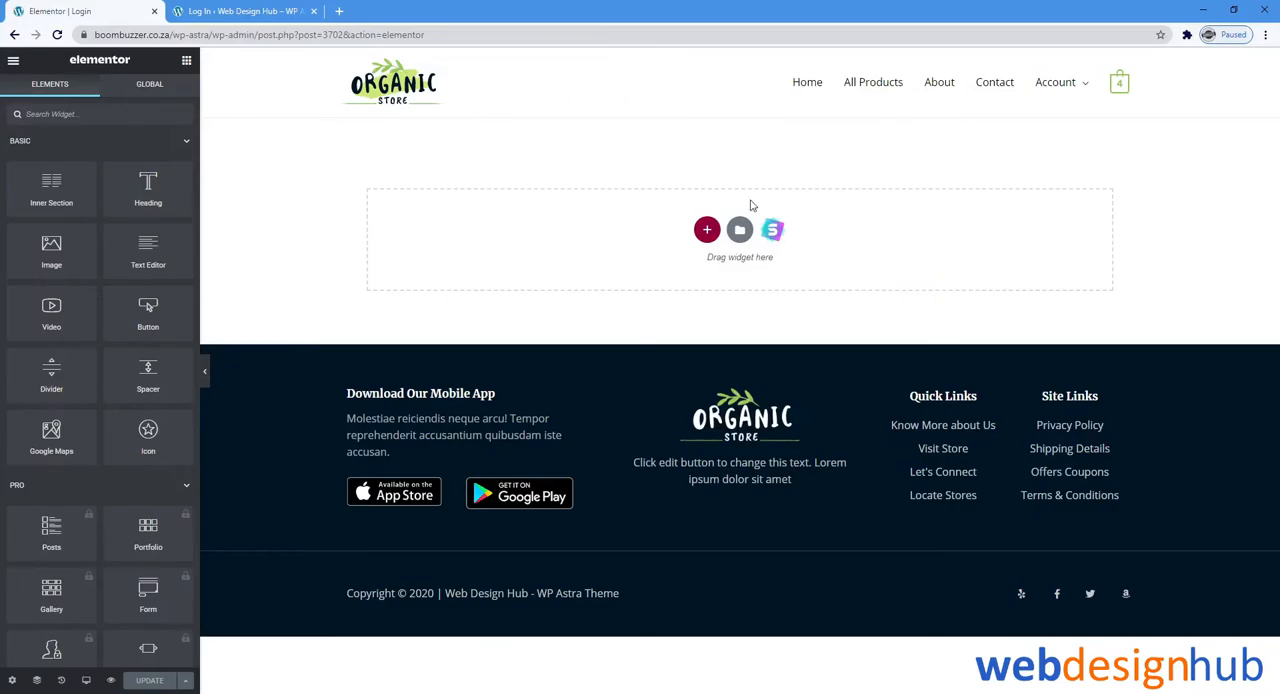
mouse_move(12, 680)
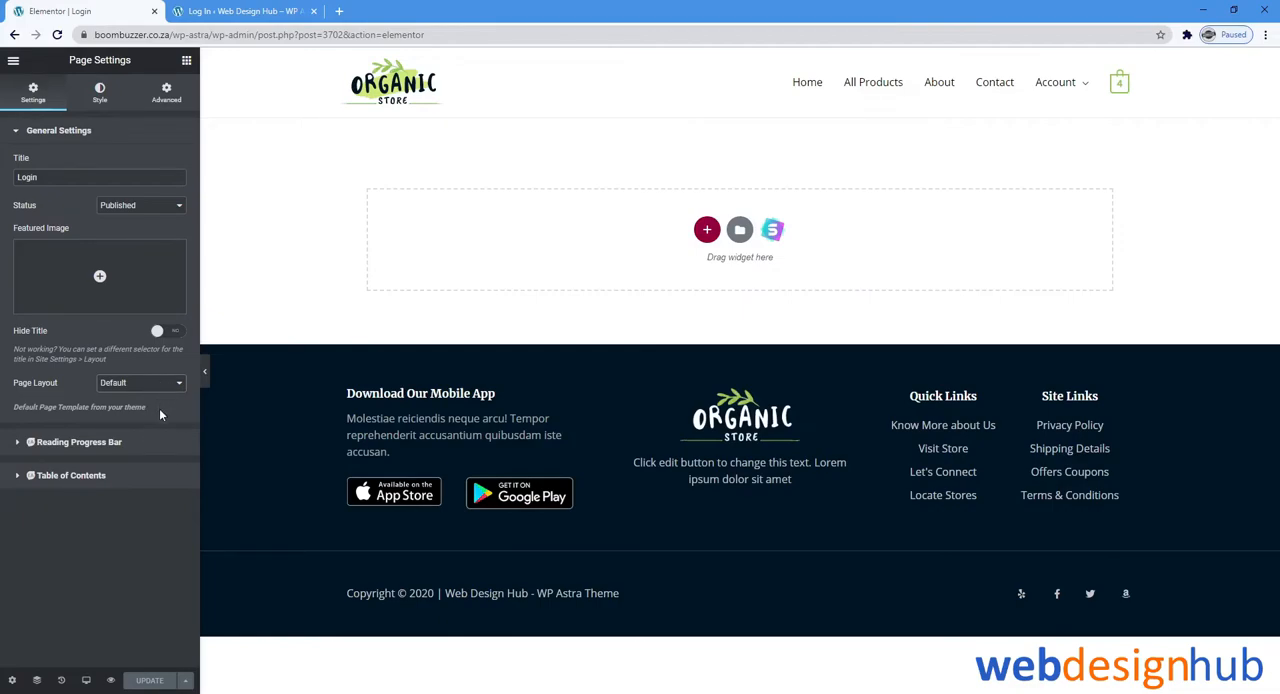
Set Page Layout to Elementor Canvas in Page Settings and update the page
click(140, 382)
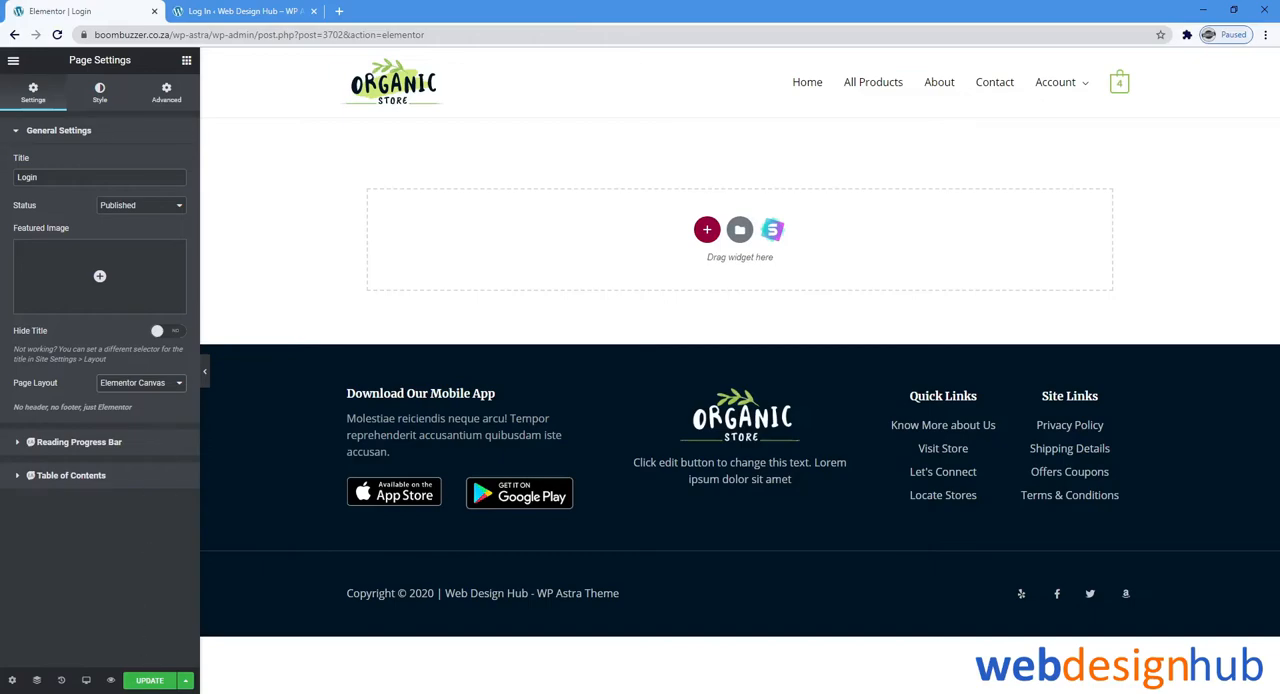
click(148, 680)
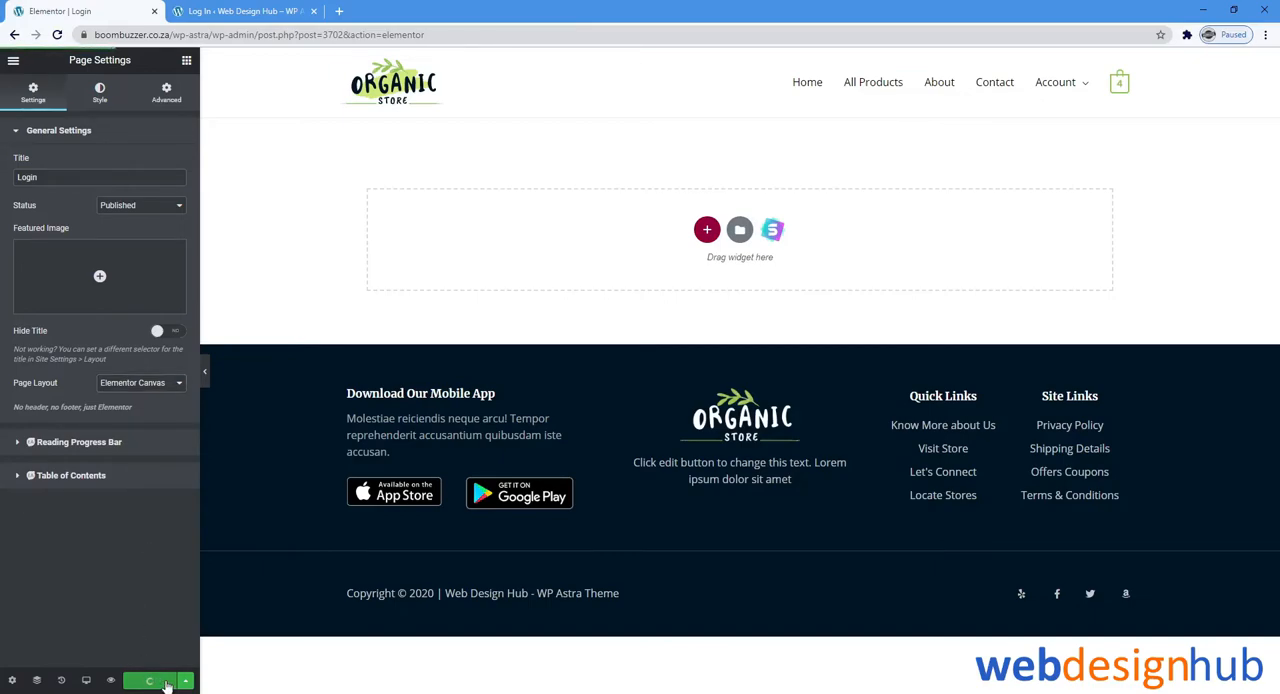
click(148, 680)
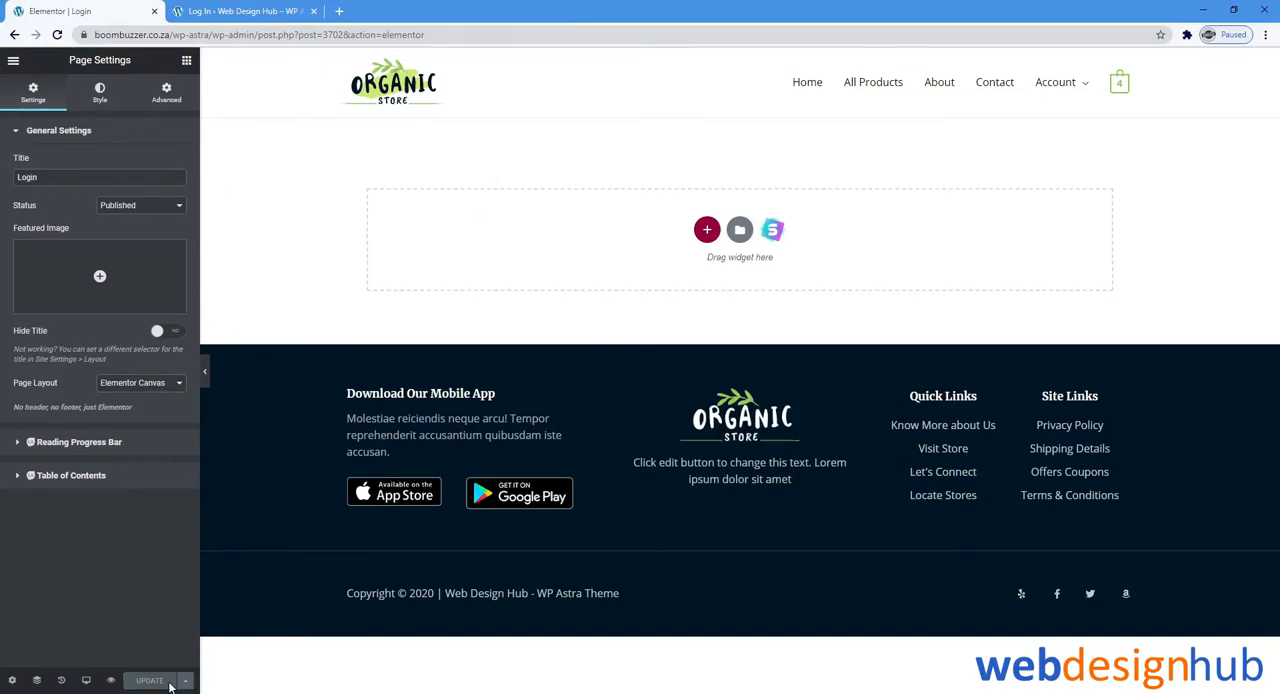
click(148, 680)
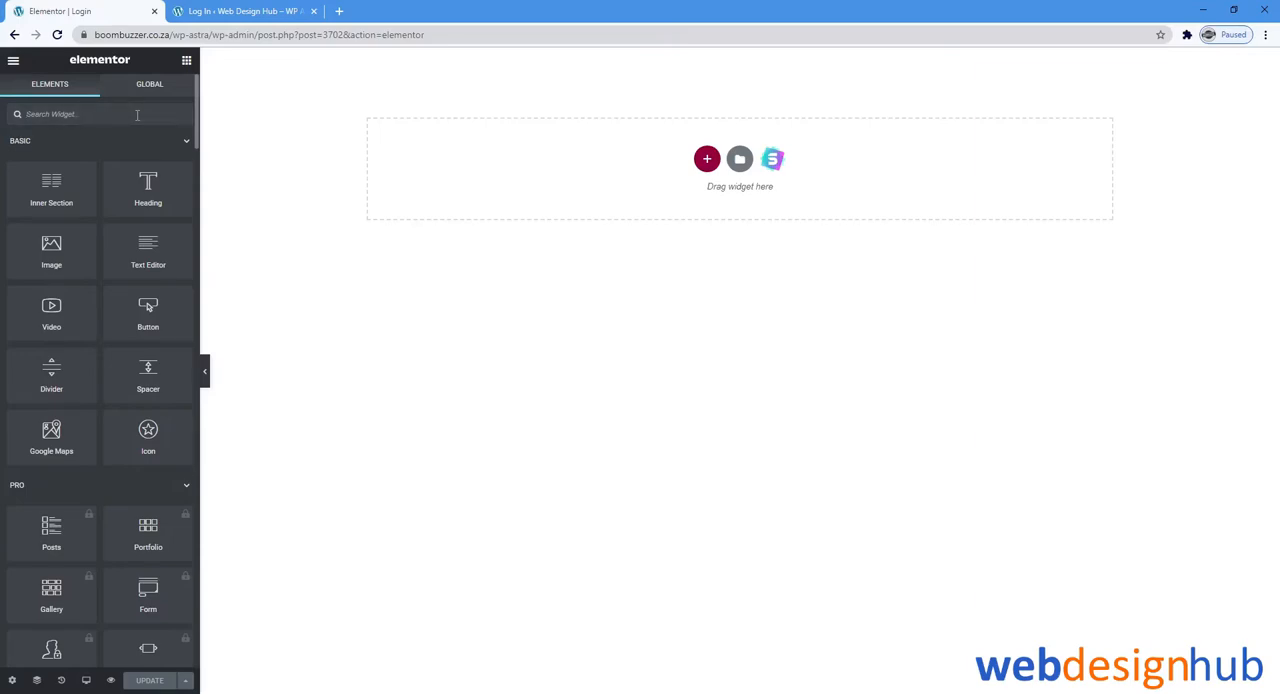
Filter the widget panel by 'login' to find the Login | Register Form widget
text(login)
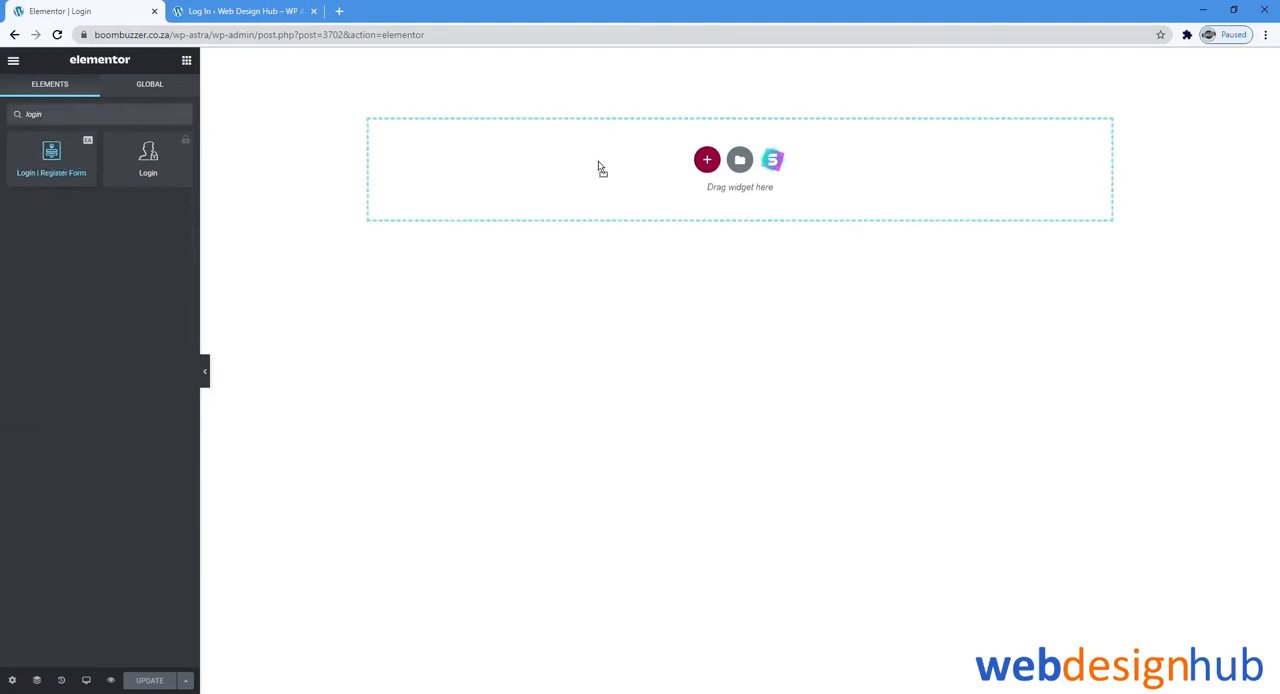
mouse_move(780, 196)
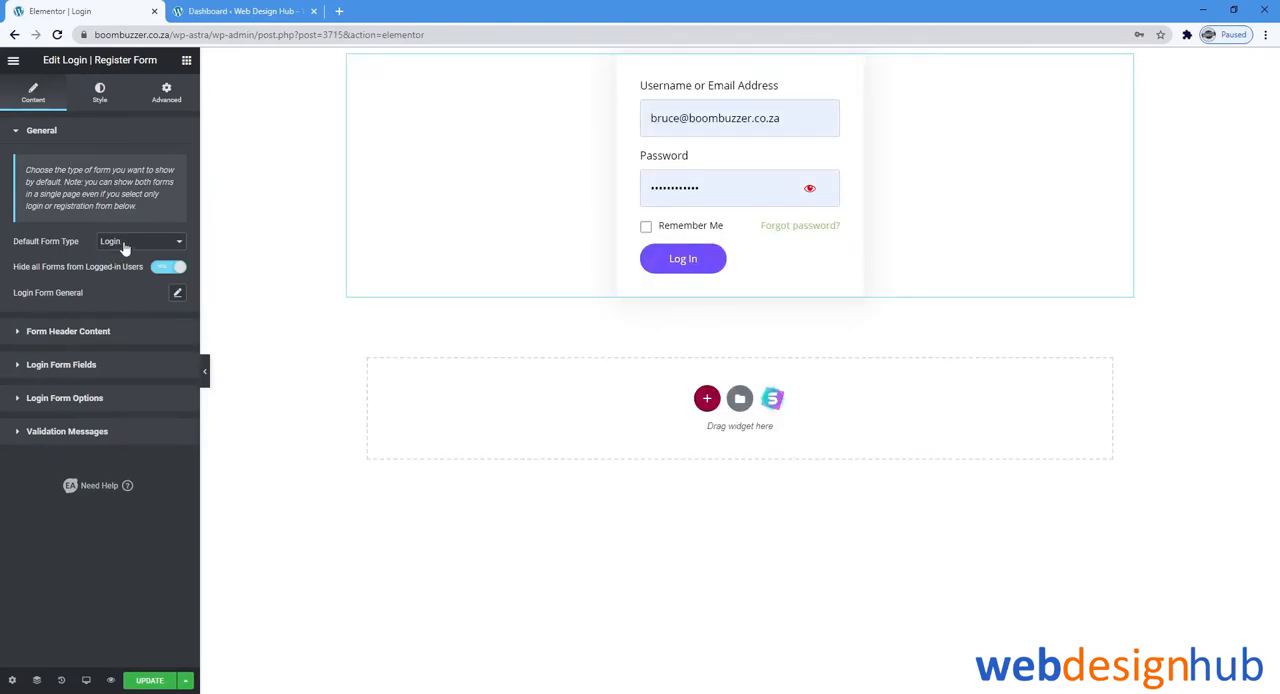
mouse_move(108, 320)
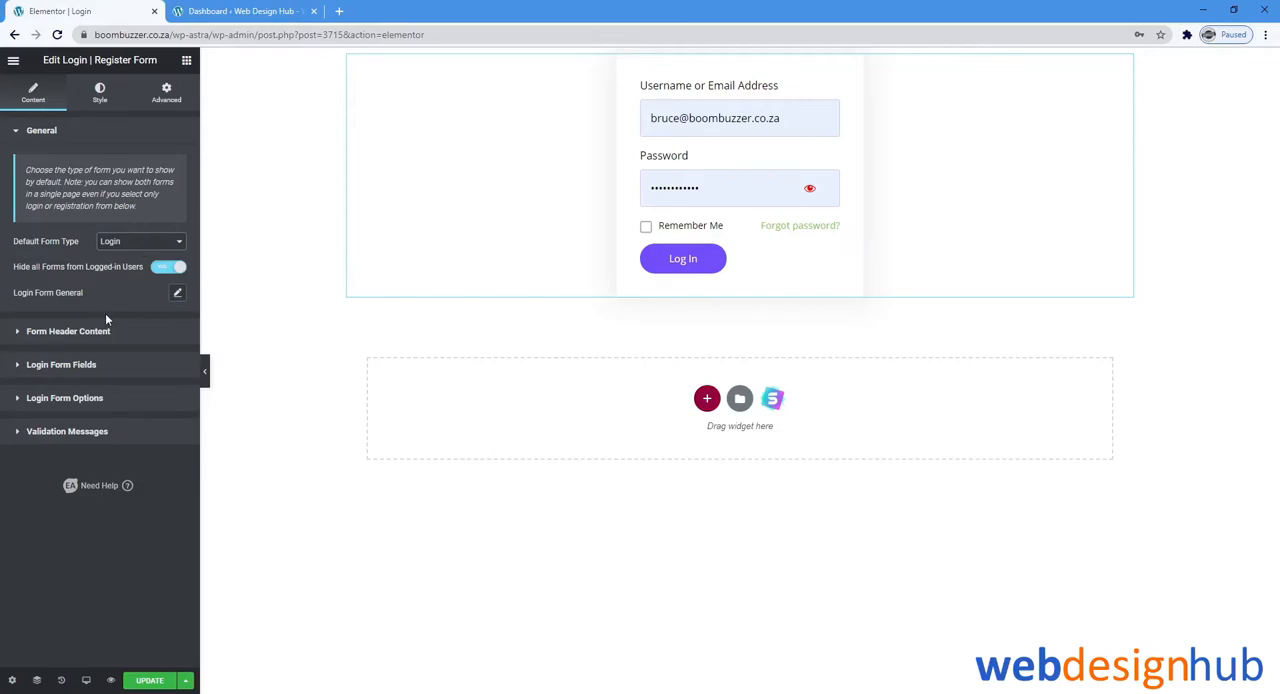
mouse_move(112, 332)
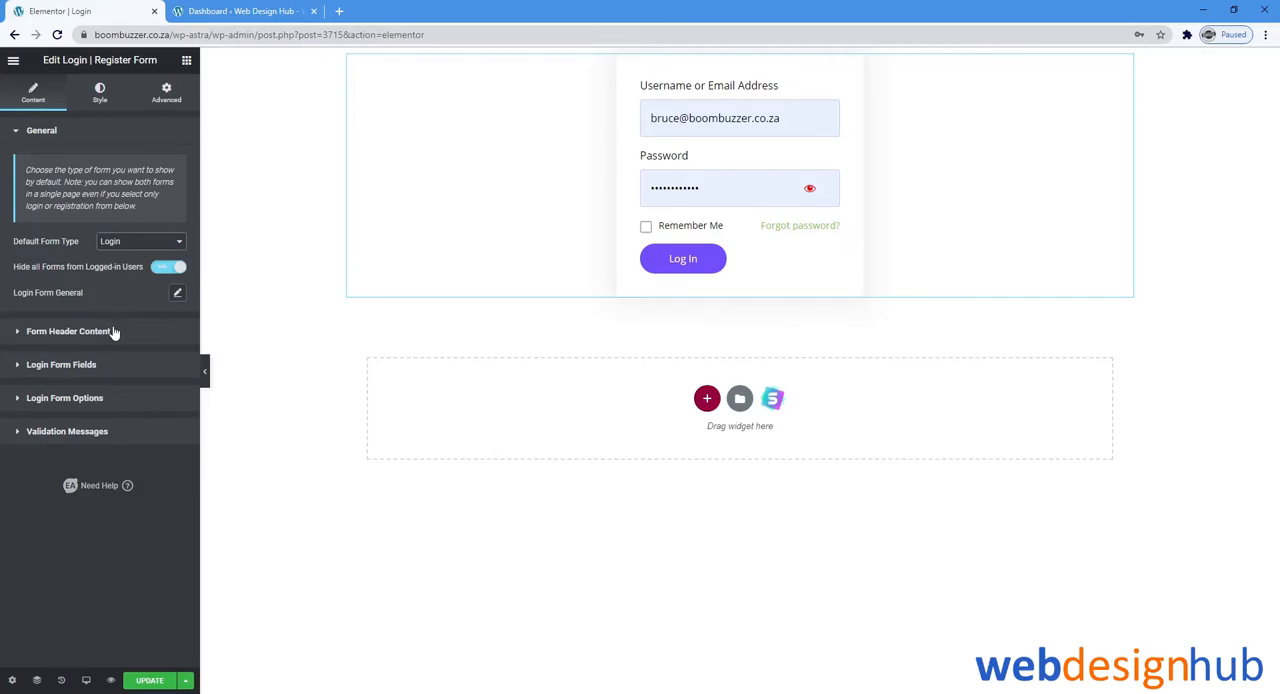
Set the Form Header Logo to the Organic Store logo from the Media Library
click(68, 332)
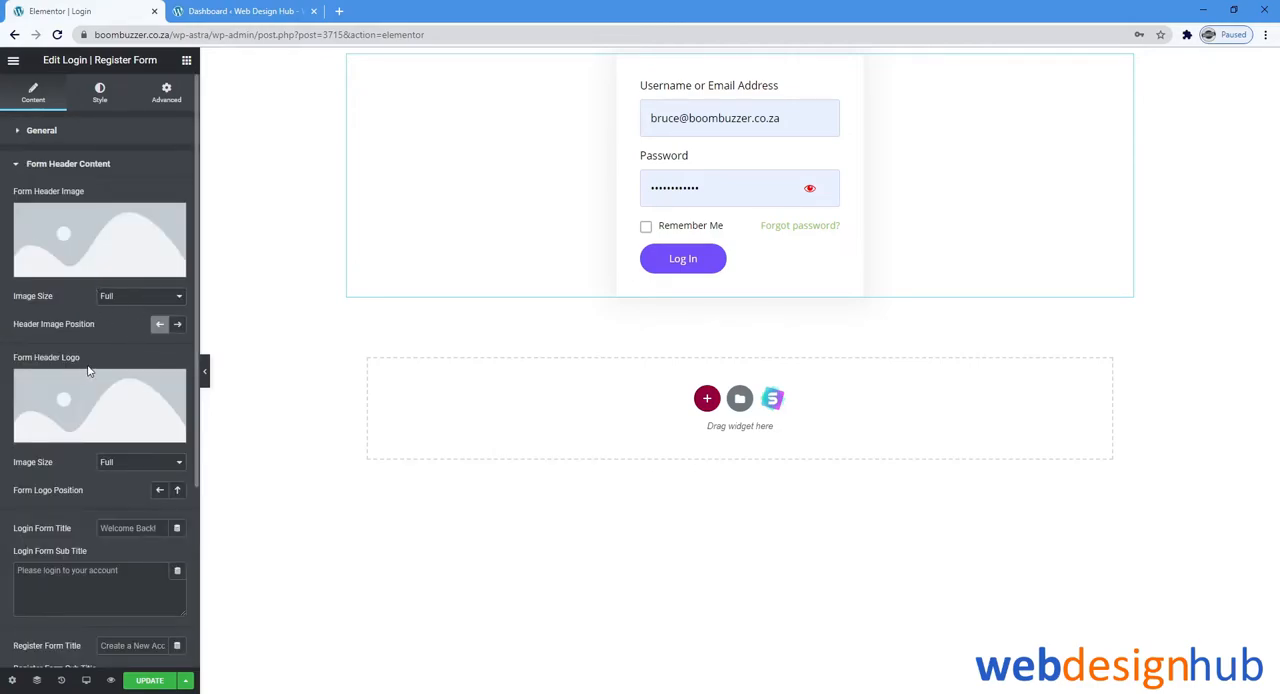
click(100, 404)
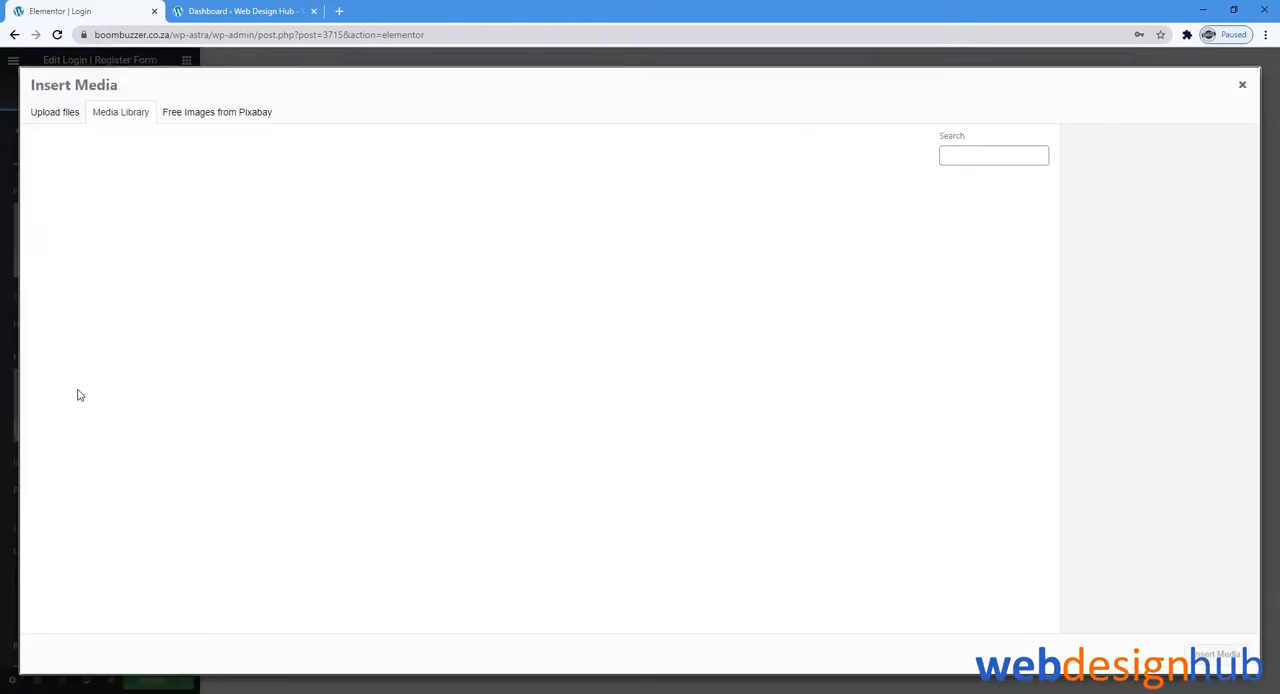
click(120, 112)
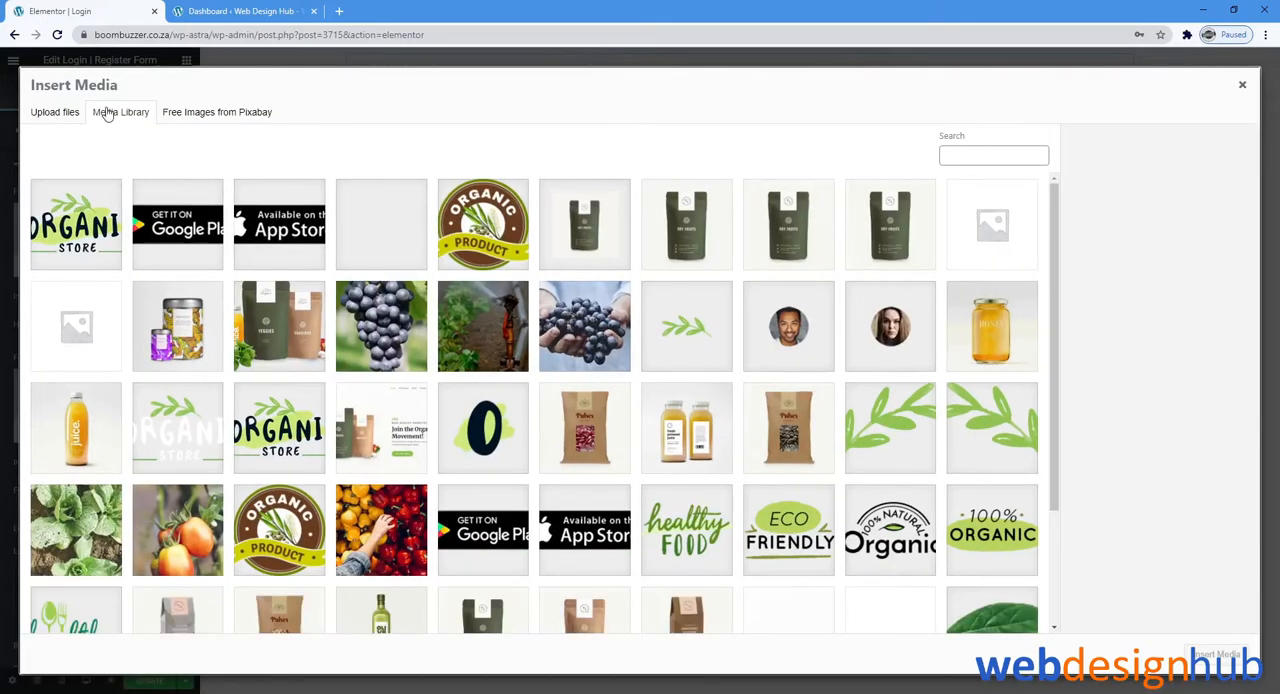
click(76, 224)
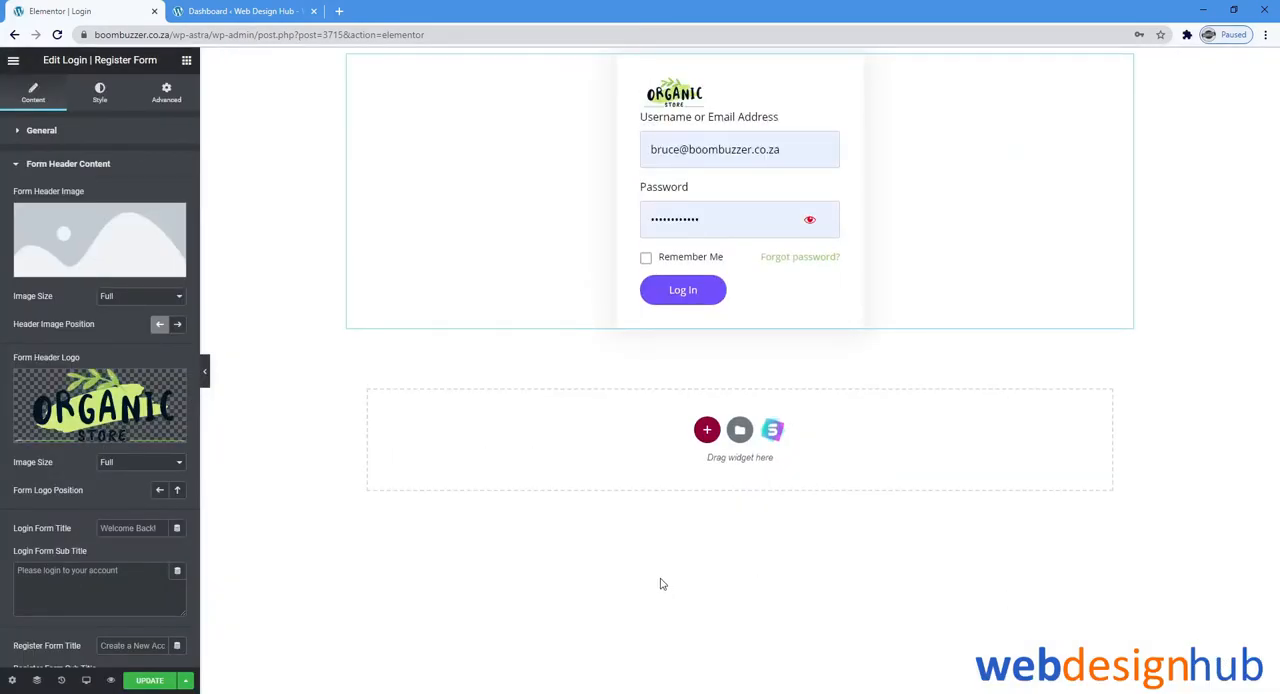
click(68, 164)
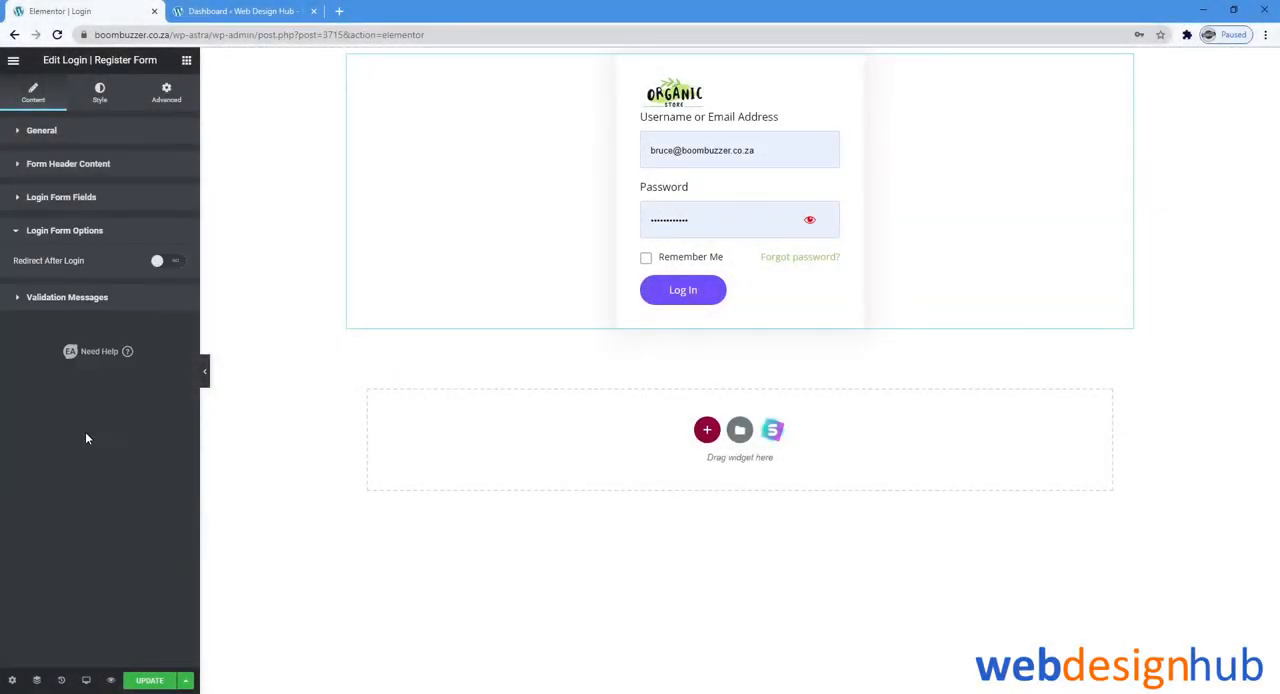
Enable redirect after login, check the live Account menu's My account page, and return to the editor
click(168, 260)
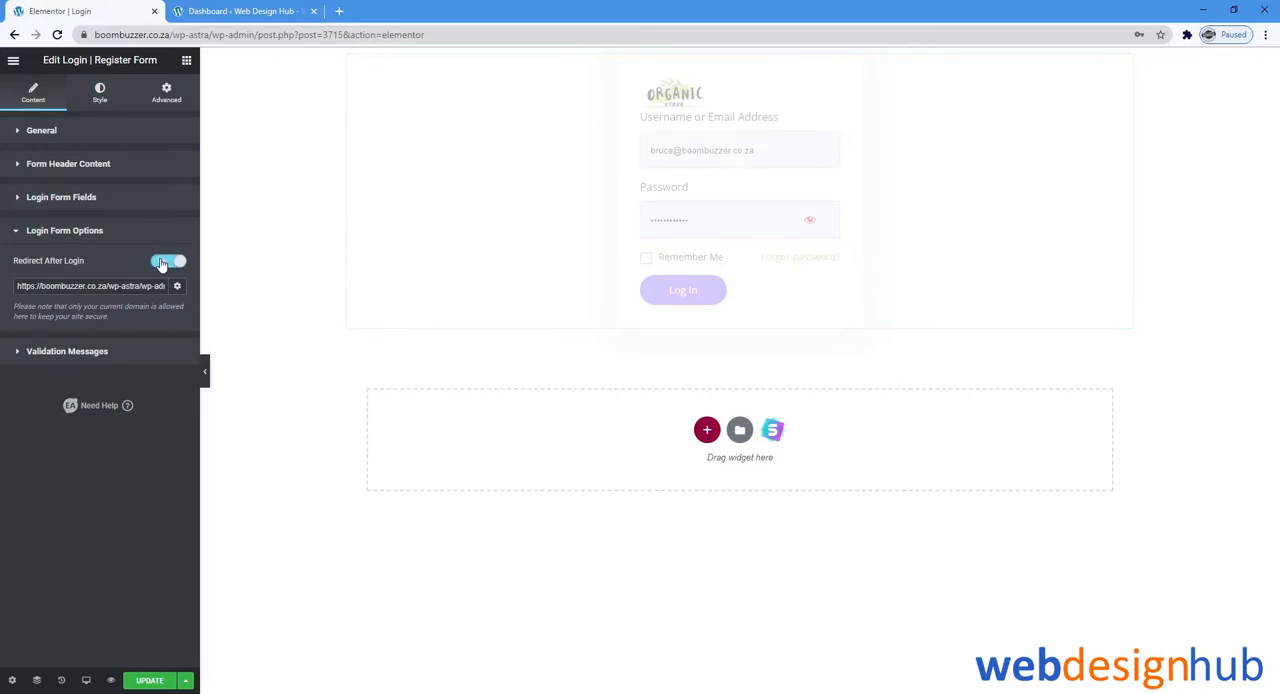
click(240, 12)
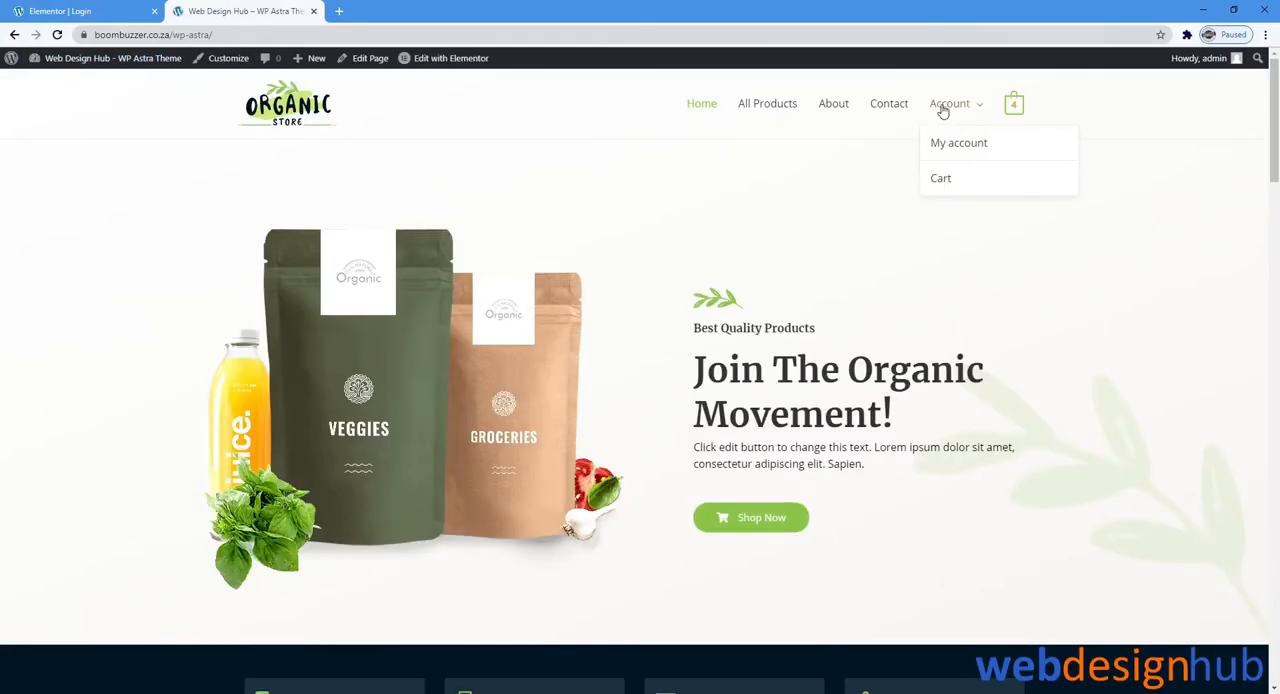
click(958, 142)
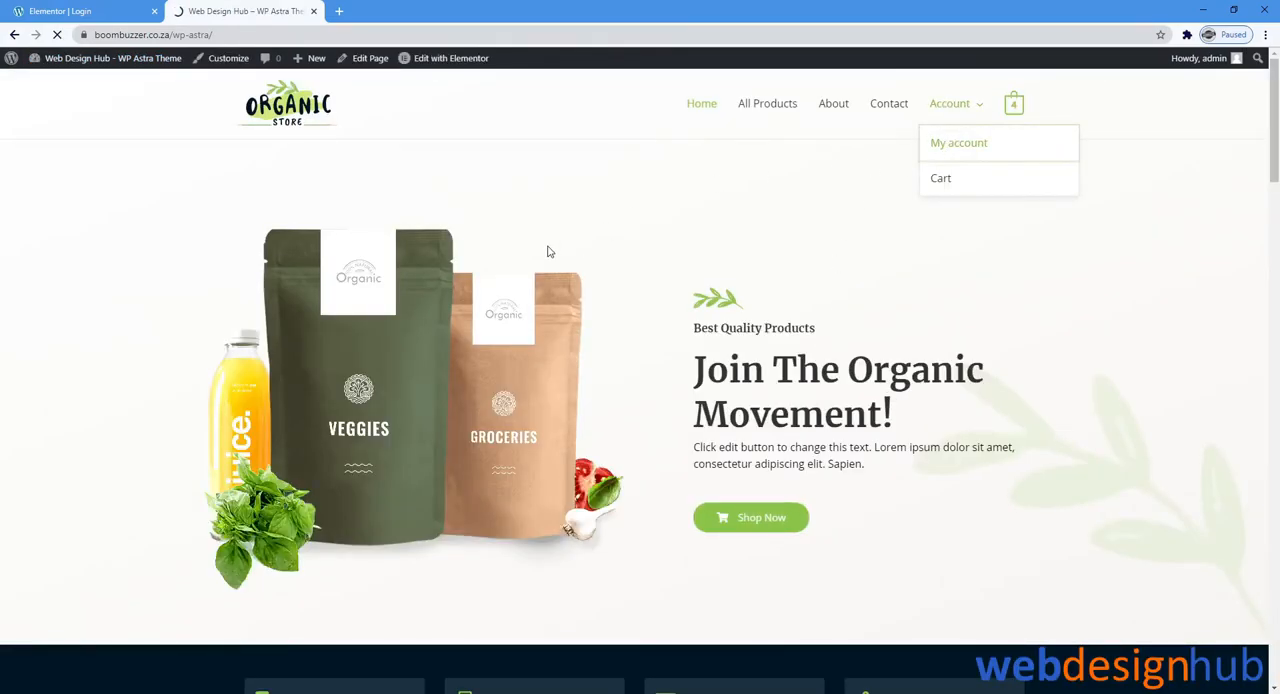
click(958, 142)
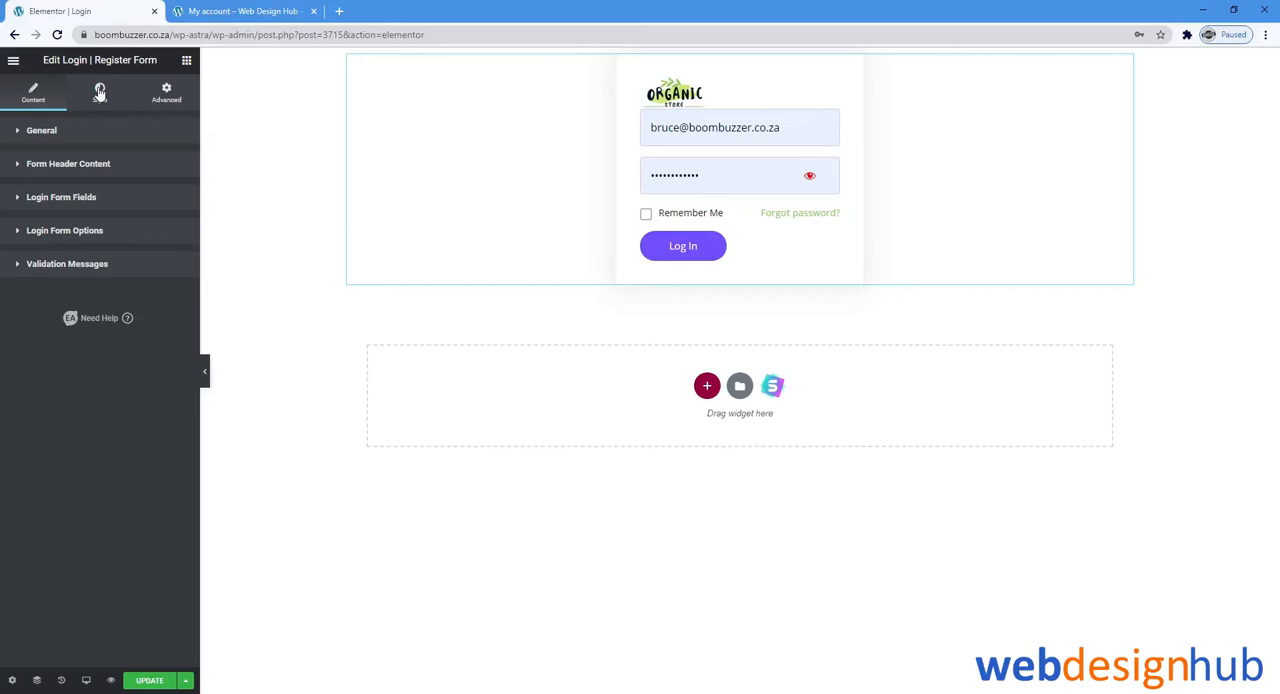
In Style > Login Form Header, set the Form Logo width to 100
click(100, 90)
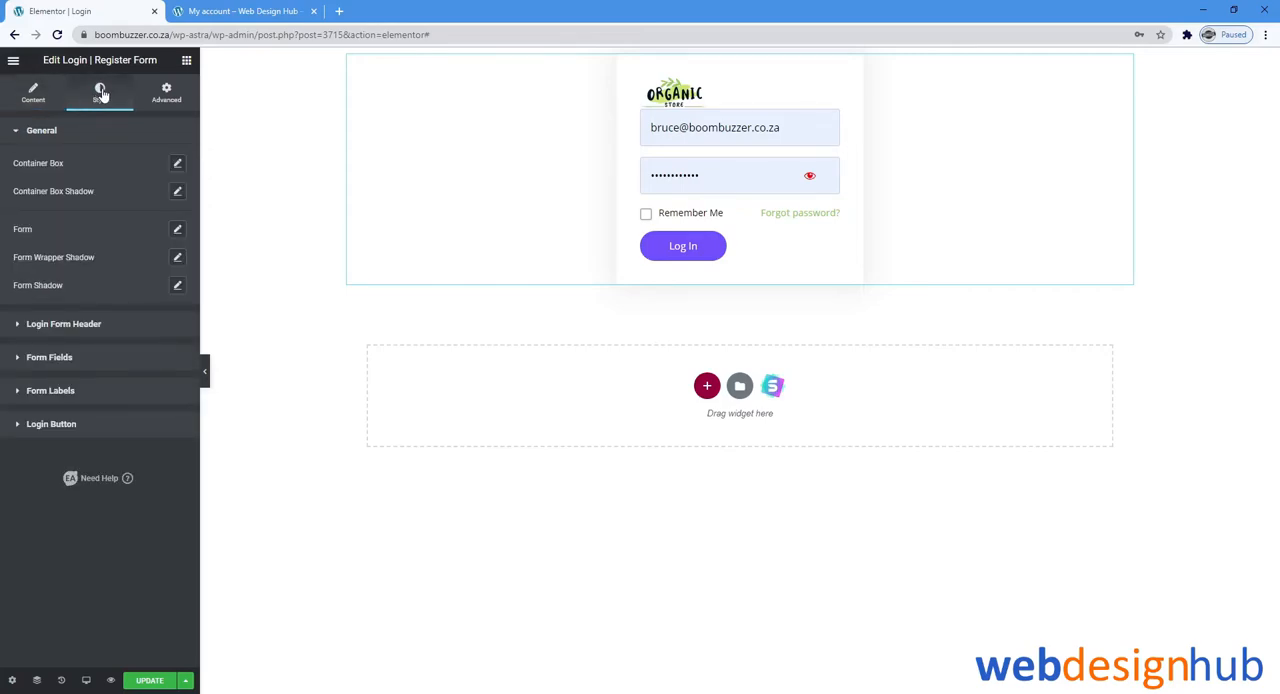
mouse_move(98, 330)
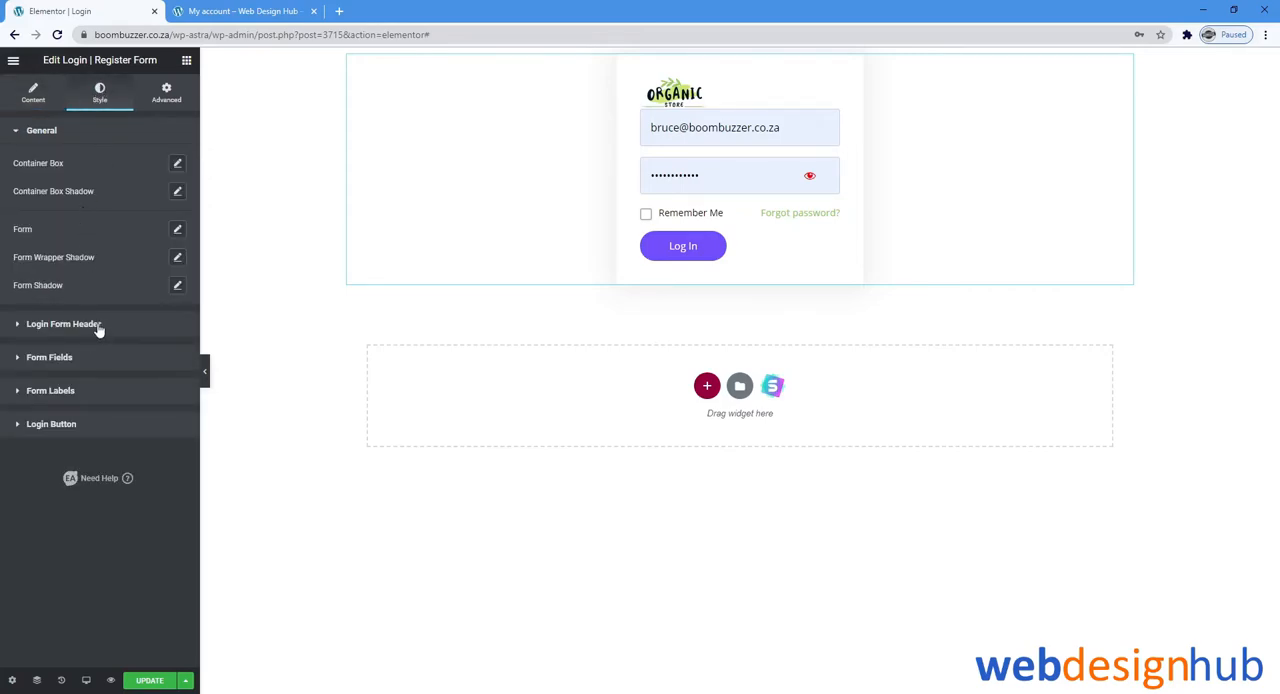
click(64, 324)
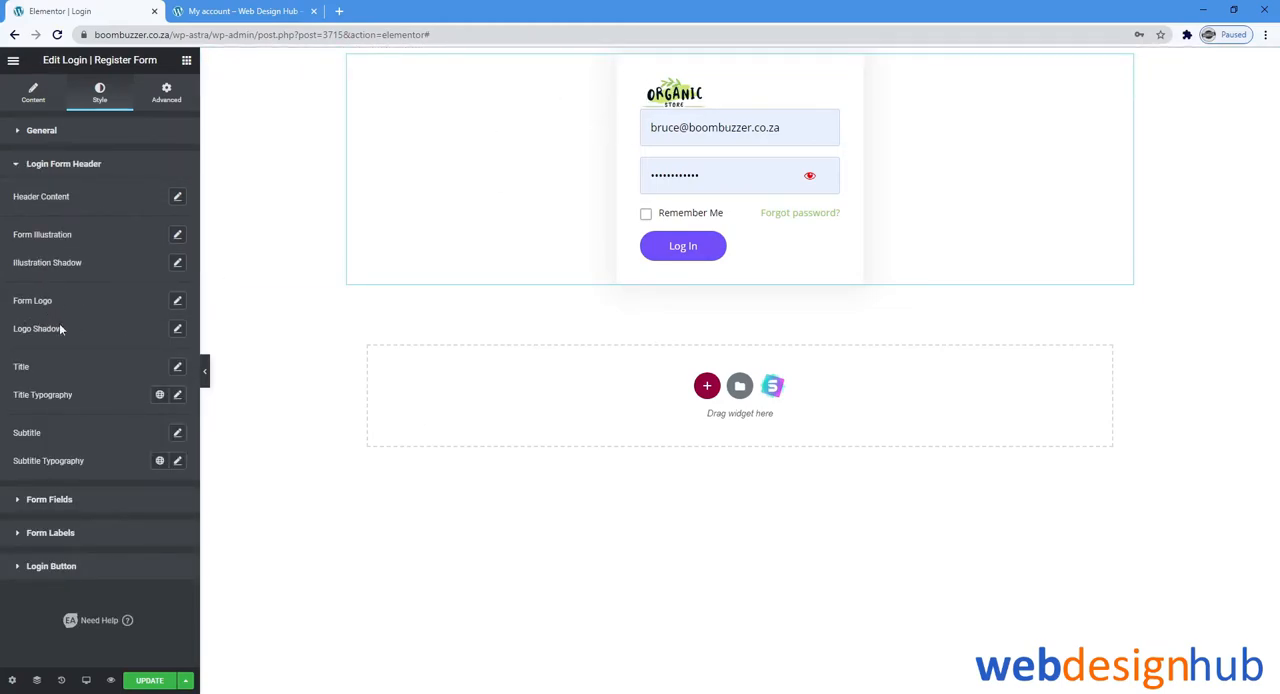
click(176, 300)
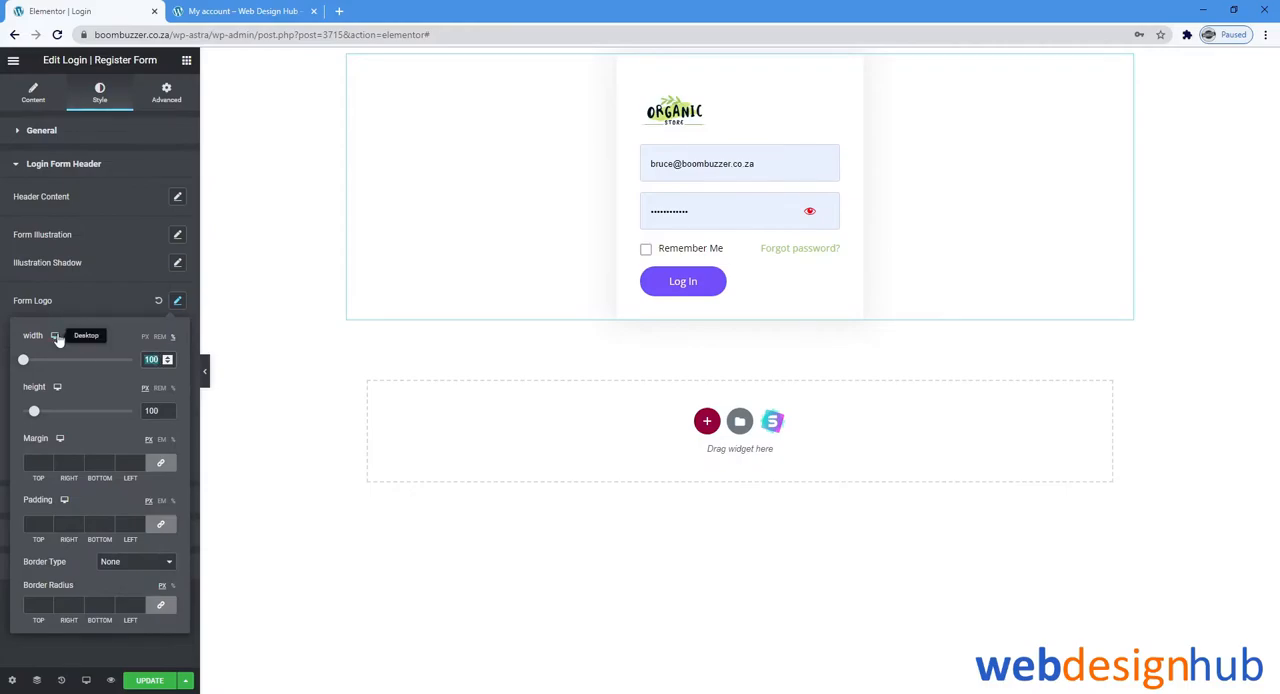
drag(24, 360, 132, 360)
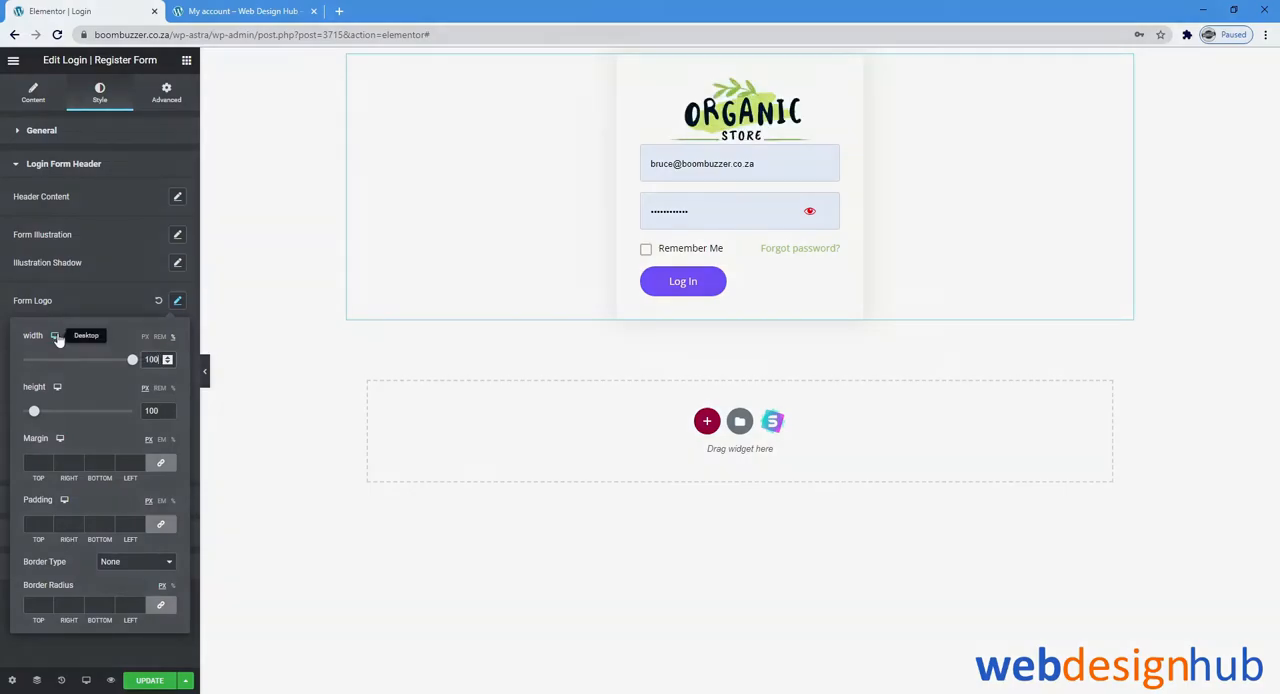
click(64, 164)
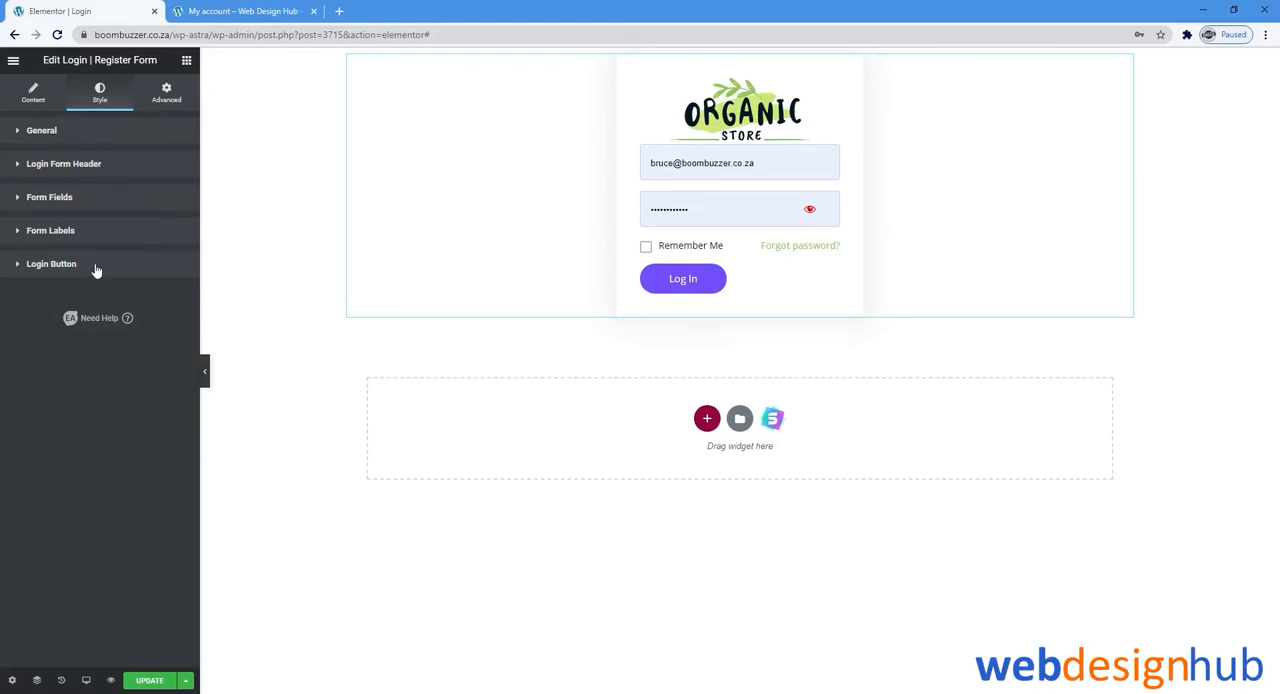
Set the login button width to 100 with a Classic green background colour
click(52, 264)
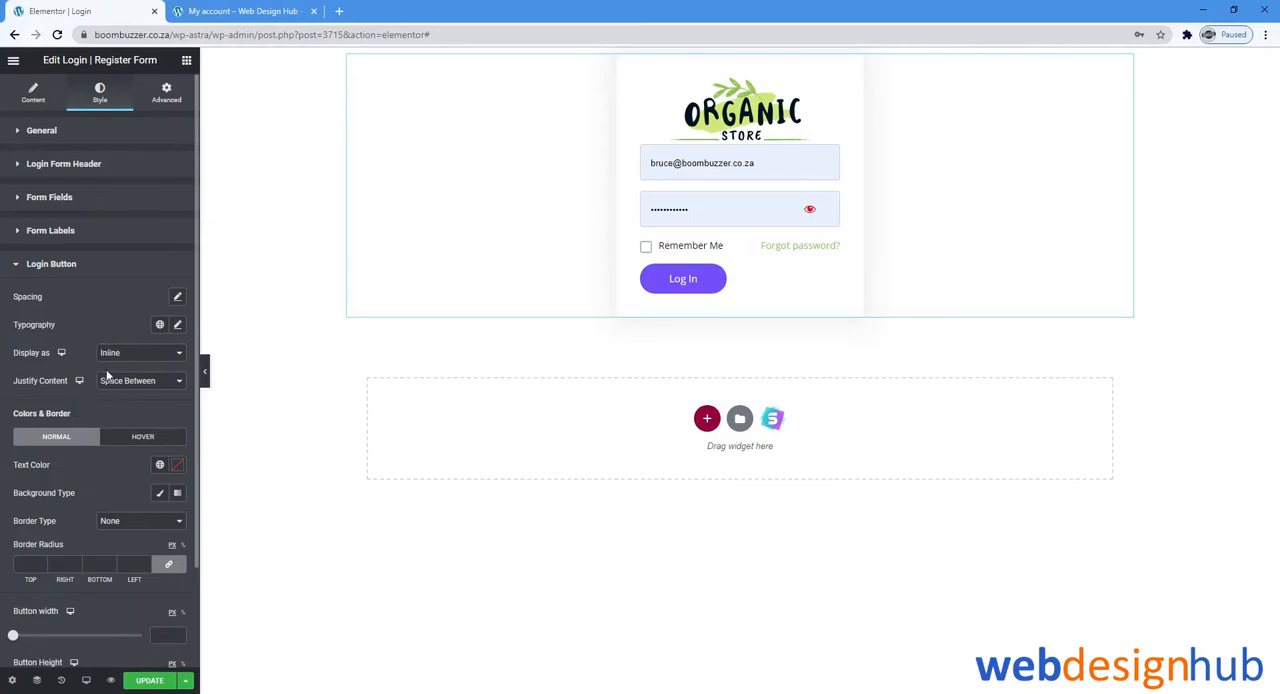
scroll(down, 3)
text(10)
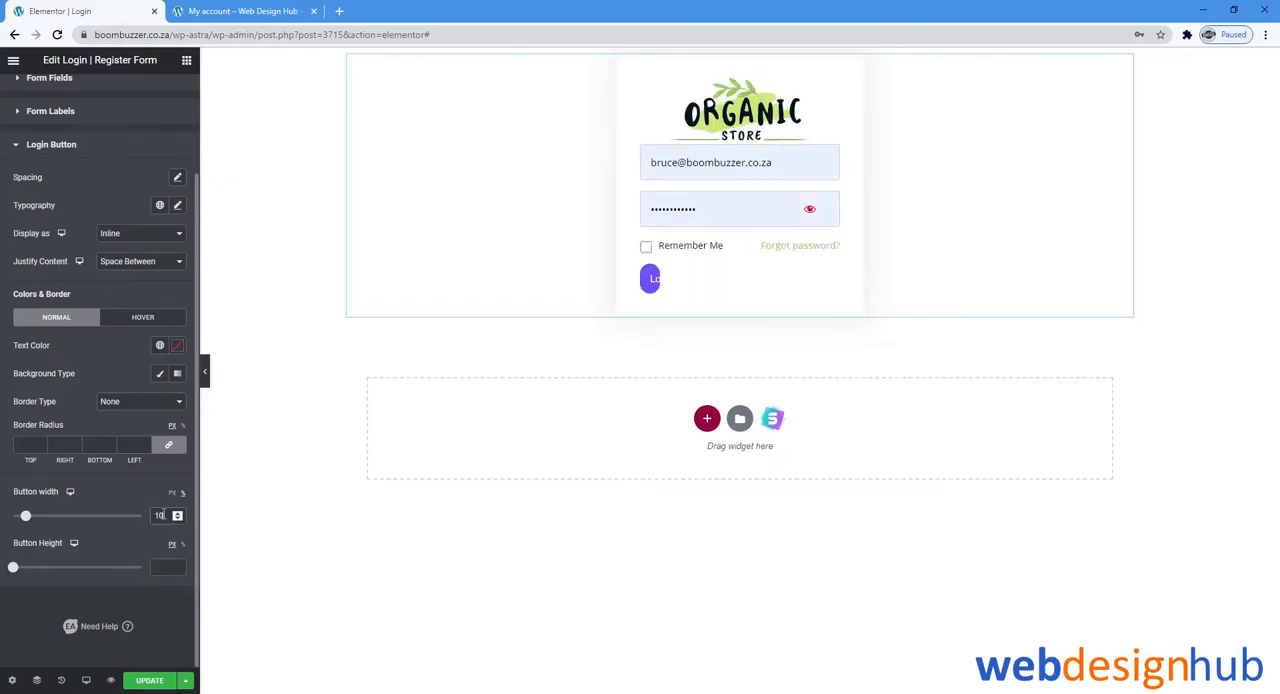
drag(26, 516, 140, 516)
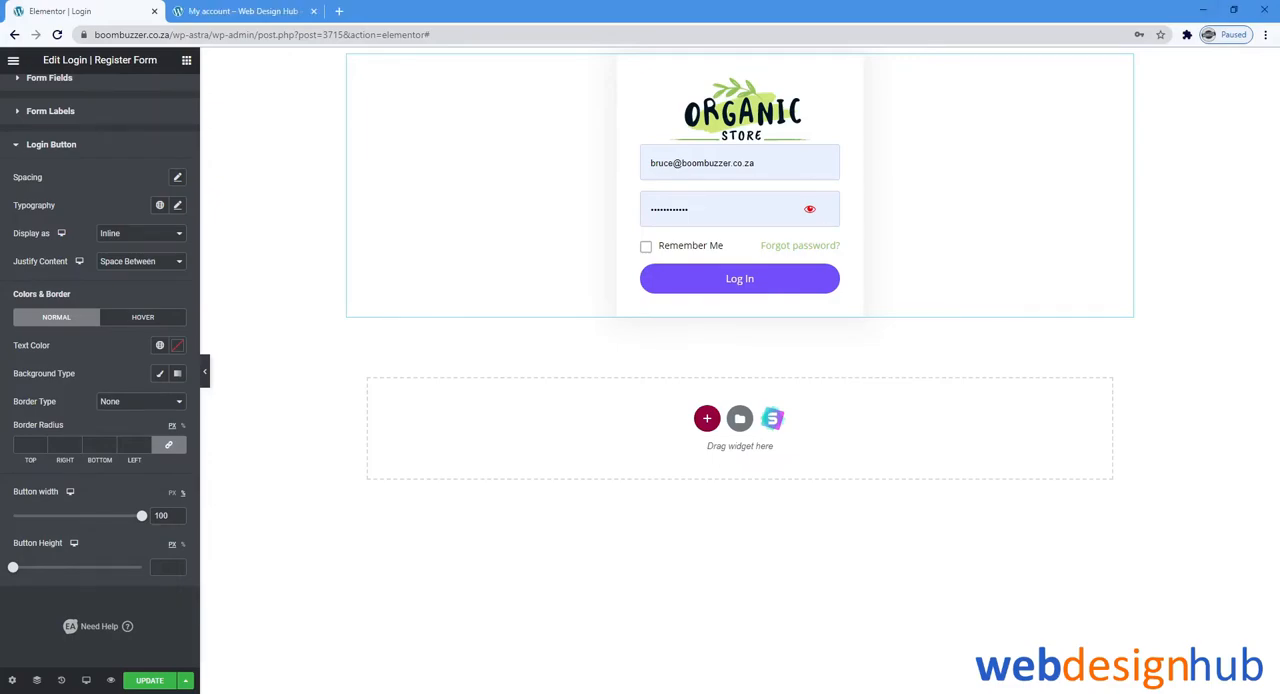
mouse_move(160, 372)
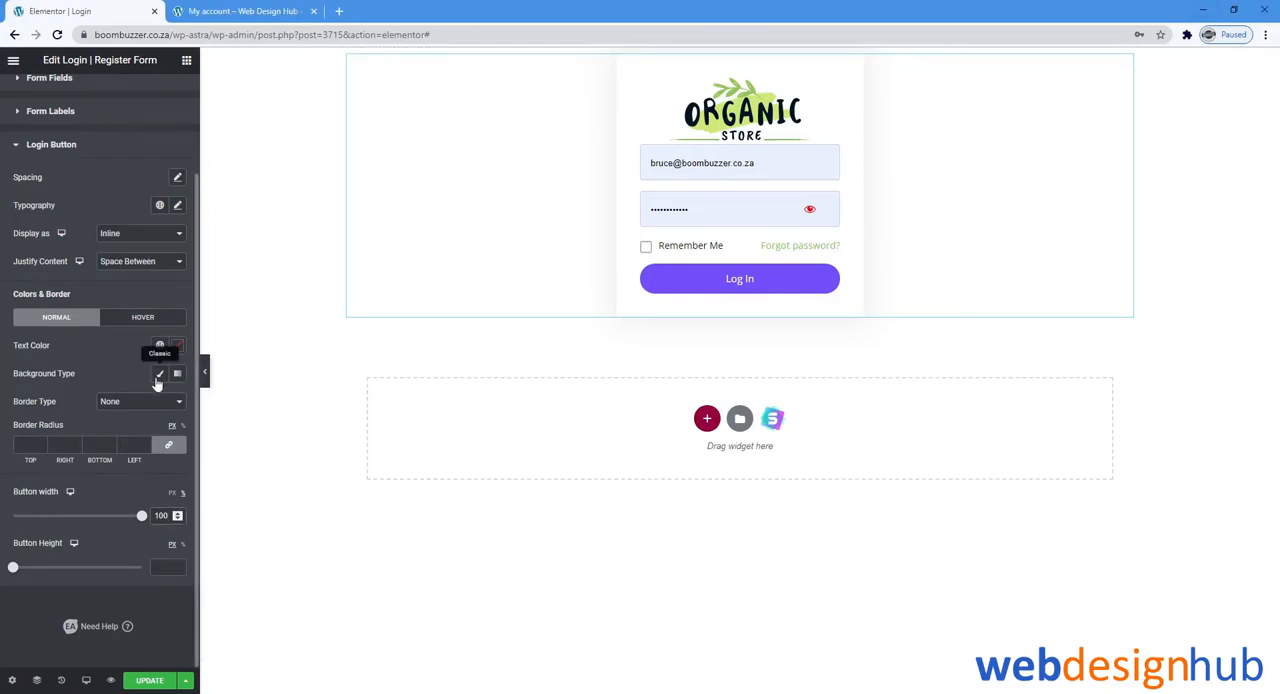
click(158, 372)
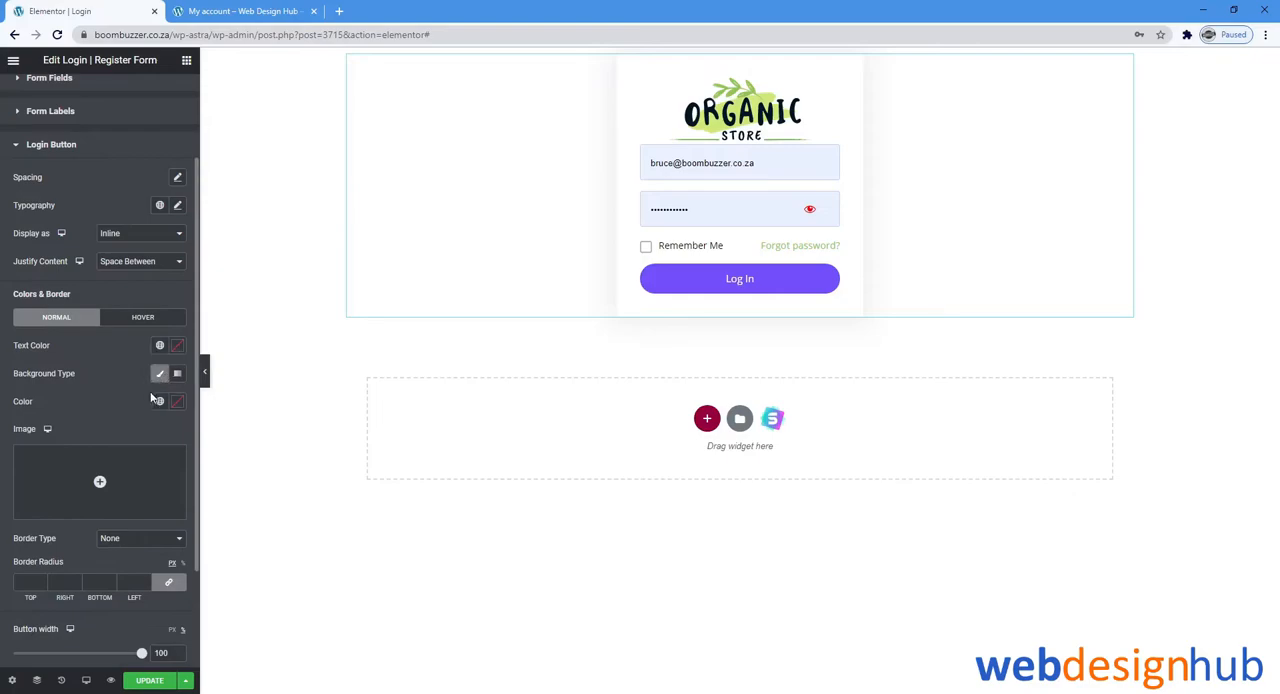
click(160, 400)
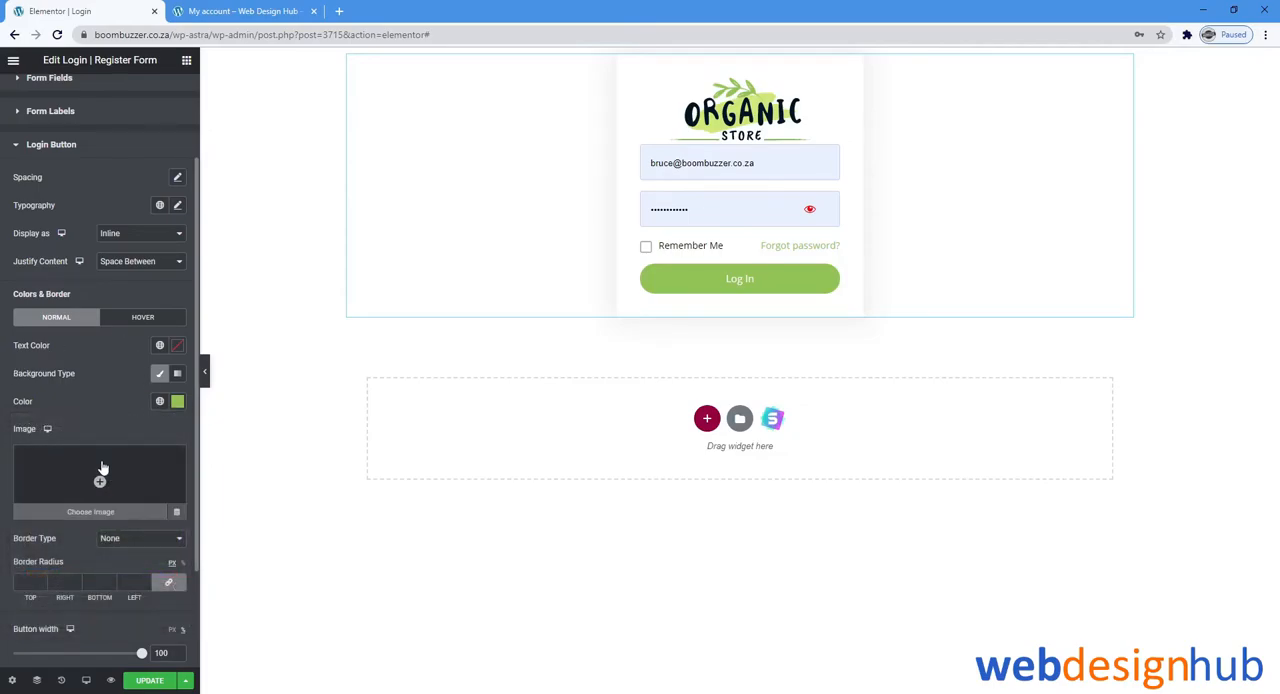
scroll(down, 3)
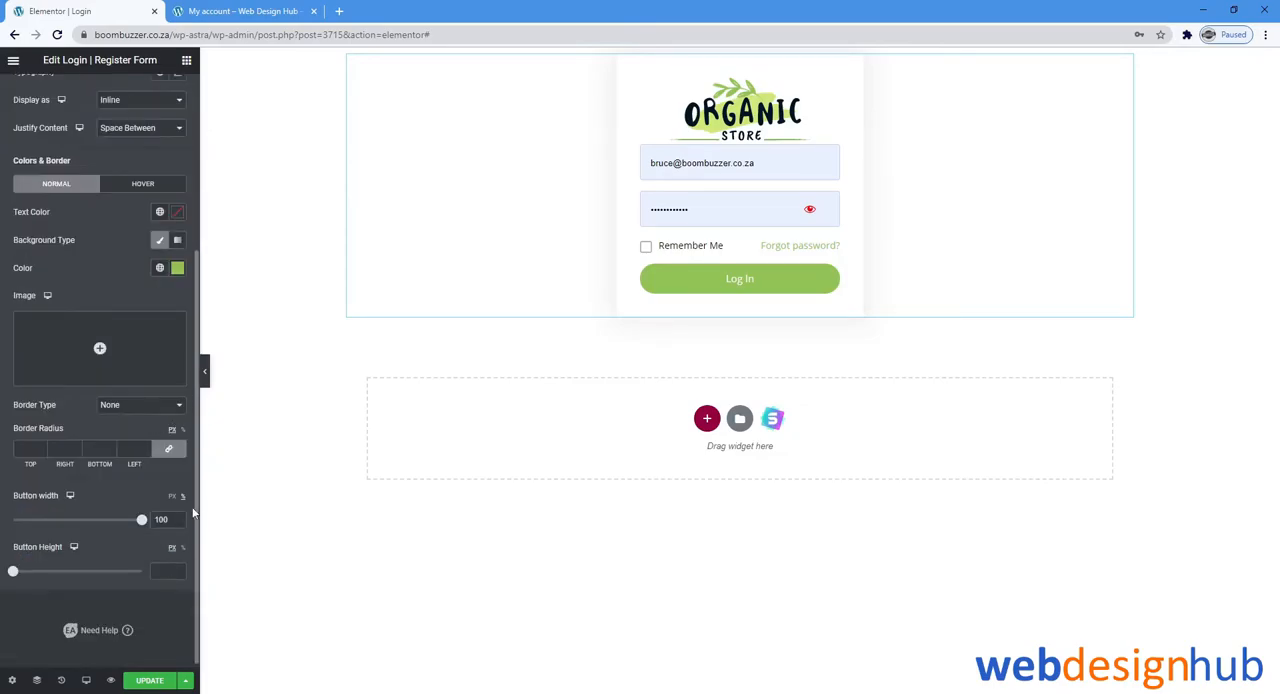
click(34, 92)
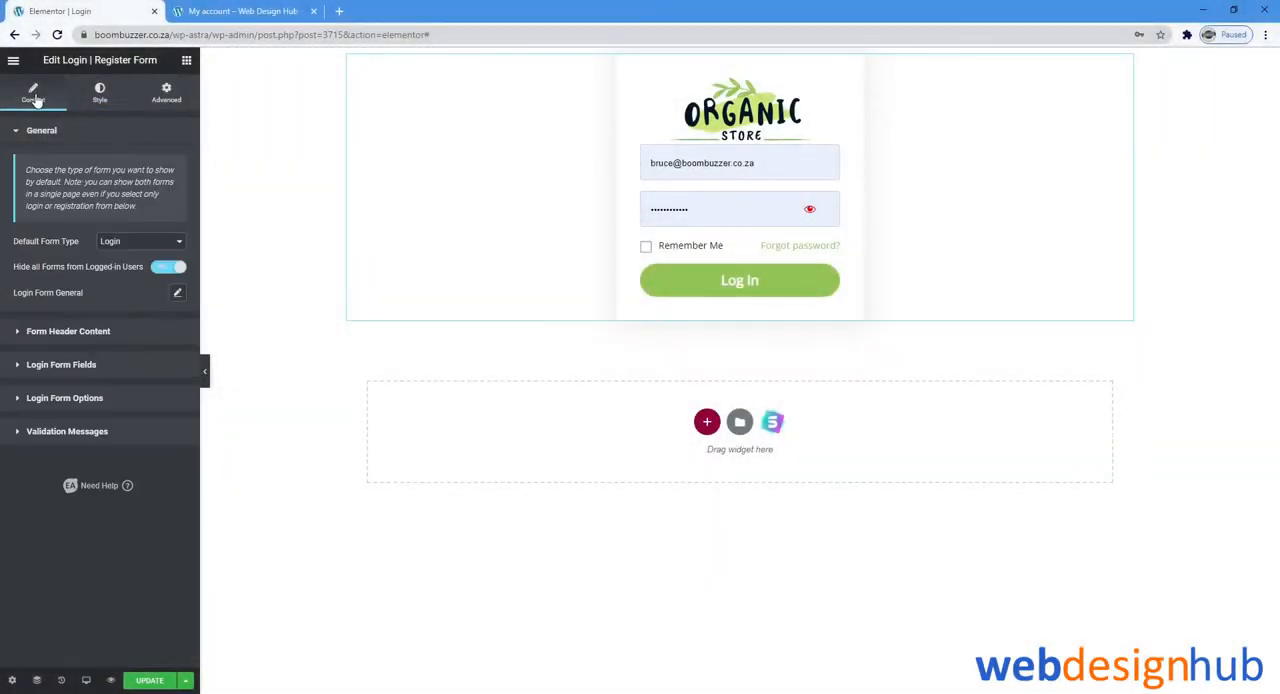
Replace the login form's Button Text with 'Sign in'
click(60, 364)
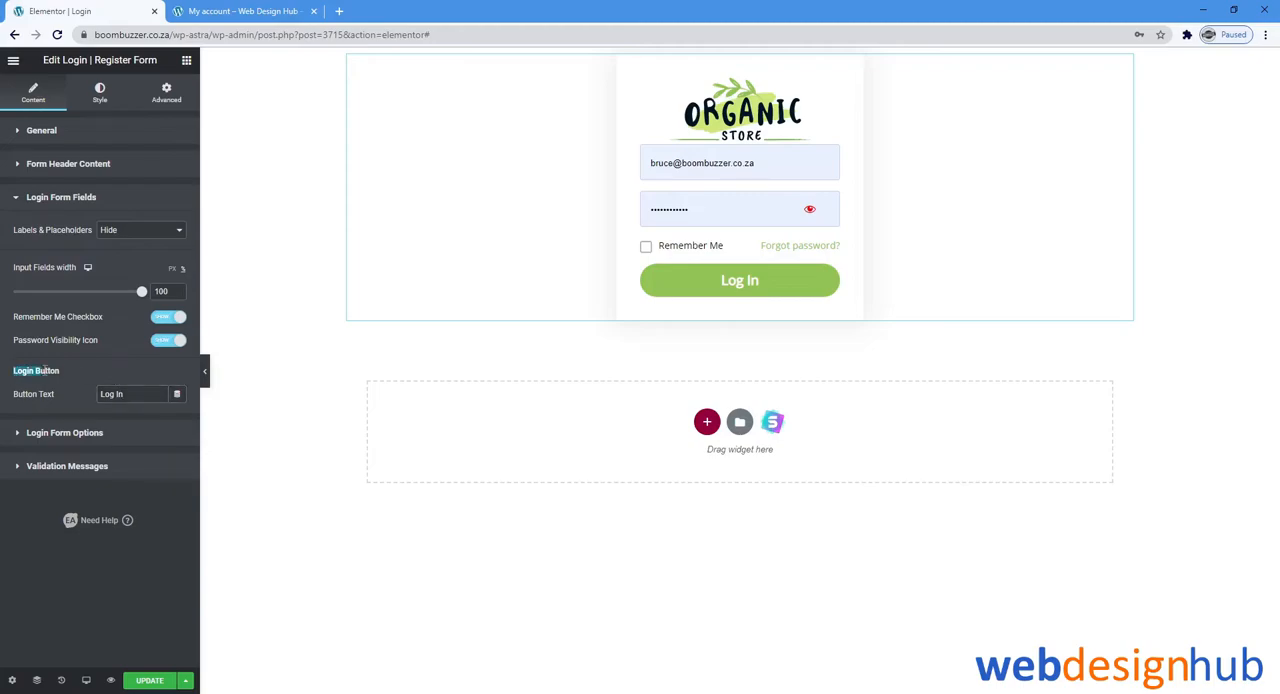
triple_click(130, 394)
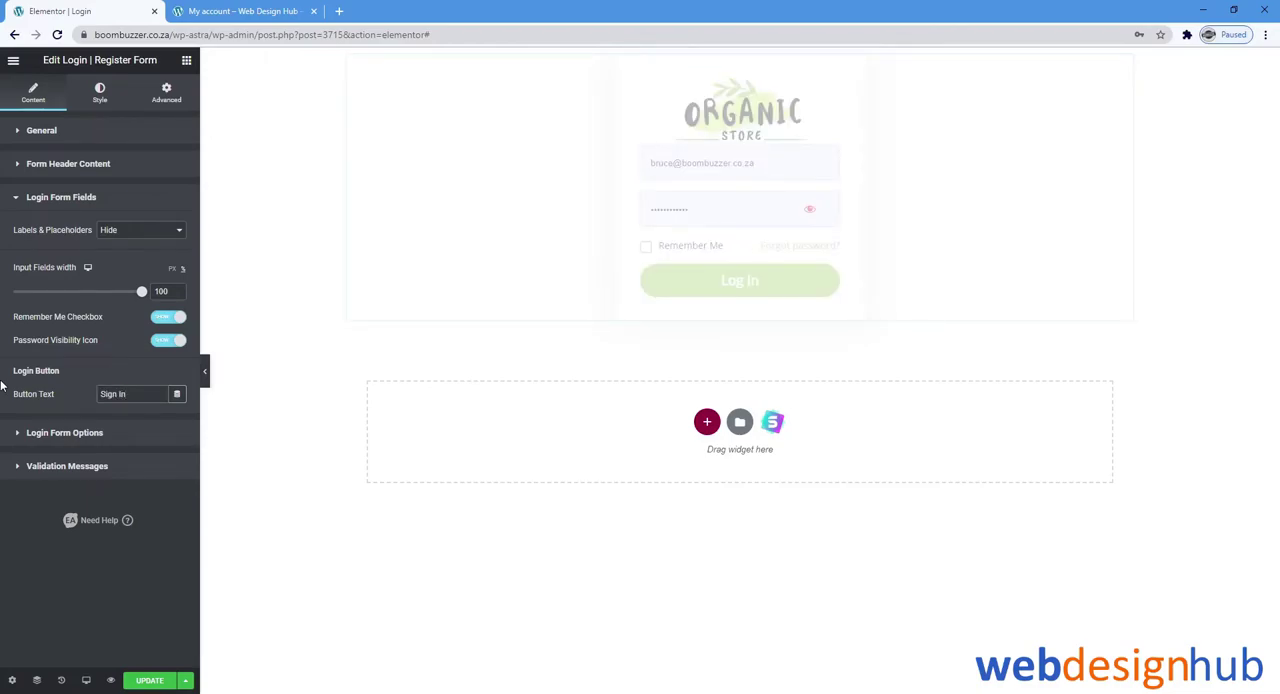
mouse_move(32, 540)
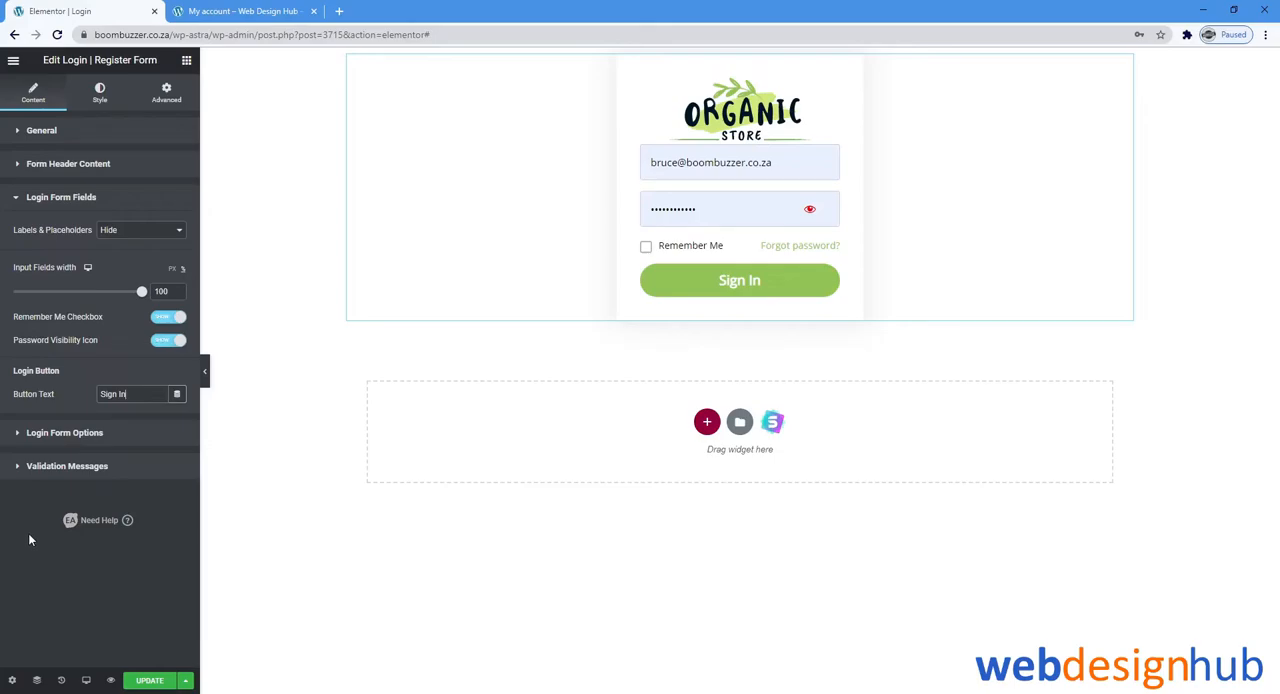
click(740, 56)
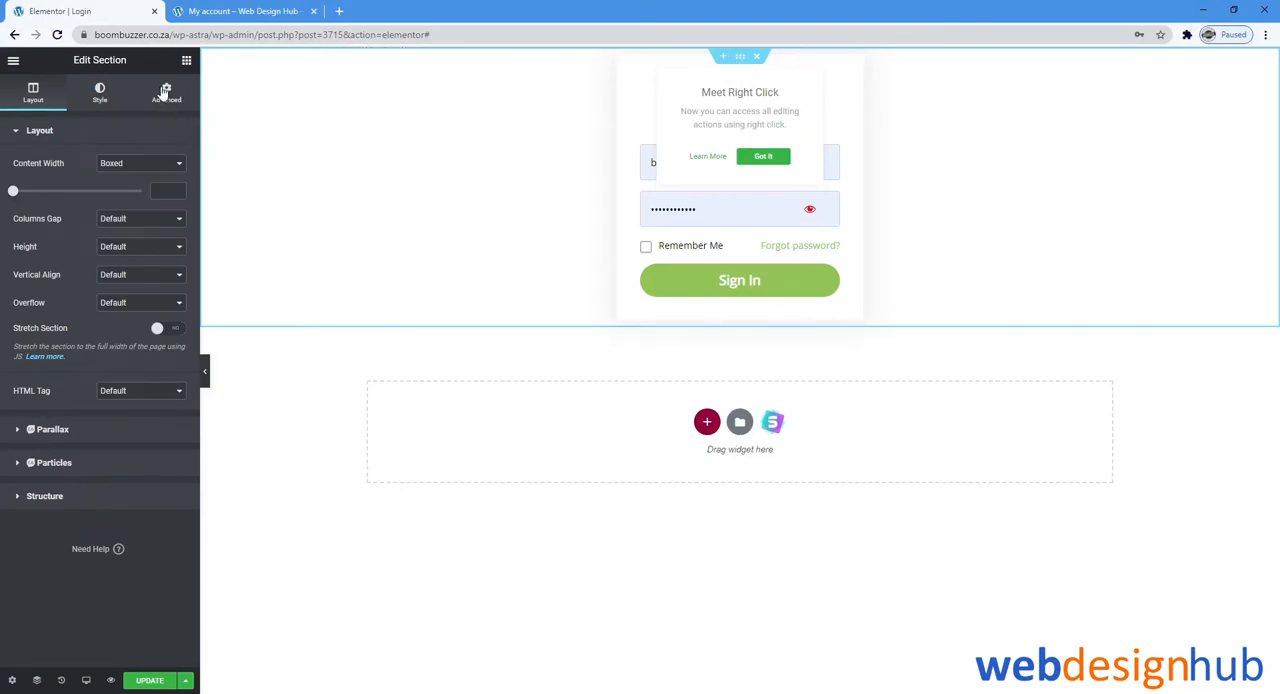
Give the section a top margin of 10 and update the page
click(166, 92)
text(10)
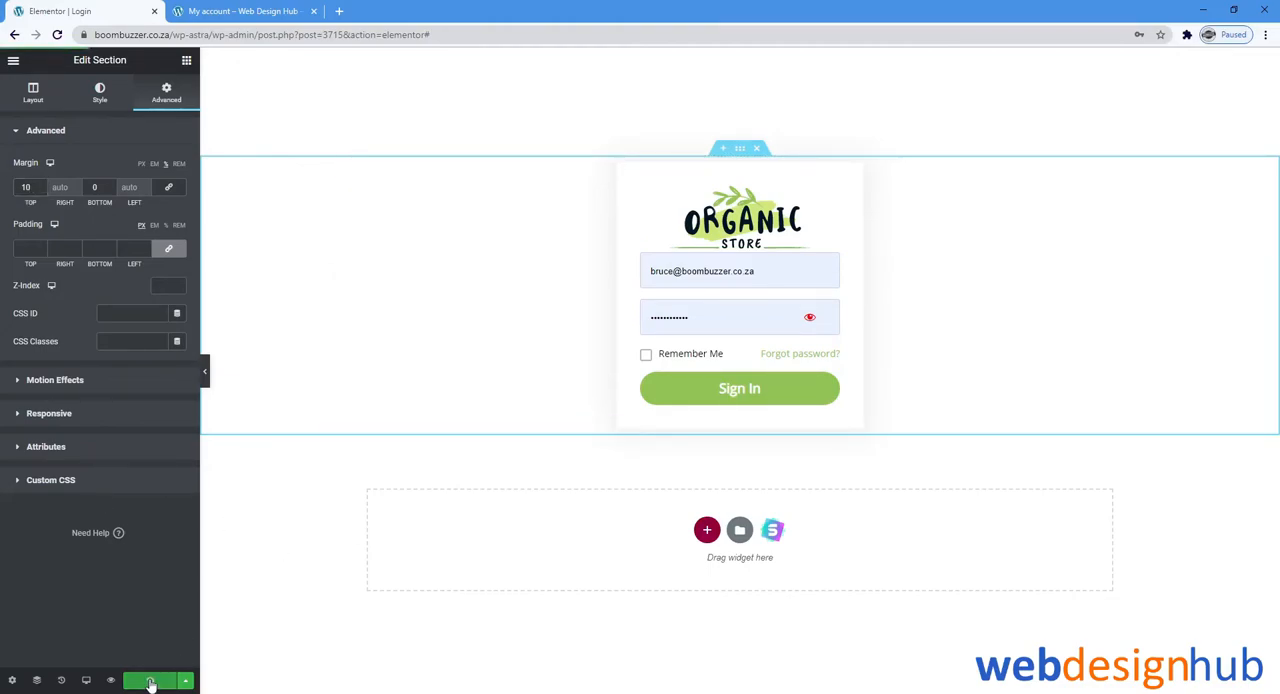
click(148, 680)
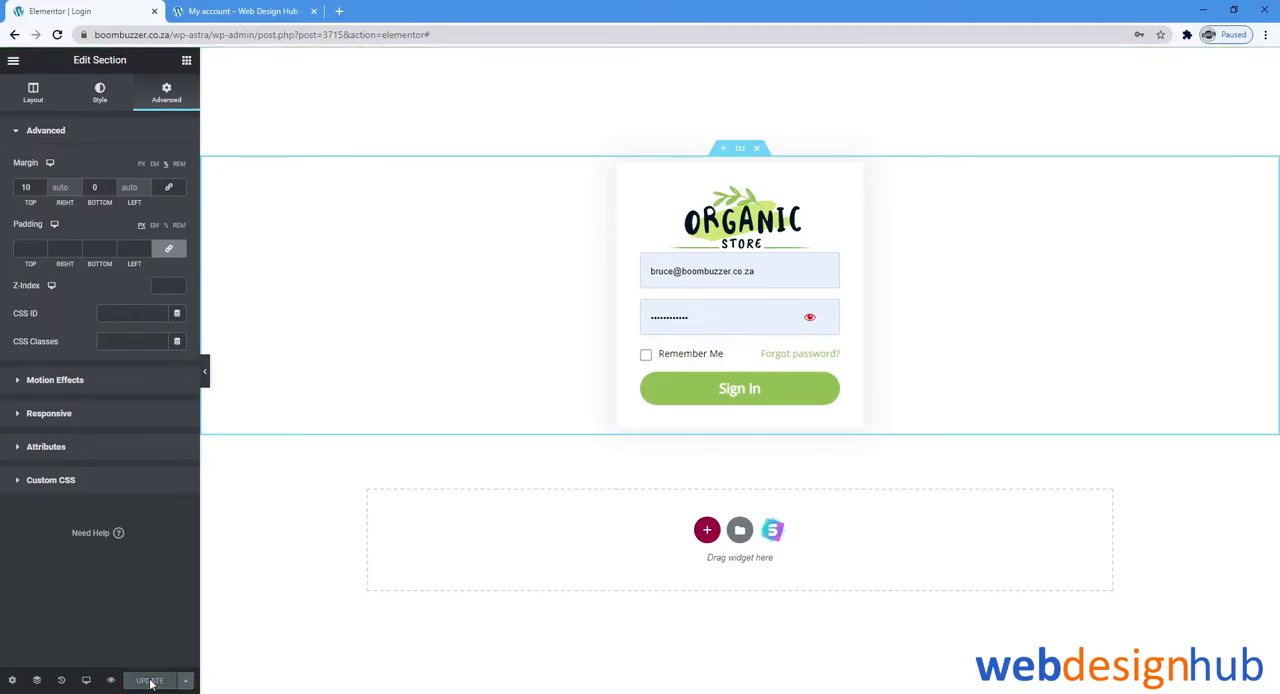
click(148, 680)
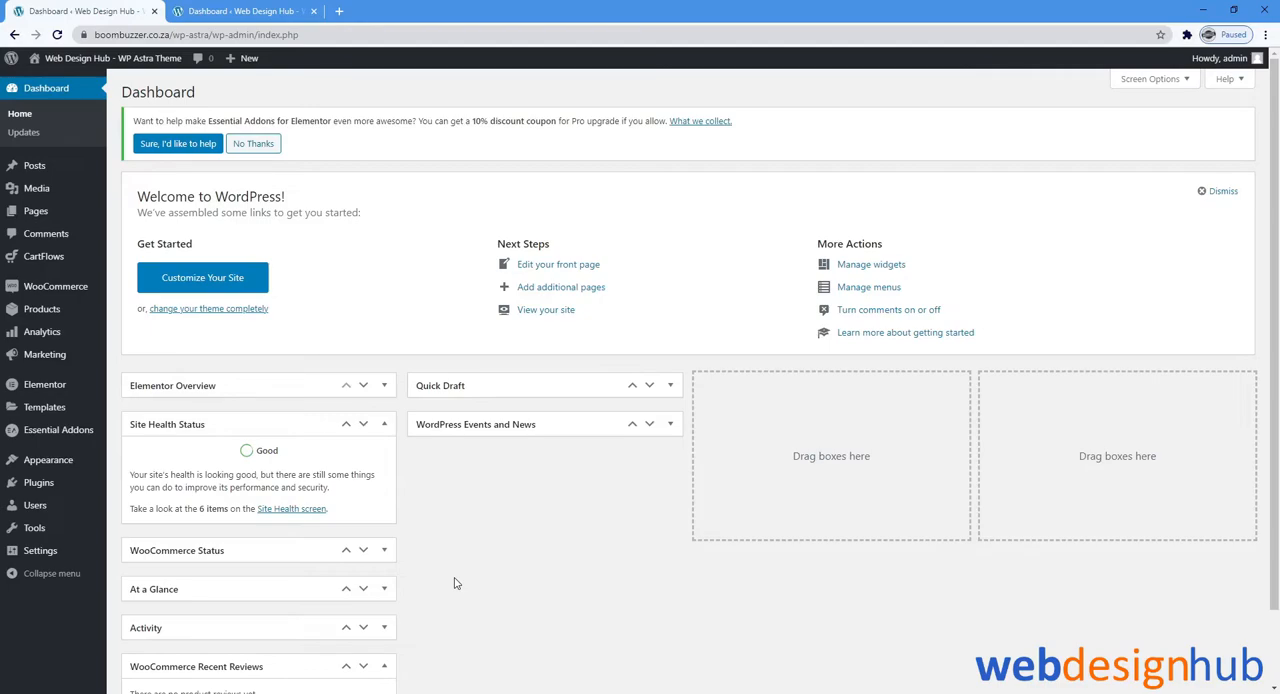
mouse_move(456, 616)
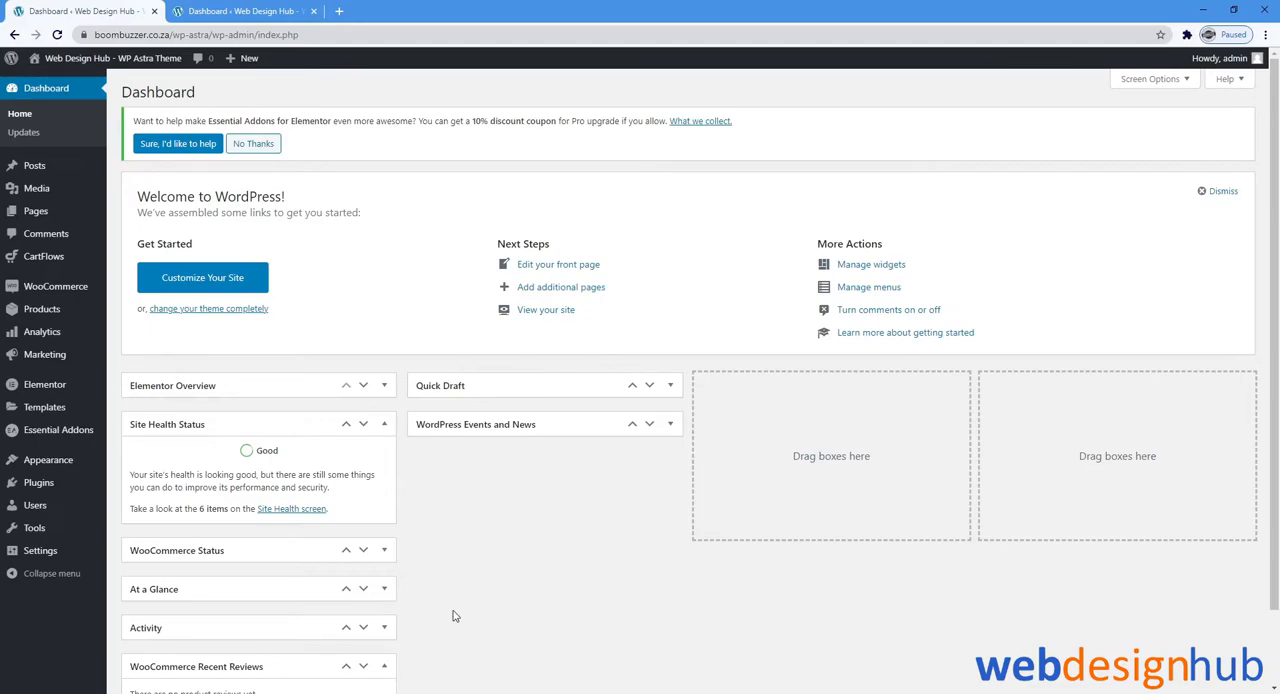
Add a new page from the Pages list and title it 'Register'
click(36, 212)
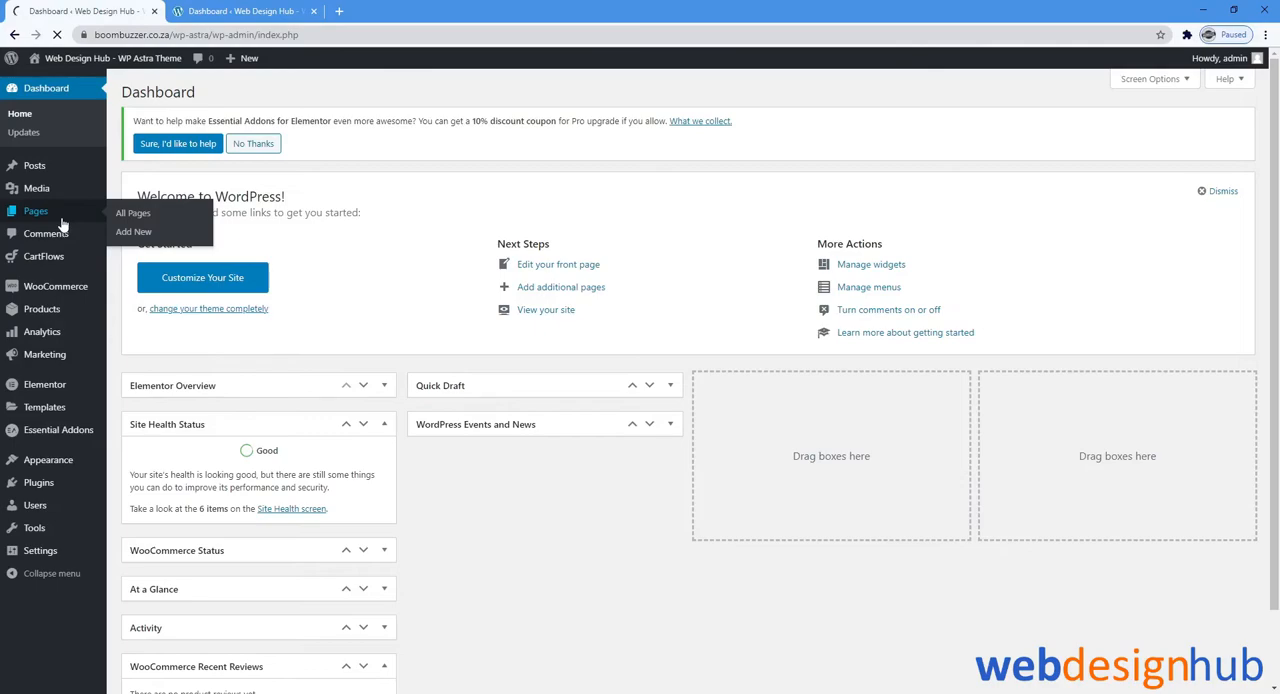
click(132, 212)
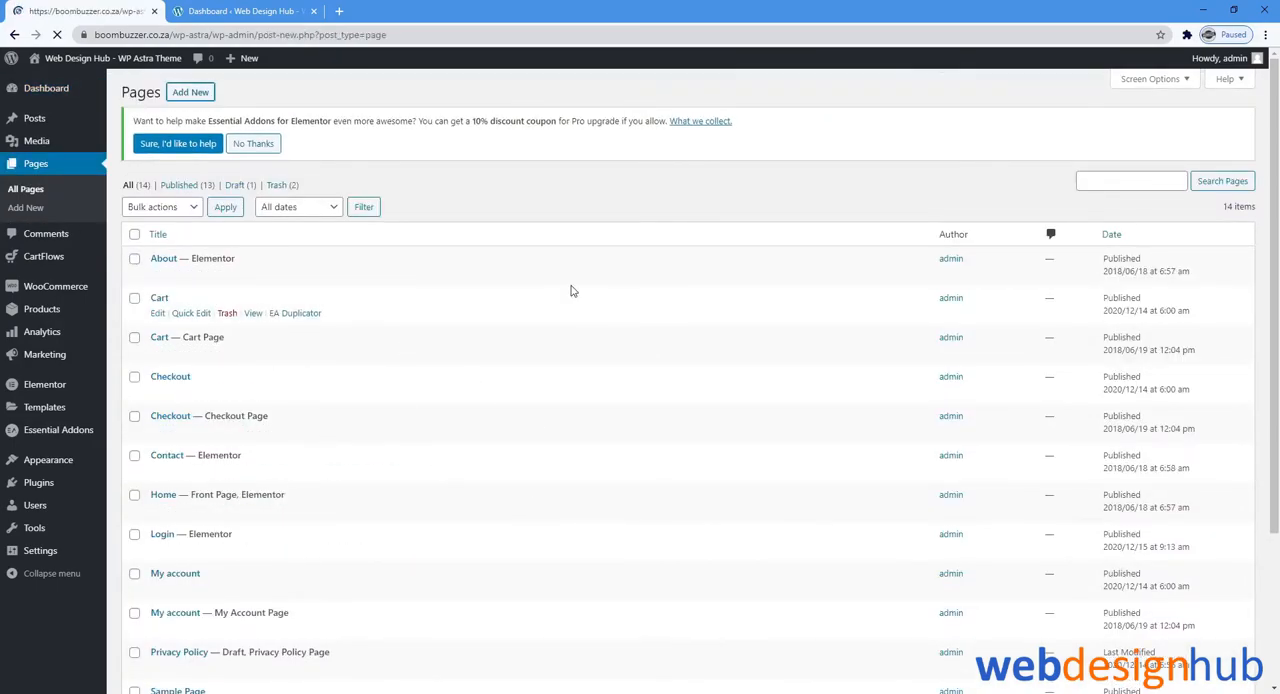
click(190, 92)
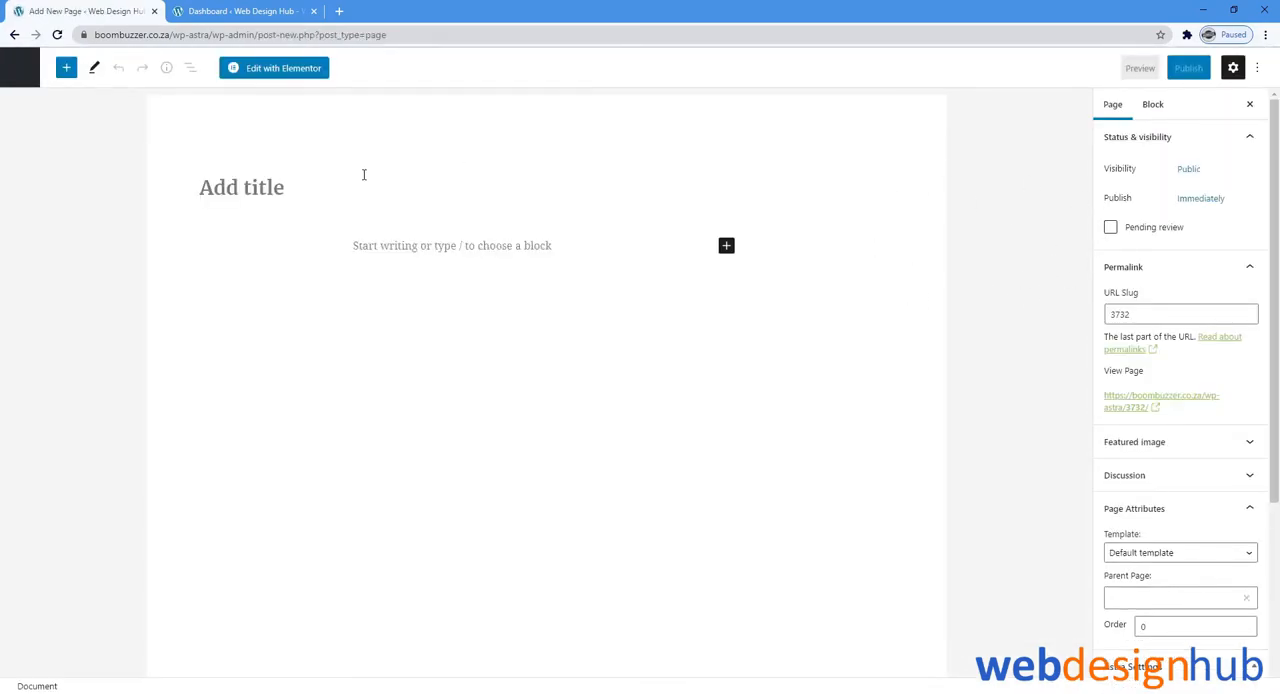
text(Reg)
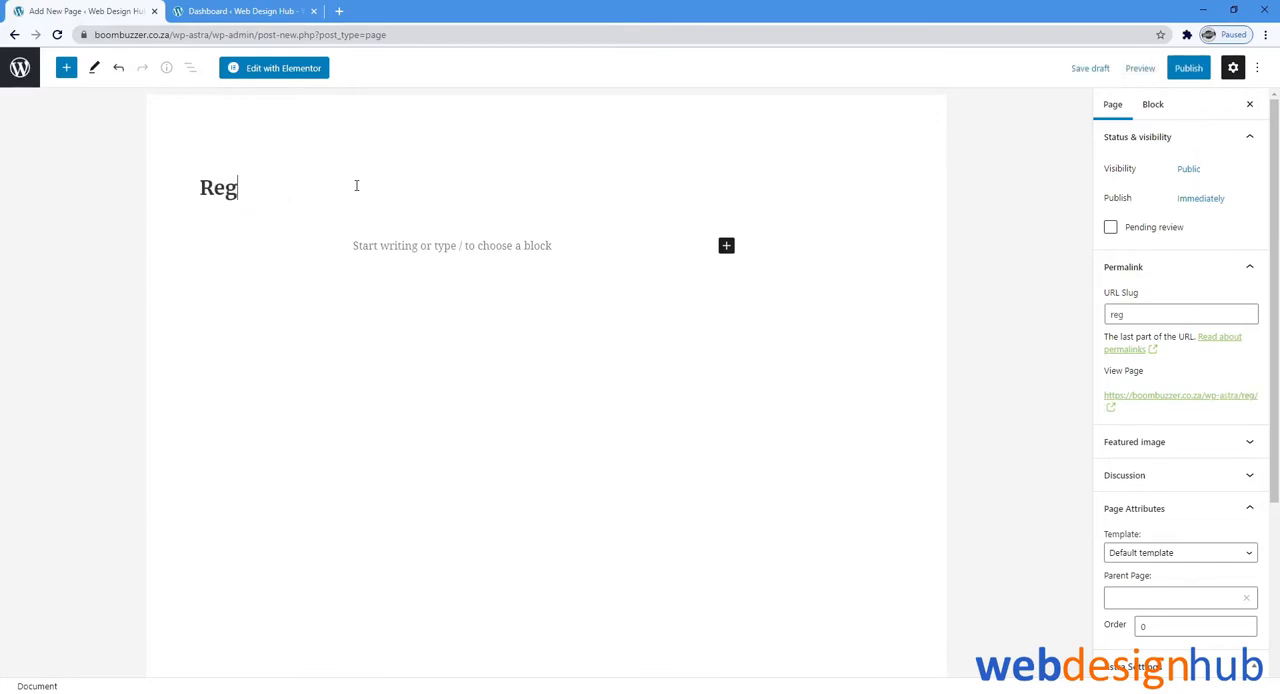
text(ister)
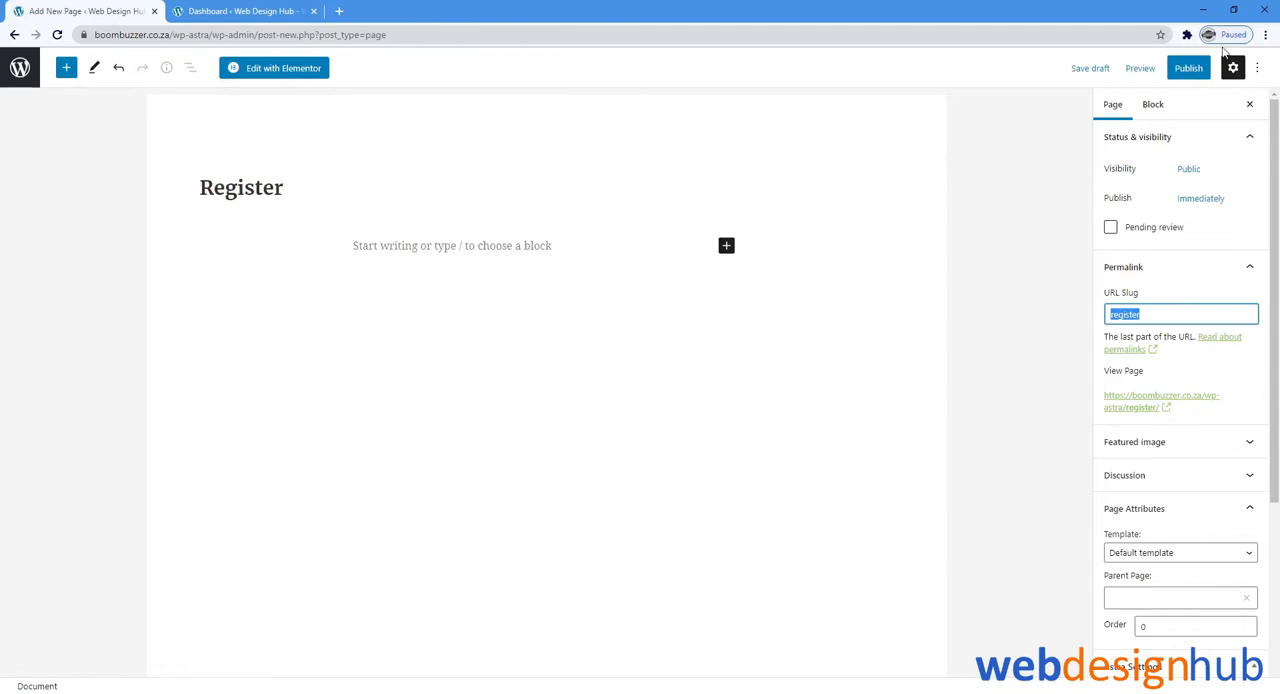
Publish the Register page and edit it with Elementor
click(1188, 68)
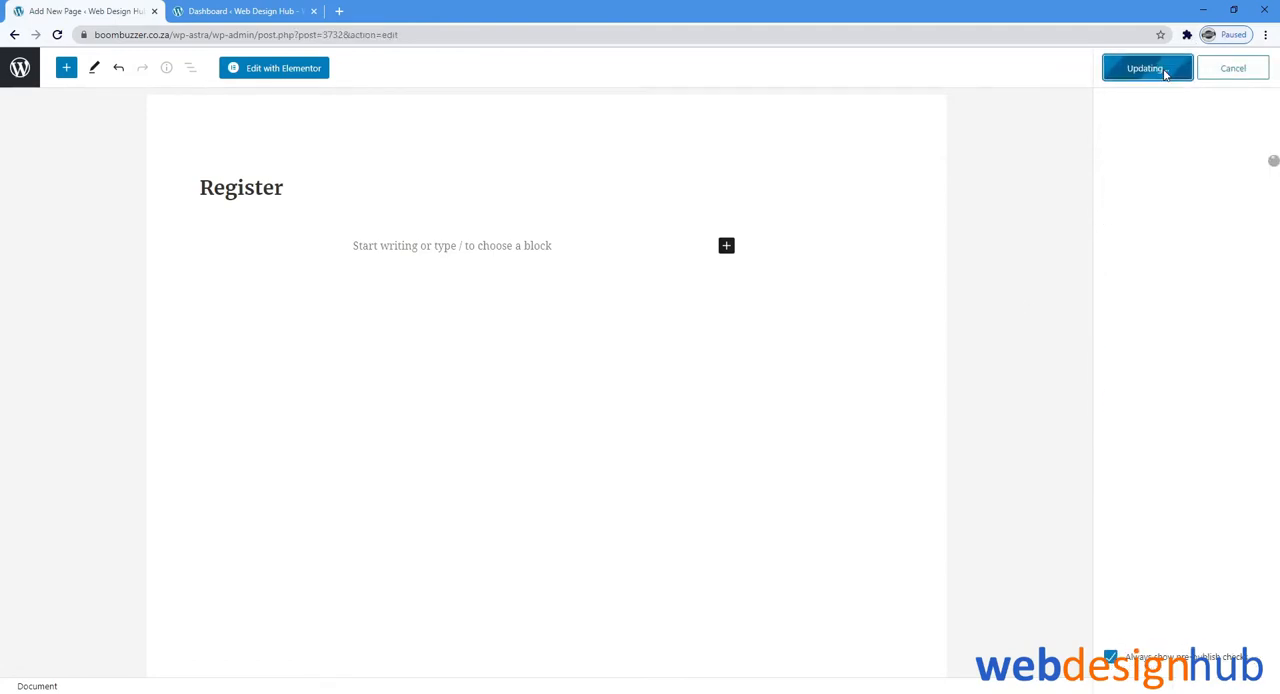
click(1144, 68)
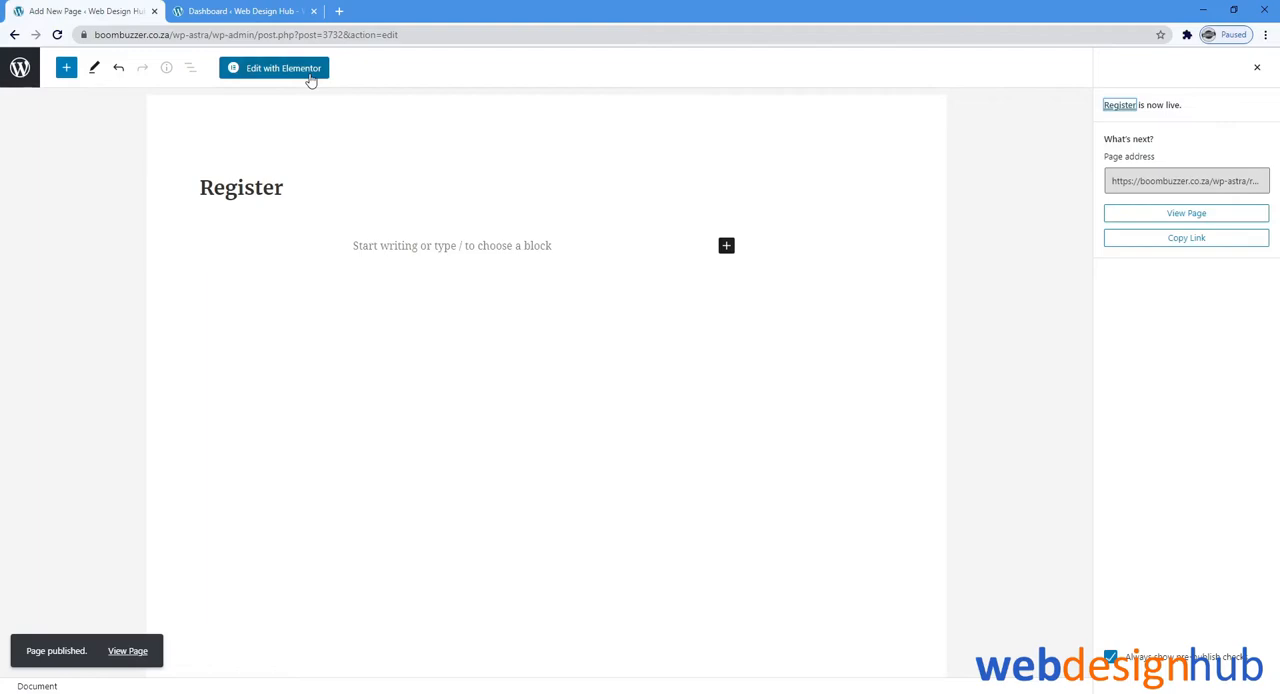
click(274, 68)
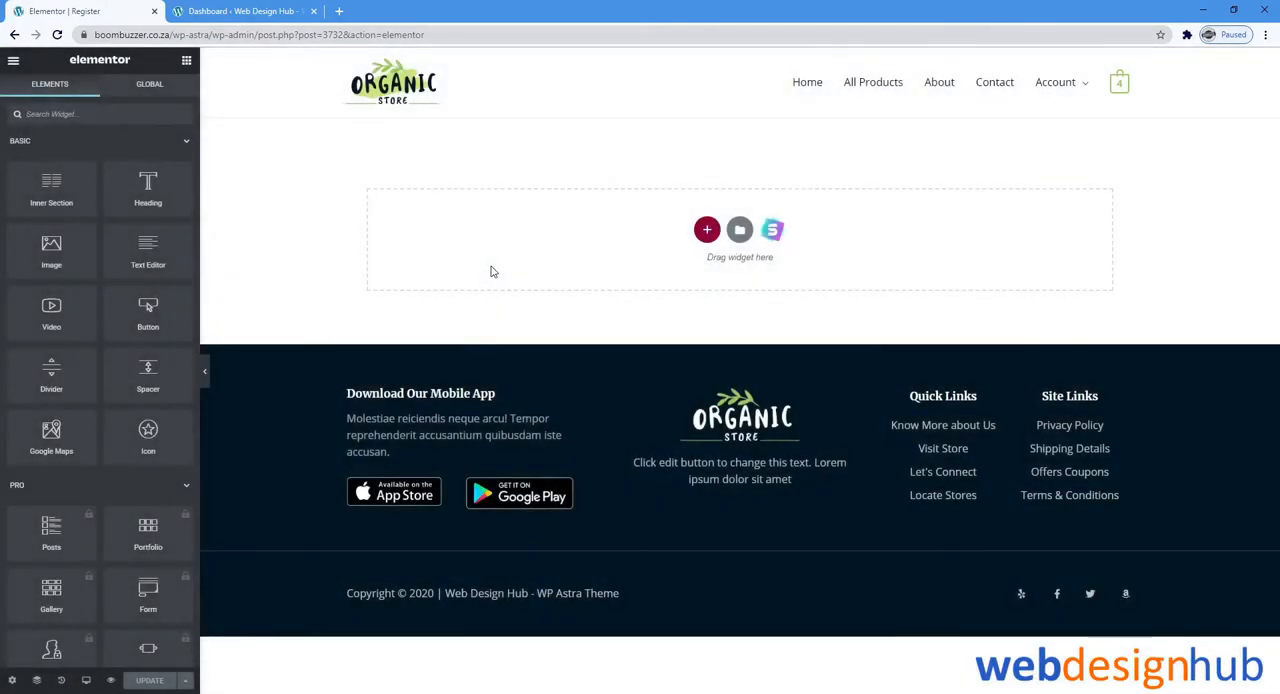
mouse_move(350, 328)
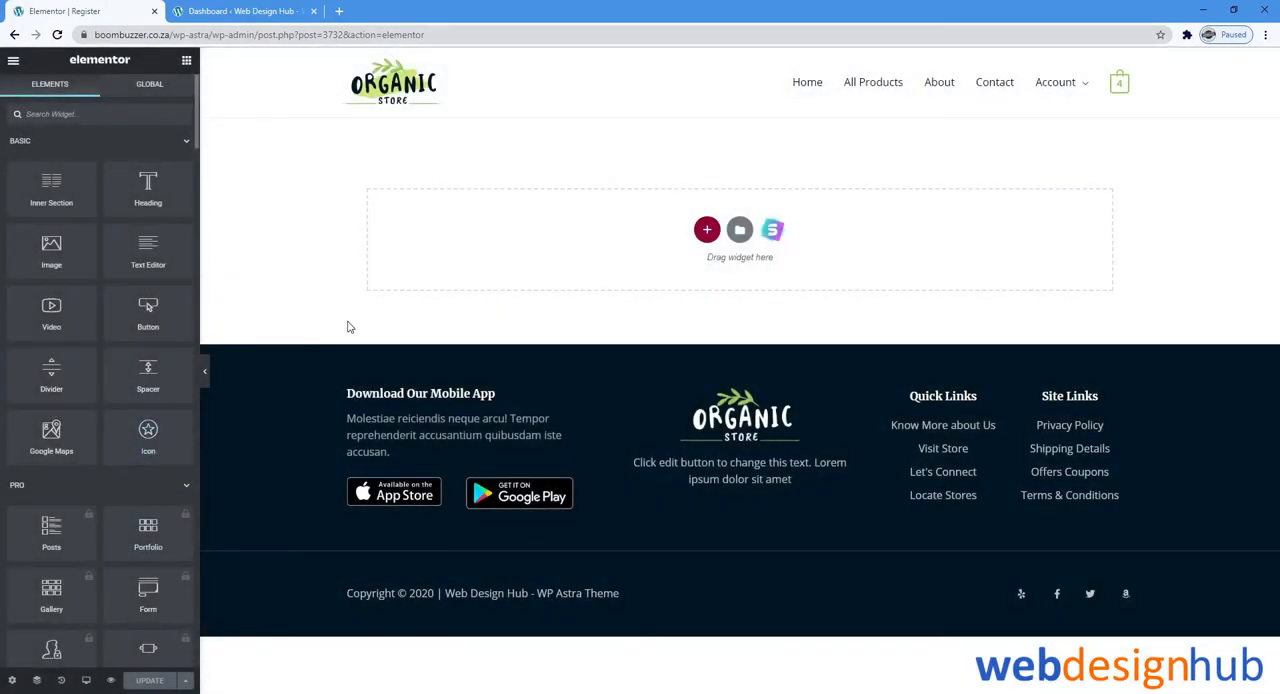
Set the page layout to Elementor Canvas in Page Settings and update
click(12, 680)
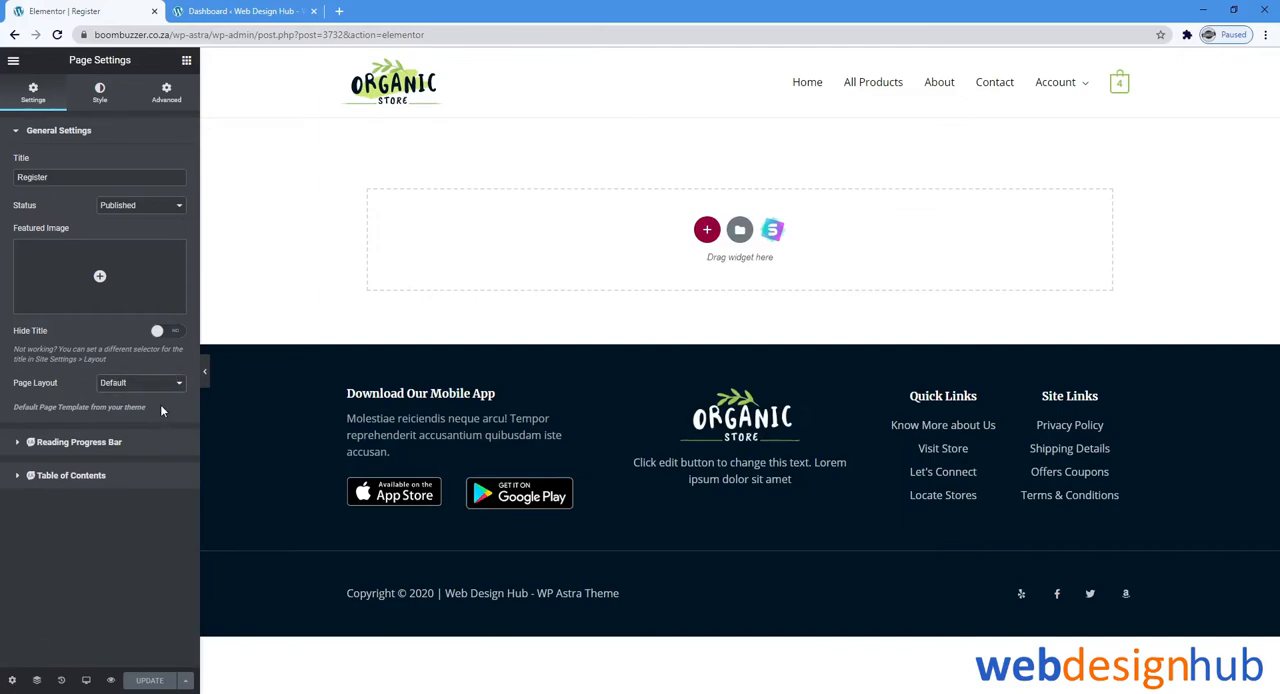
click(140, 382)
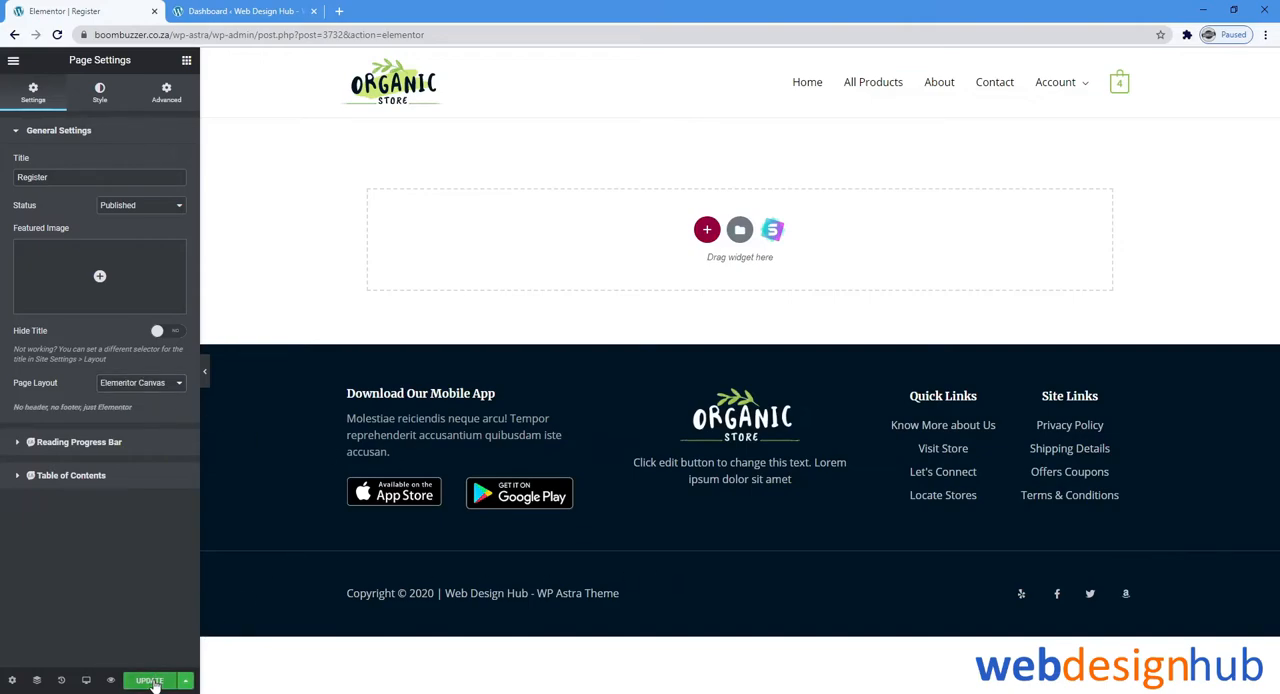
click(148, 680)
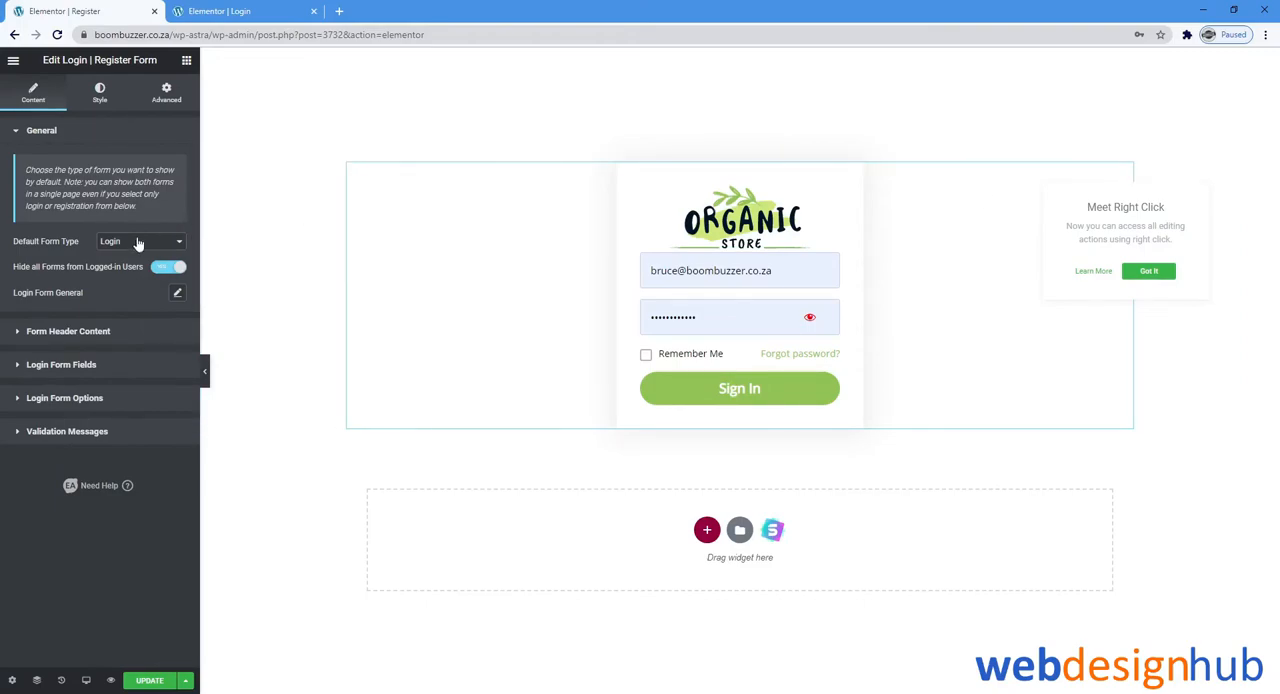
Set the widget's Default Form Type to Registration and go to the WordPress dashboard
click(1148, 272)
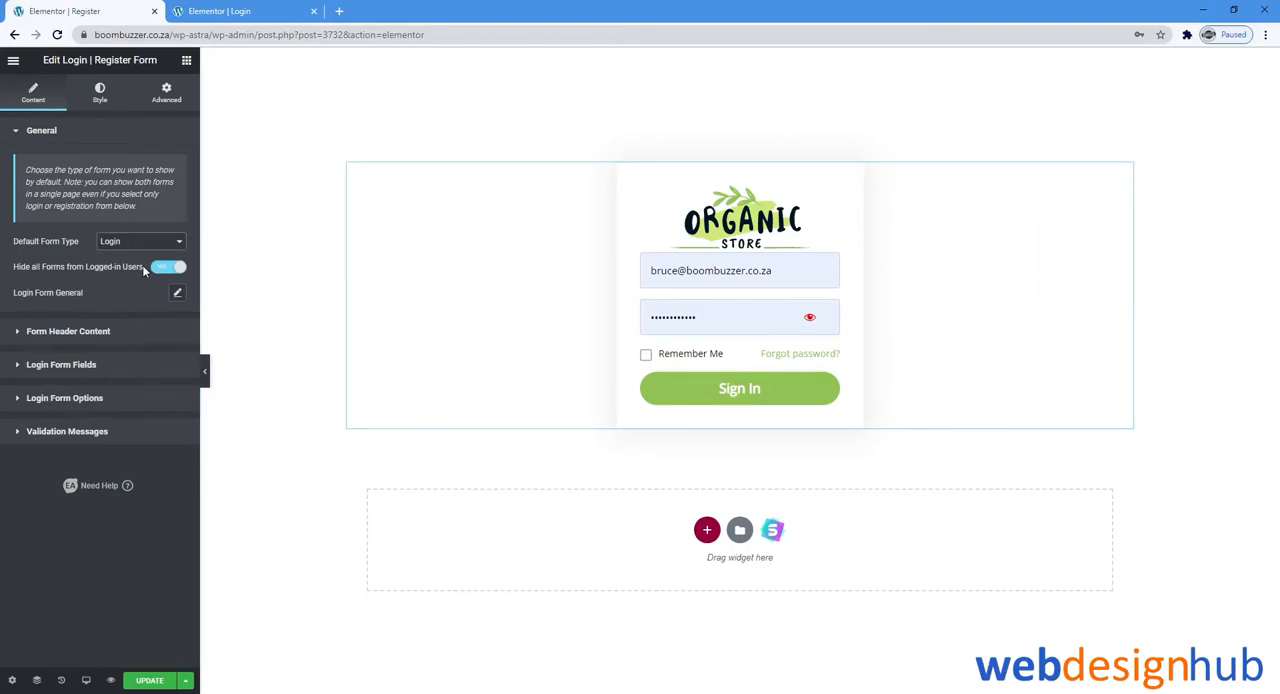
click(140, 240)
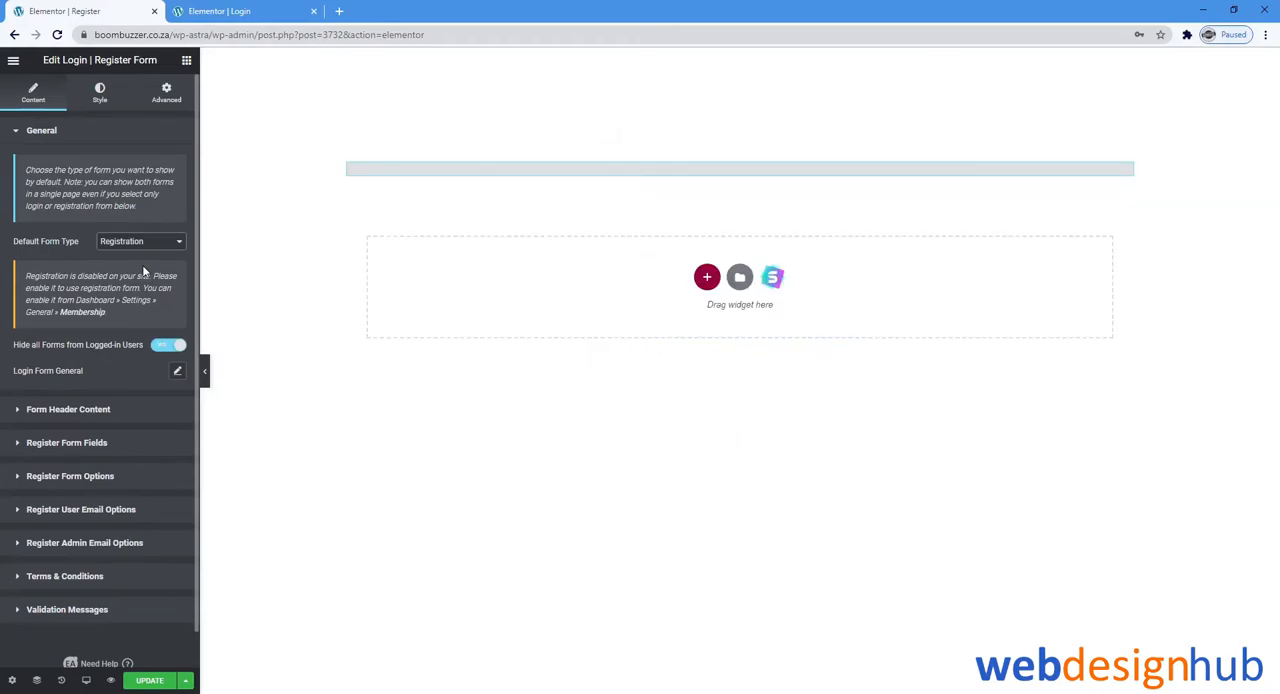
click(400, 12)
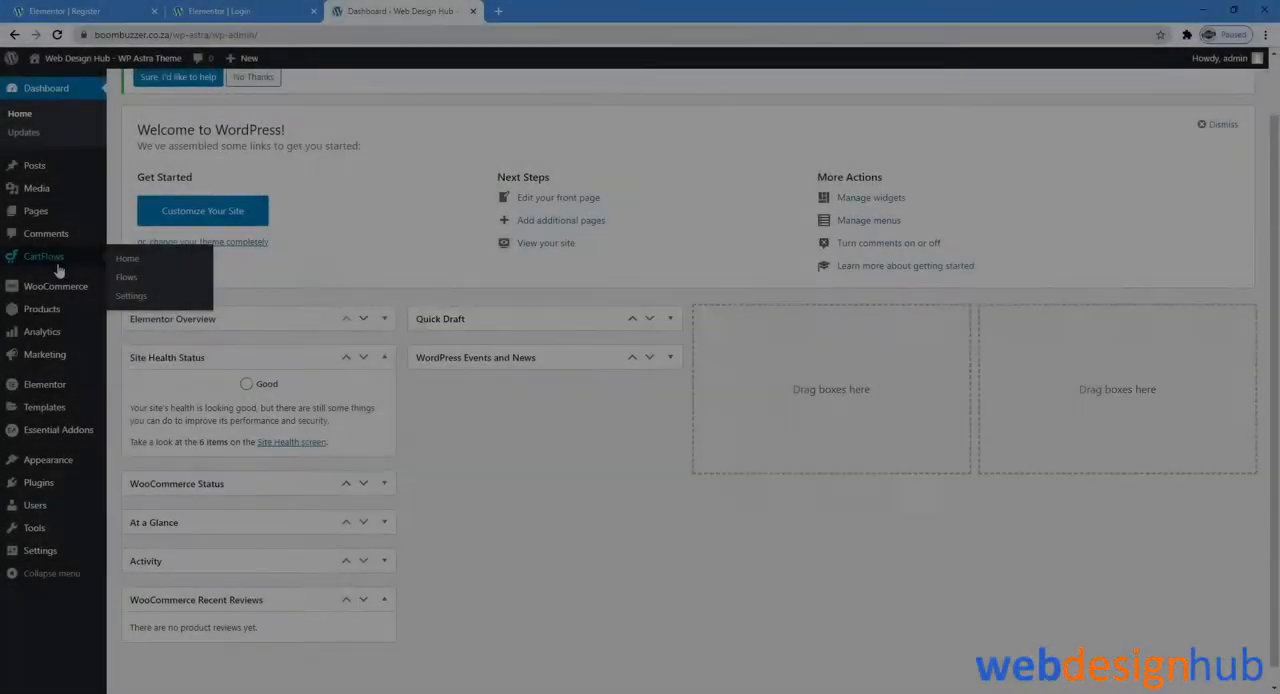
Enable 'Anyone can register' in General settings, save, and return to Elementor
click(40, 550)
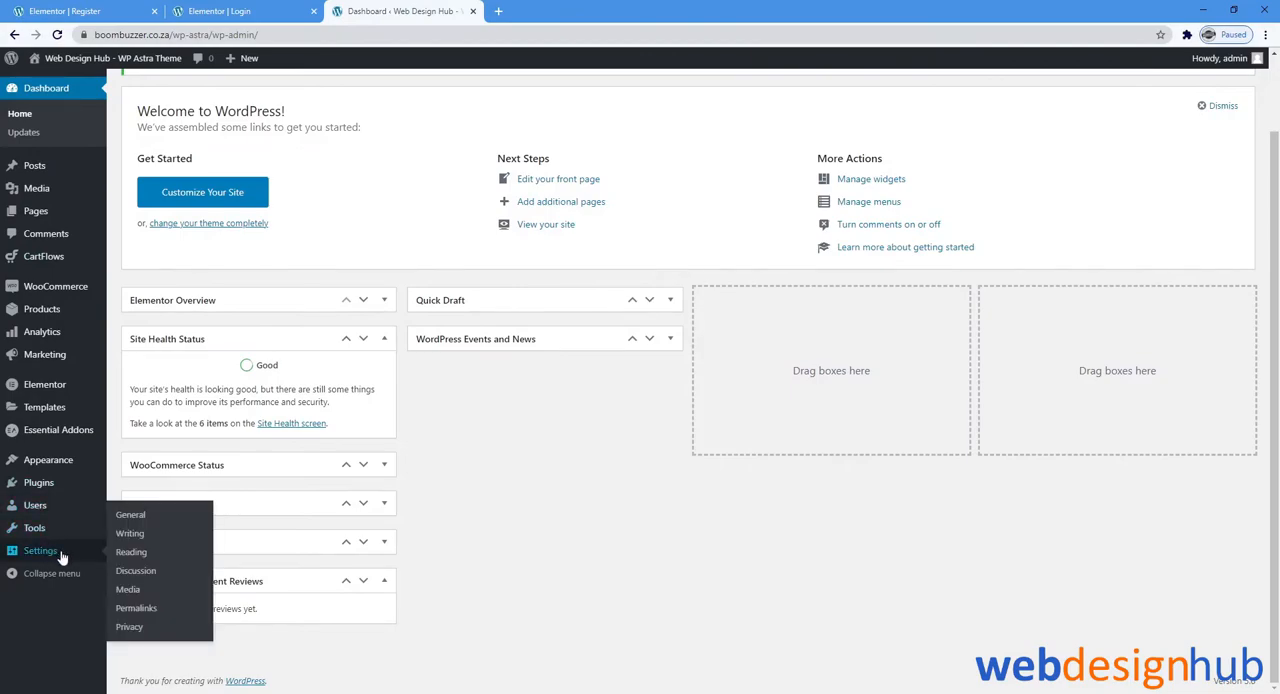
click(130, 514)
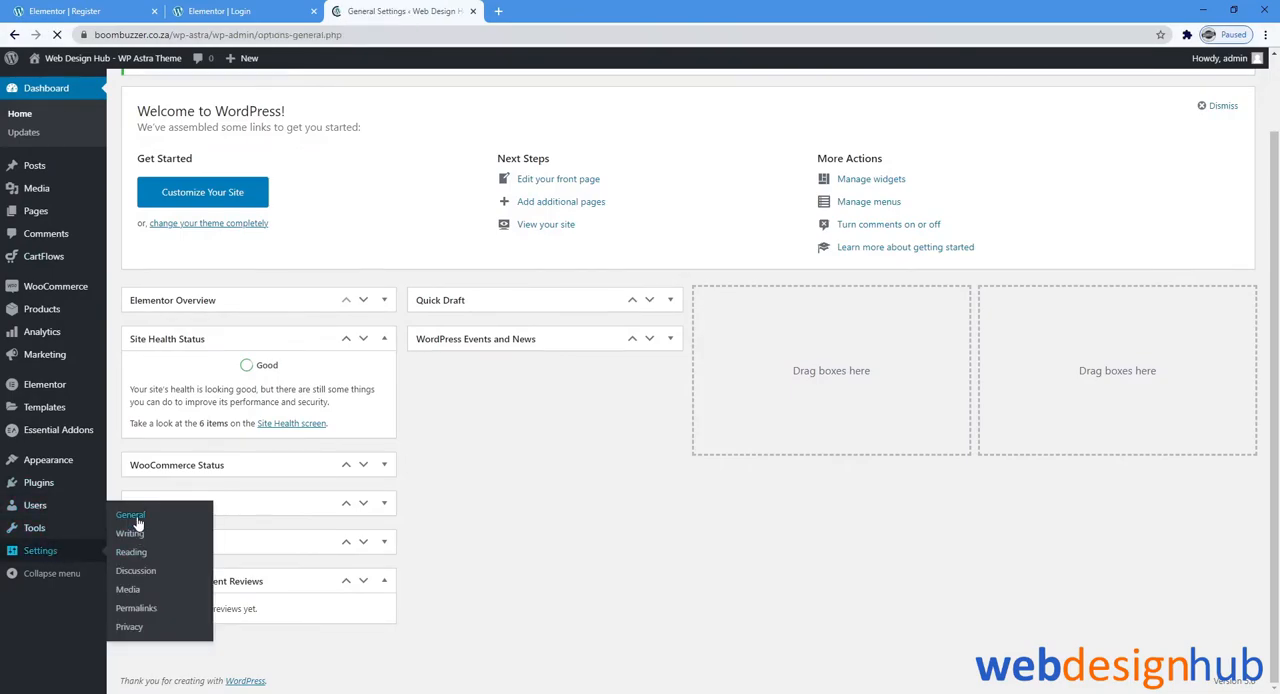
click(130, 514)
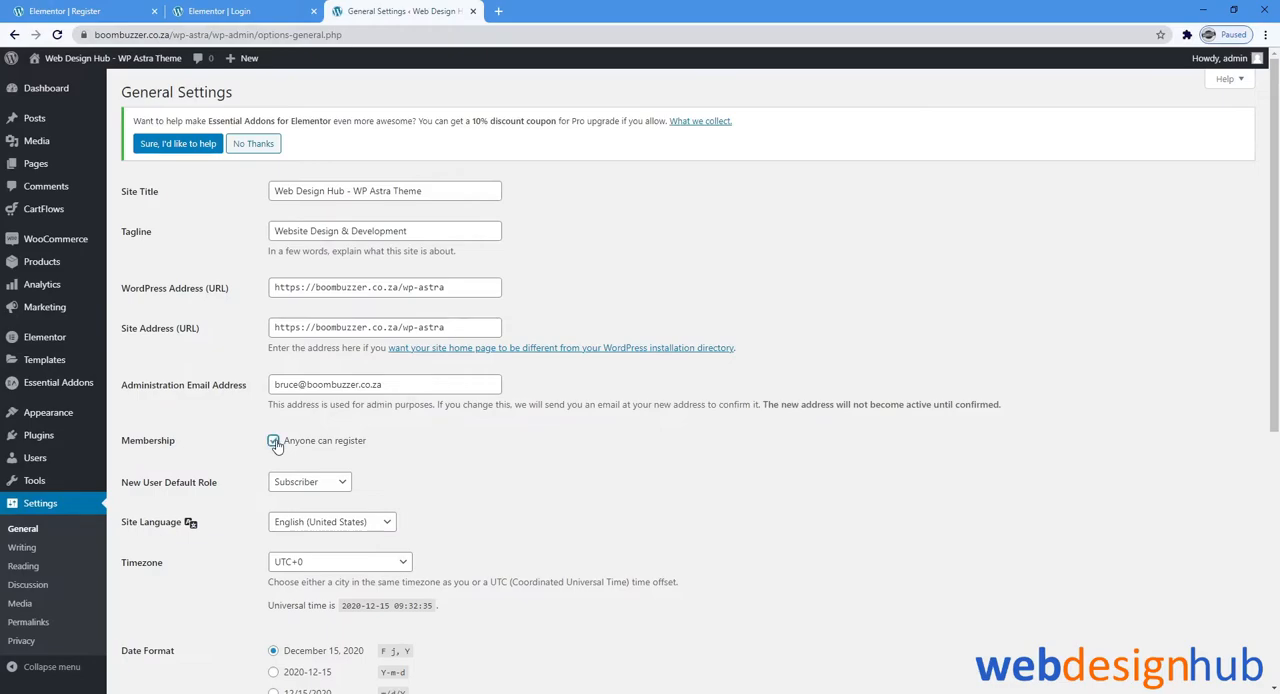
scroll(down, 3)
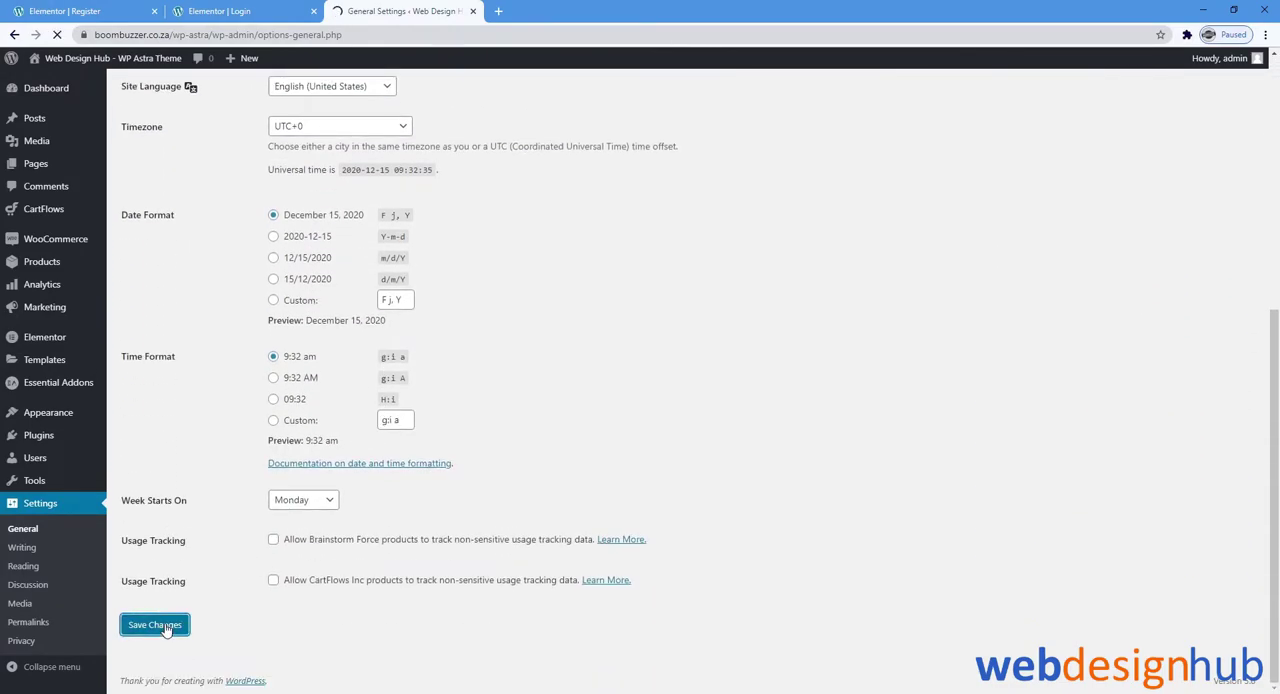
click(154, 624)
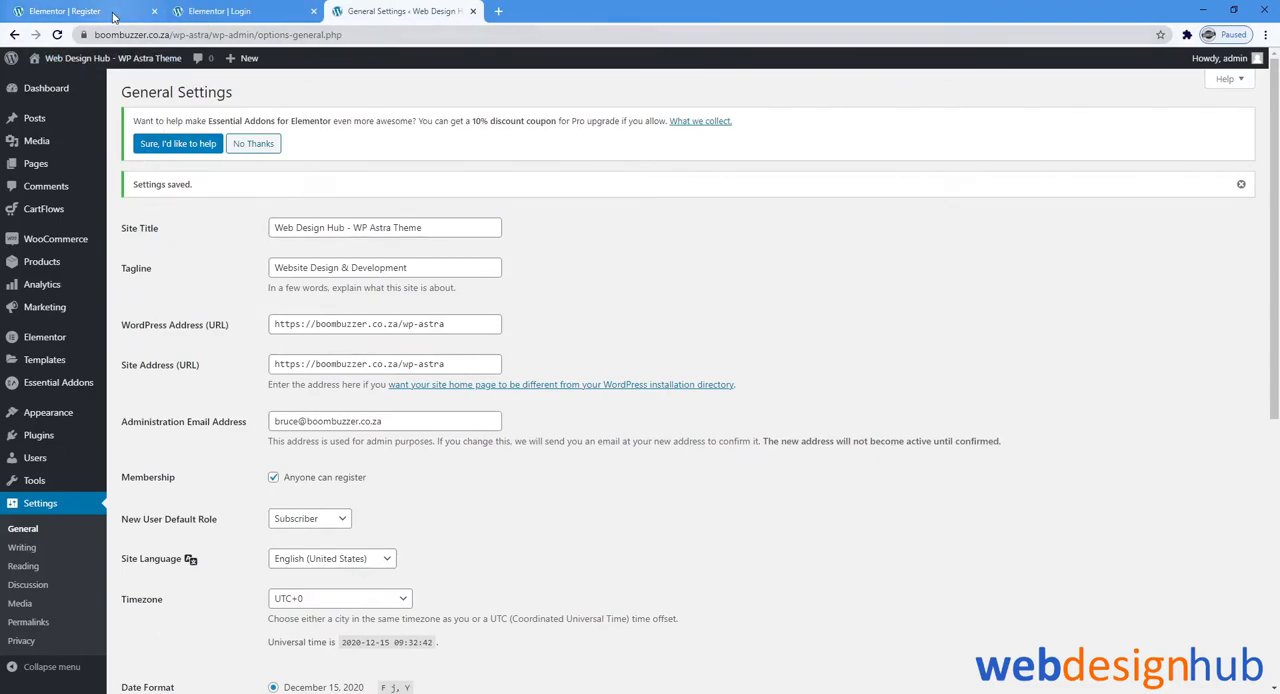
click(64, 12)
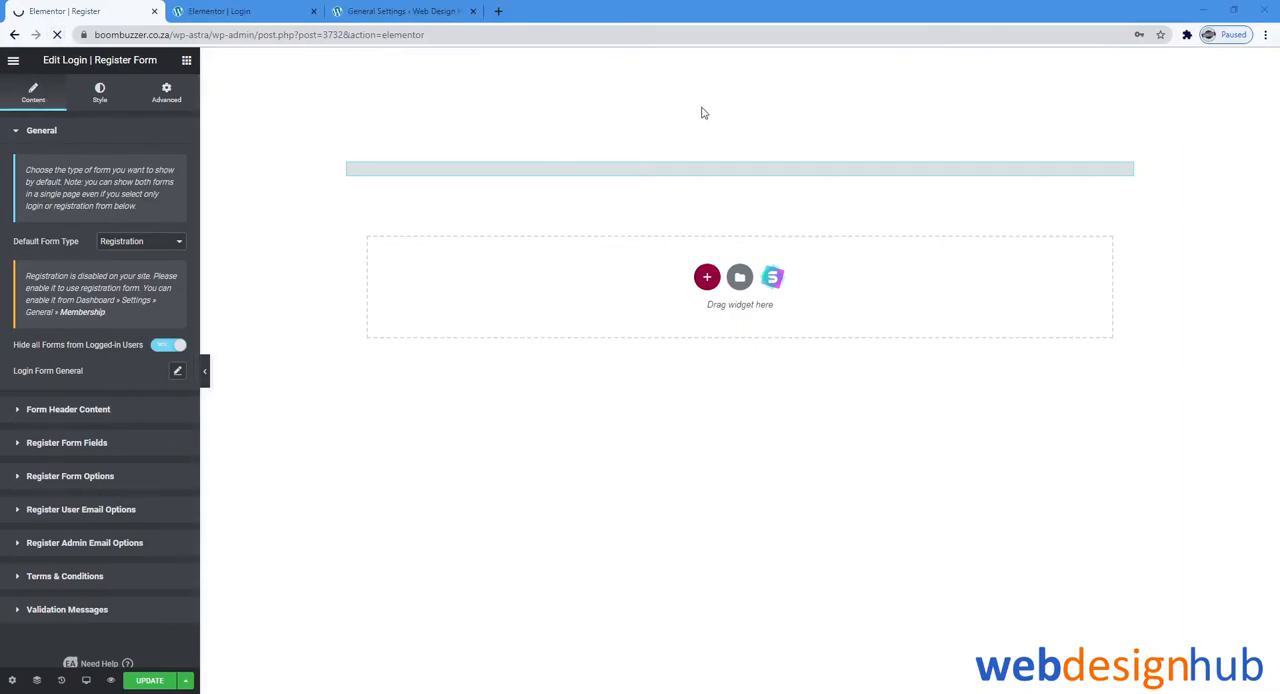
mouse_move(420, 496)
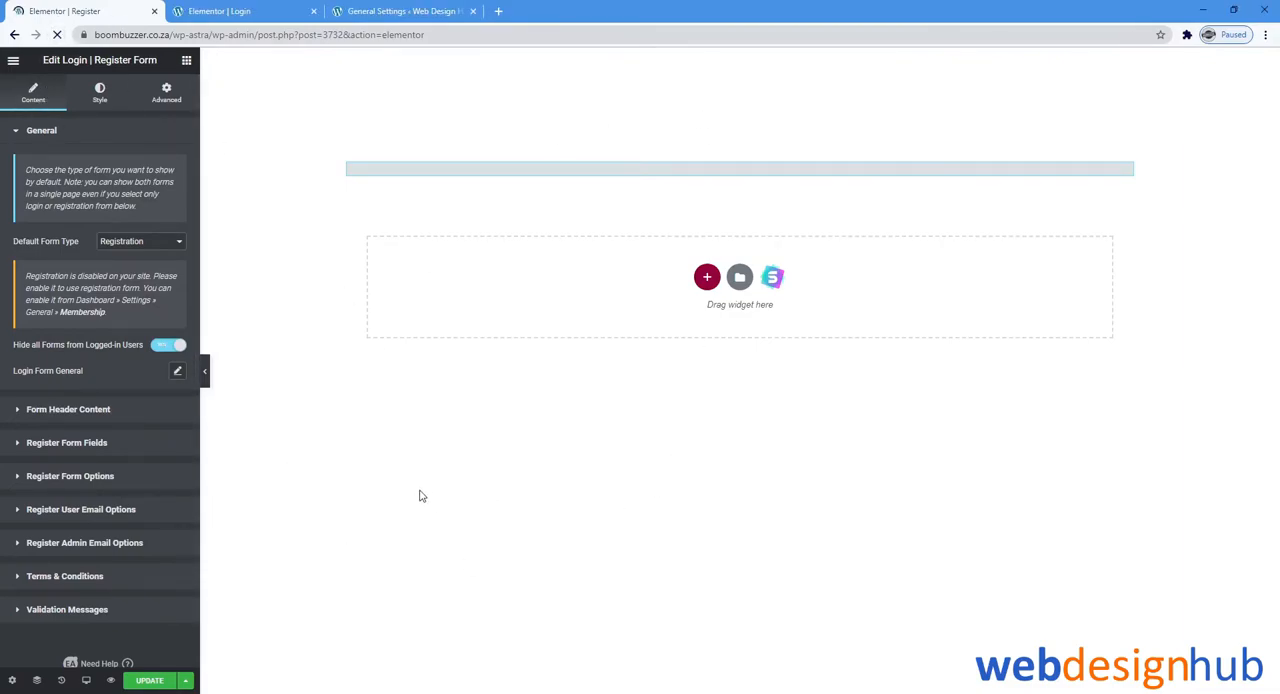
Insert a Login | Register Form widget and set its Default Form Type to Registration
click(186, 64)
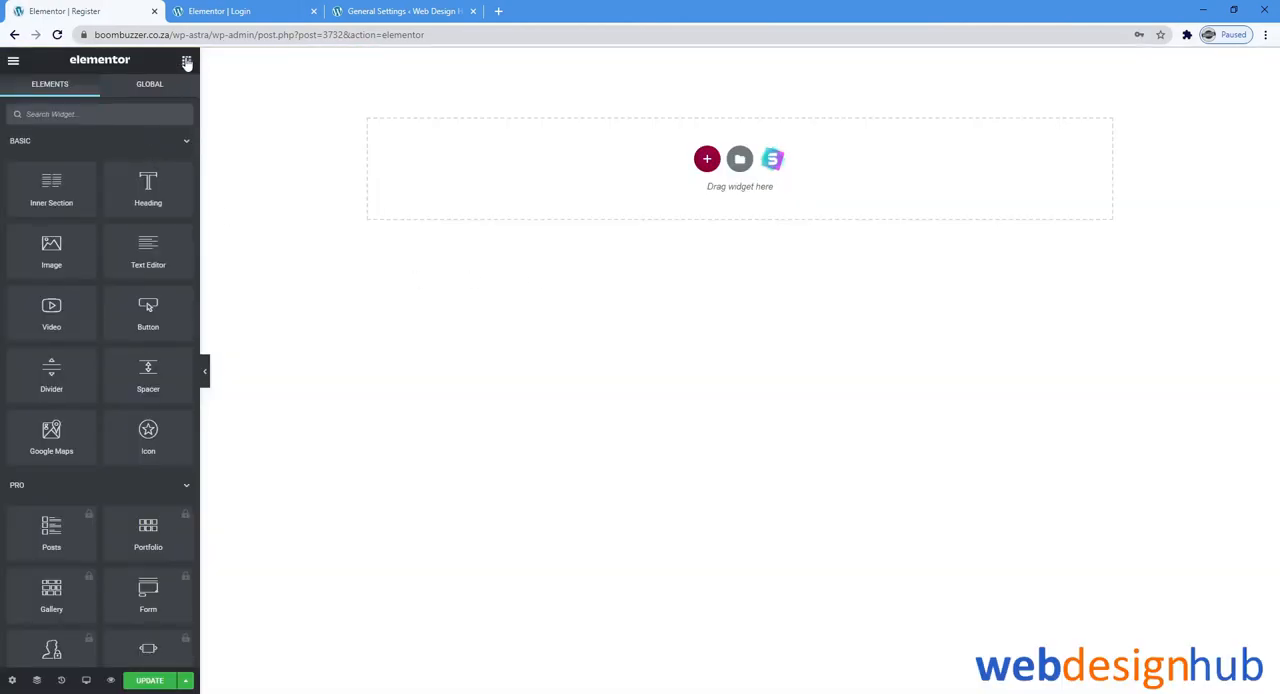
text(log)
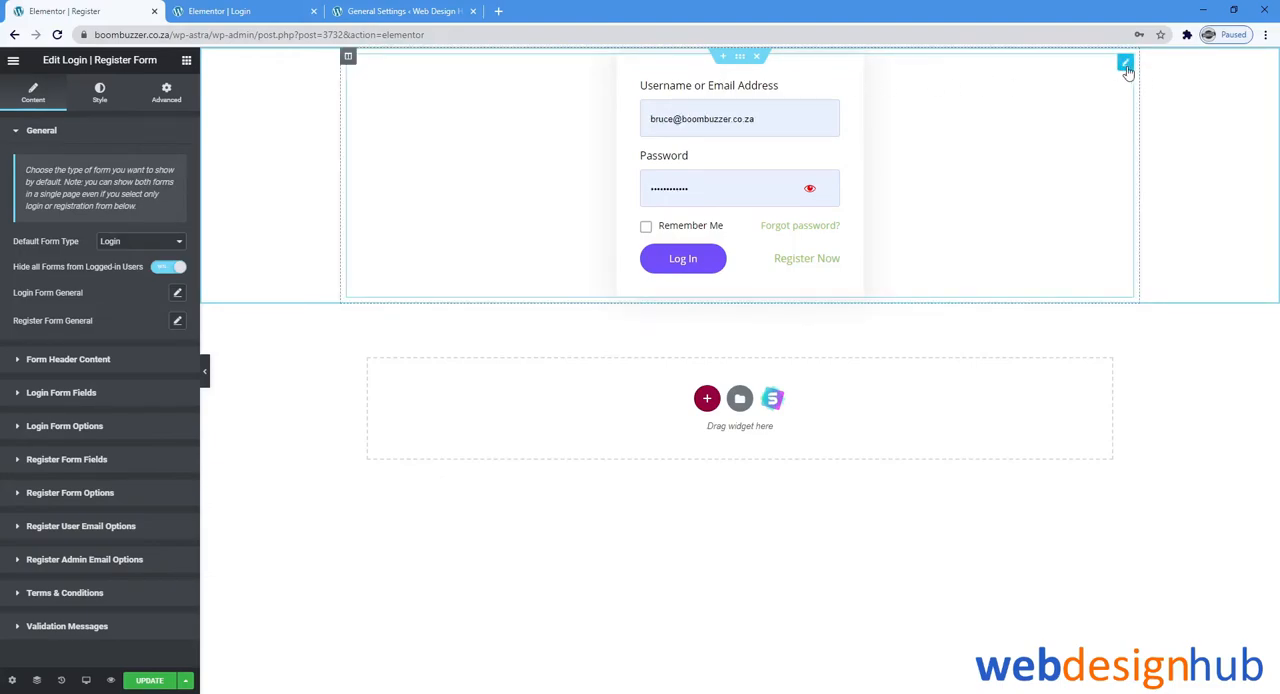
click(1124, 62)
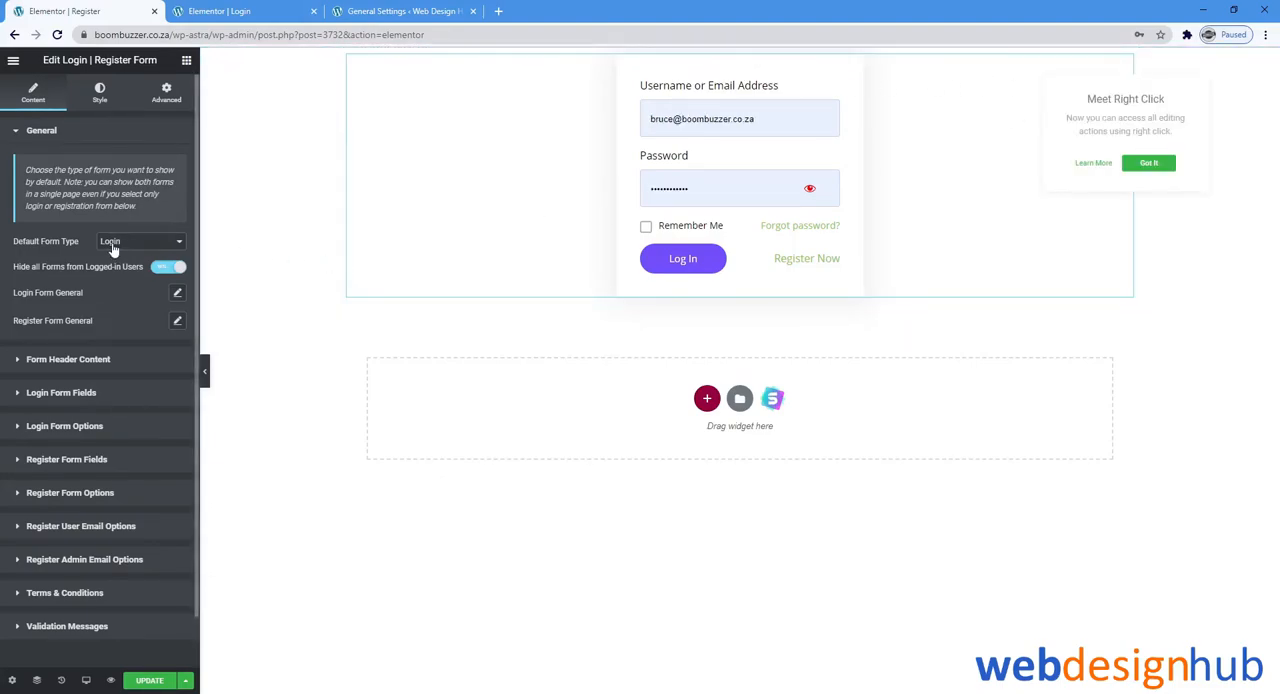
click(1148, 164)
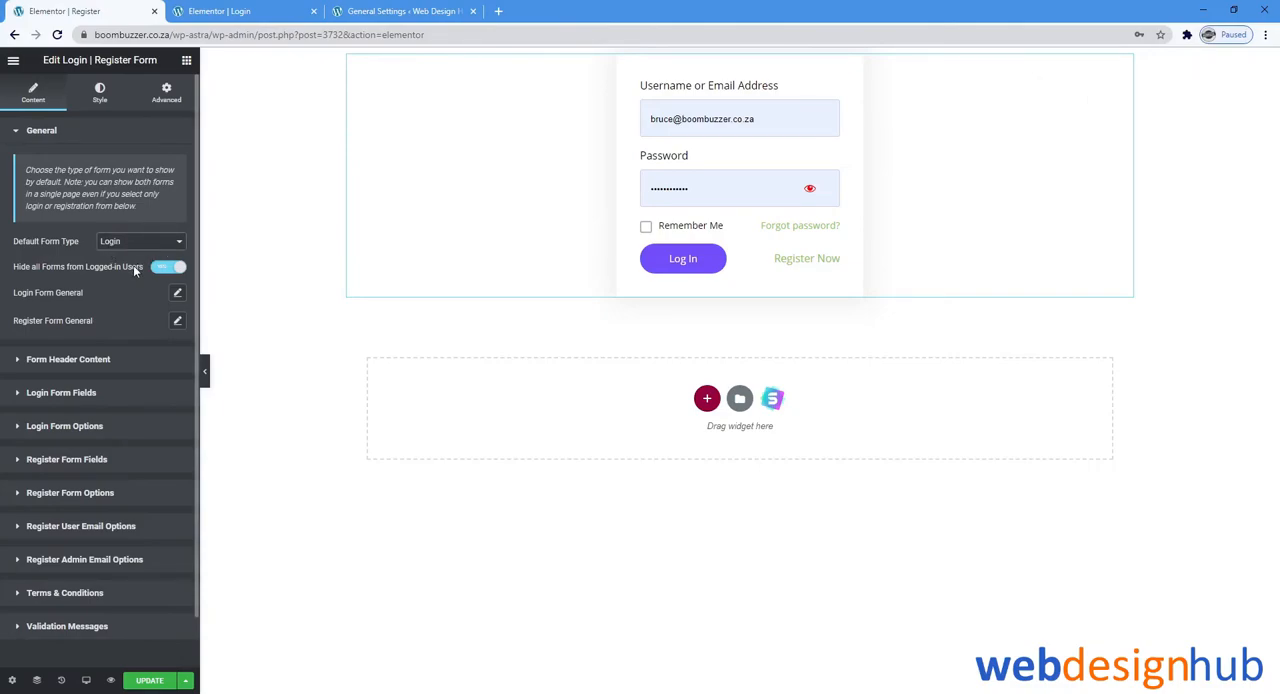
click(140, 240)
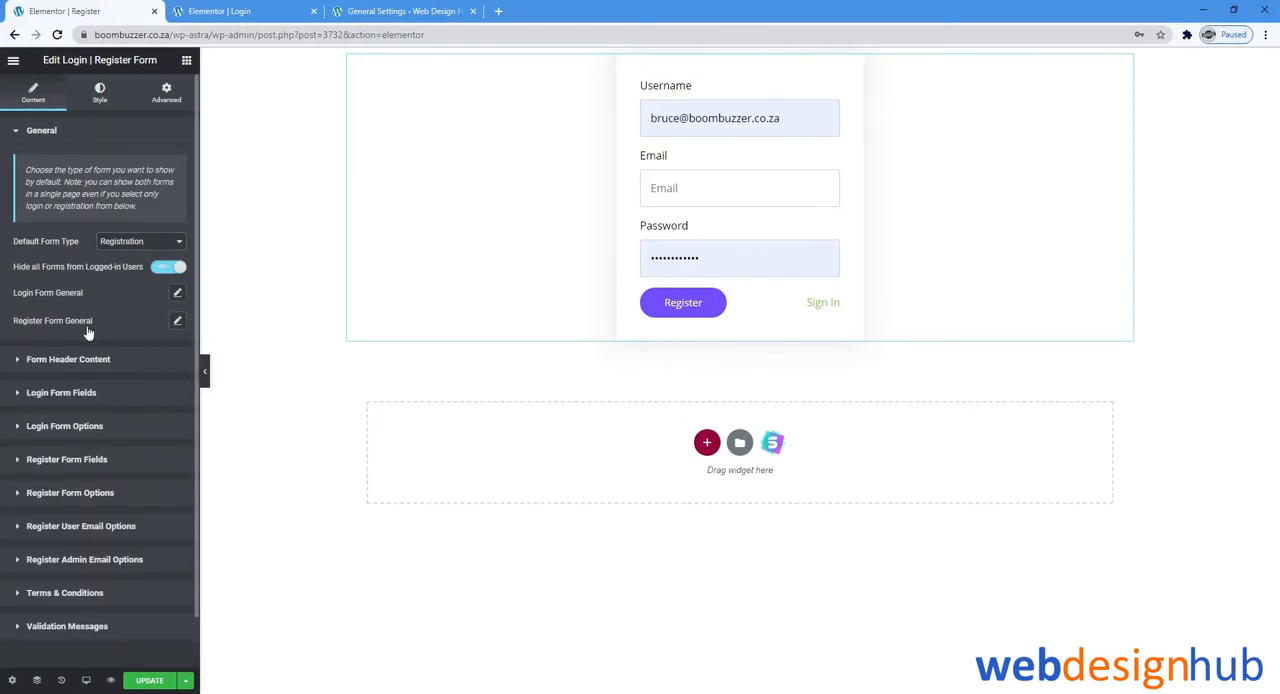
mouse_move(12, 292)
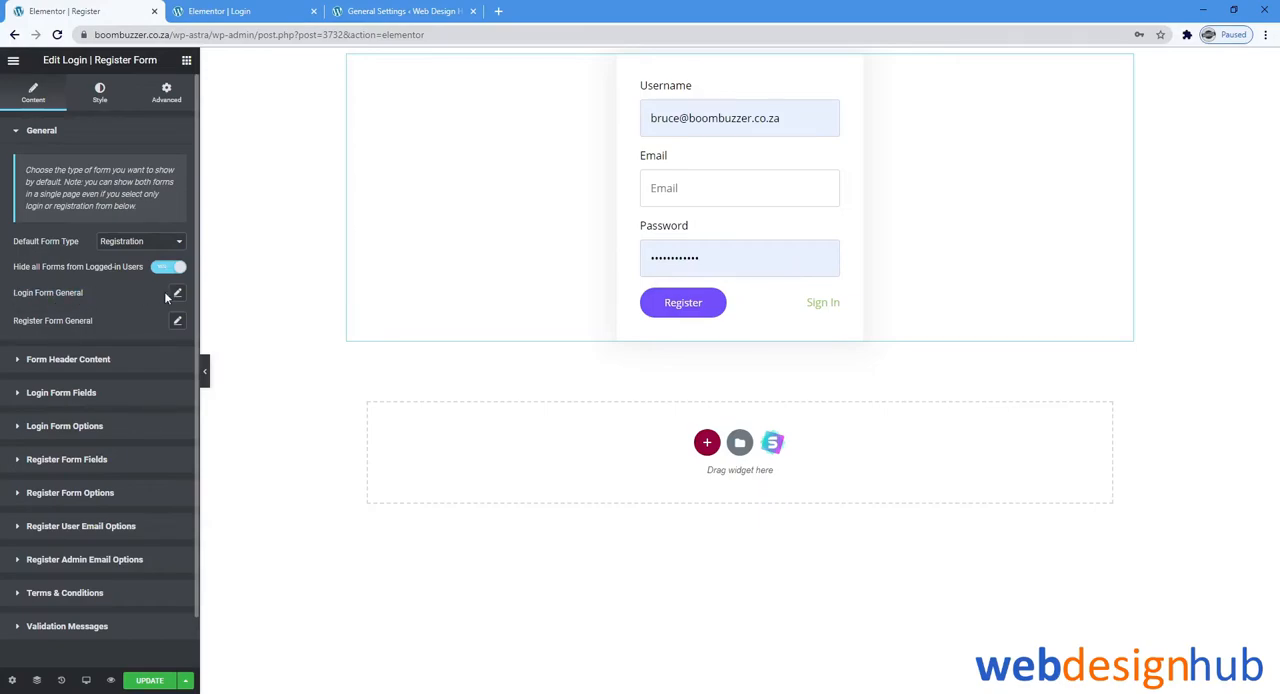
mouse_move(16, 324)
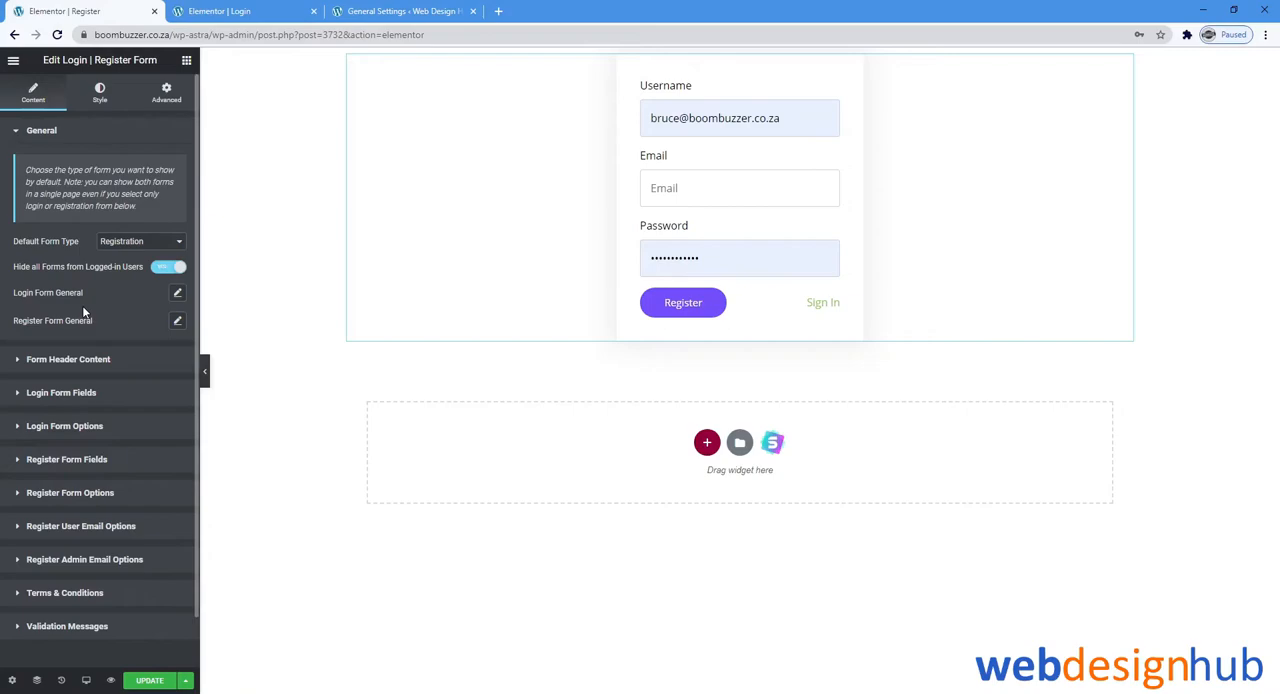
mouse_move(102, 350)
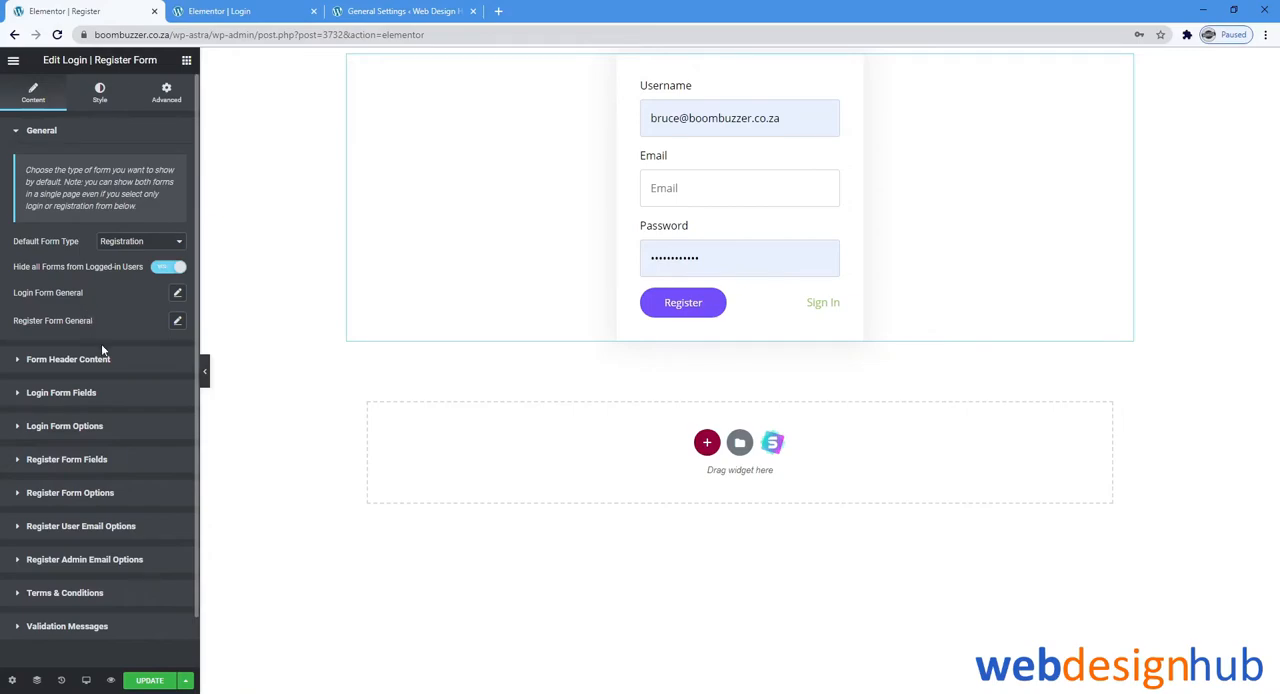
Choose the Organic Store image as the Form Header Logo
click(68, 360)
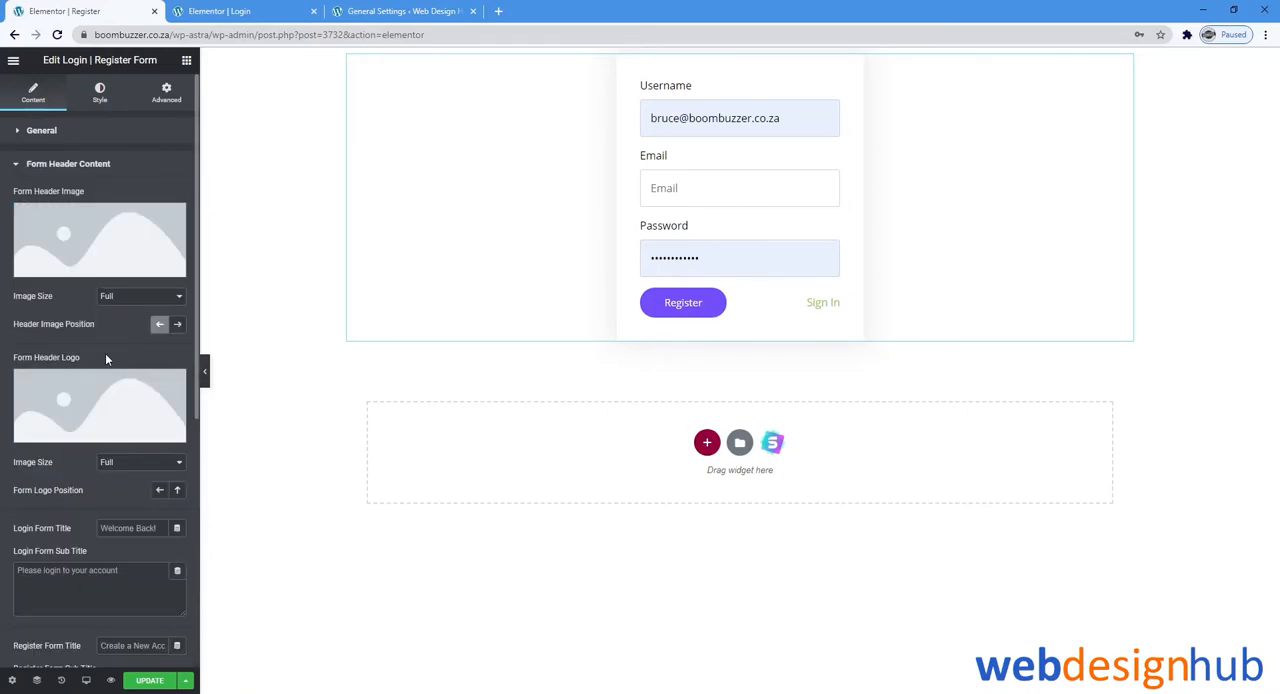
click(100, 240)
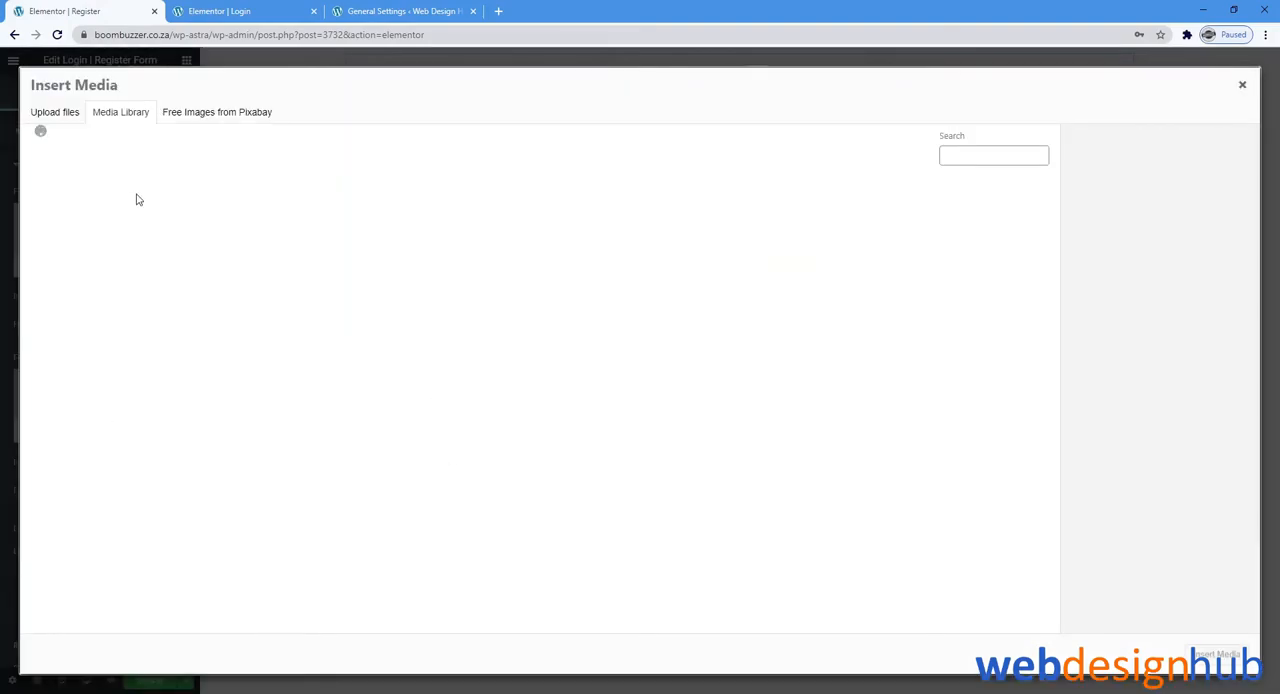
click(1242, 84)
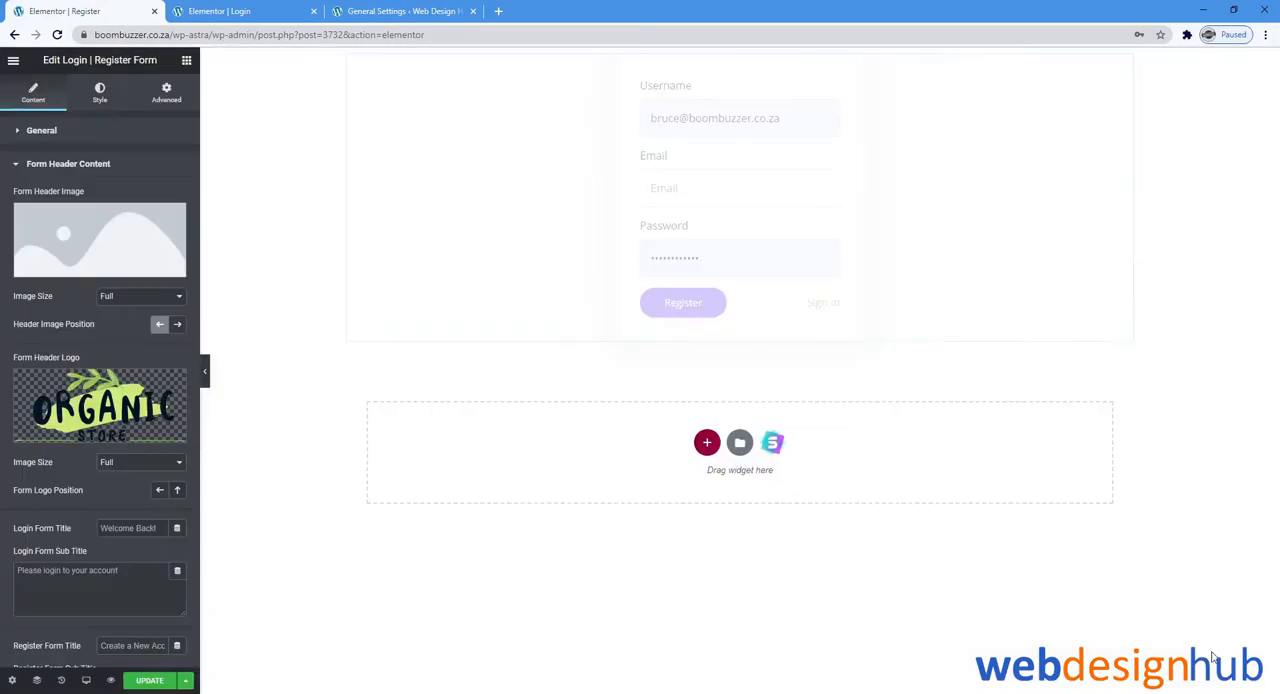
scroll(down, 3)
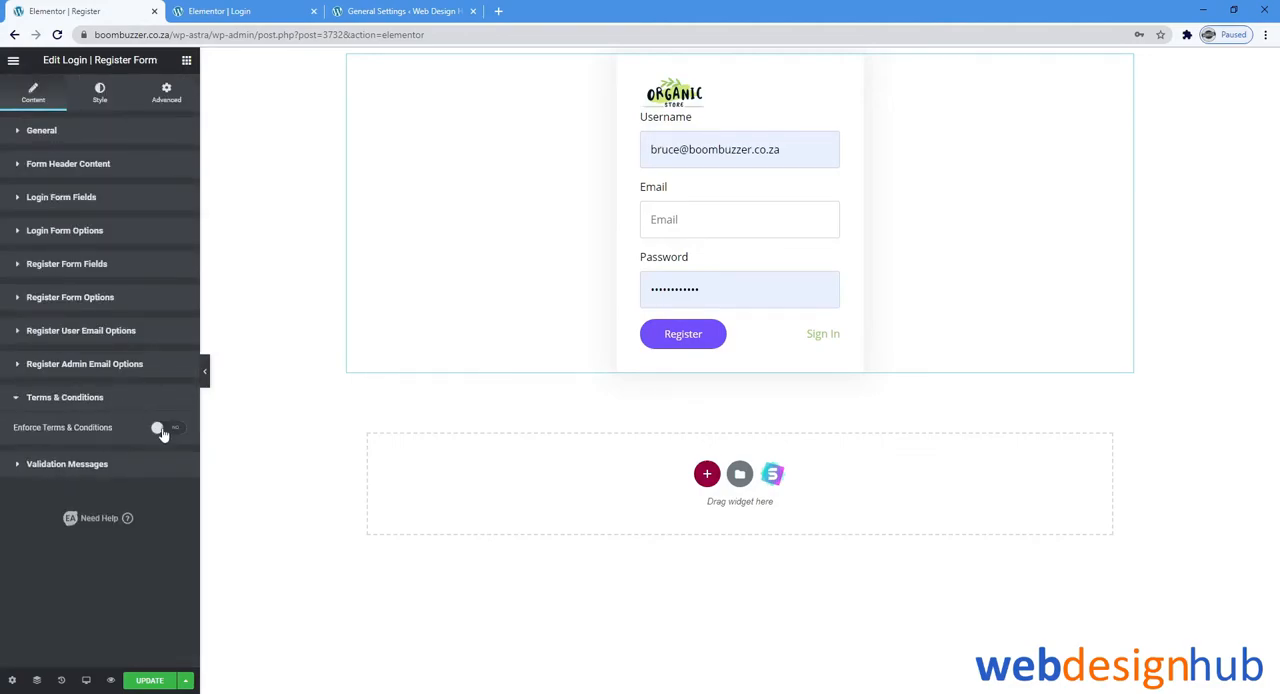
Switch on Enforce Terms & Conditions for the registration form
click(168, 428)
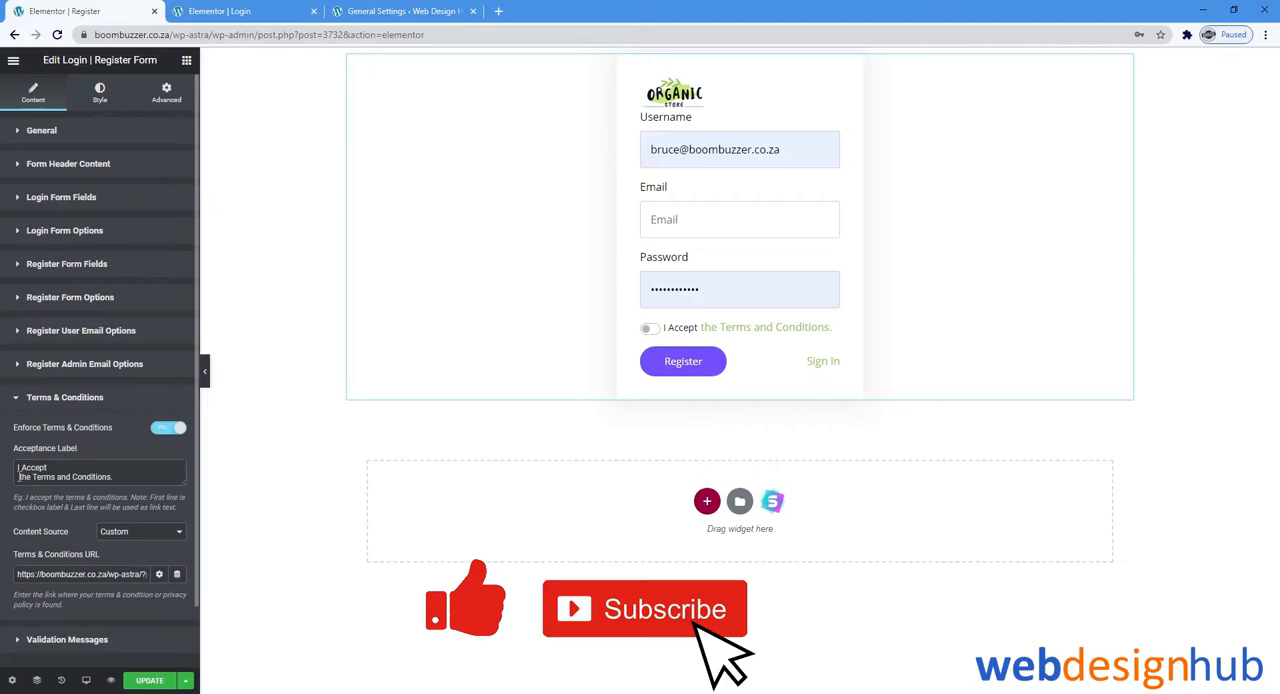
click(100, 92)
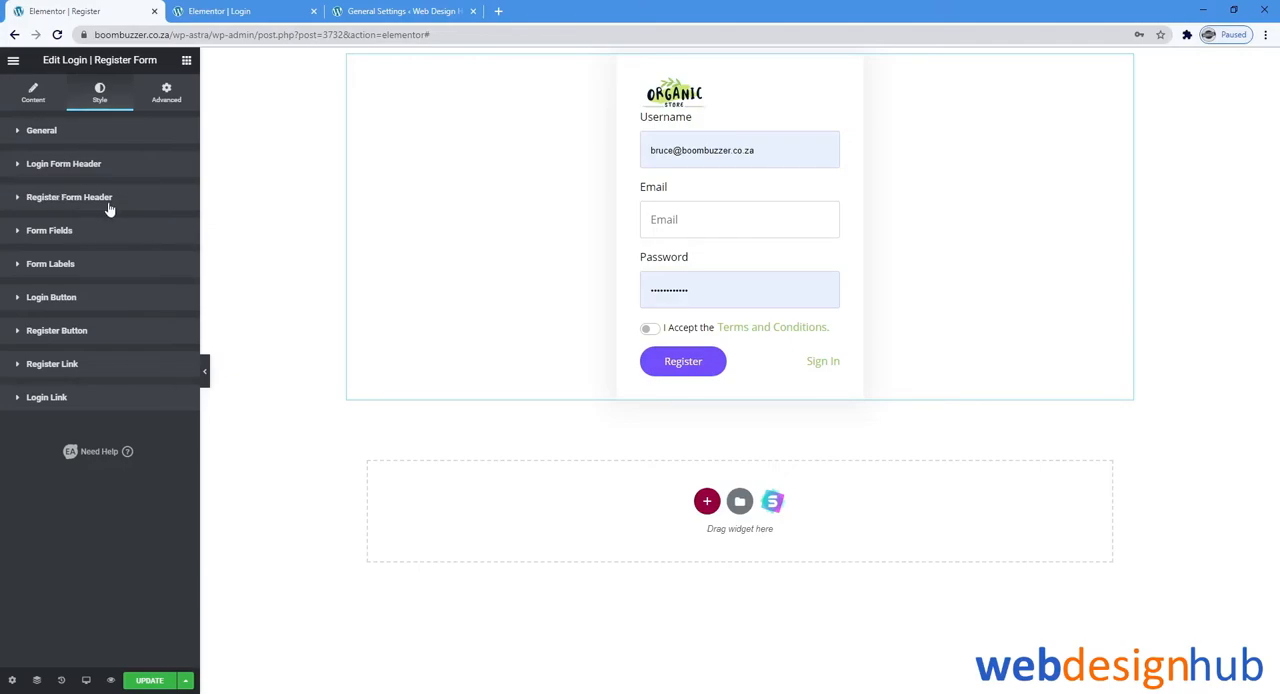
click(68, 196)
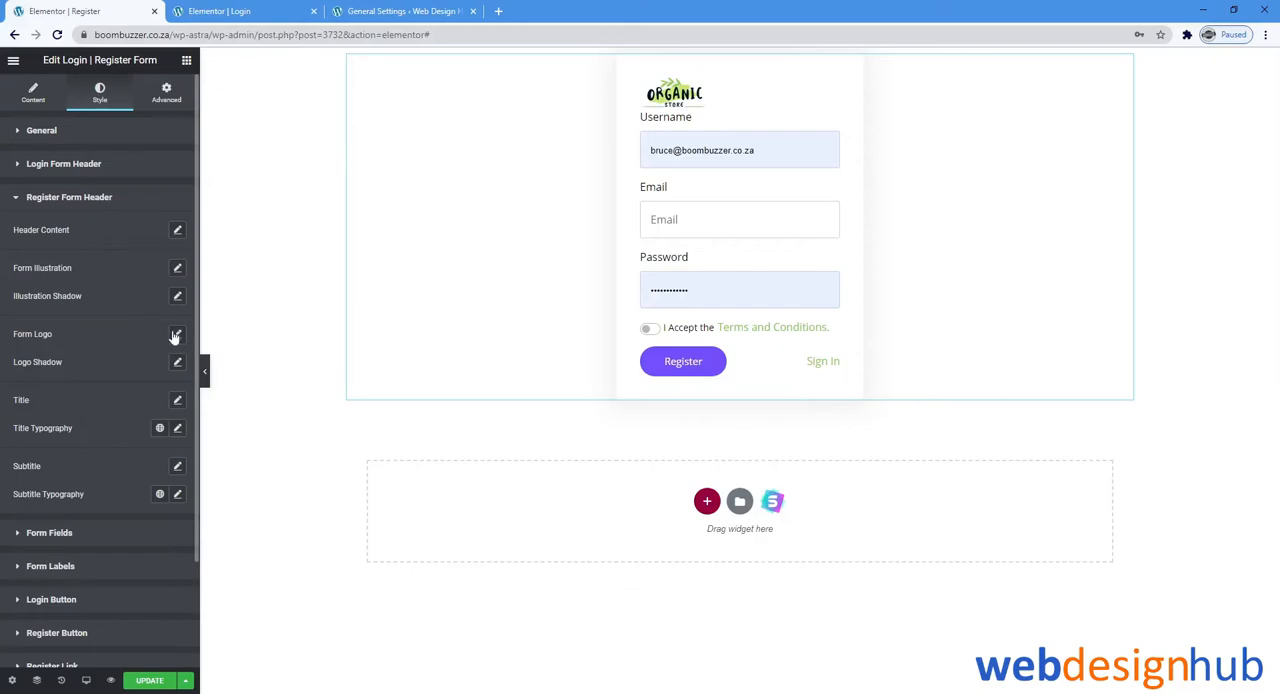
Set the form logo Width slider to 100% so the Organic Store logo fills the form
click(176, 334)
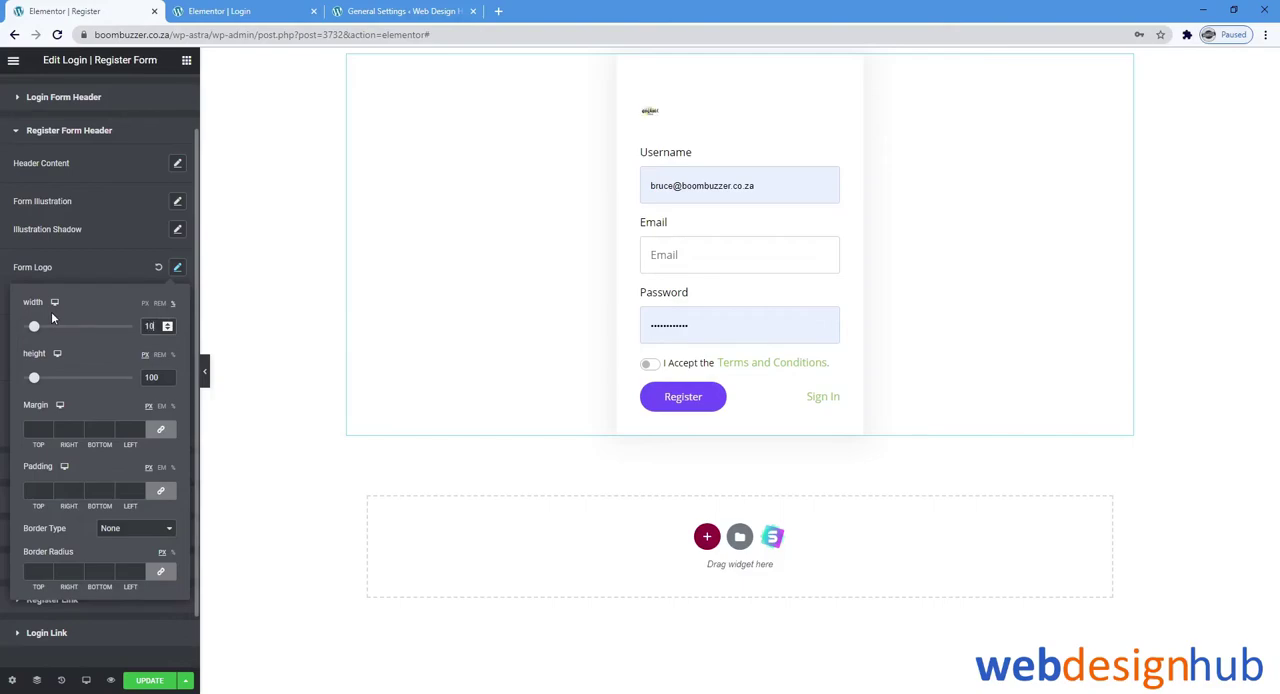
drag(34, 326, 132, 326)
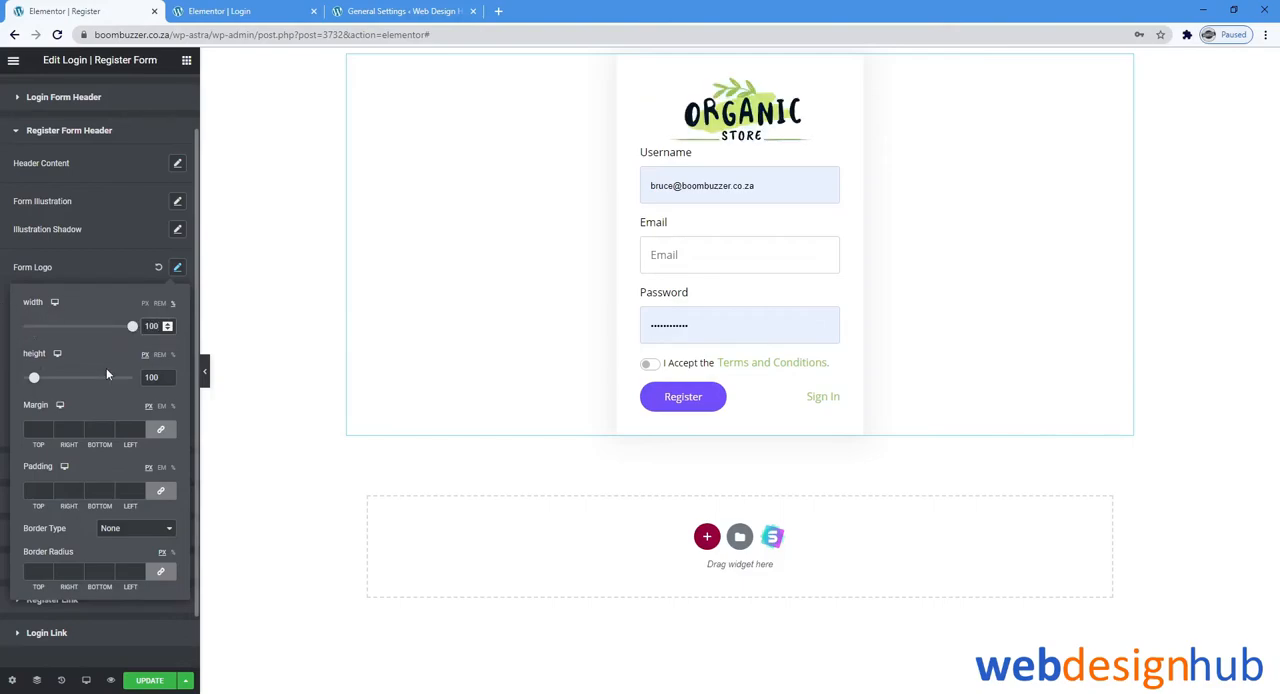
click(32, 90)
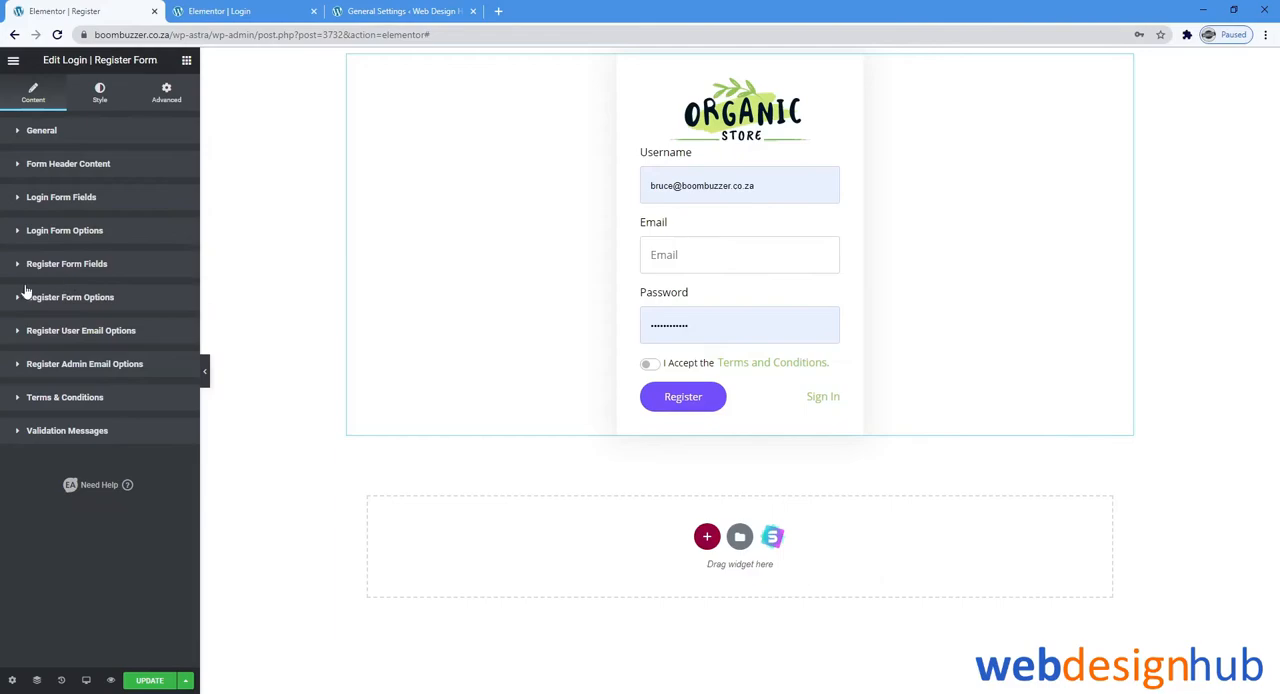
Set New User Role to Customer in the Register Form Options
click(70, 296)
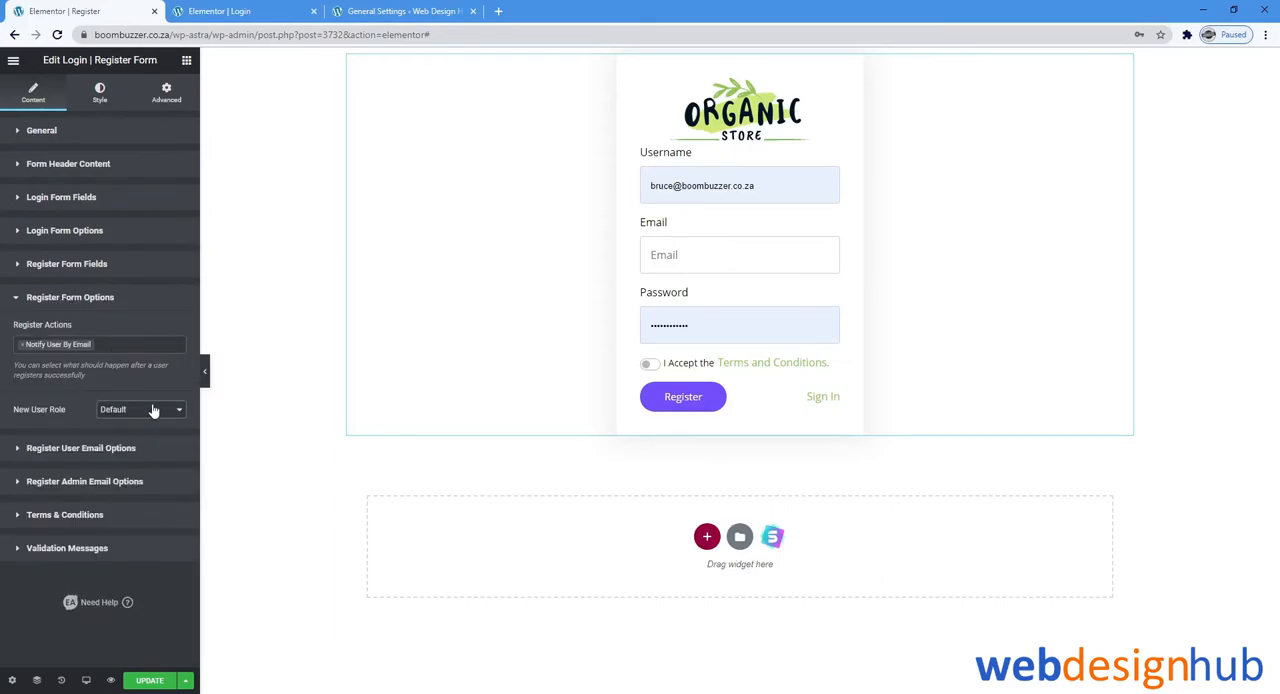
mouse_move(144, 468)
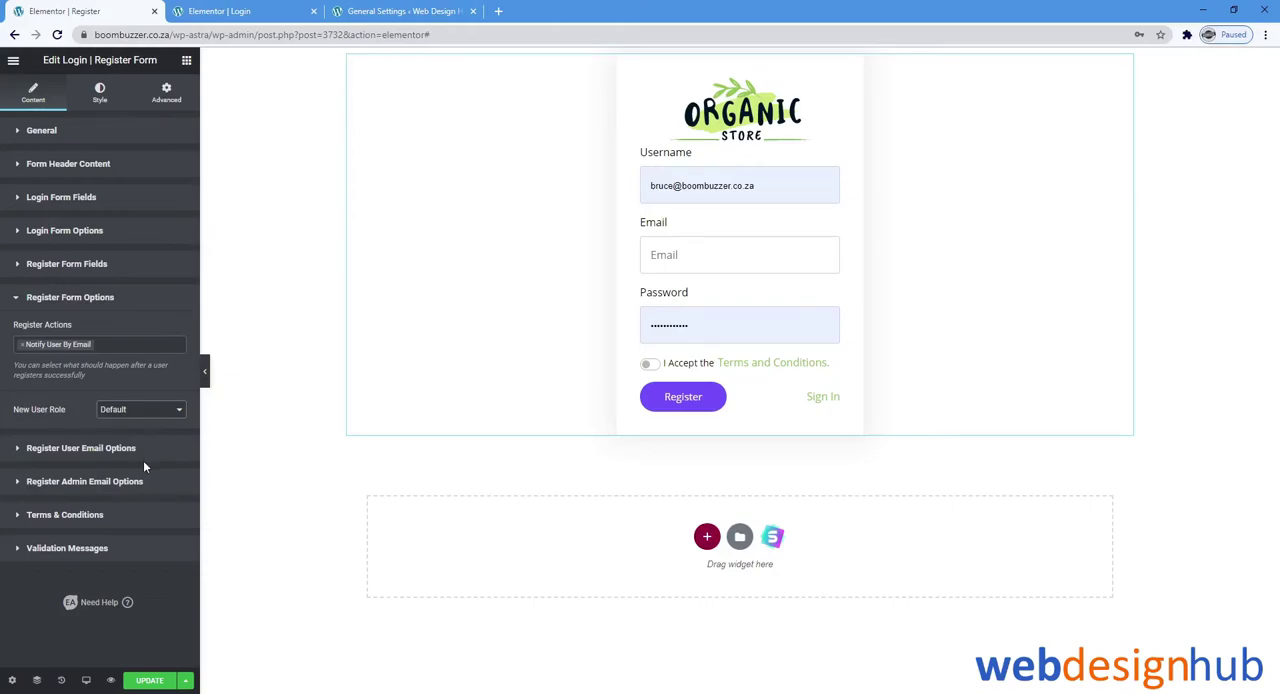
click(140, 408)
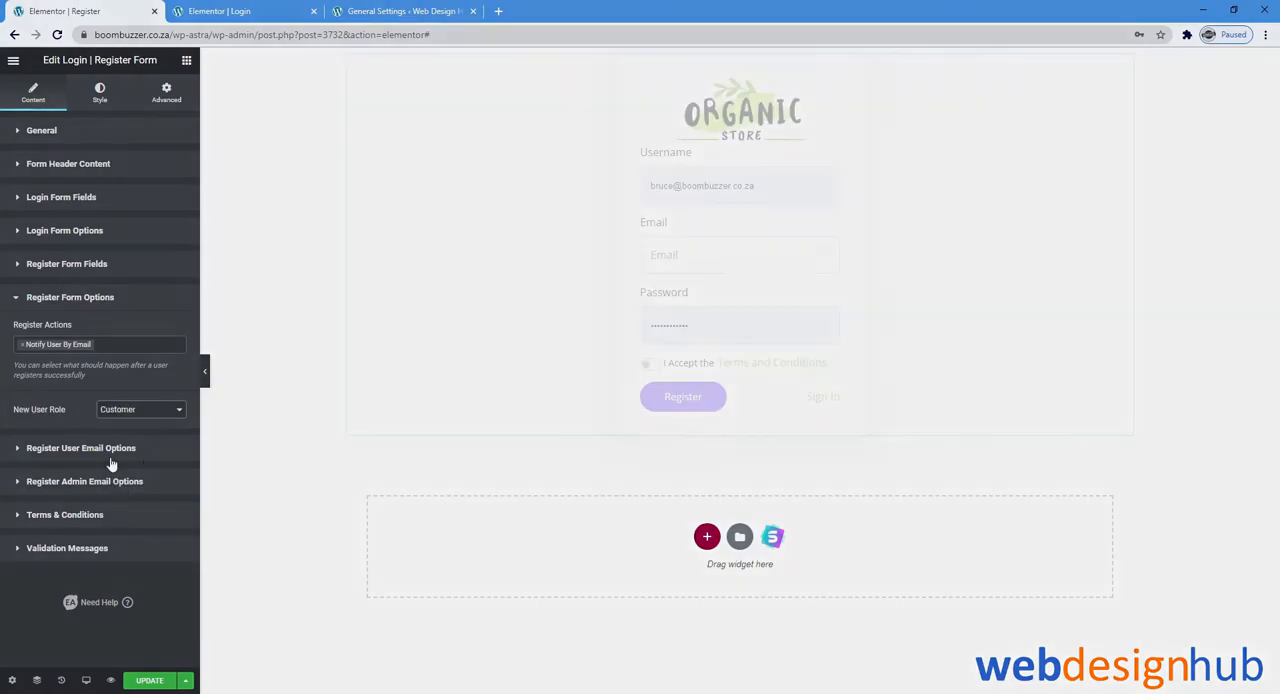
click(70, 296)
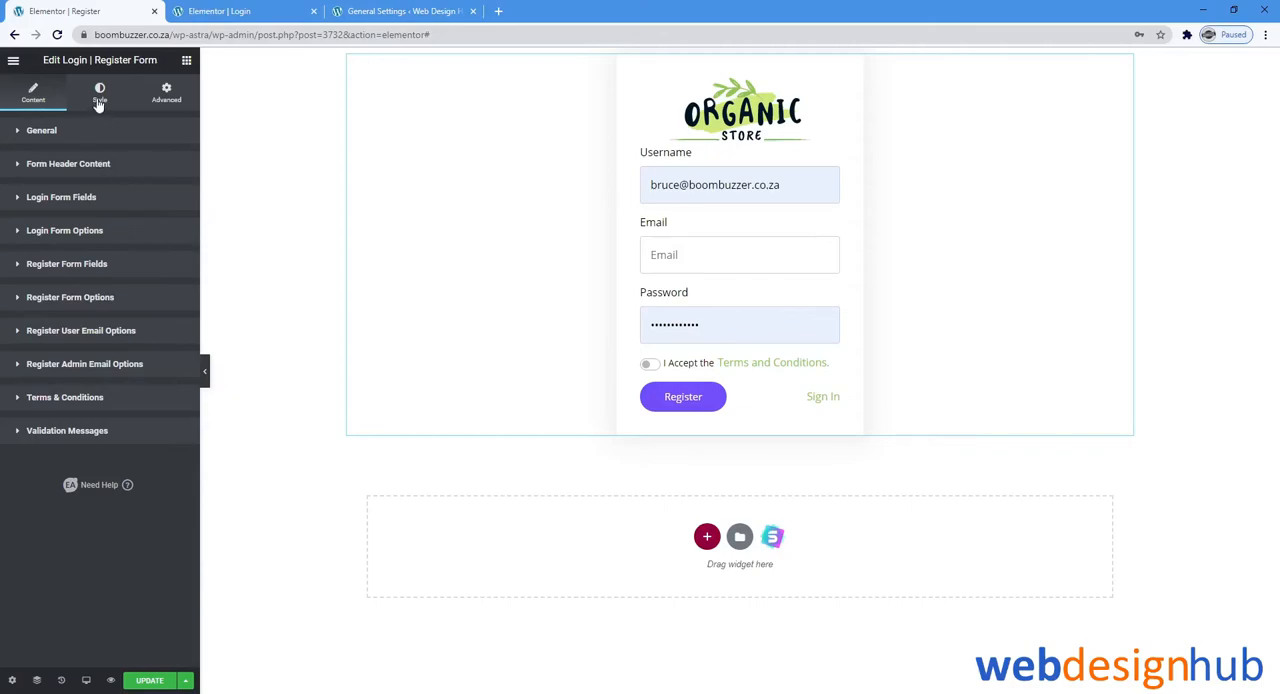
Increase the Register button's width in its styling settings
click(100, 92)
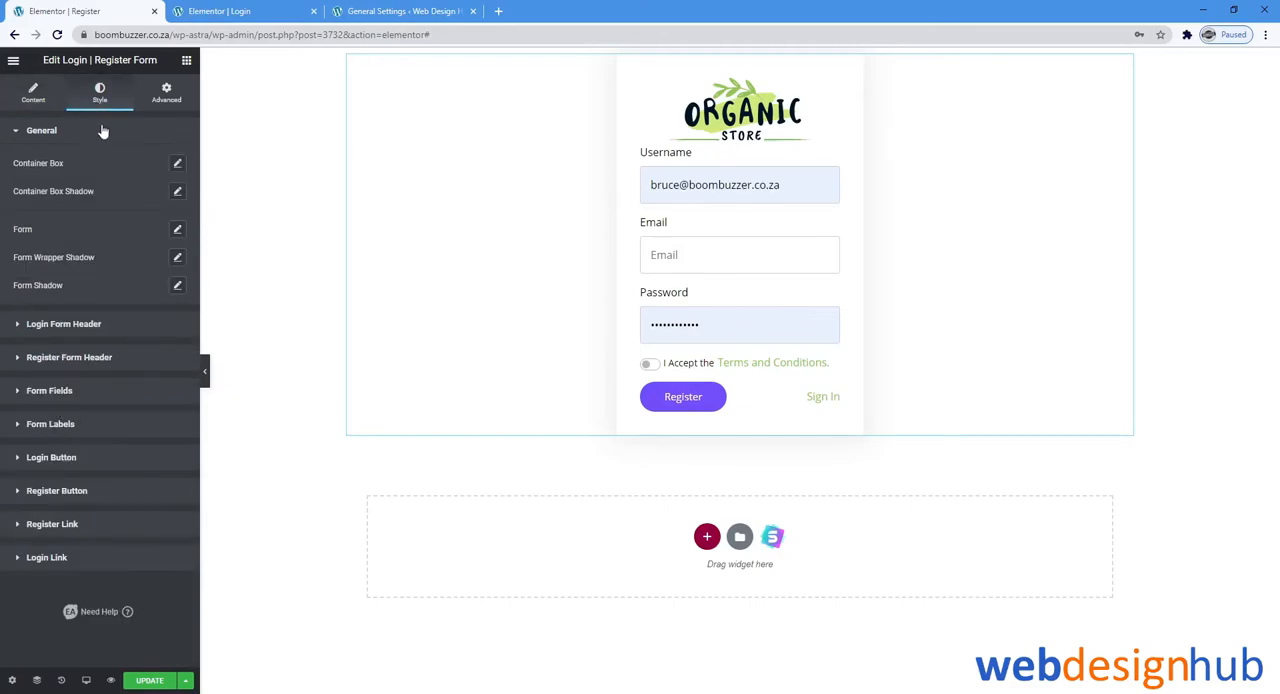
mouse_move(134, 492)
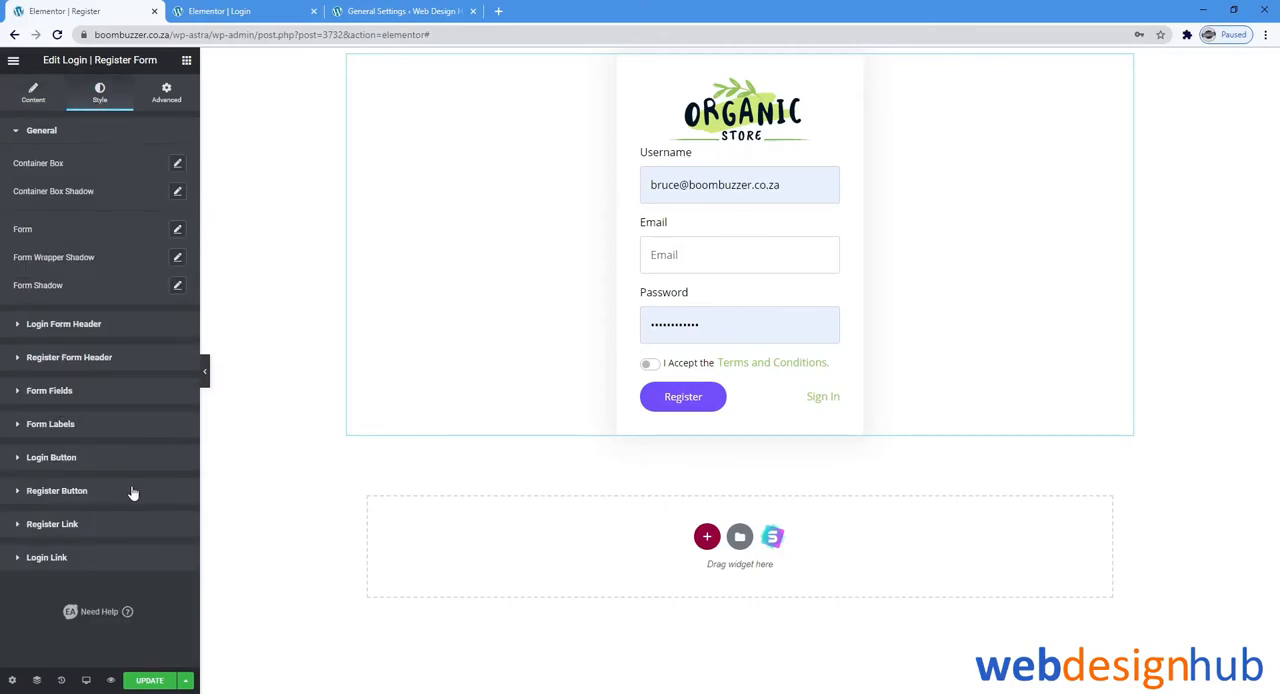
click(56, 490)
text(51)
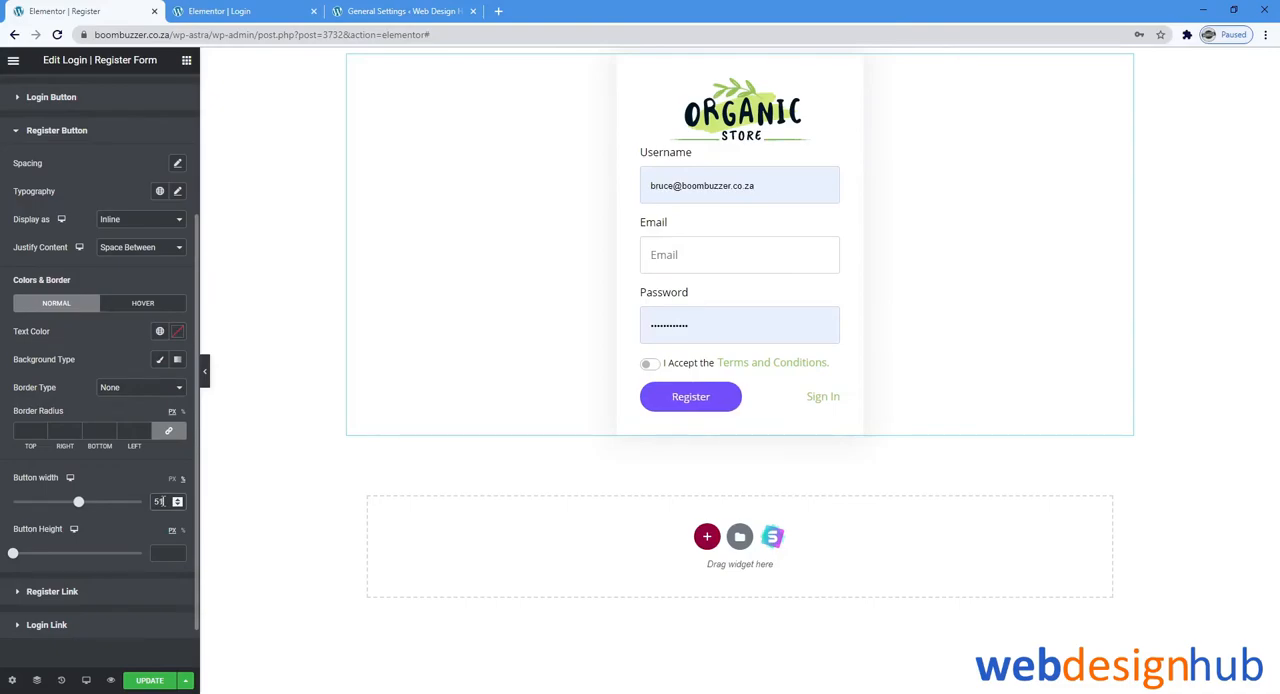
drag(80, 500, 90, 500)
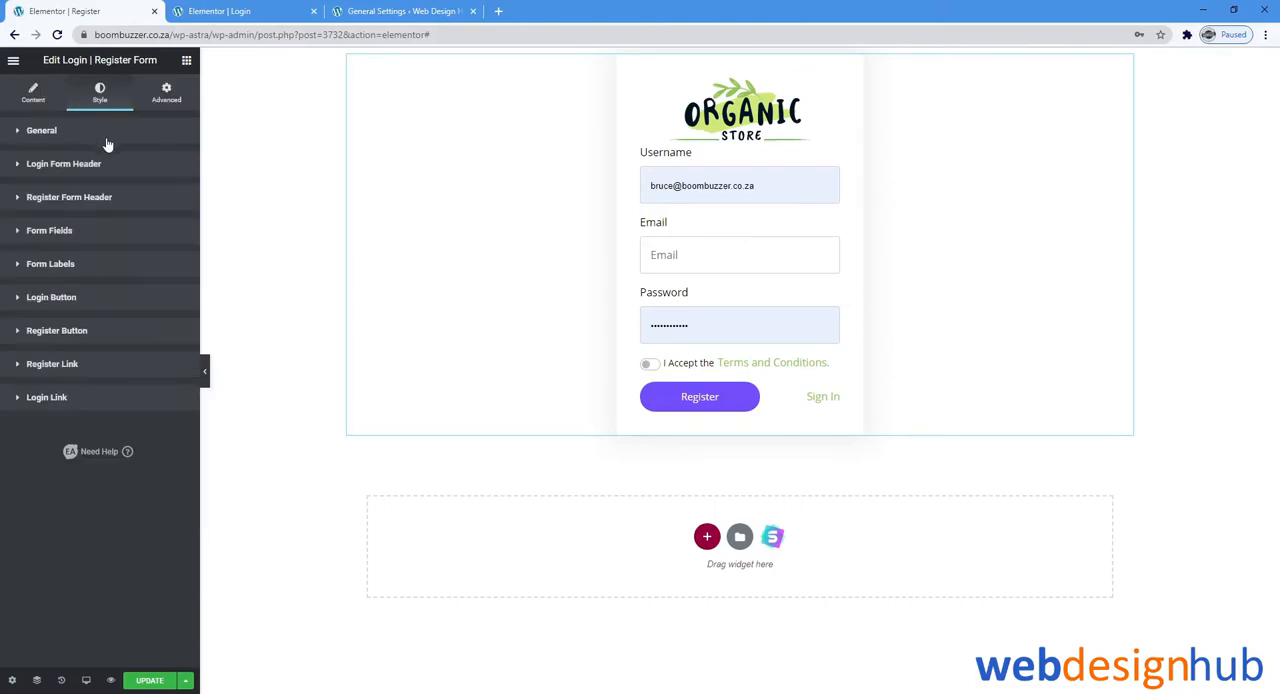
Clear the Password and Email field labels in Register Form Fields, then expand Username
click(40, 130)
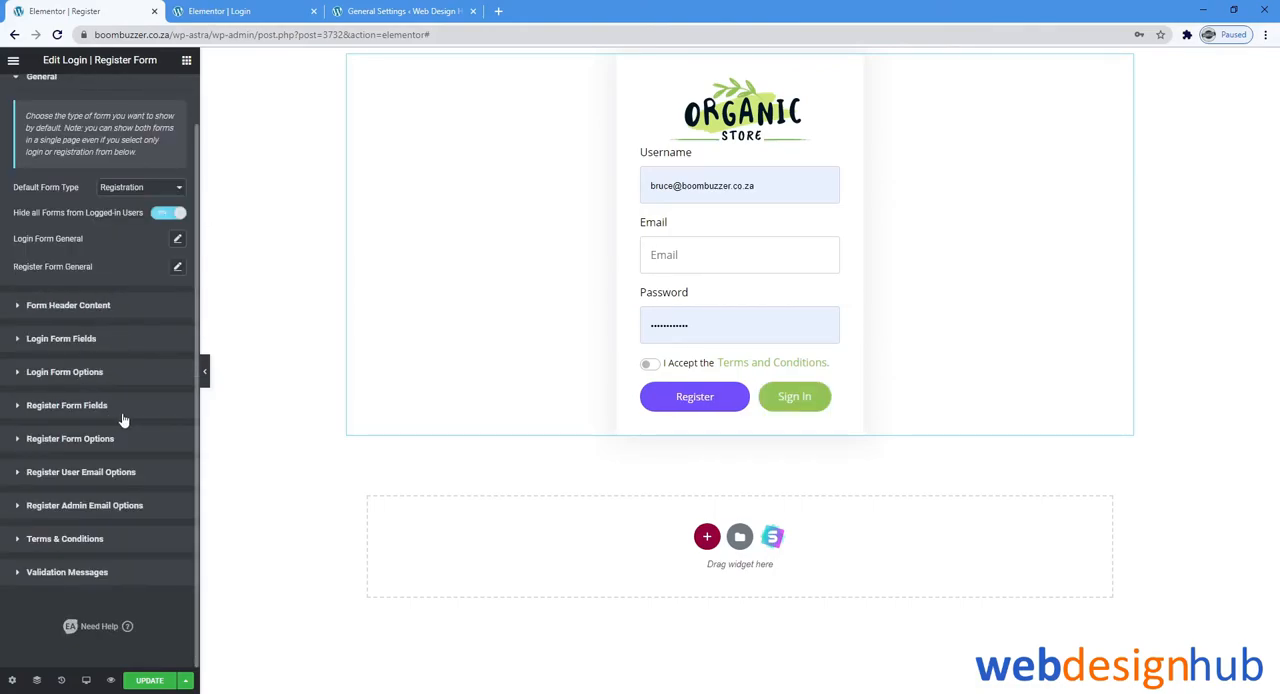
click(68, 404)
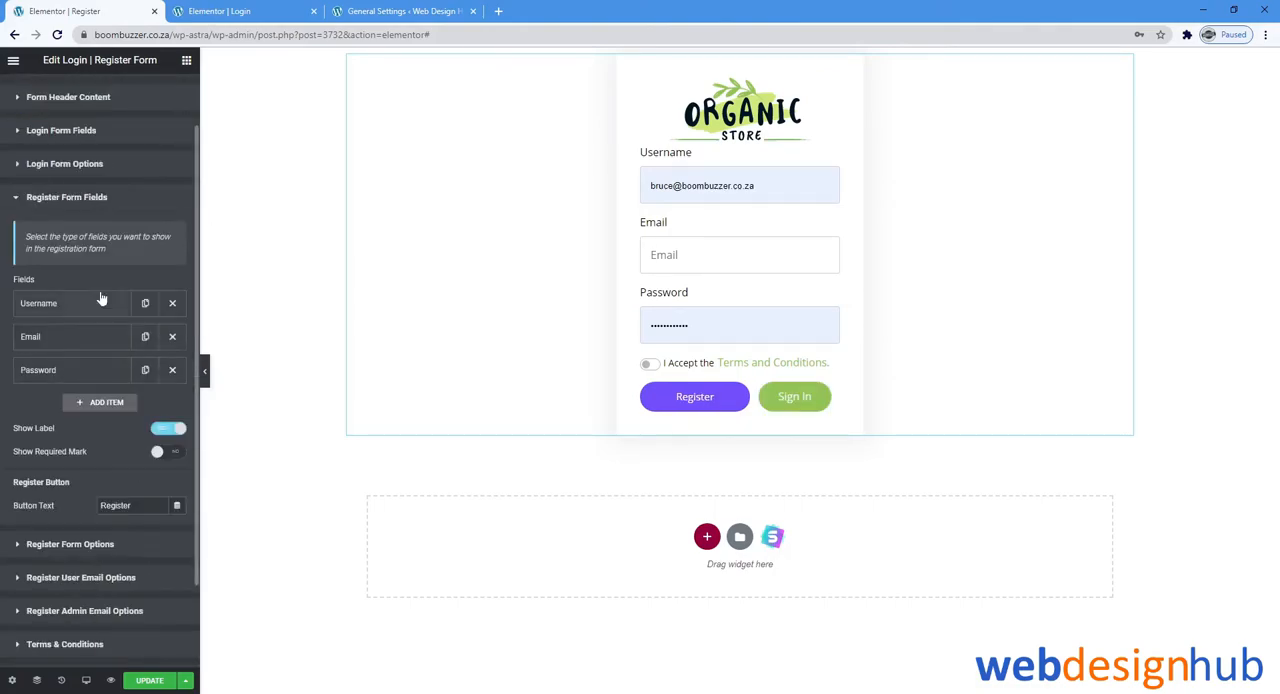
scroll(down, 3)
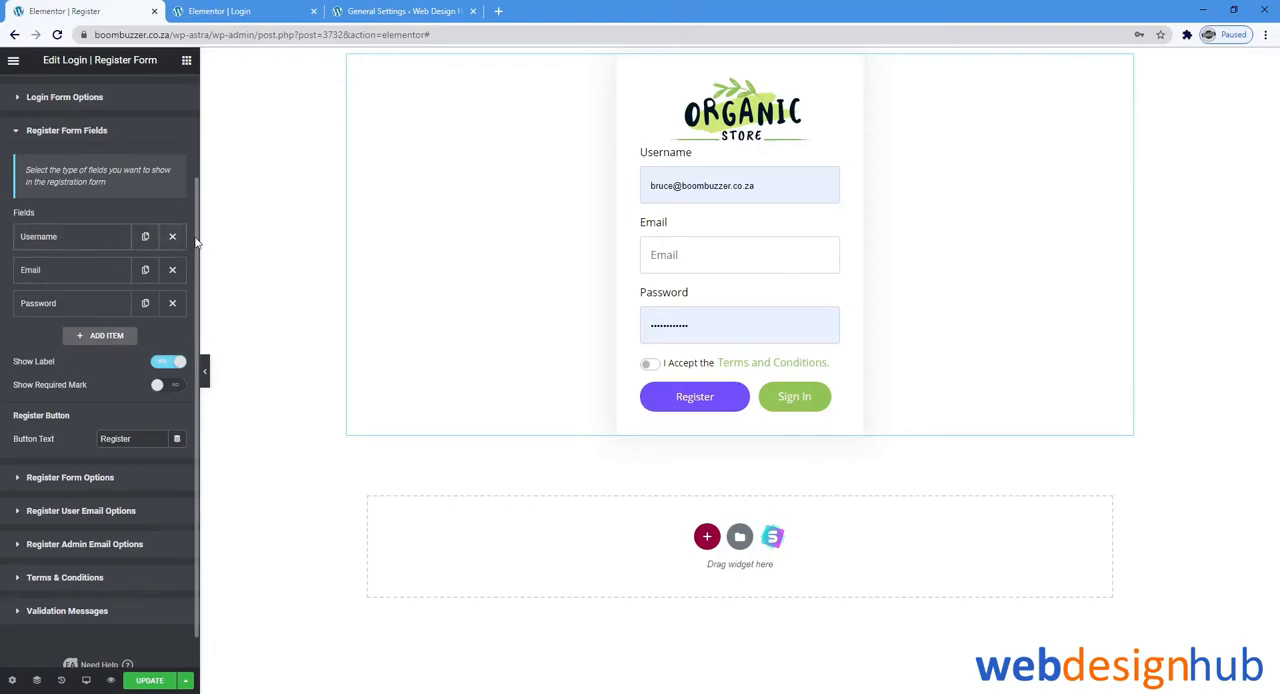
mouse_move(104, 330)
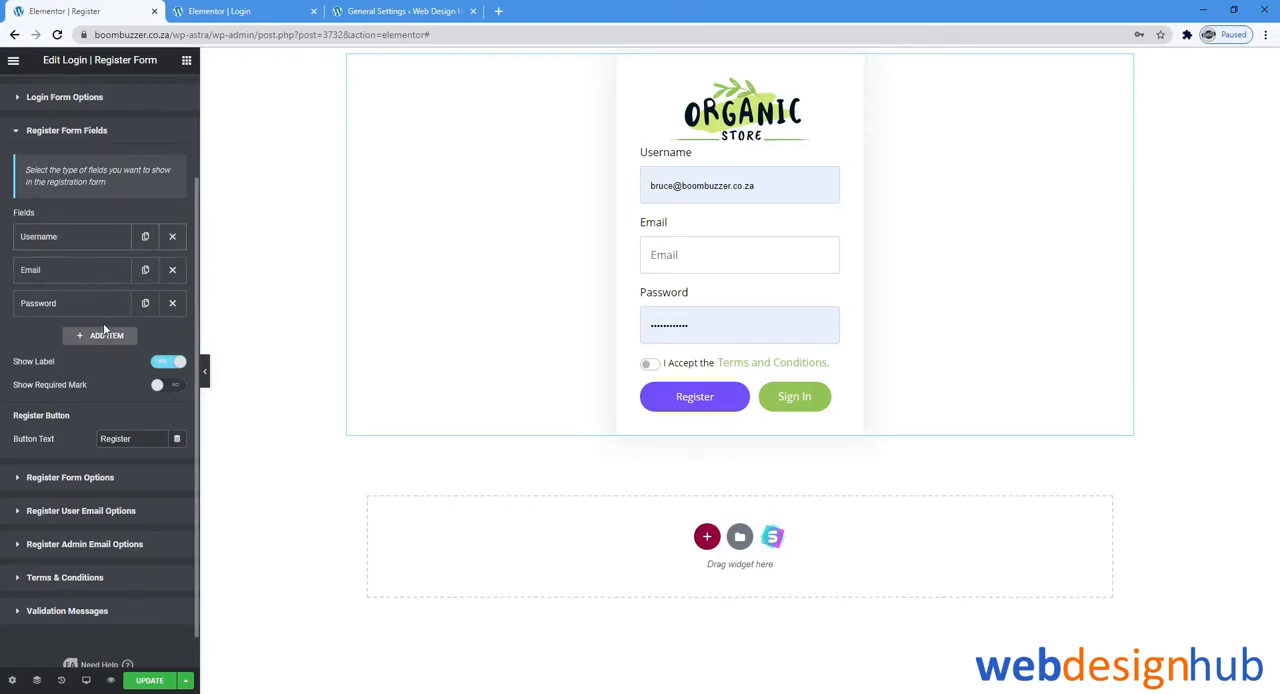
click(100, 336)
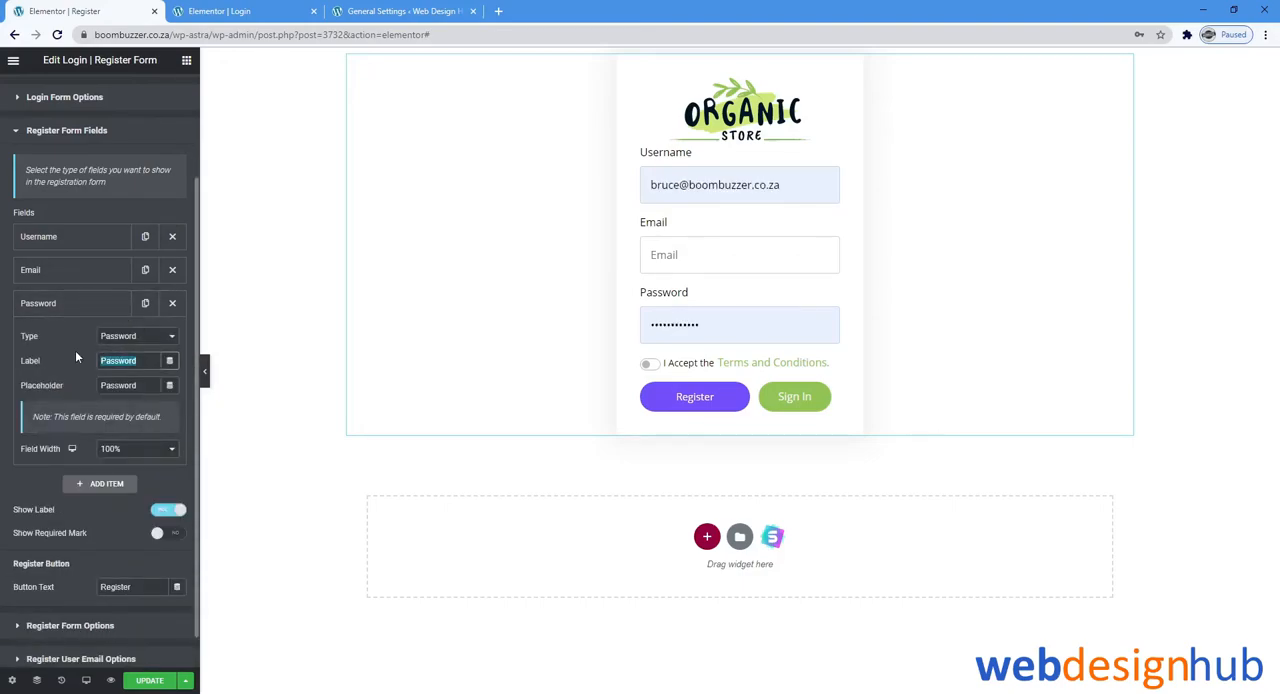
triple_click(118, 360)
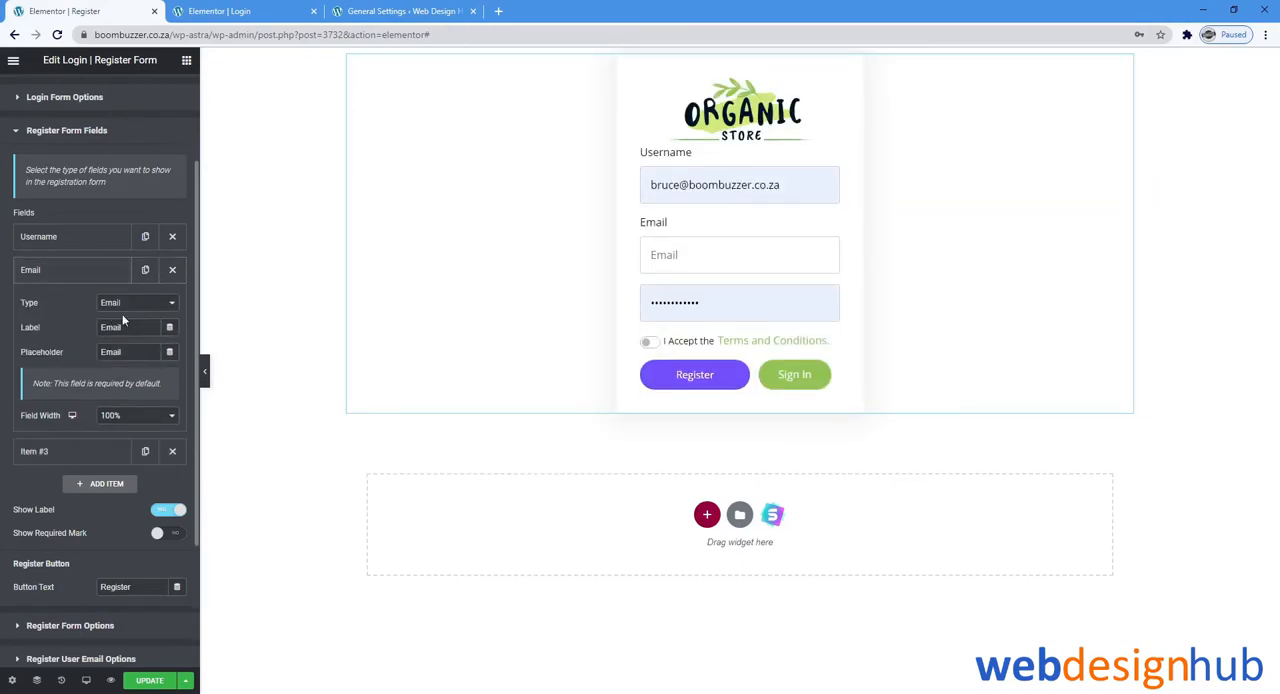
triple_click(124, 328)
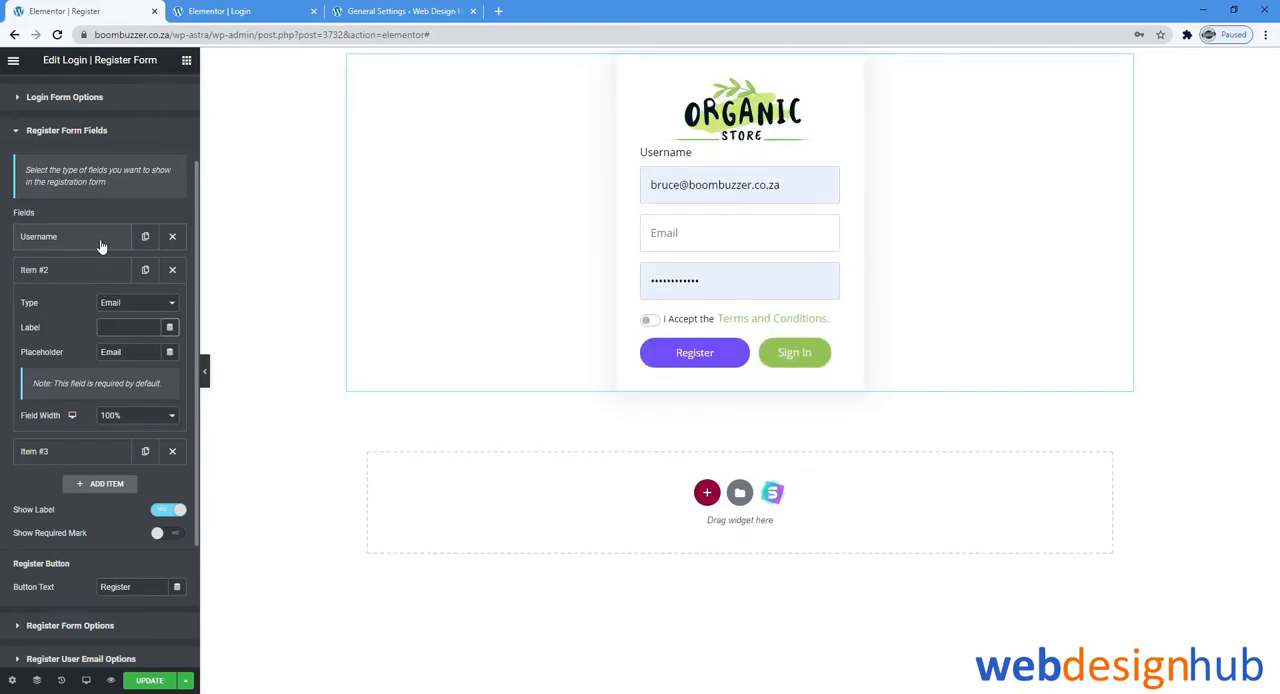
click(70, 236)
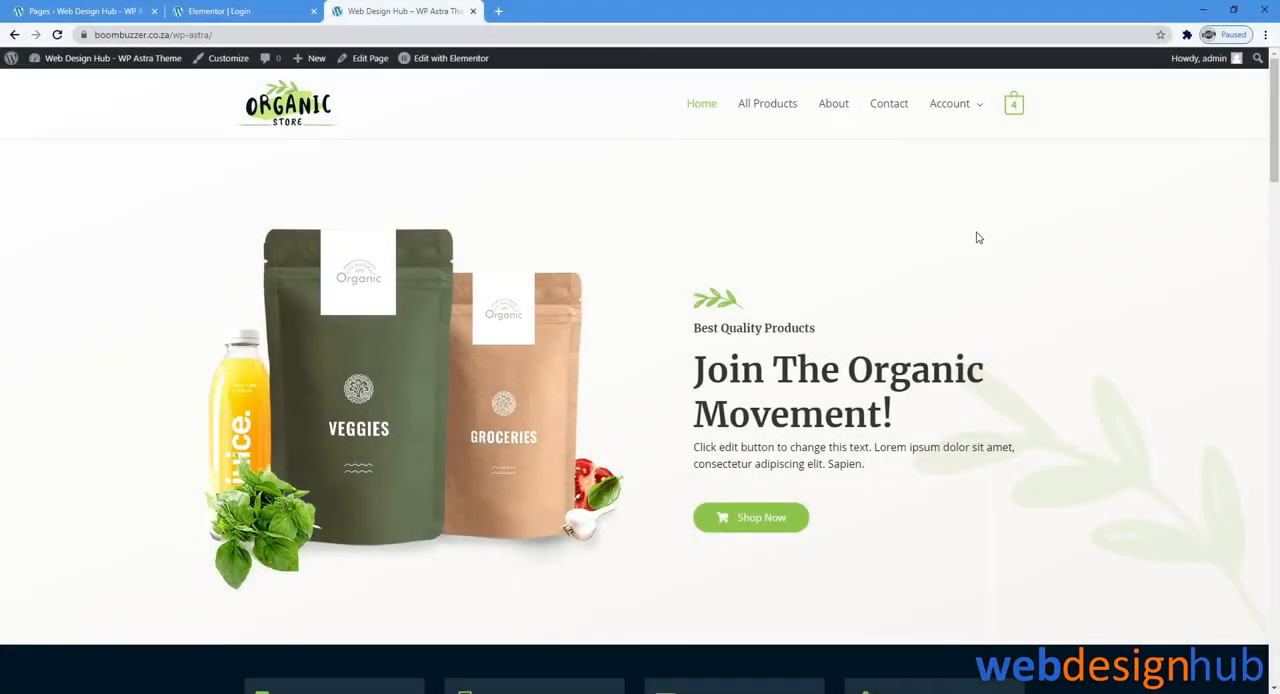
Go from the live site back to the admin Dashboard and reveal the Appearance submenu
click(948, 104)
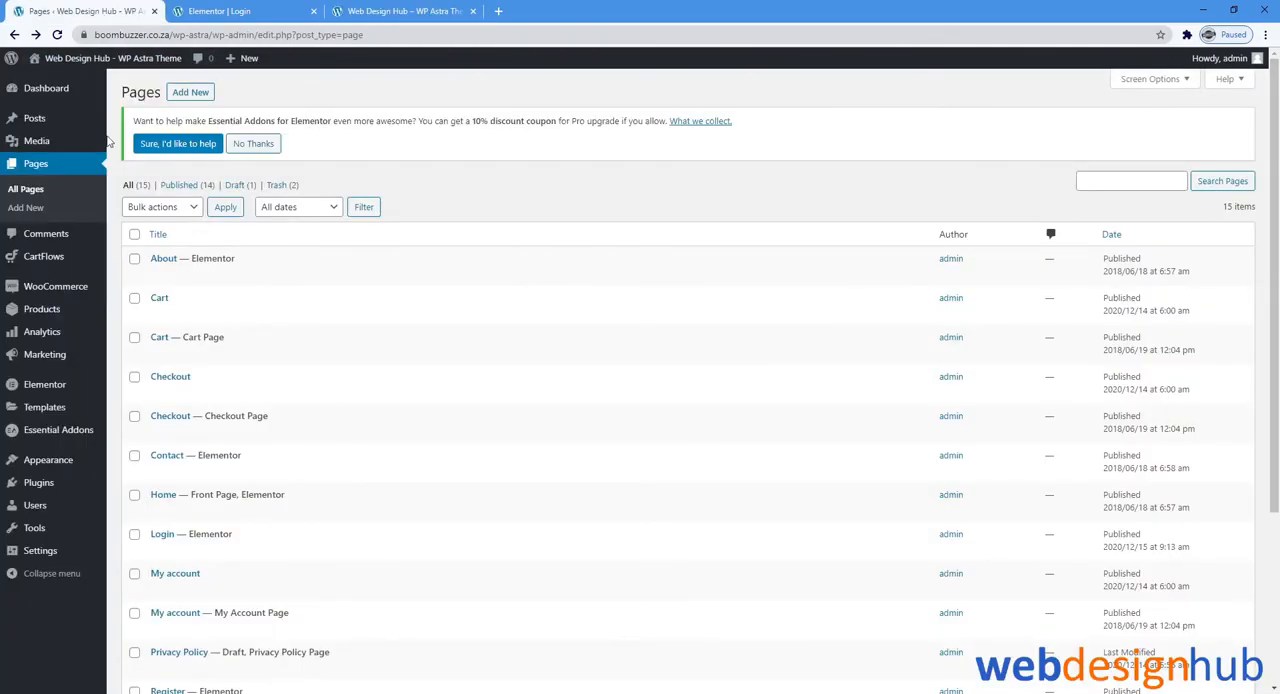
click(46, 88)
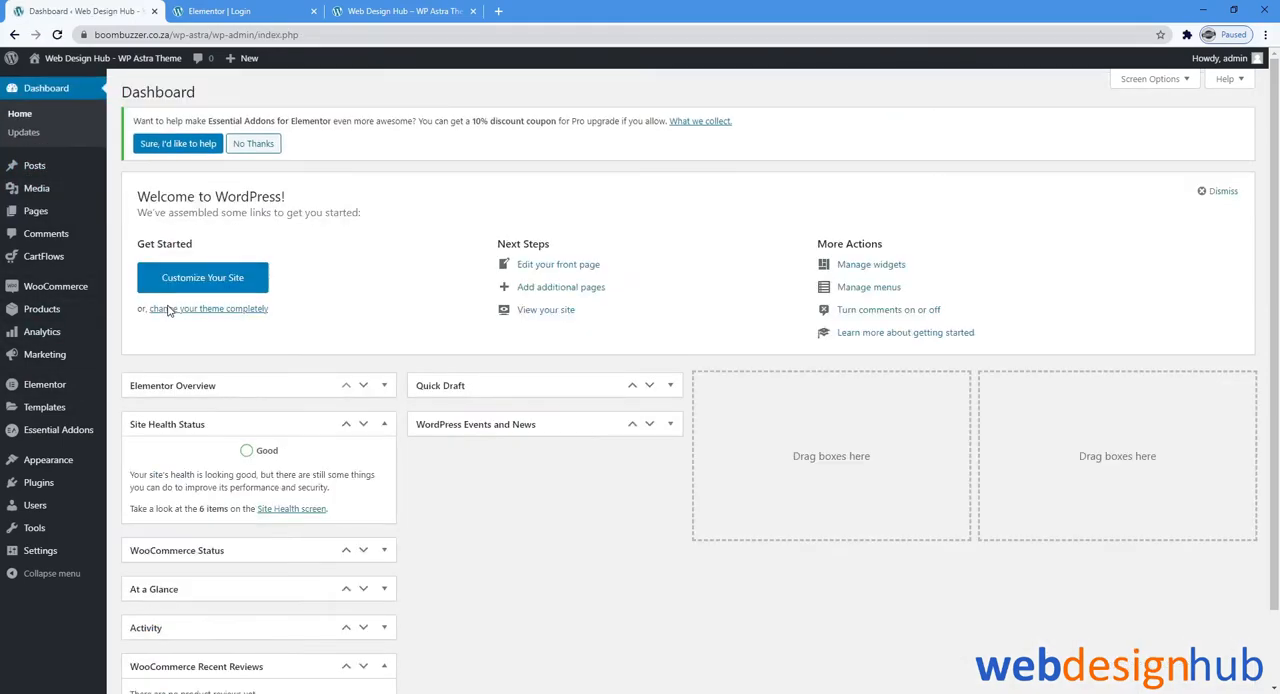
click(44, 460)
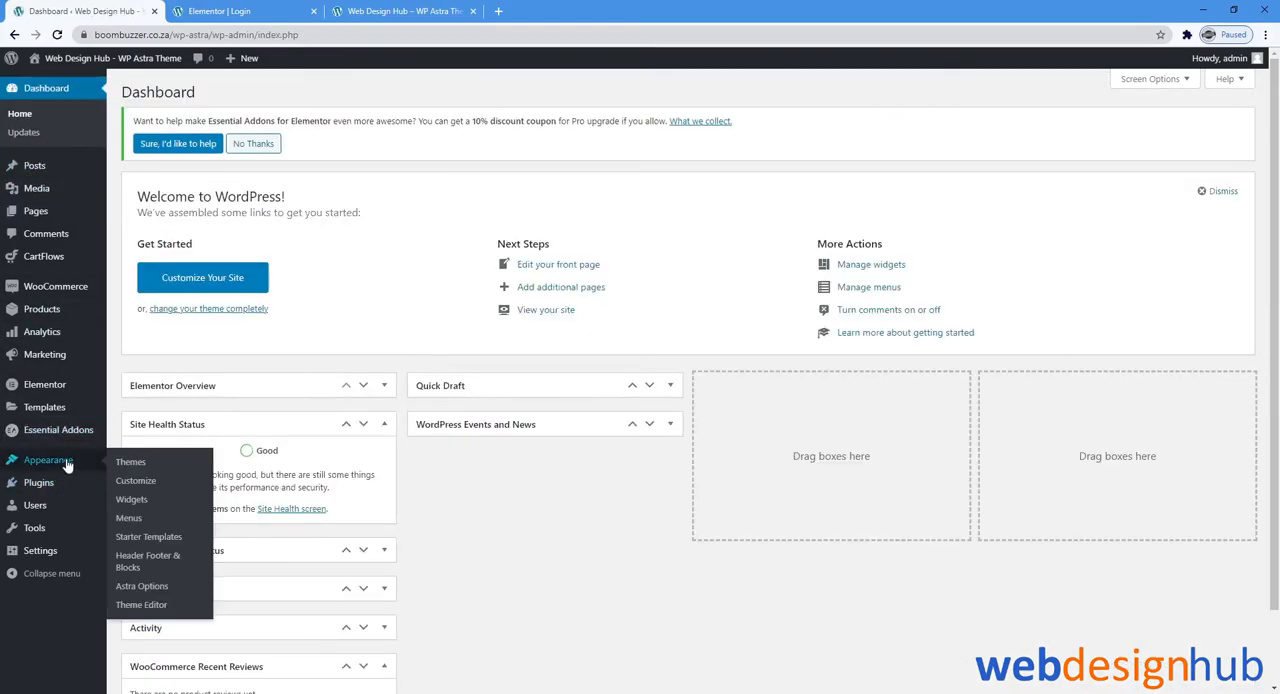
mouse_move(128, 518)
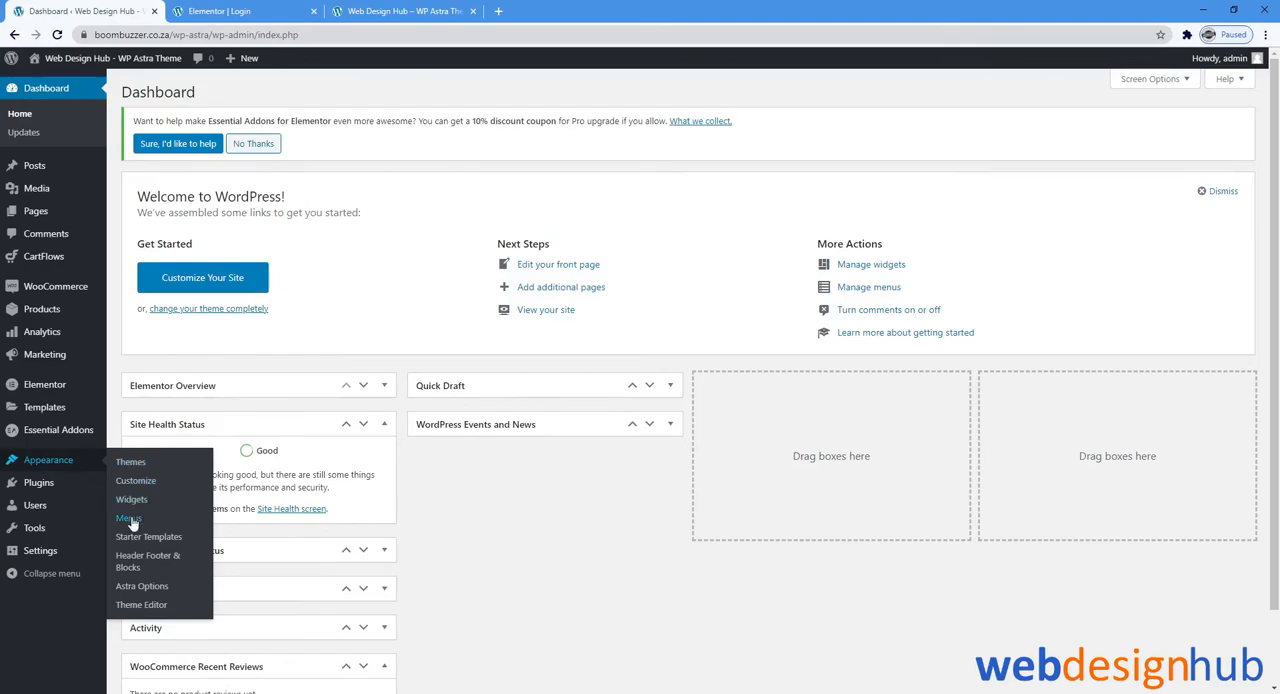
Add a custom link labelled 'Login' with the login URL to the Main Menu
click(128, 518)
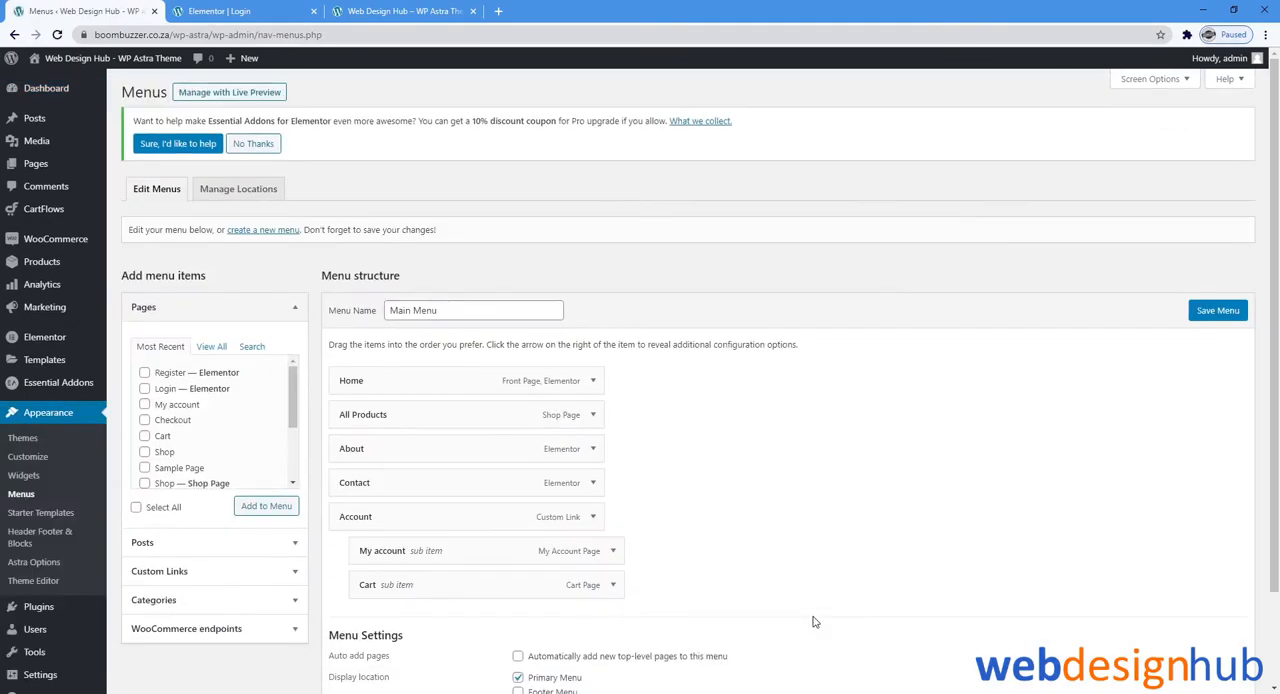
scroll(down, 3)
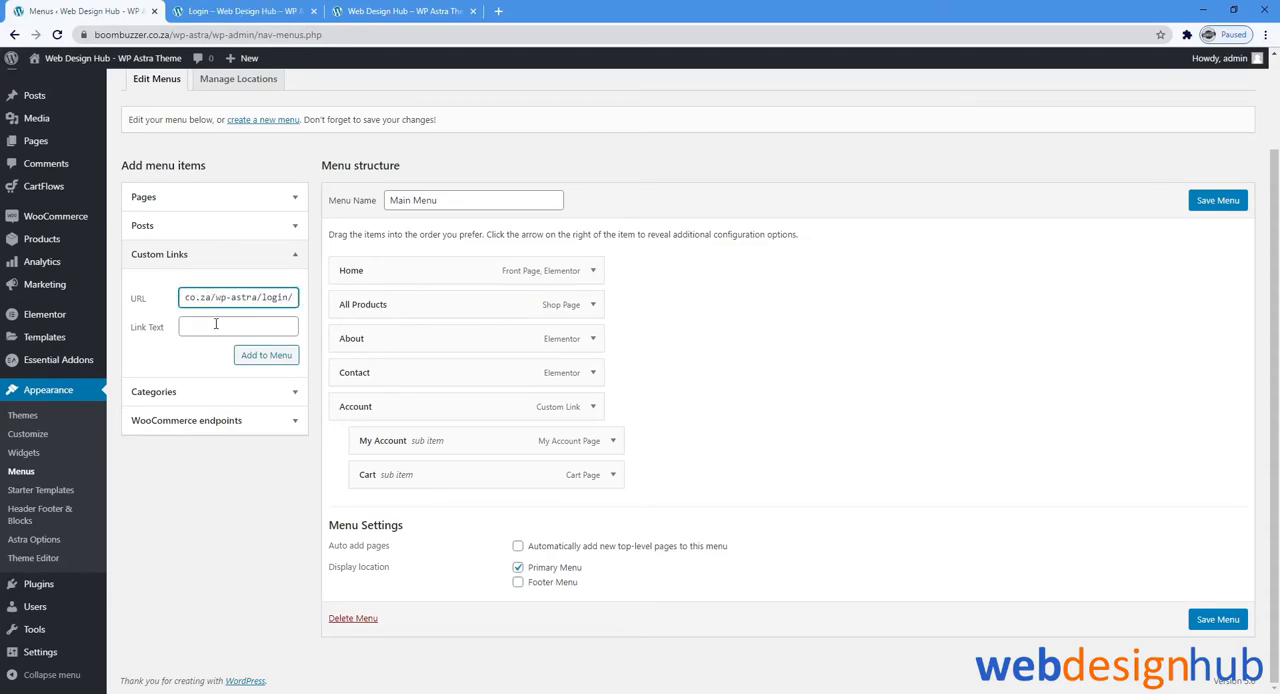
text(Login)
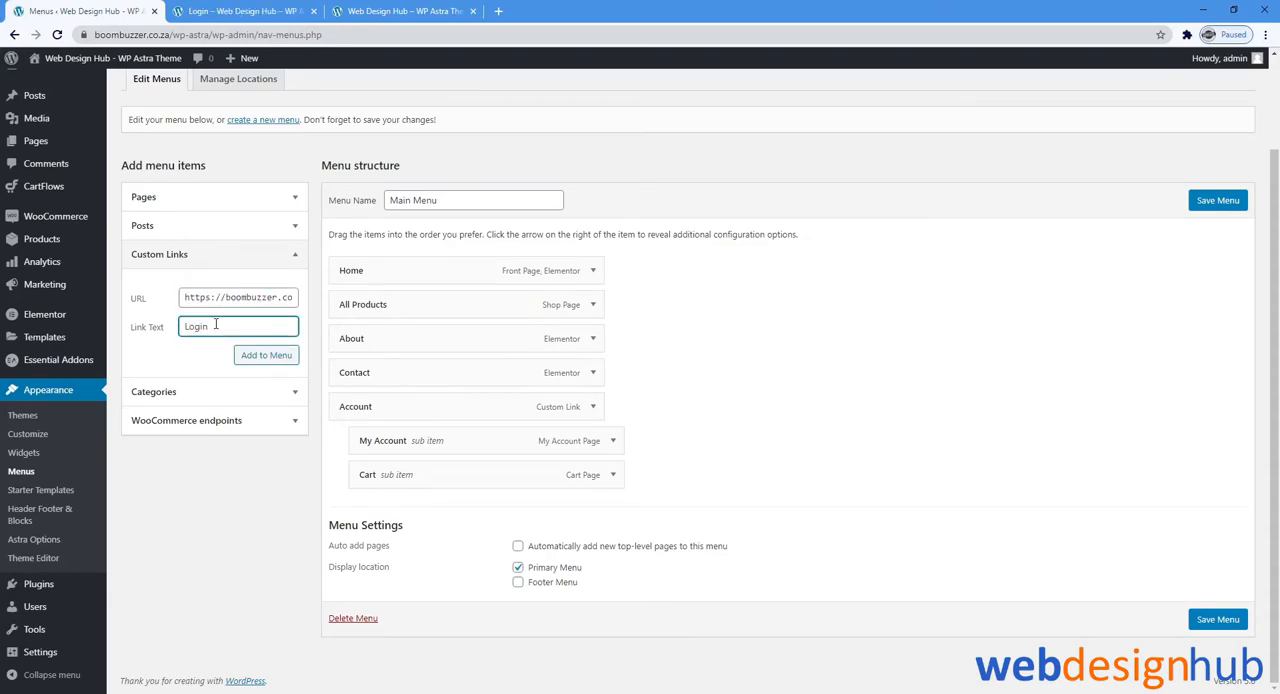
click(266, 356)
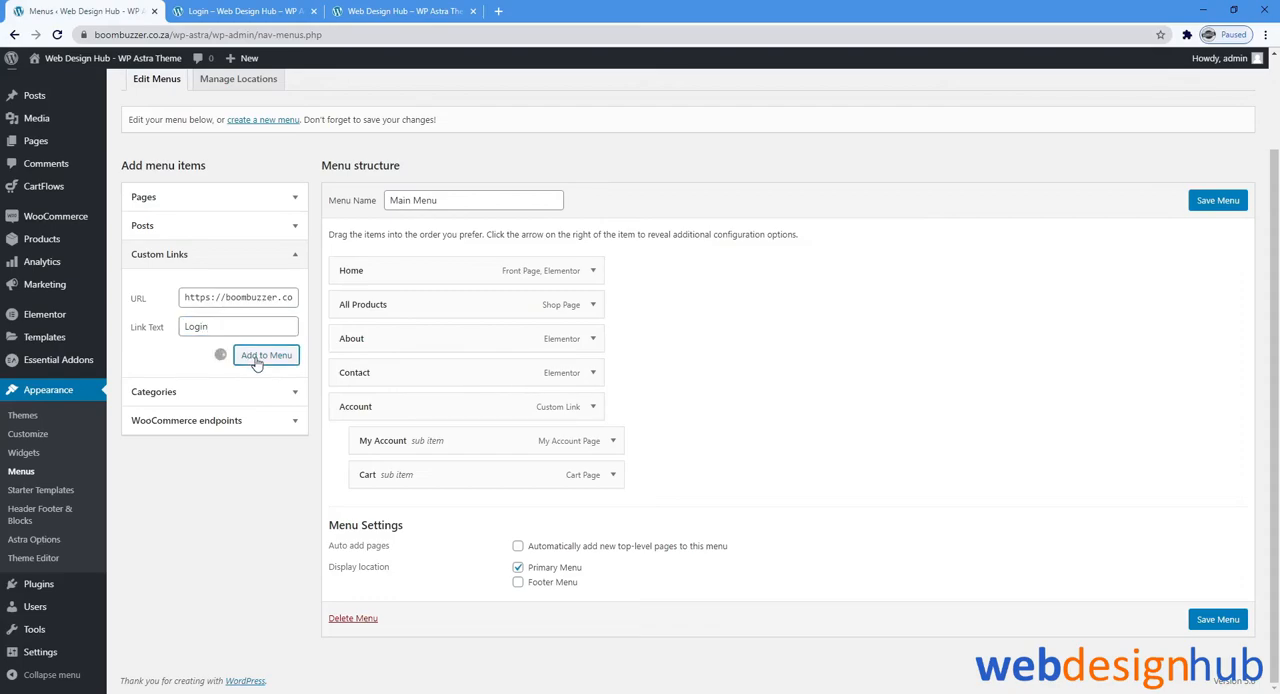
click(266, 356)
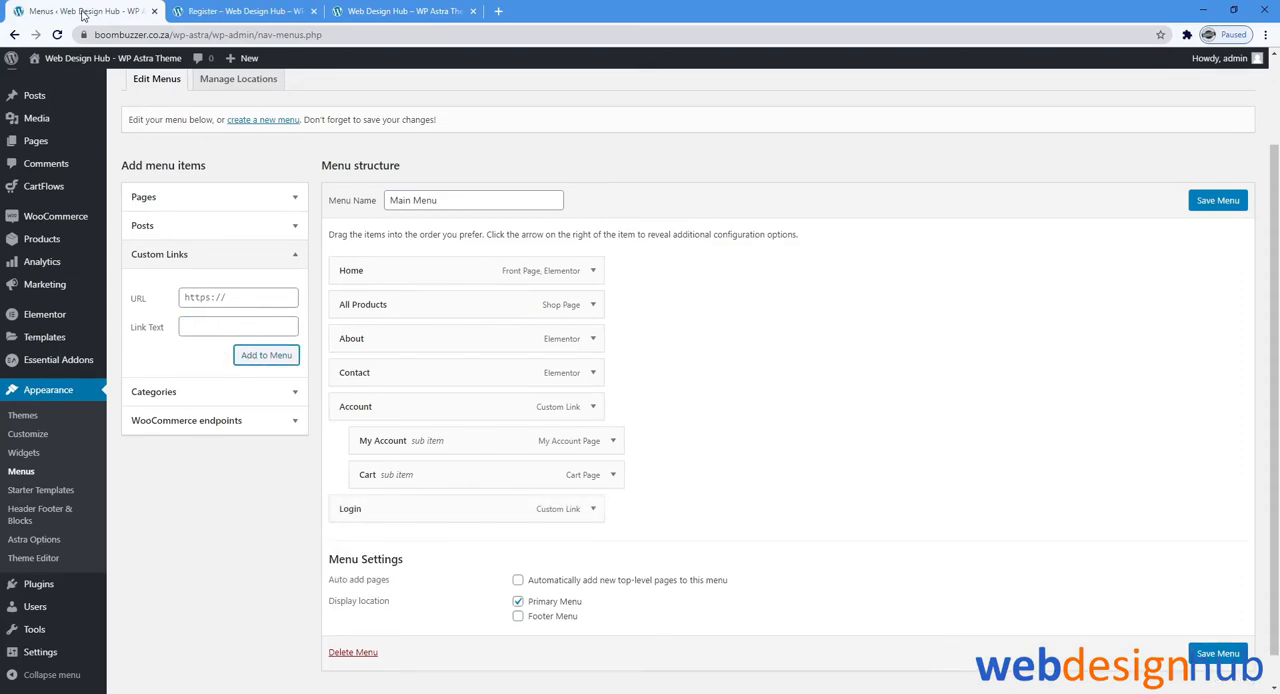
click(238, 296)
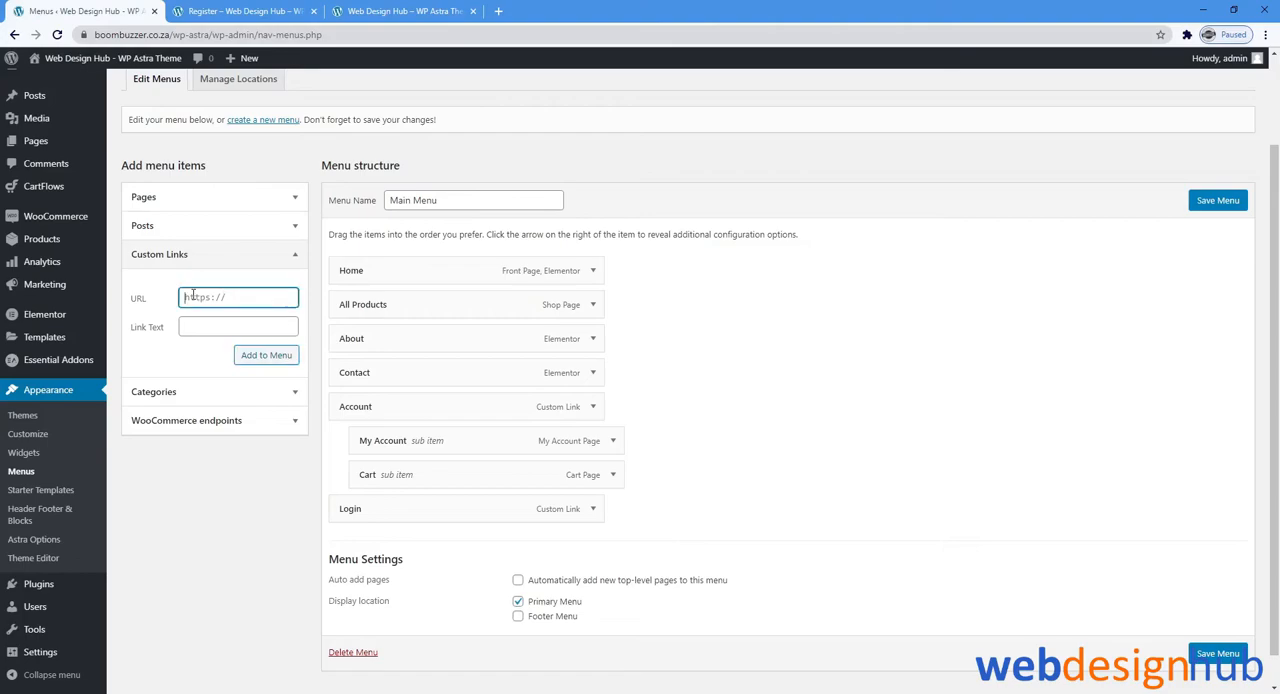
text(https://boombuzzer.co)
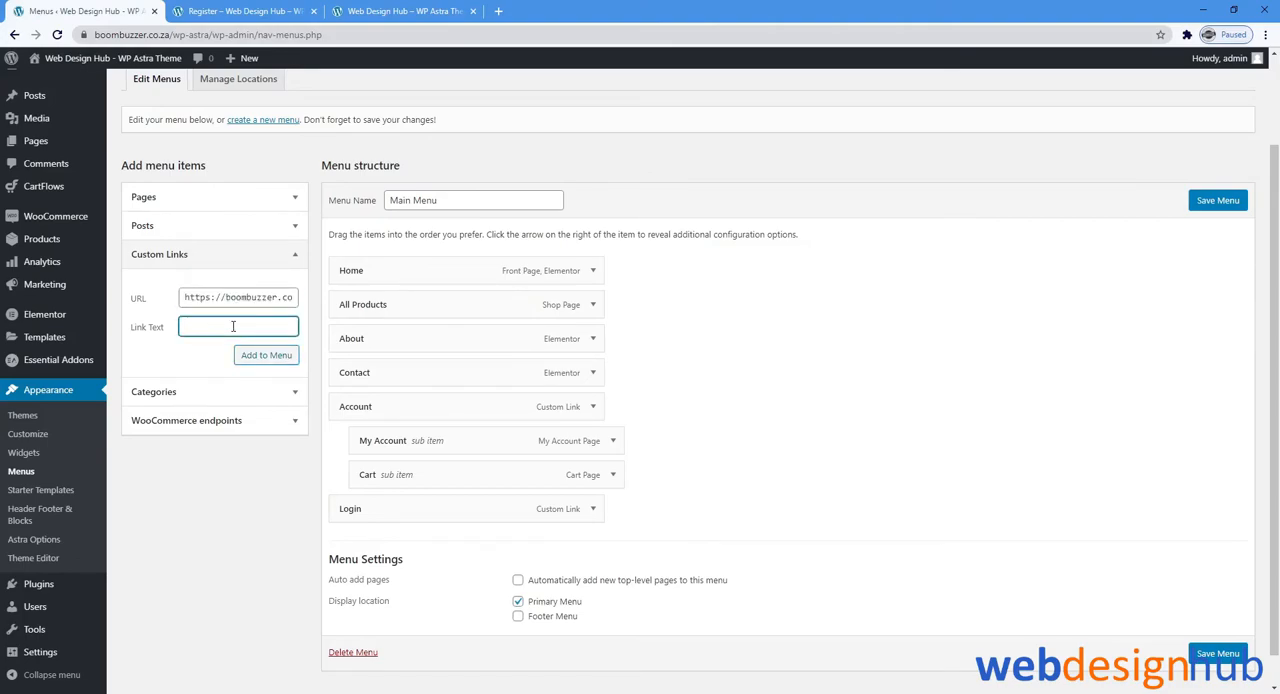
text(Register)
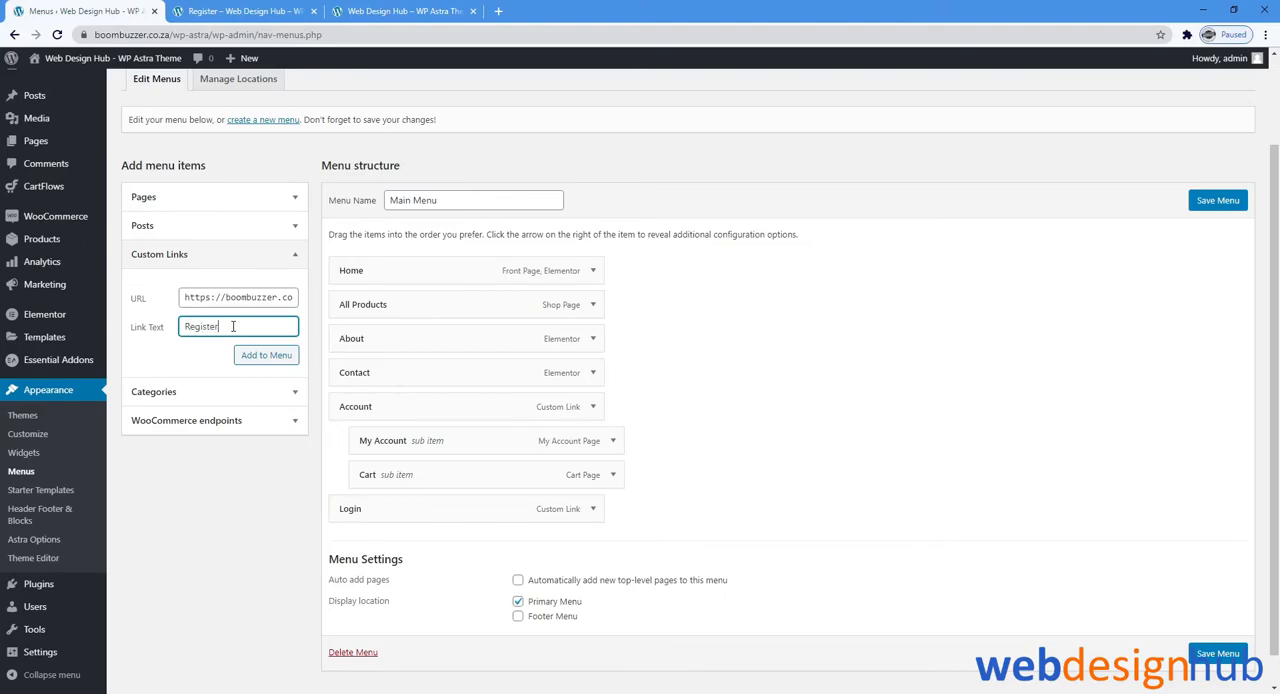
click(266, 356)
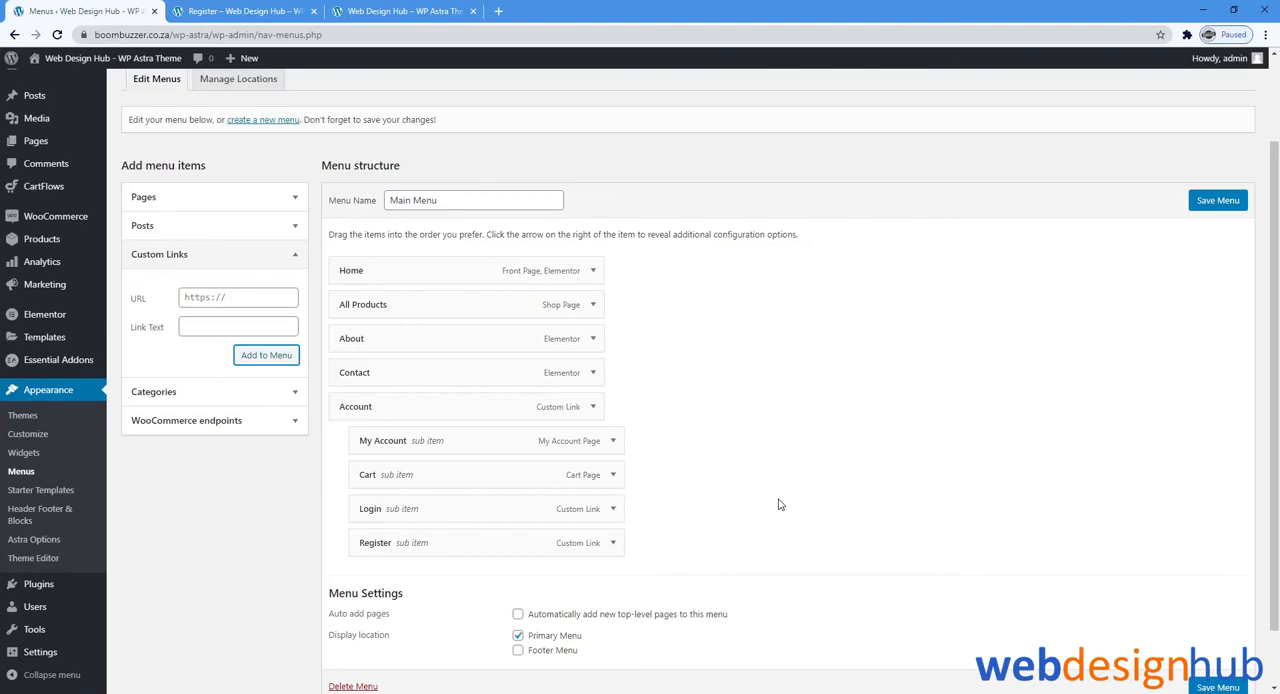
Check the Account sub-items and save the Main Menu
click(614, 440)
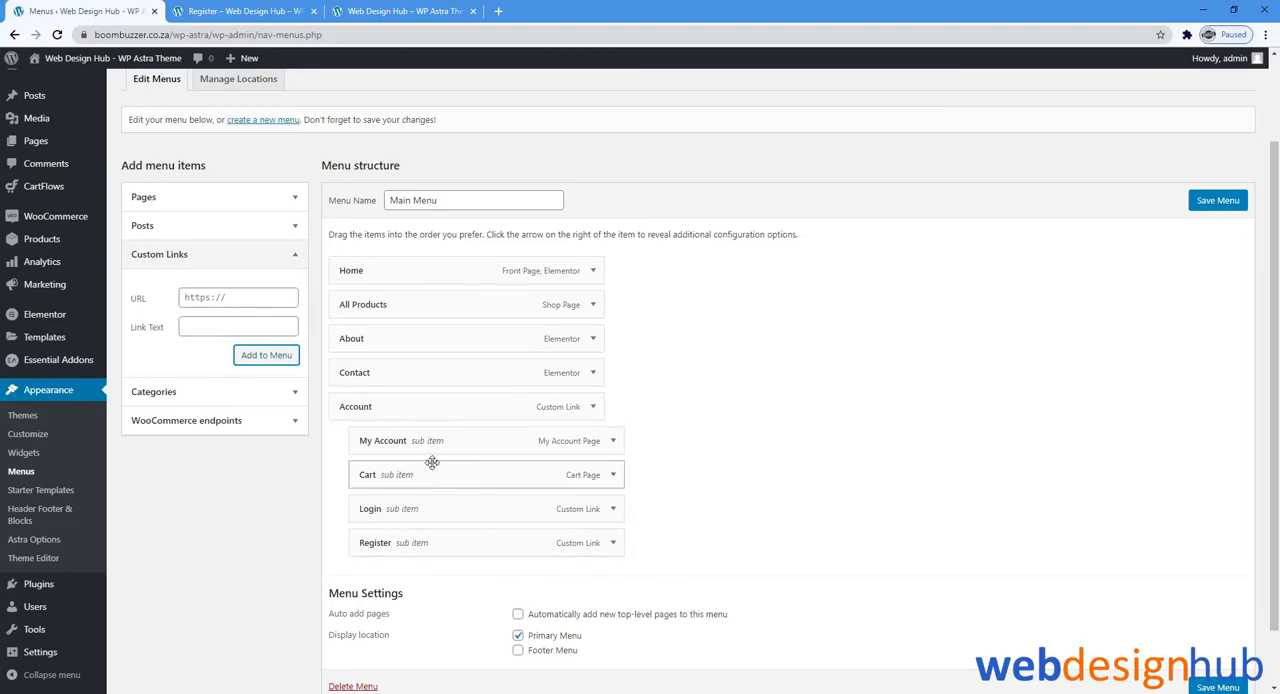
mouse_move(478, 448)
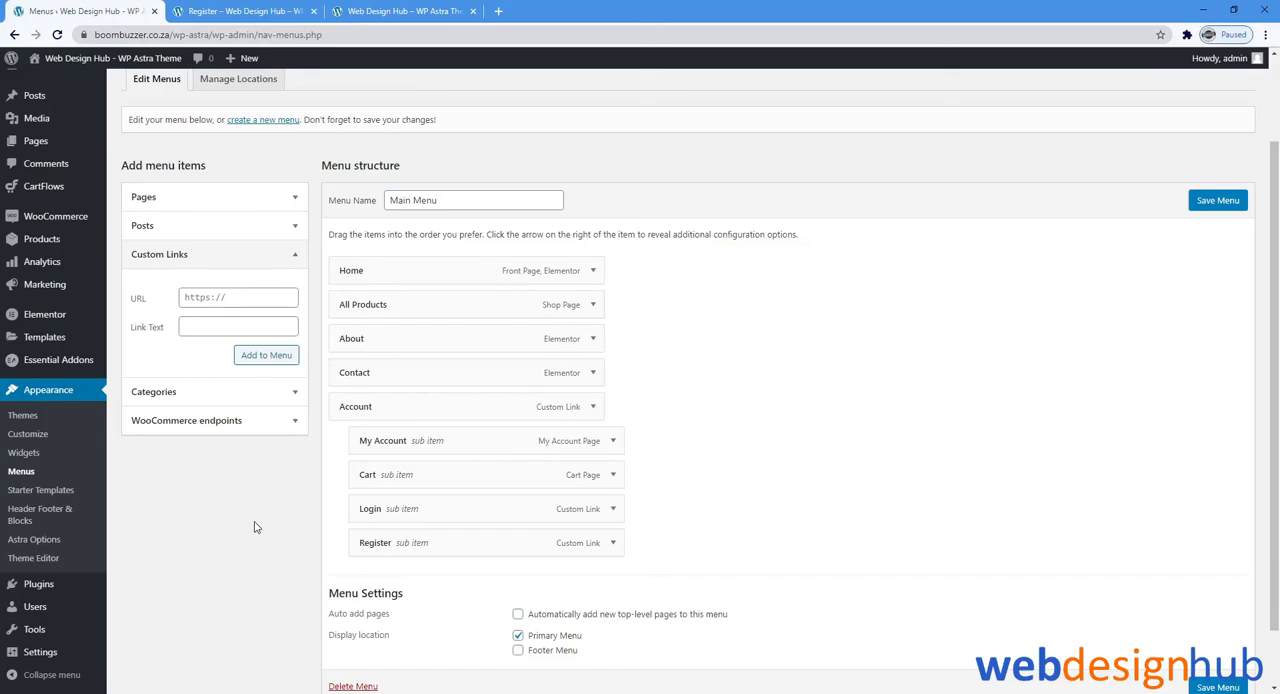
mouse_move(940, 460)
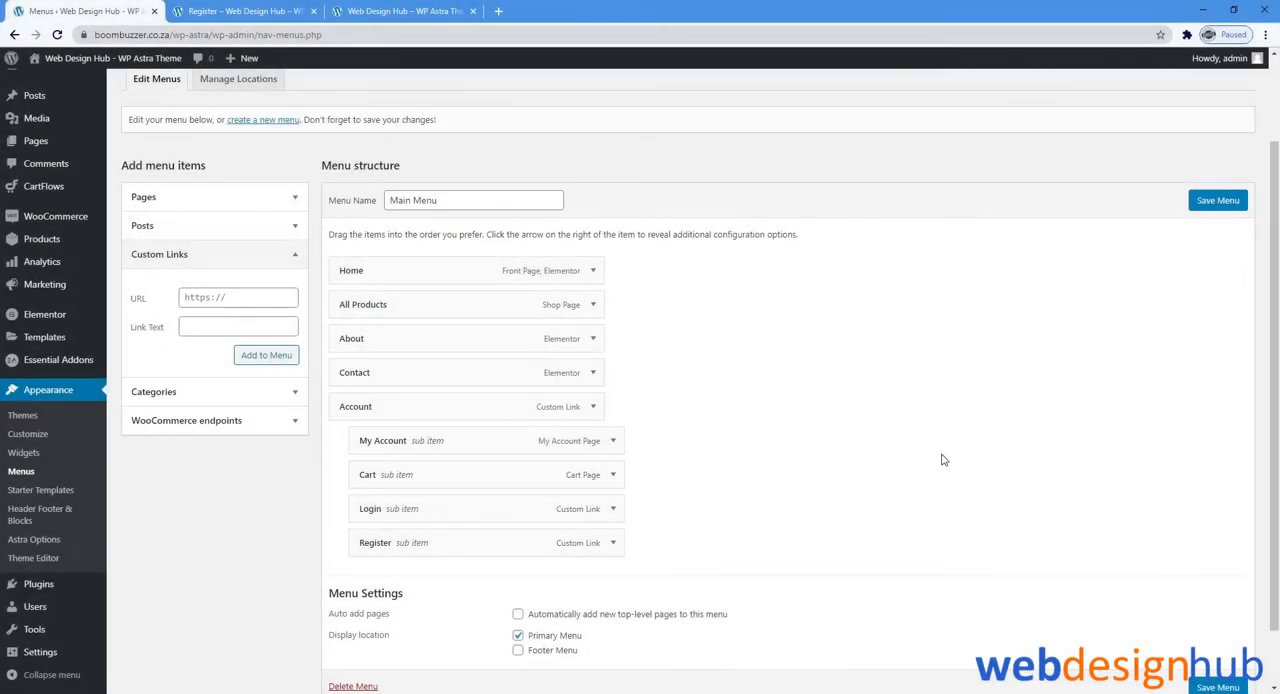
click(1216, 200)
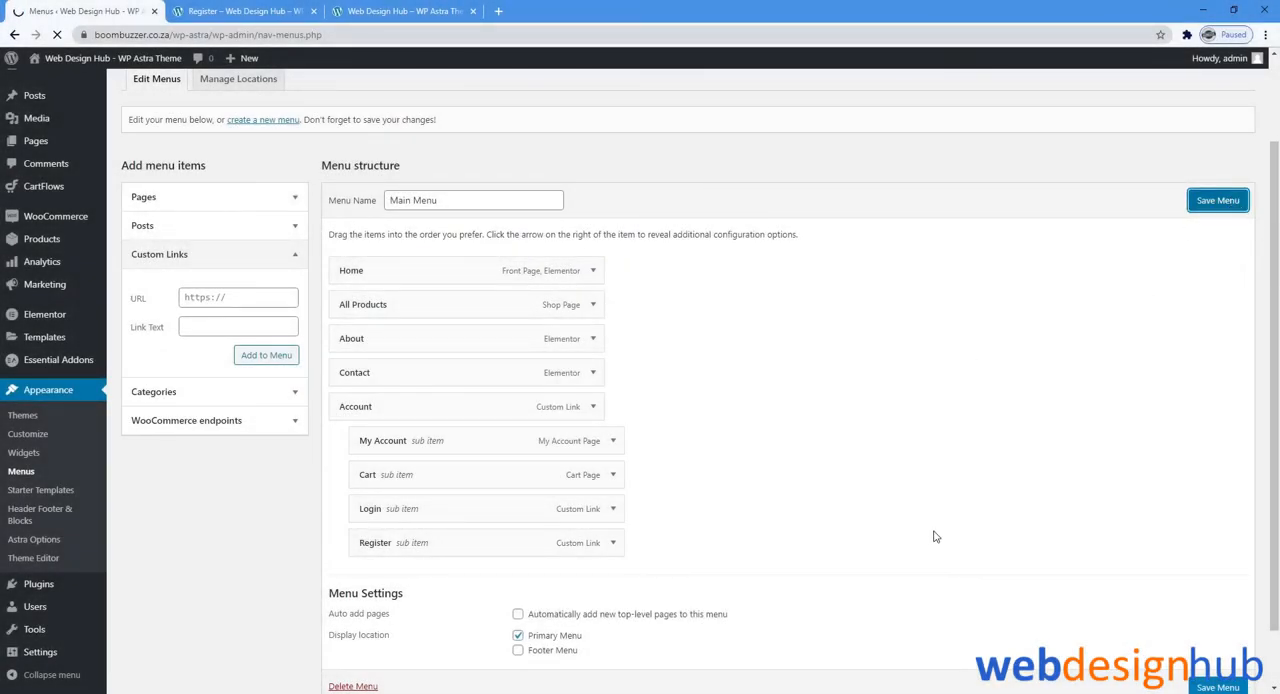
click(1216, 200)
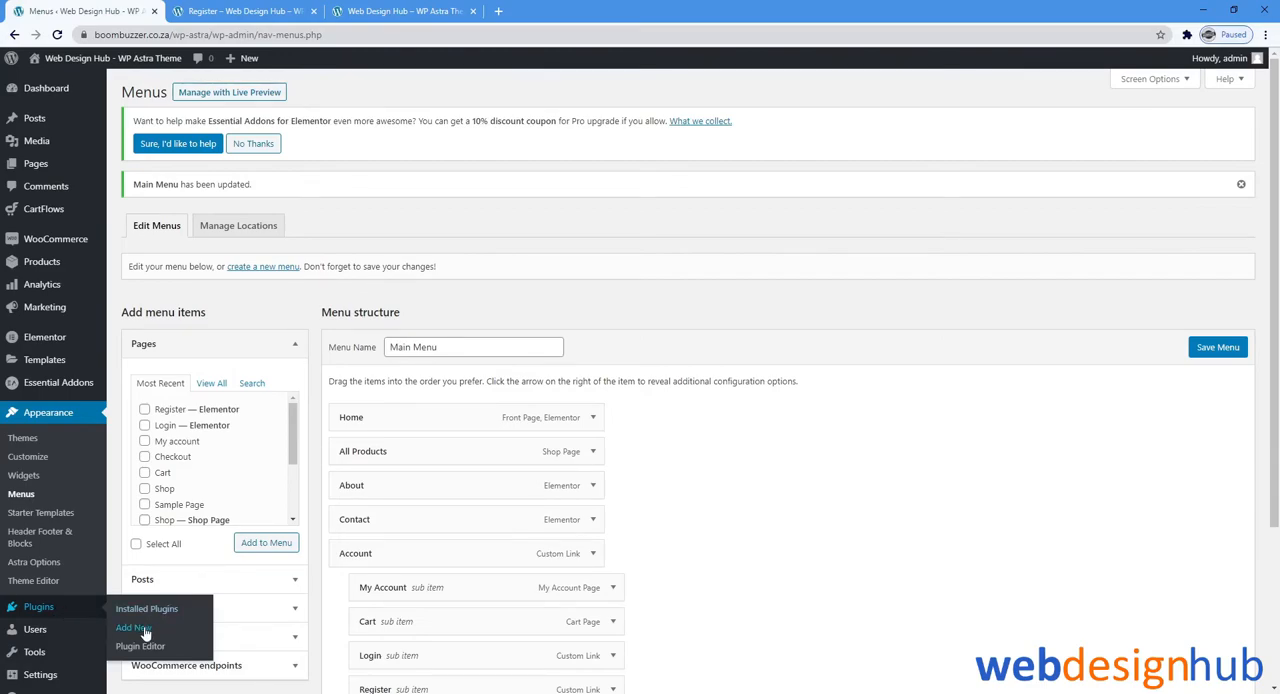
Search Add New plugins for 'user men'
click(132, 628)
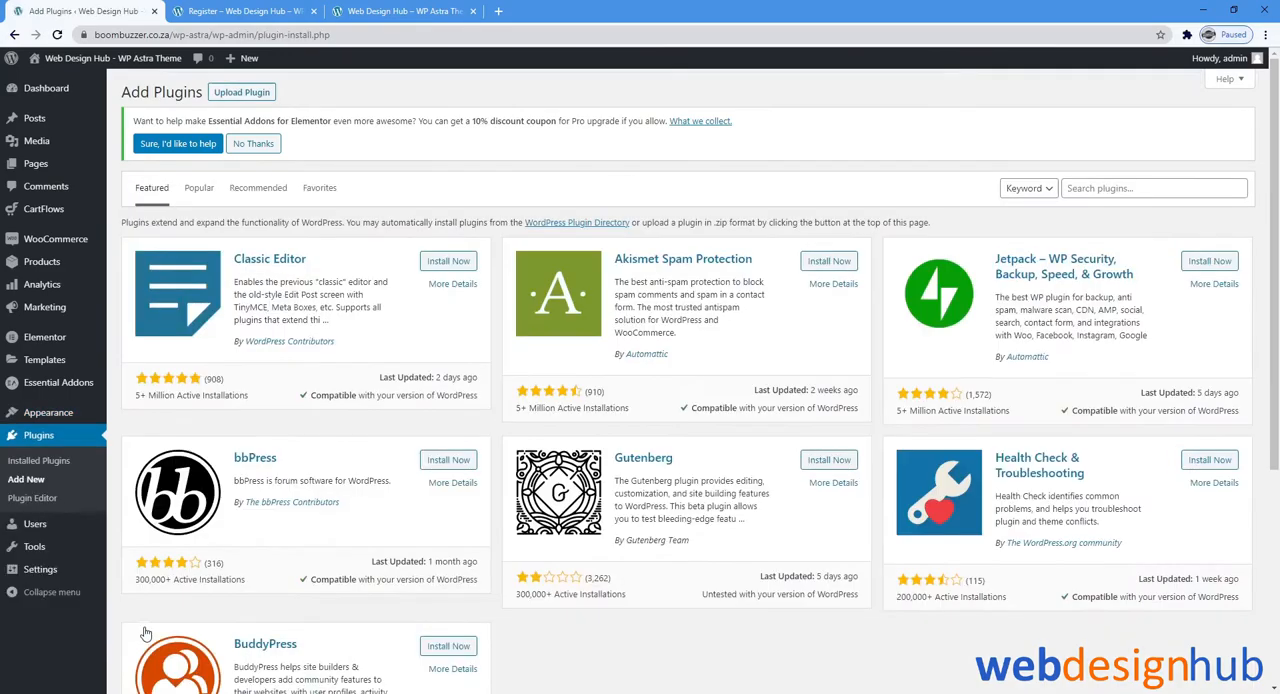
click(1152, 188)
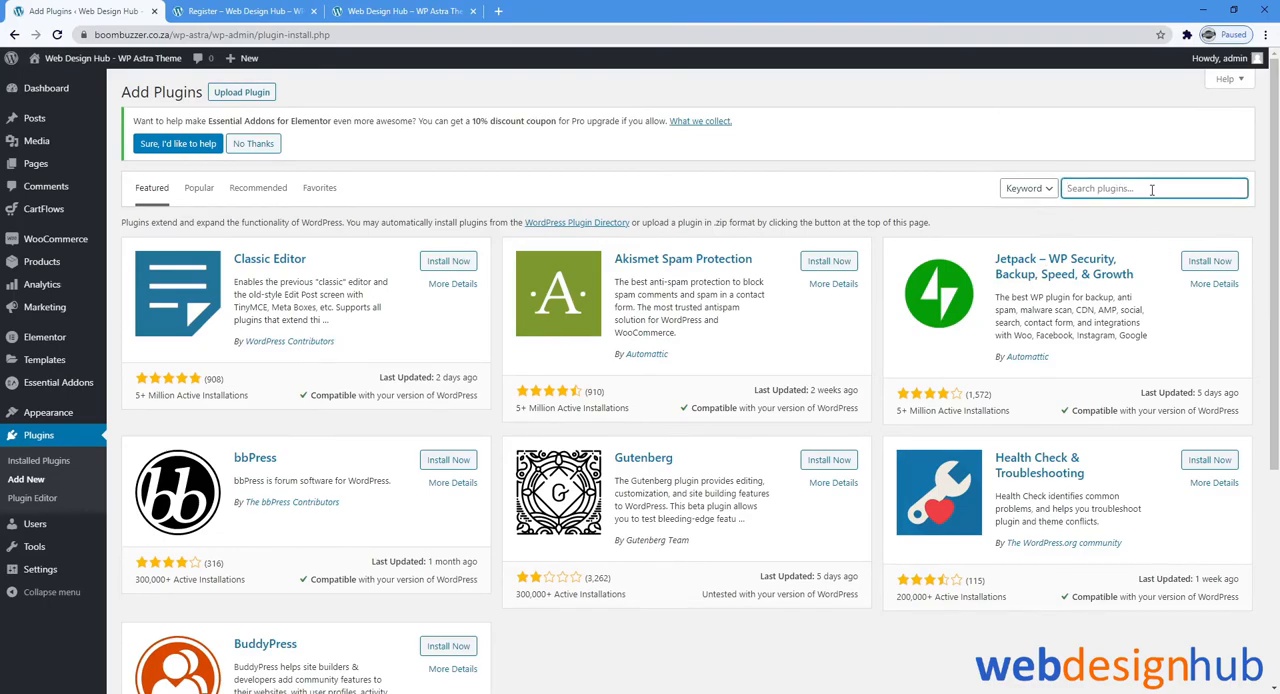
text(user menu)
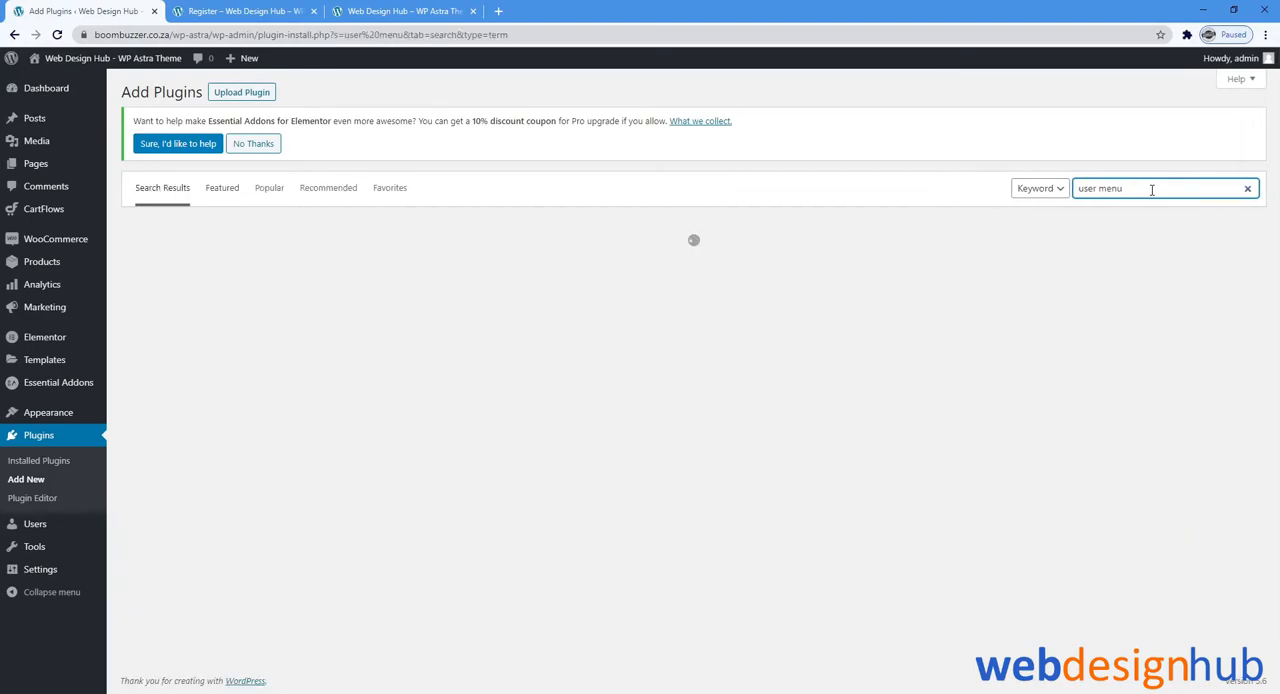
key(Return)
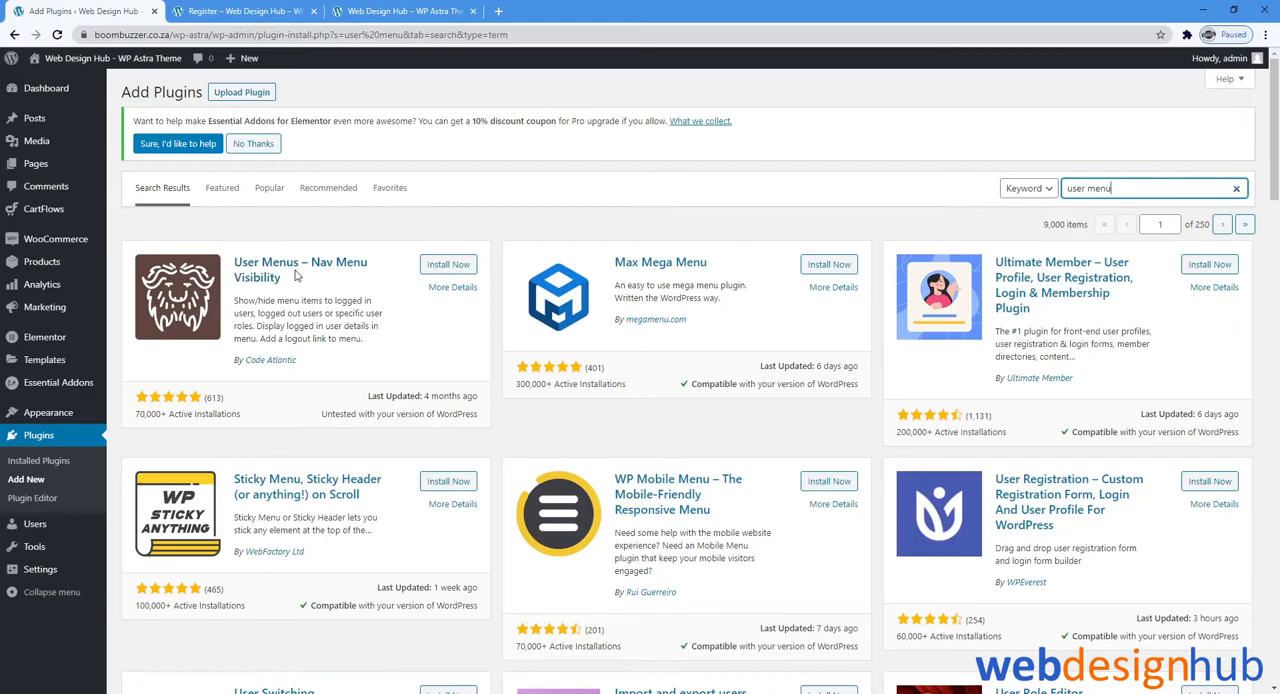
Install and activate the User Menus – Nav Menu Visibility plugin
click(448, 264)
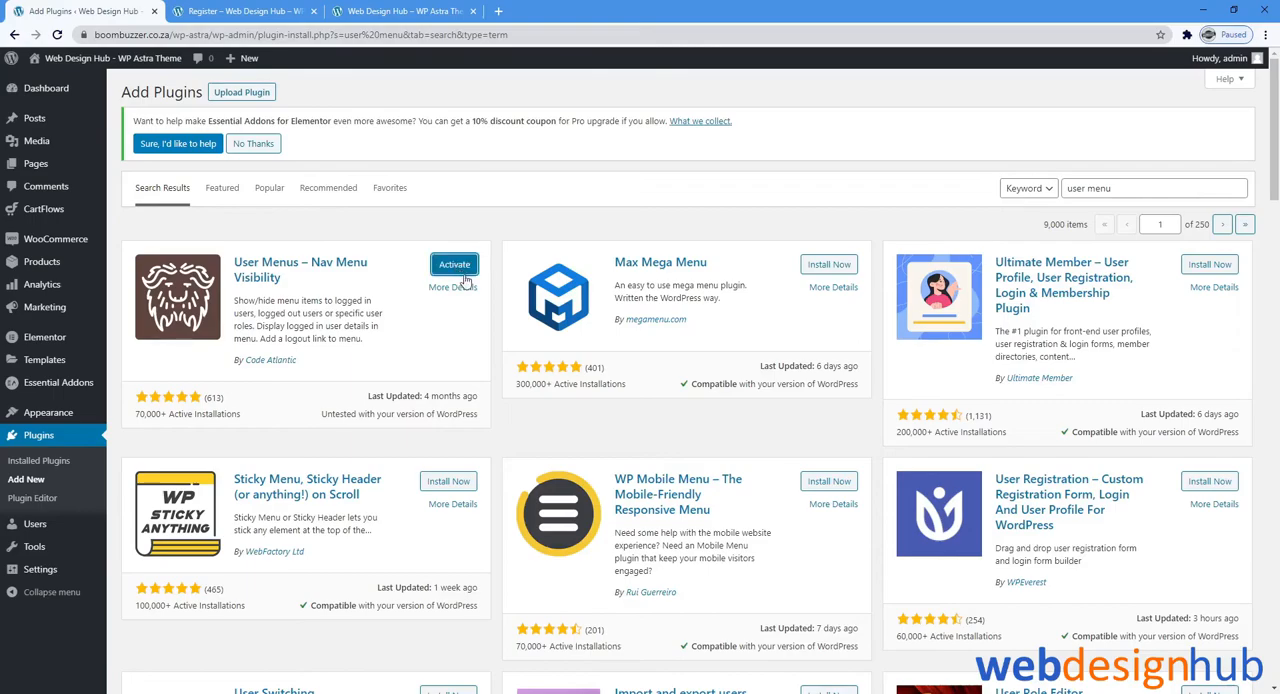
click(454, 264)
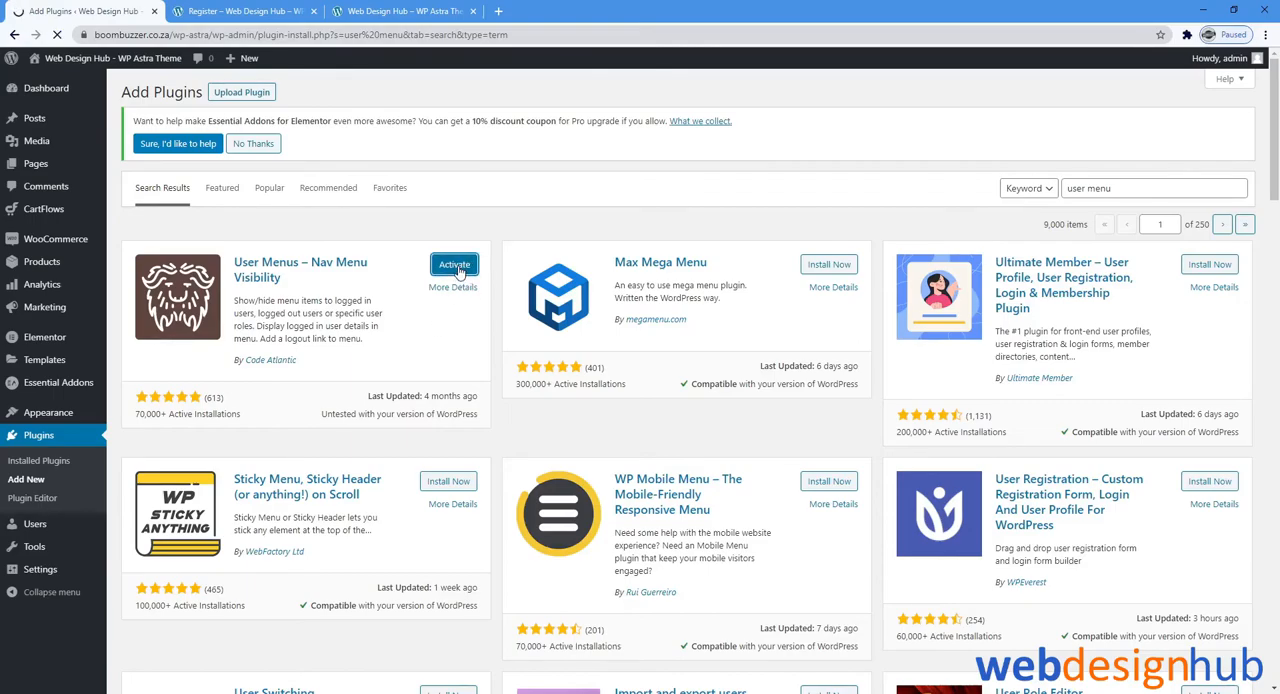
click(454, 264)
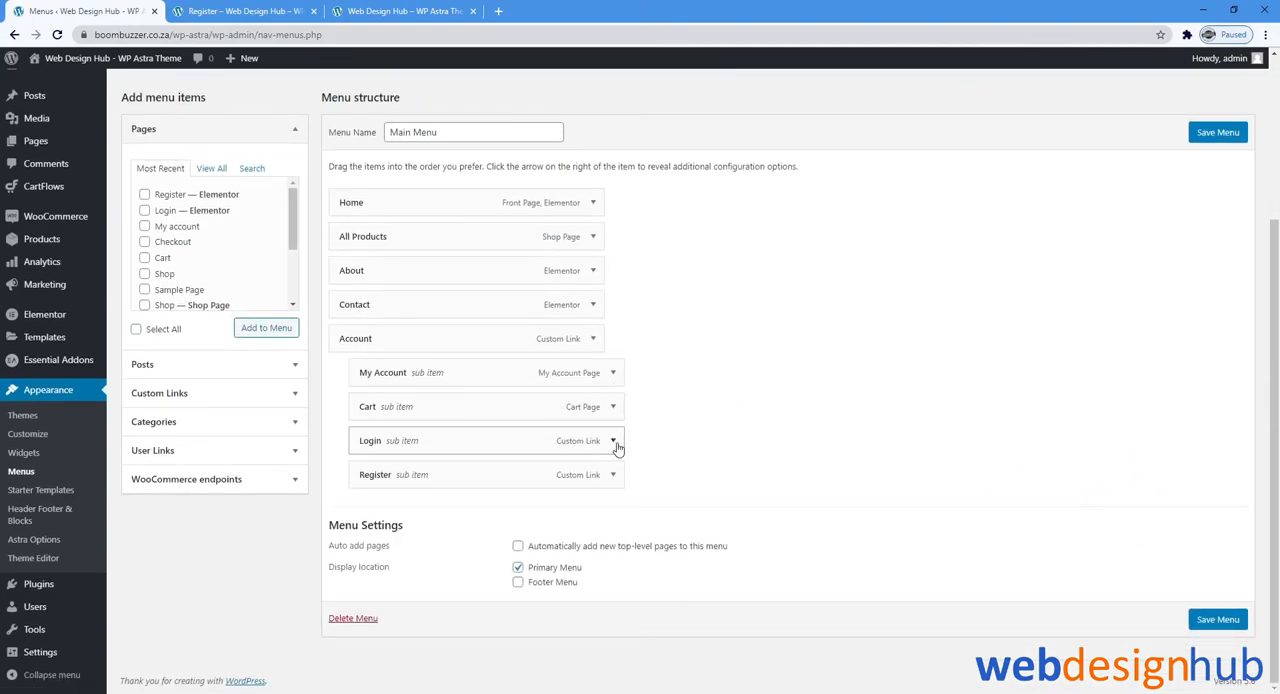
Set the Login item's 'Who can see this link?' to Logged Out Users
click(614, 442)
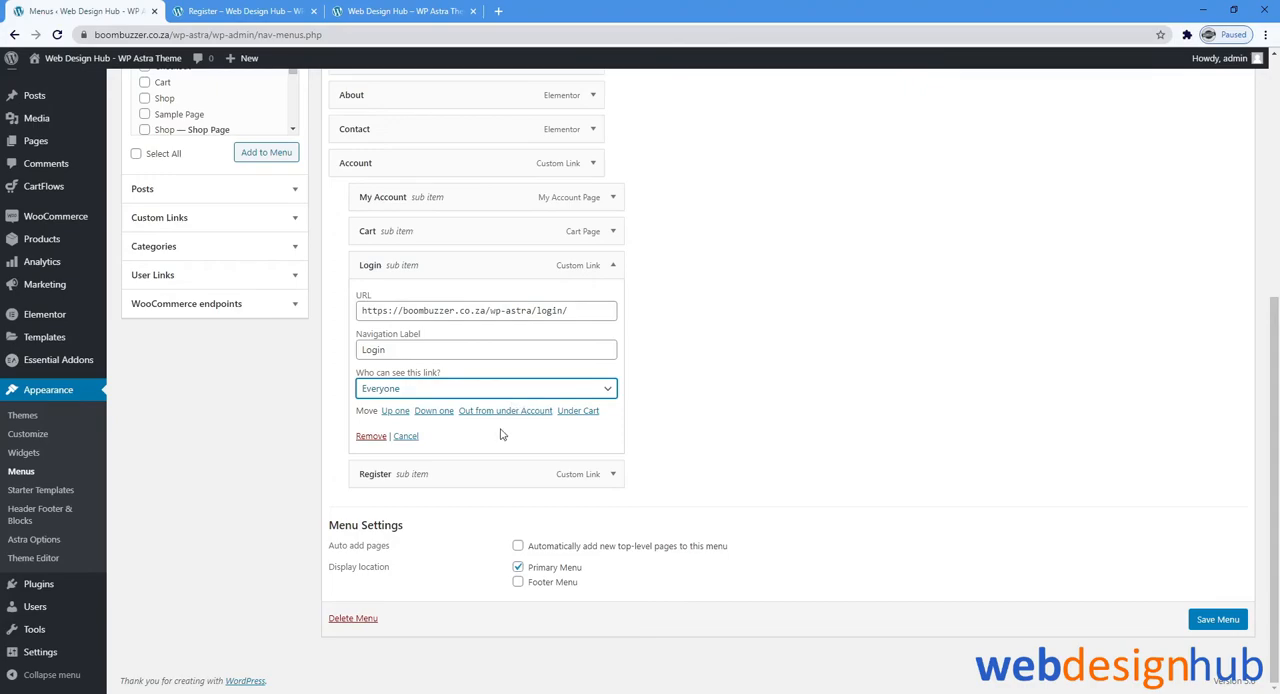
click(488, 388)
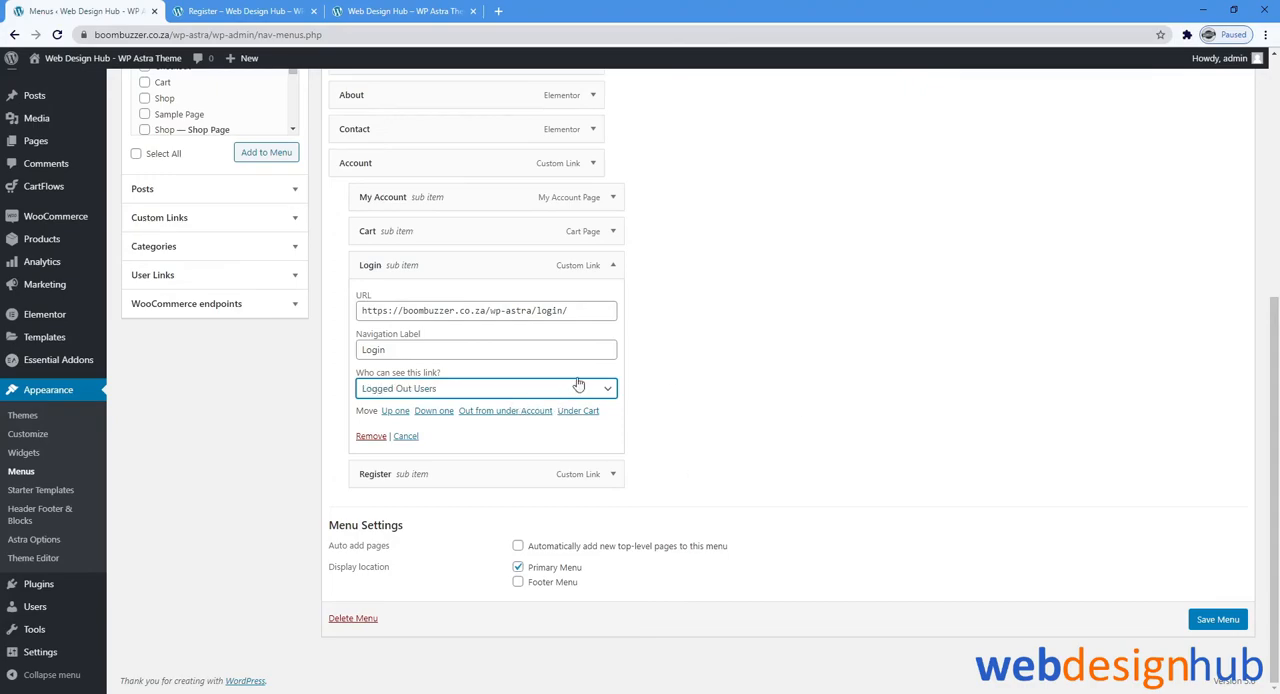
click(612, 264)
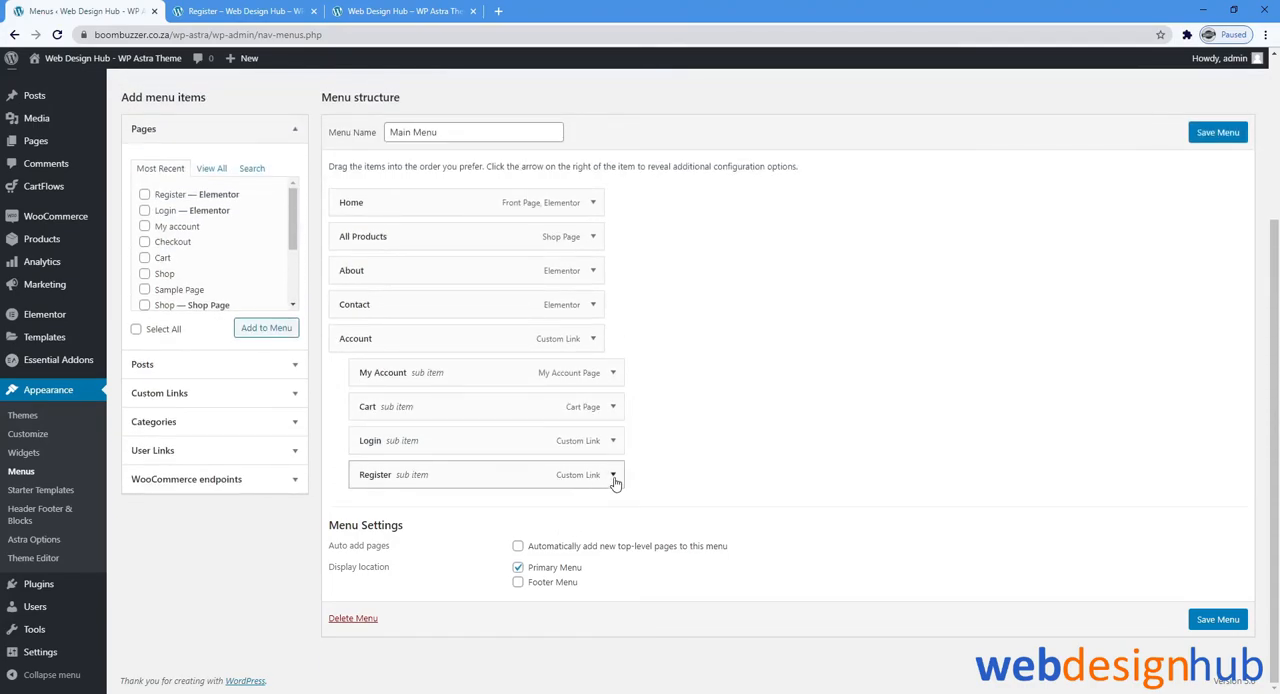
click(612, 474)
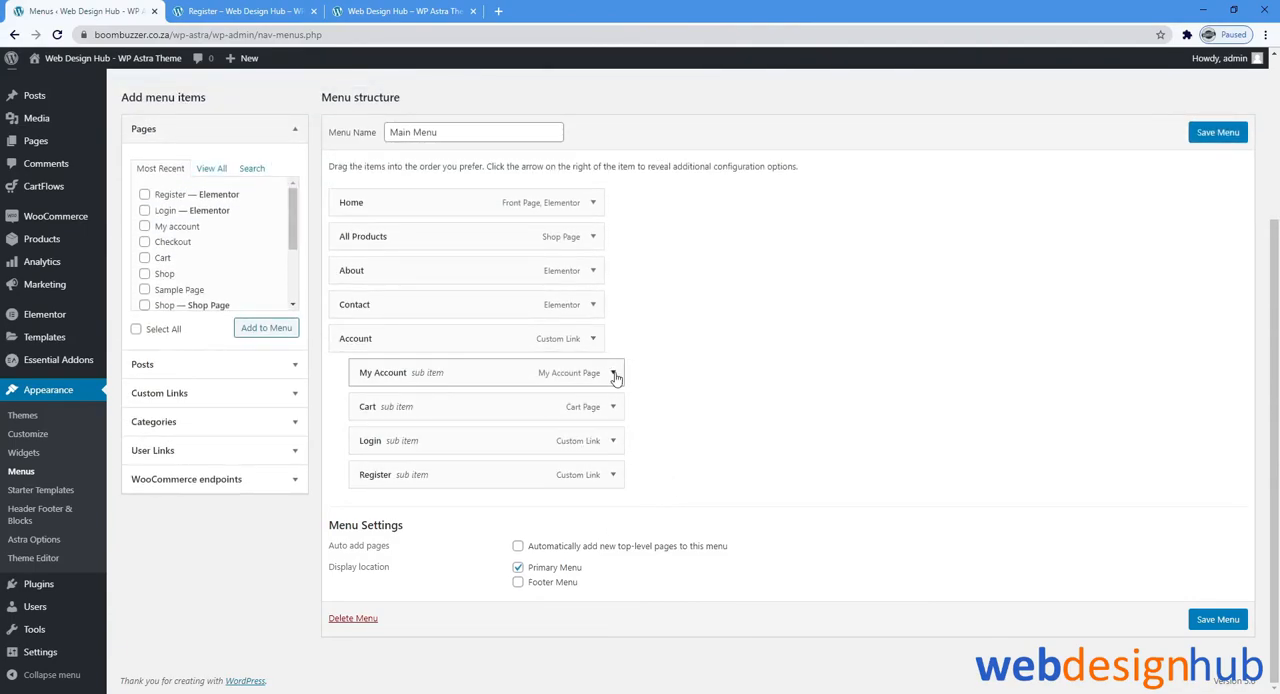
Set My Account to Logged In Users and tick Administrator plus another allowed role
click(616, 376)
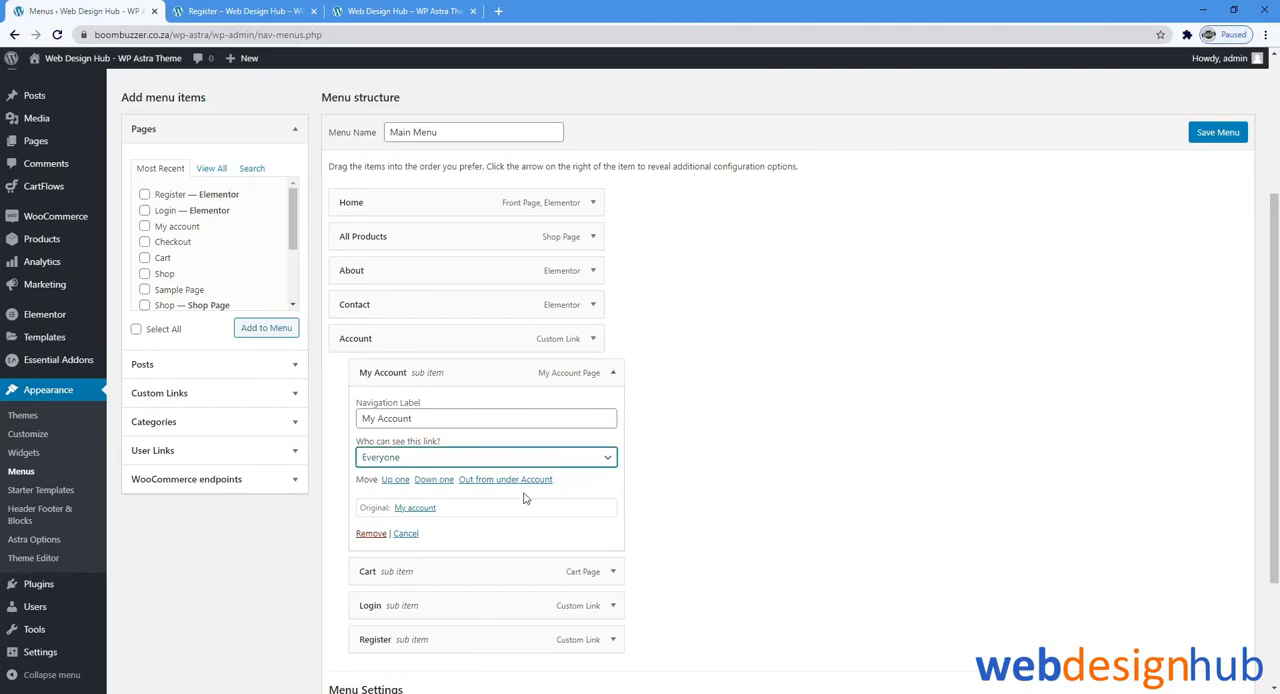
click(486, 456)
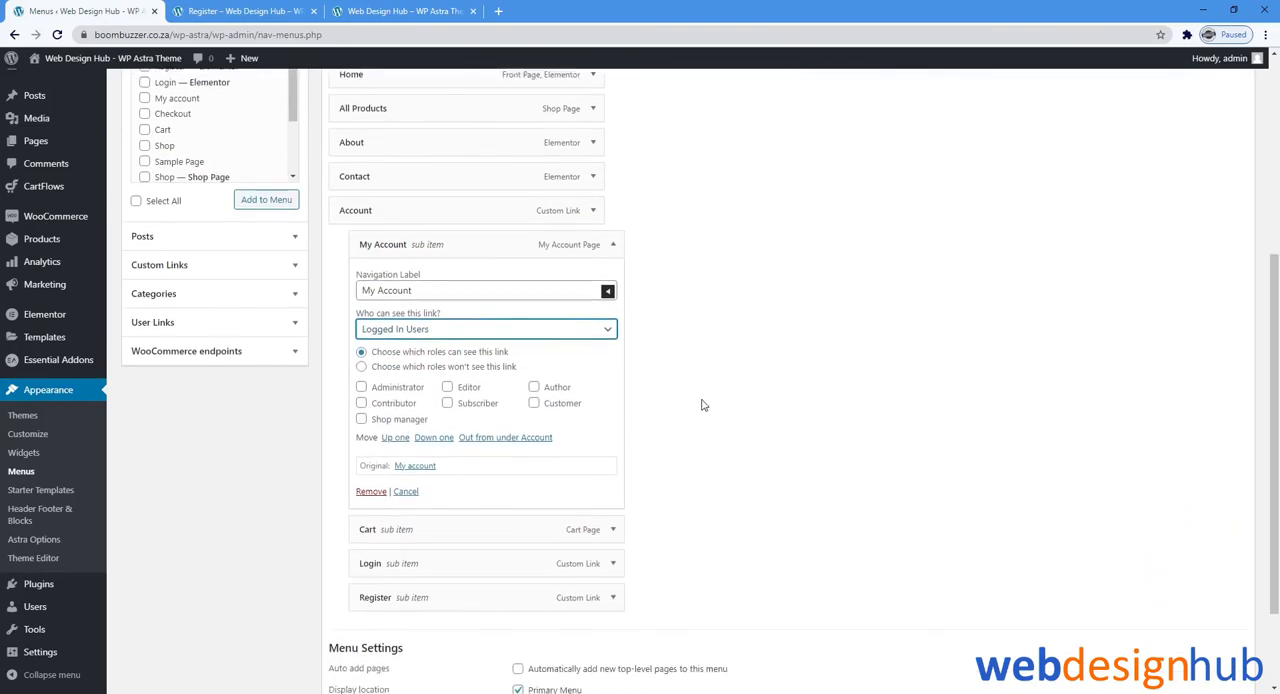
click(360, 386)
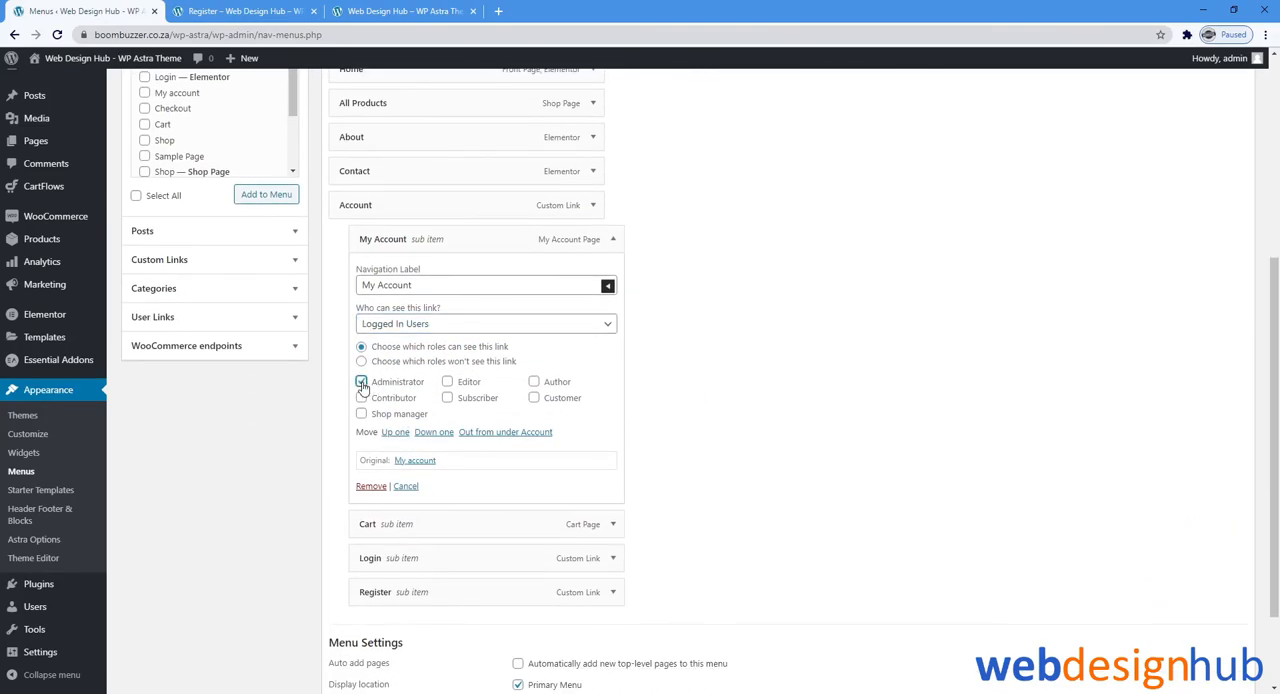
click(360, 380)
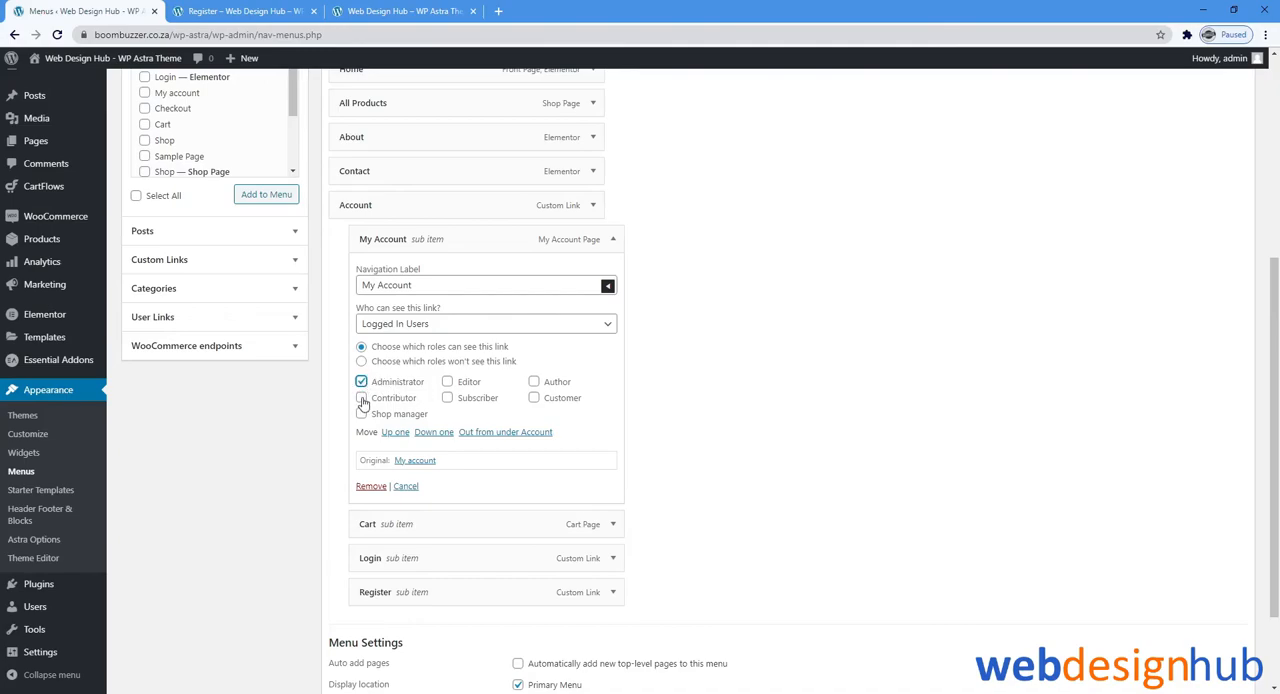
click(360, 398)
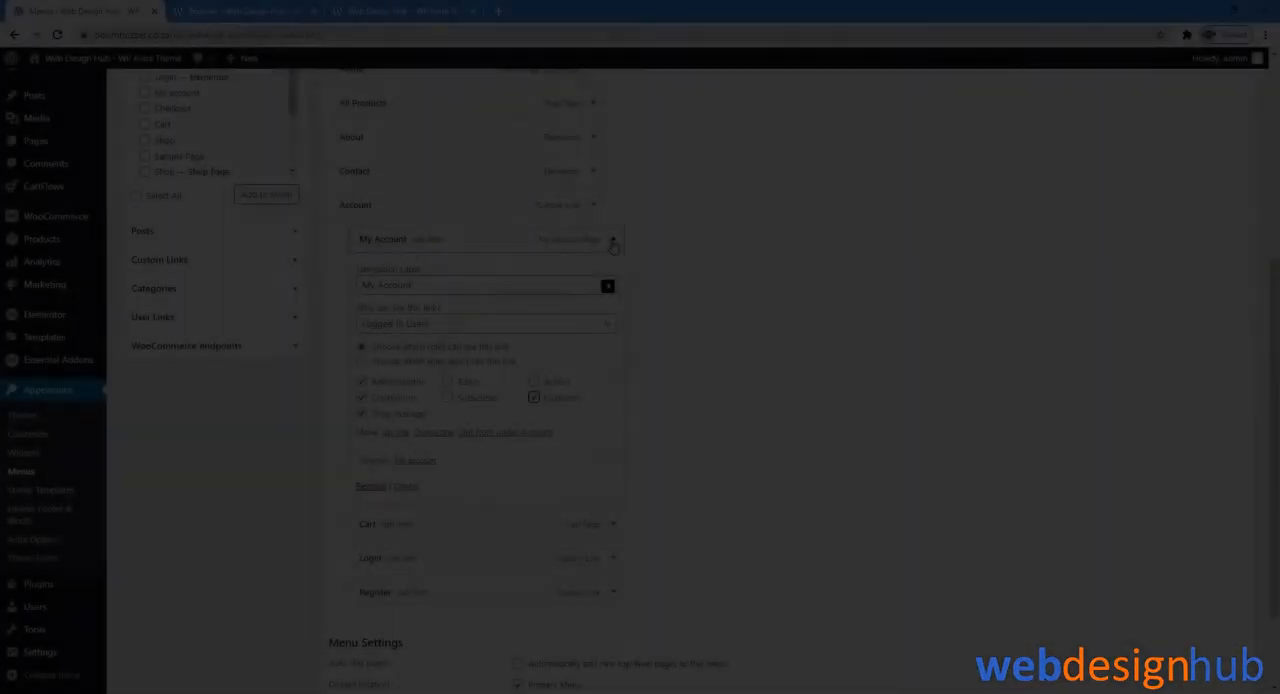
Restrict Cart to Logged In Users with Administrator, Contributor, Shop manager and Customer roles ticked
click(612, 406)
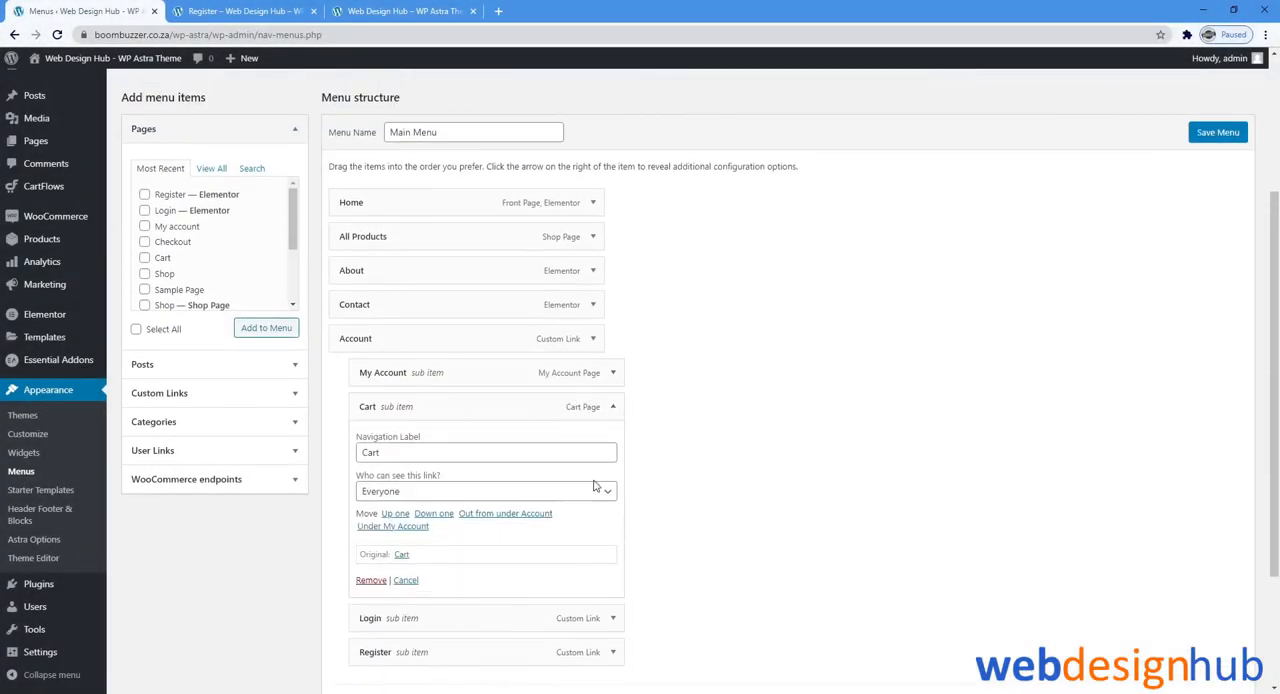
scroll(down, 3)
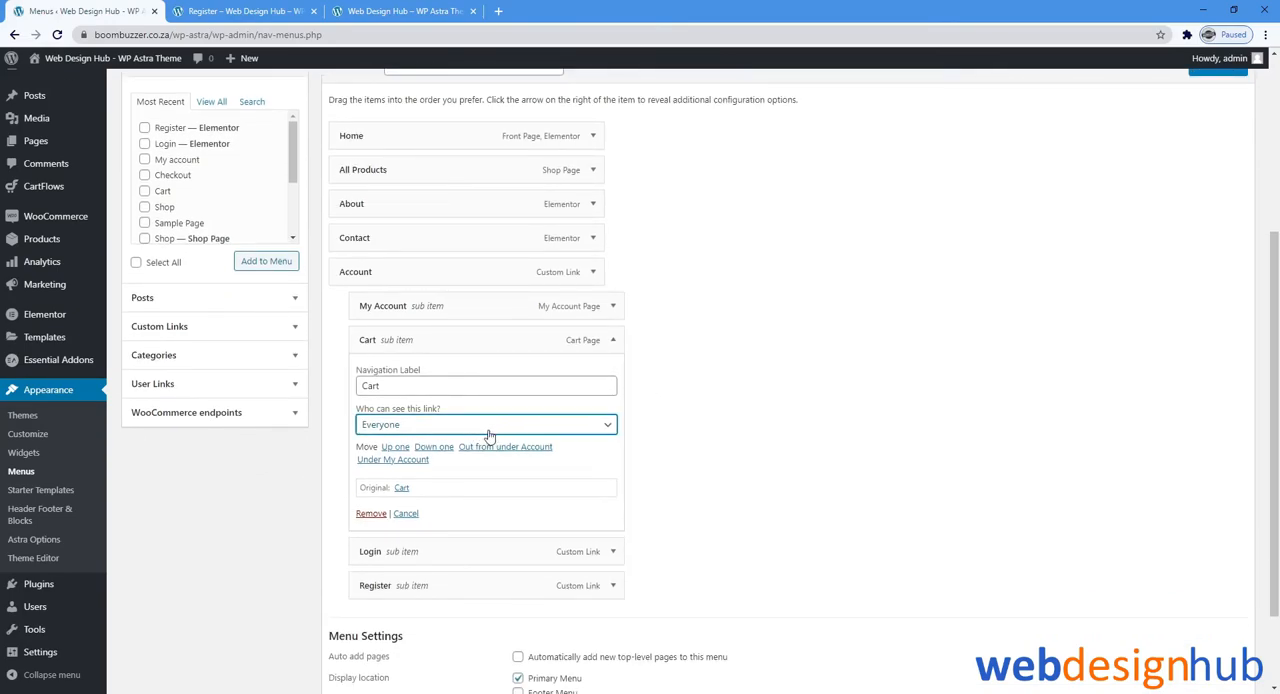
click(484, 424)
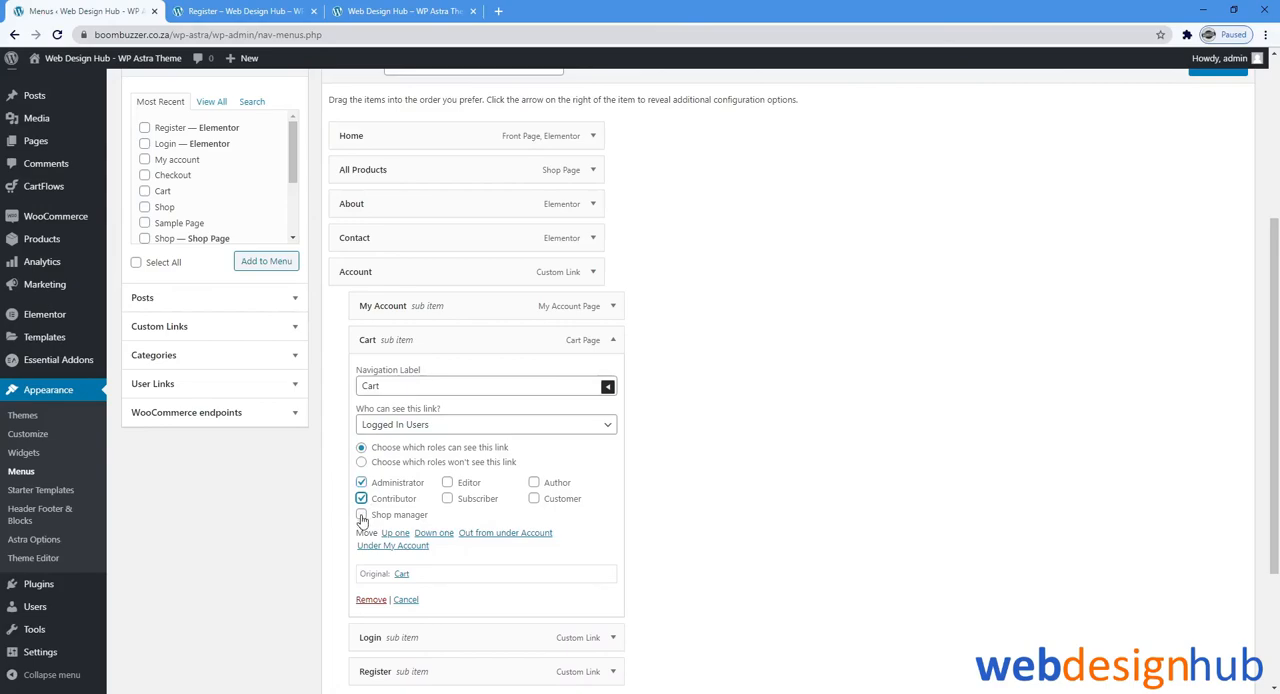
click(360, 514)
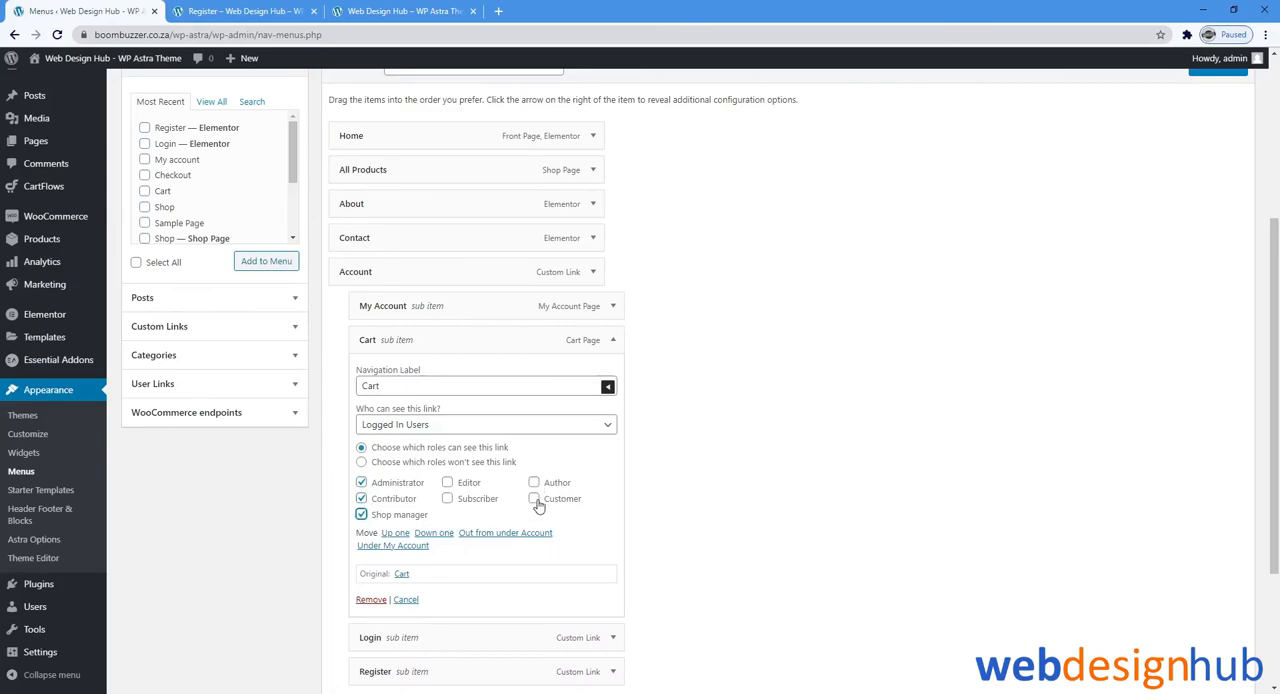
click(532, 498)
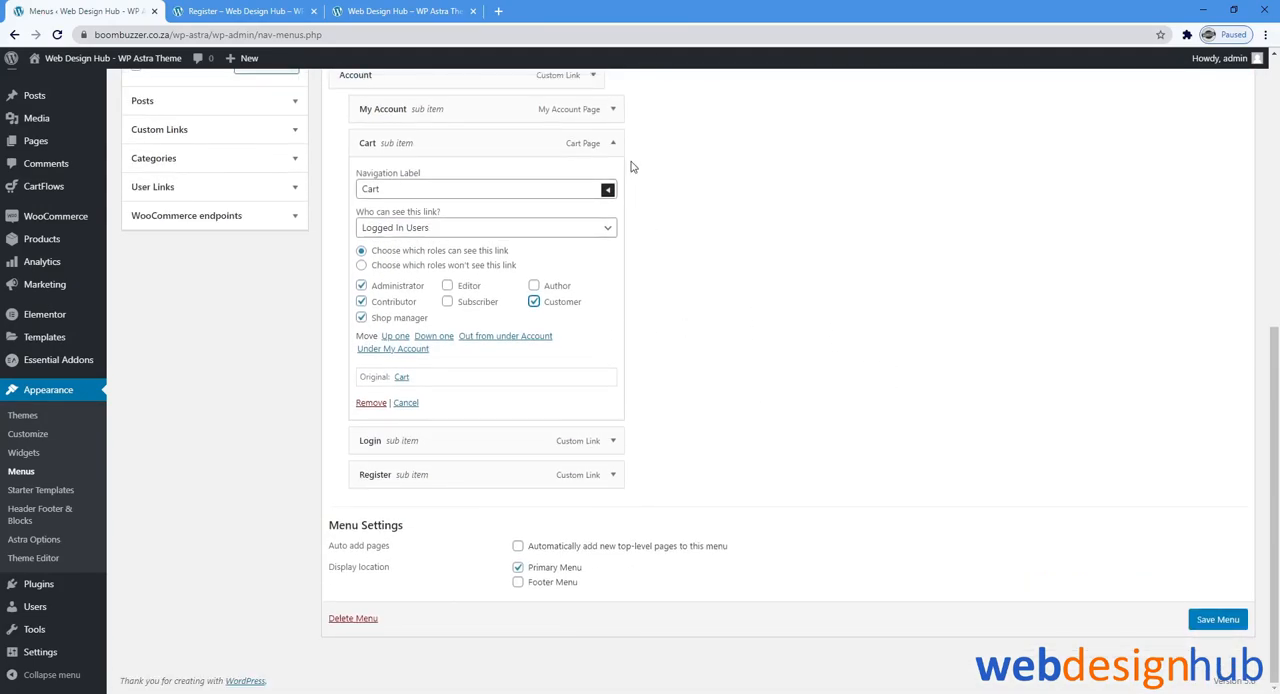
click(1216, 620)
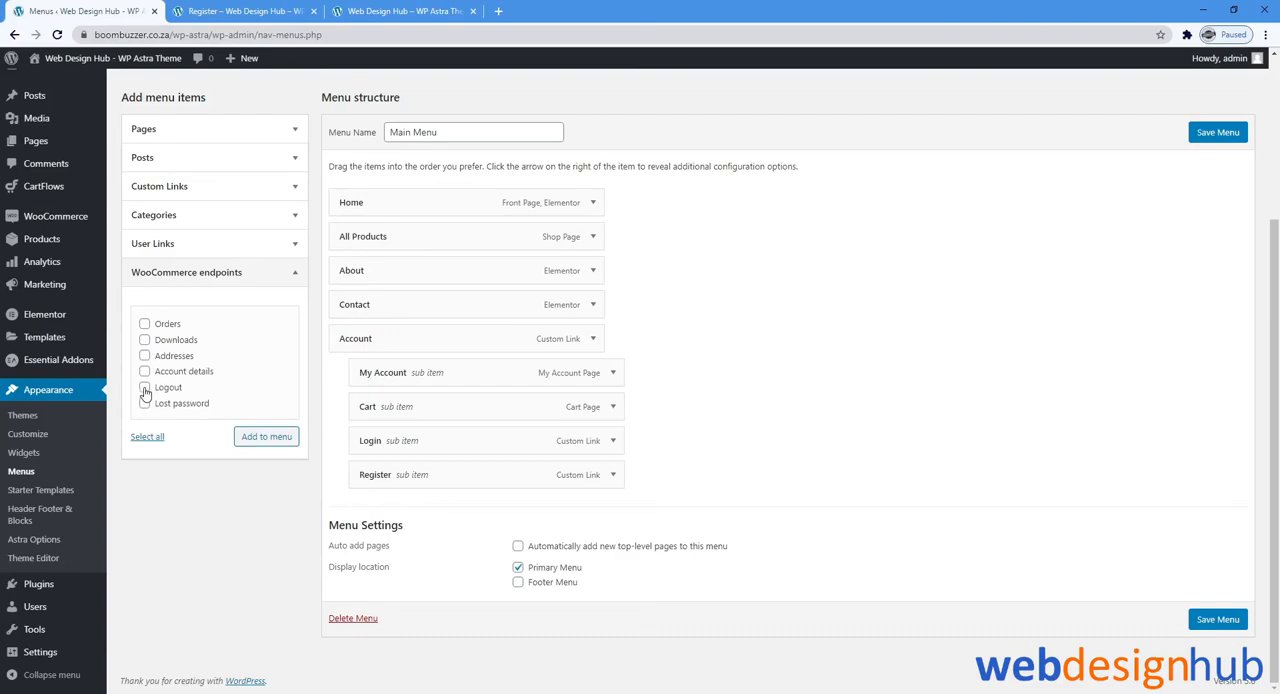
Add the Logout and Lost password WooCommerce endpoints to the Main Menu
click(144, 388)
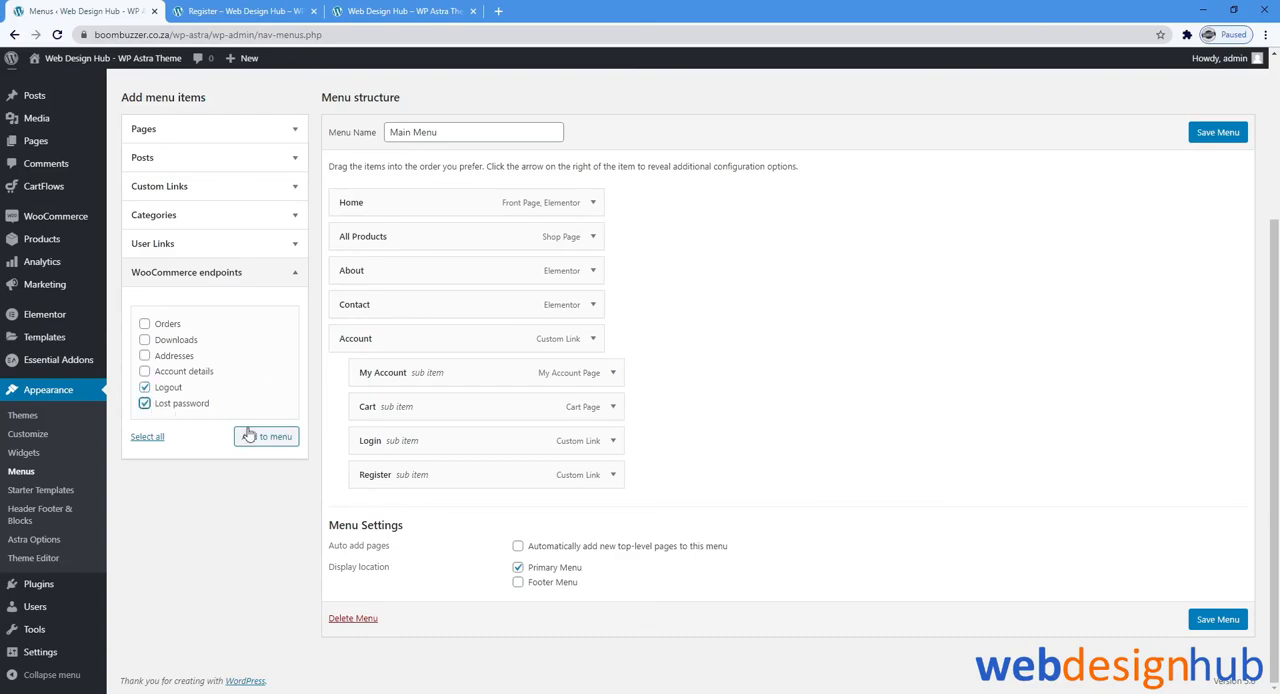
click(266, 436)
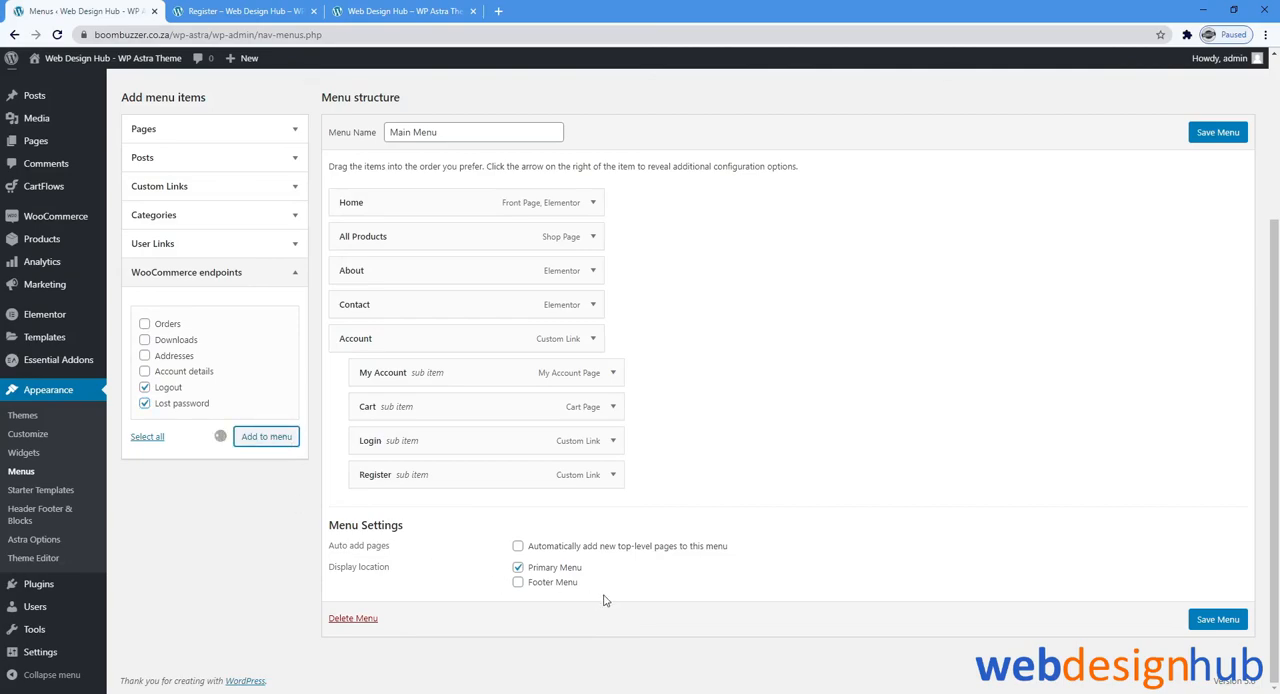
click(266, 436)
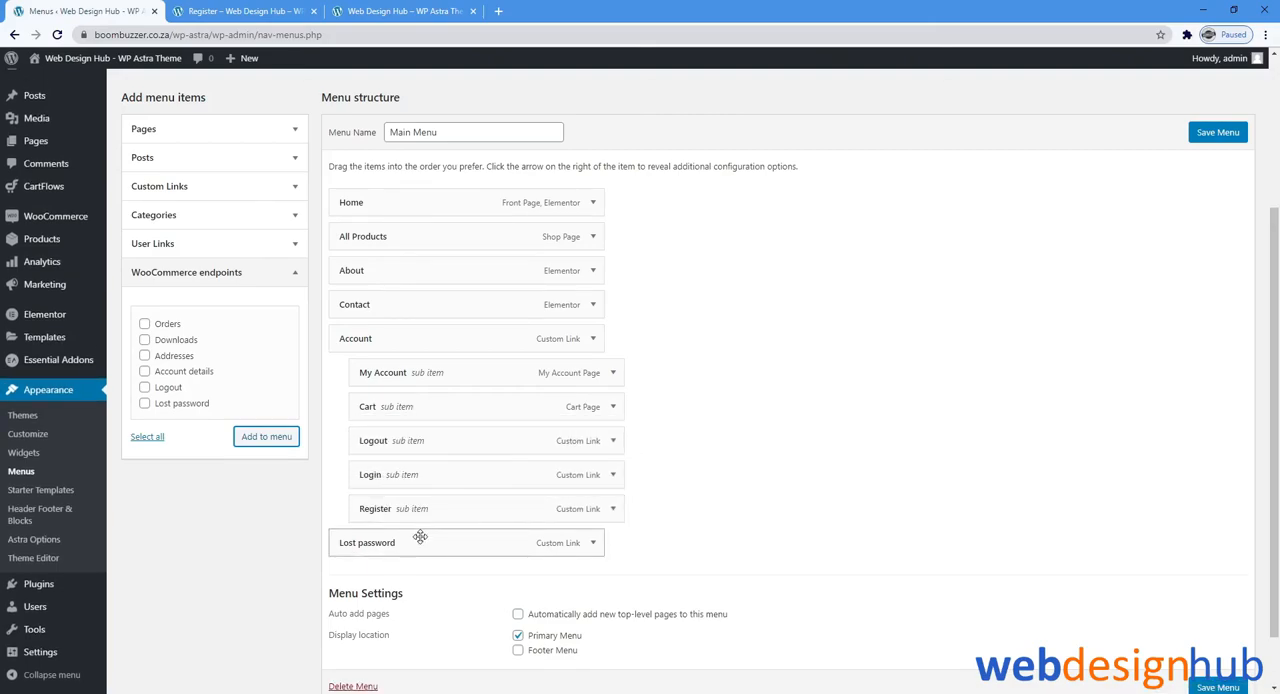
Nest Lost password under Account just below Cart and save the Main Menu
drag(420, 542, 448, 448)
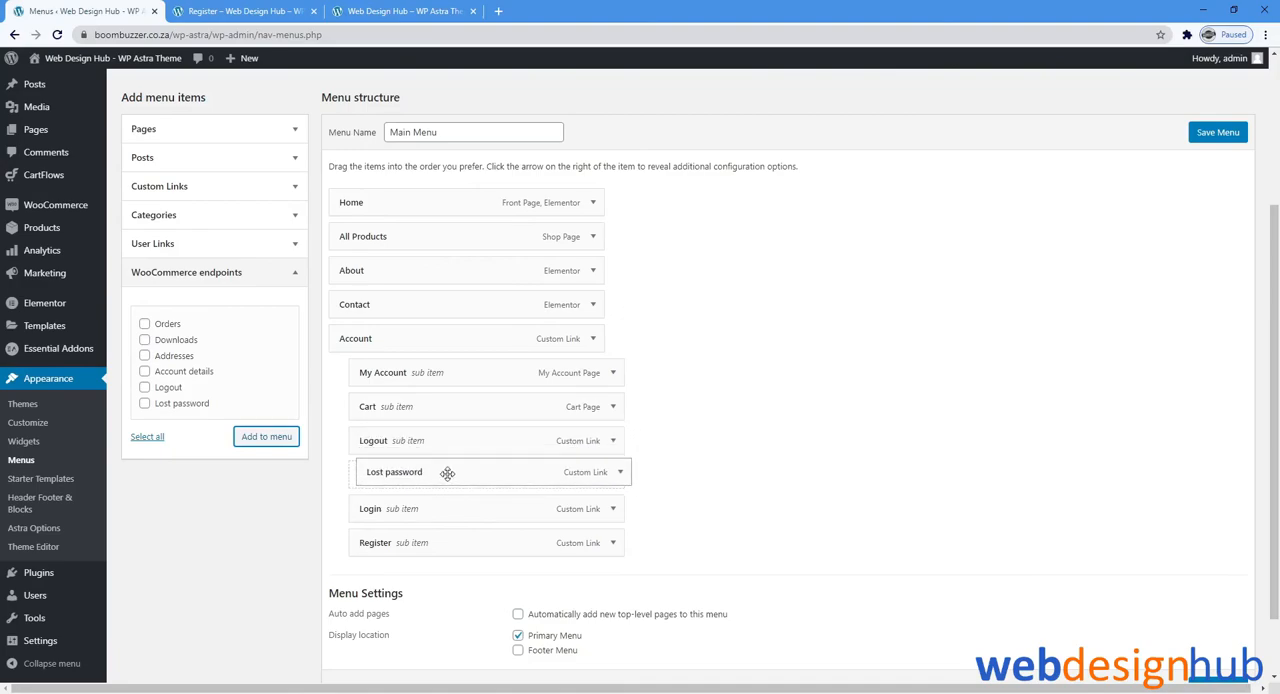
drag(448, 472, 448, 438)
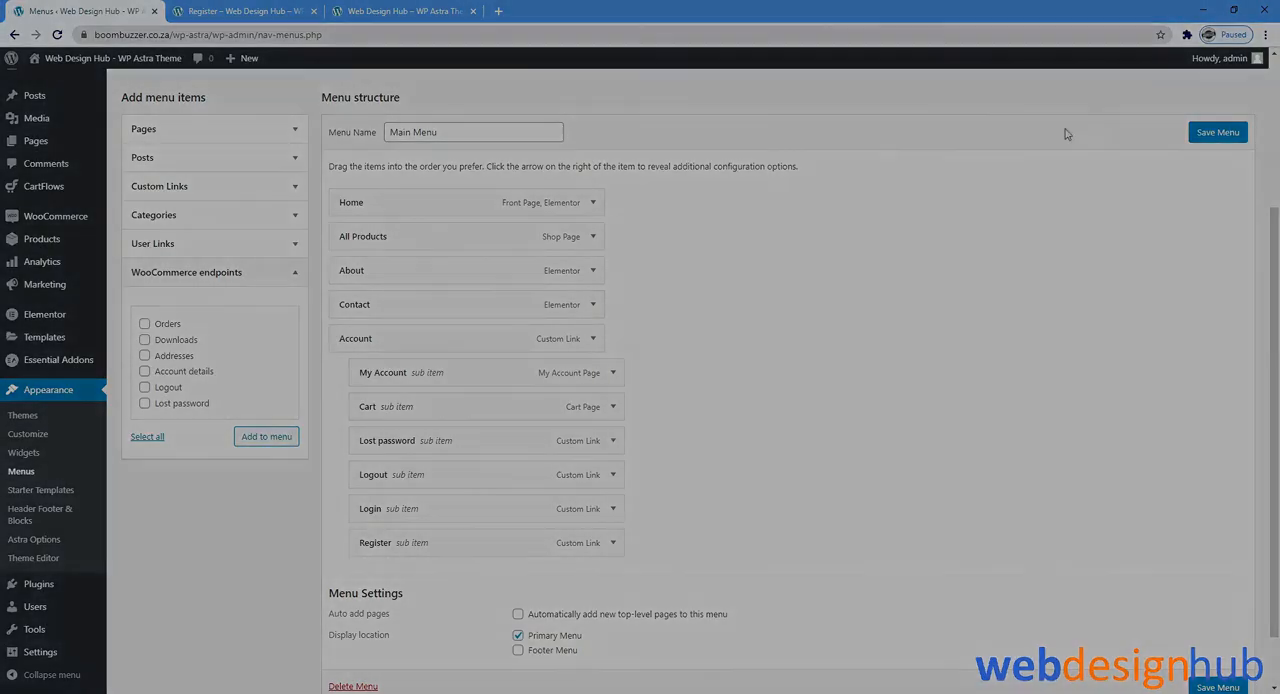
click(400, 12)
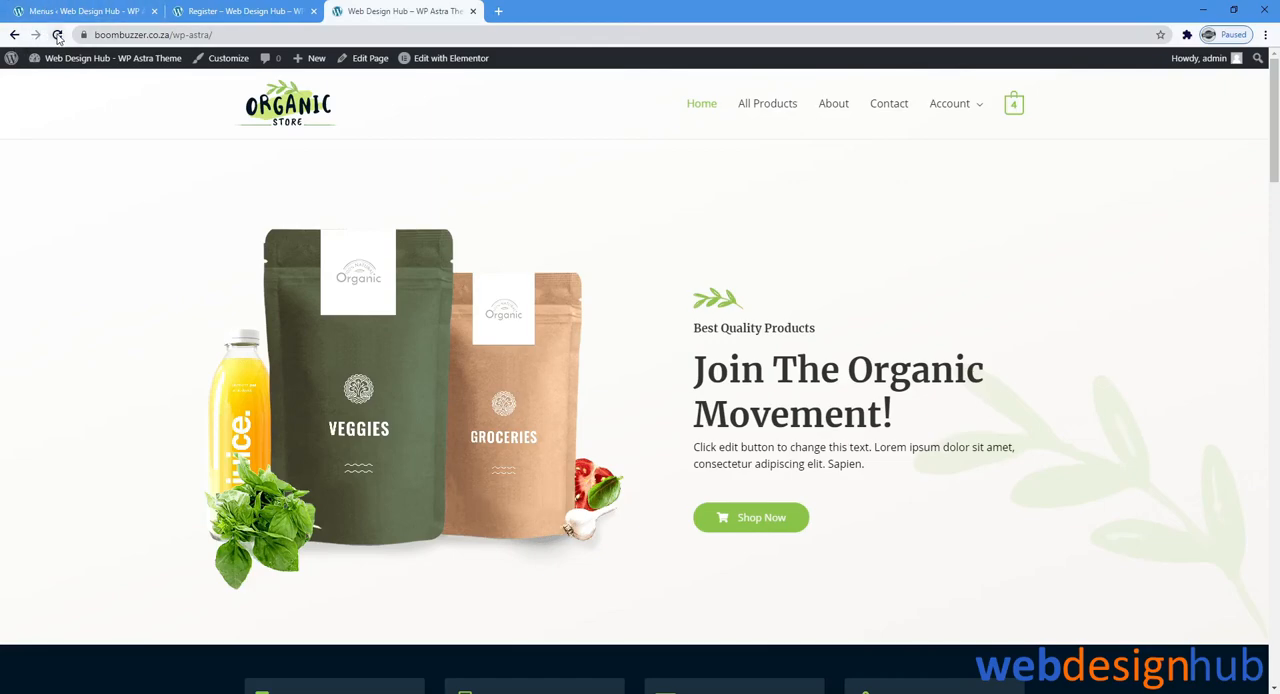
Reload the storefront and reach the Lost password page from the Account dropdown
click(56, 36)
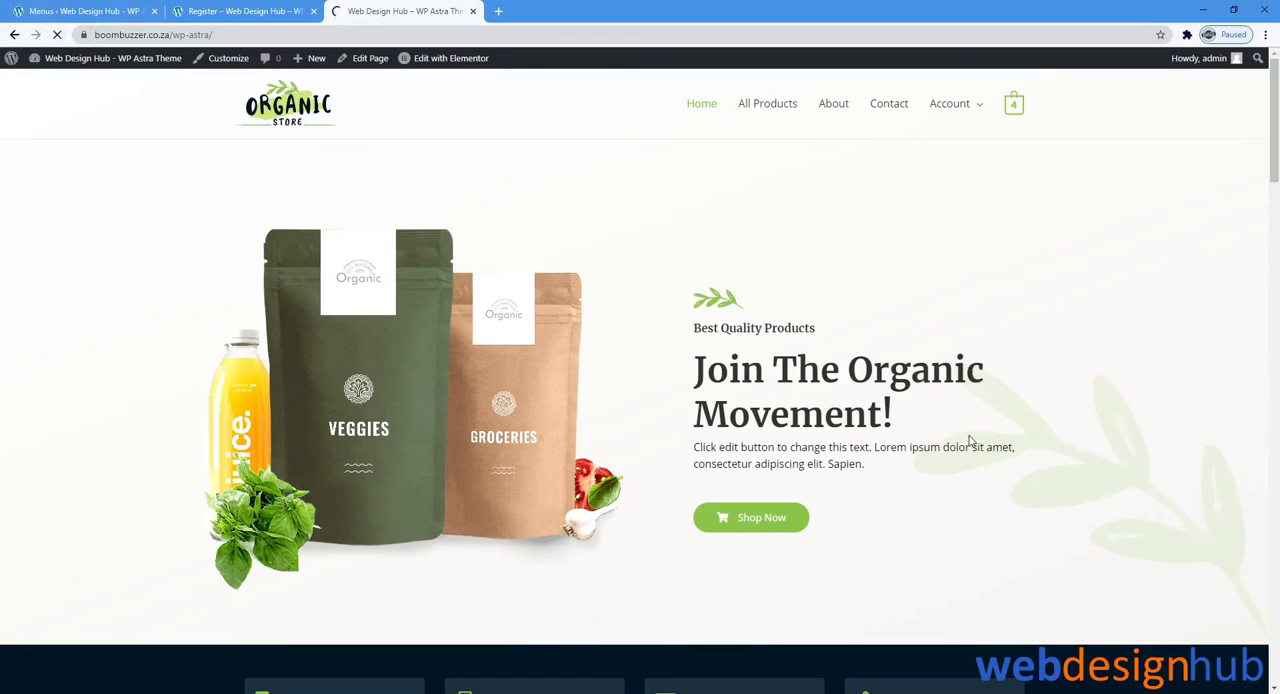
click(948, 104)
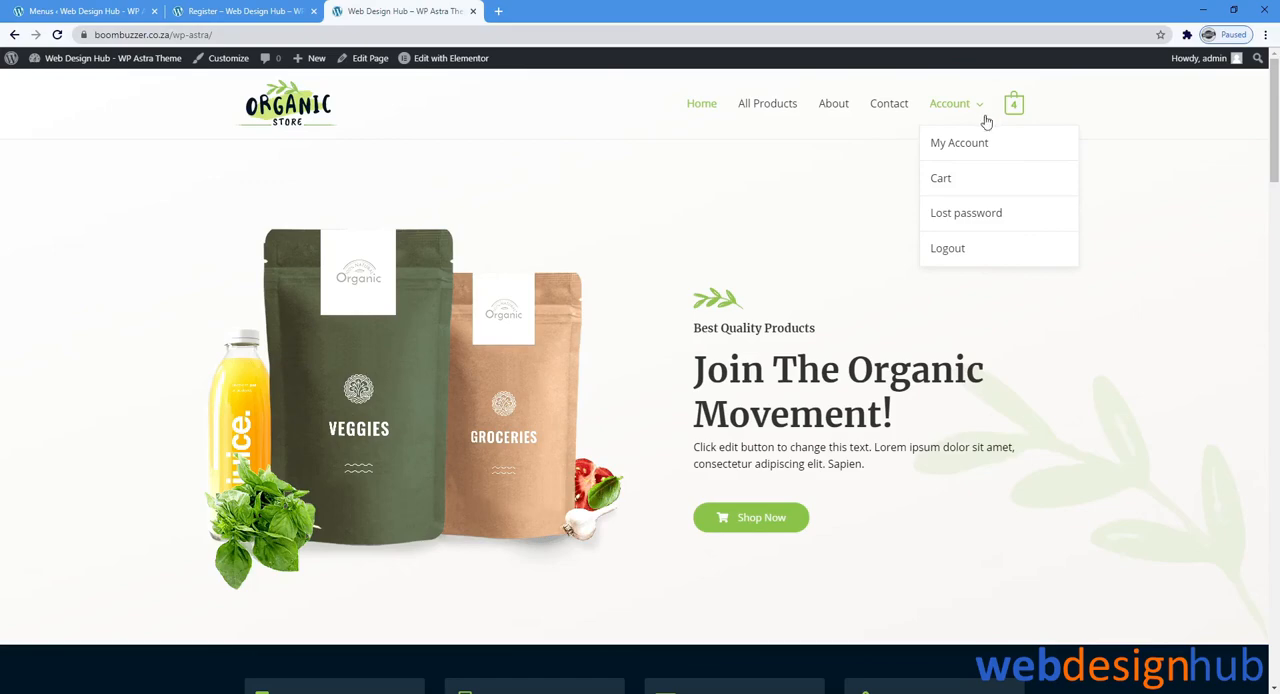
mouse_move(986, 240)
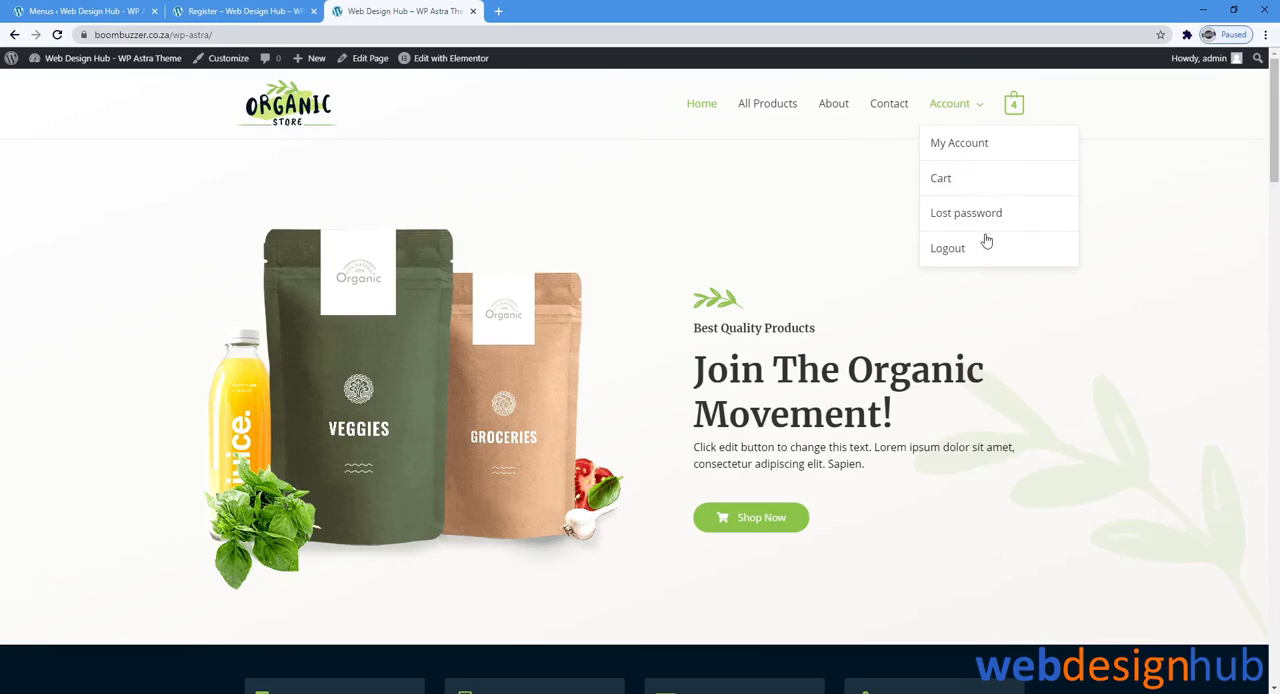
click(966, 212)
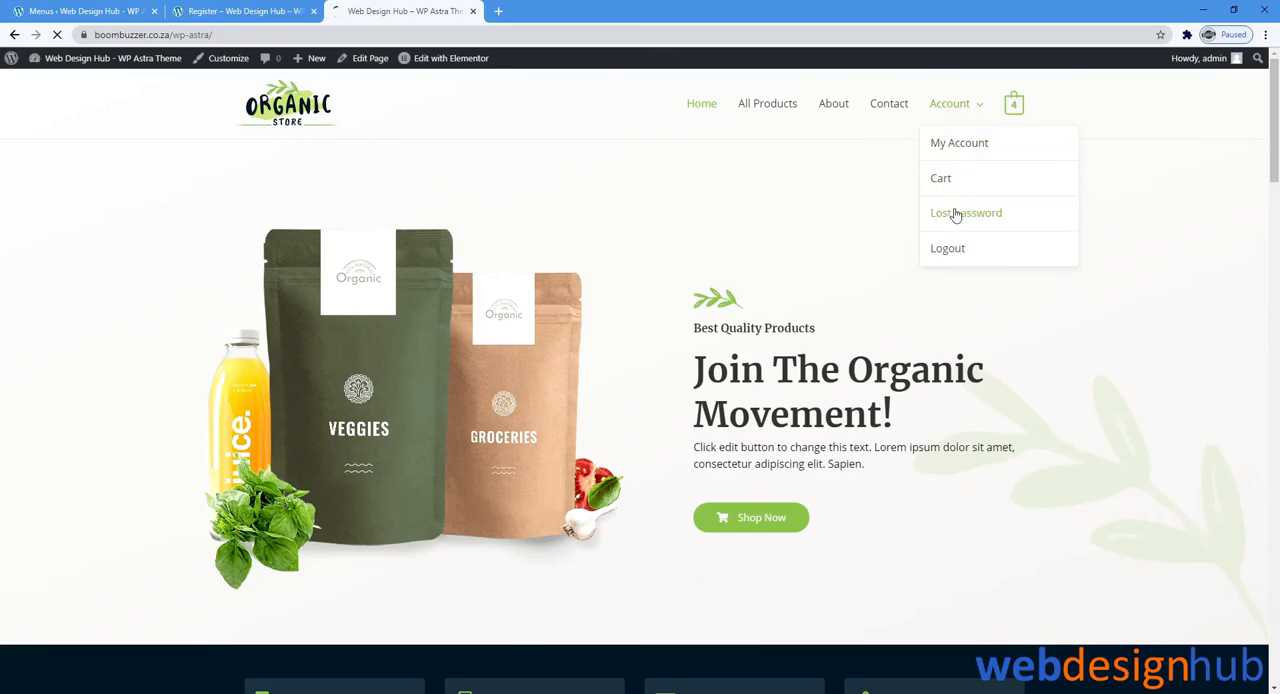
click(966, 212)
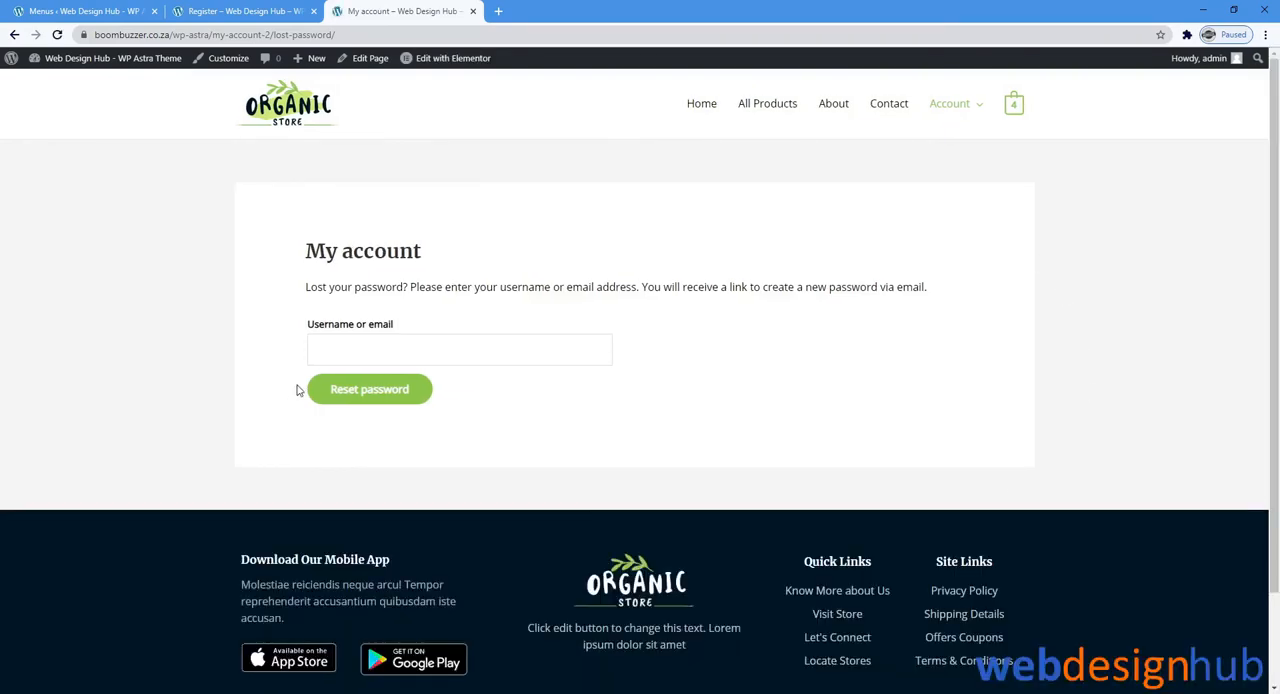
click(460, 350)
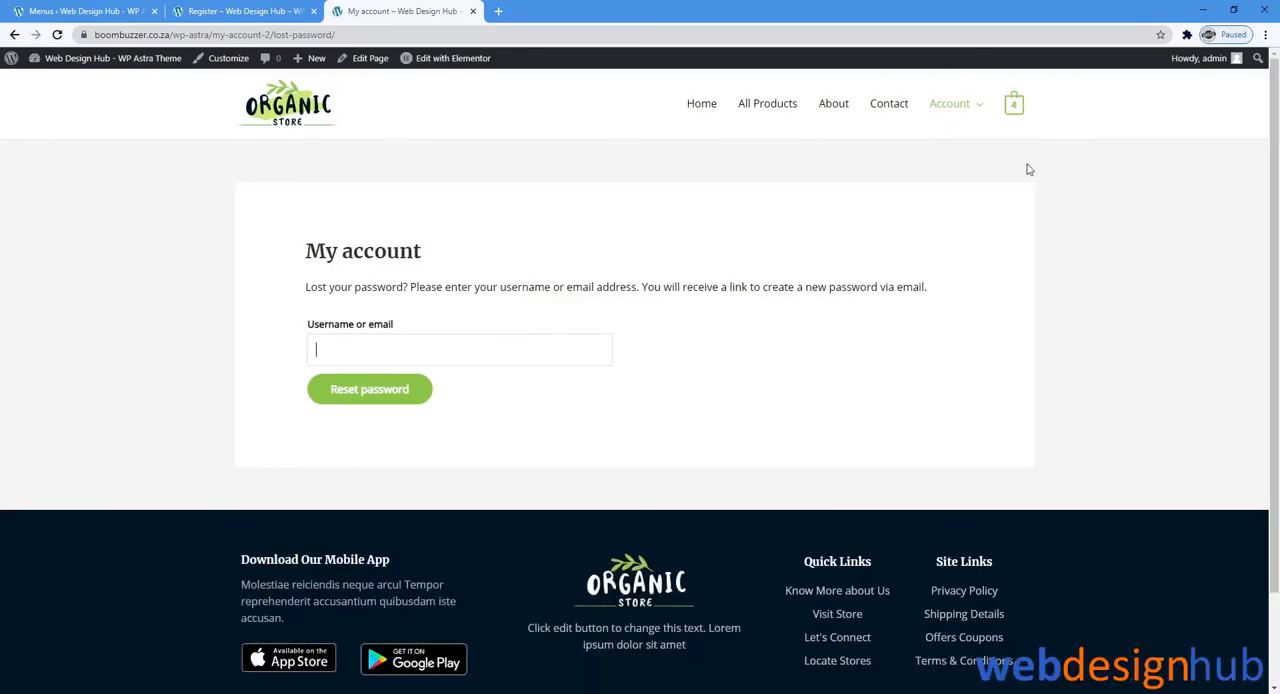
Log out via the Account dropdown's Logout link, then return to the Menus editor
click(948, 104)
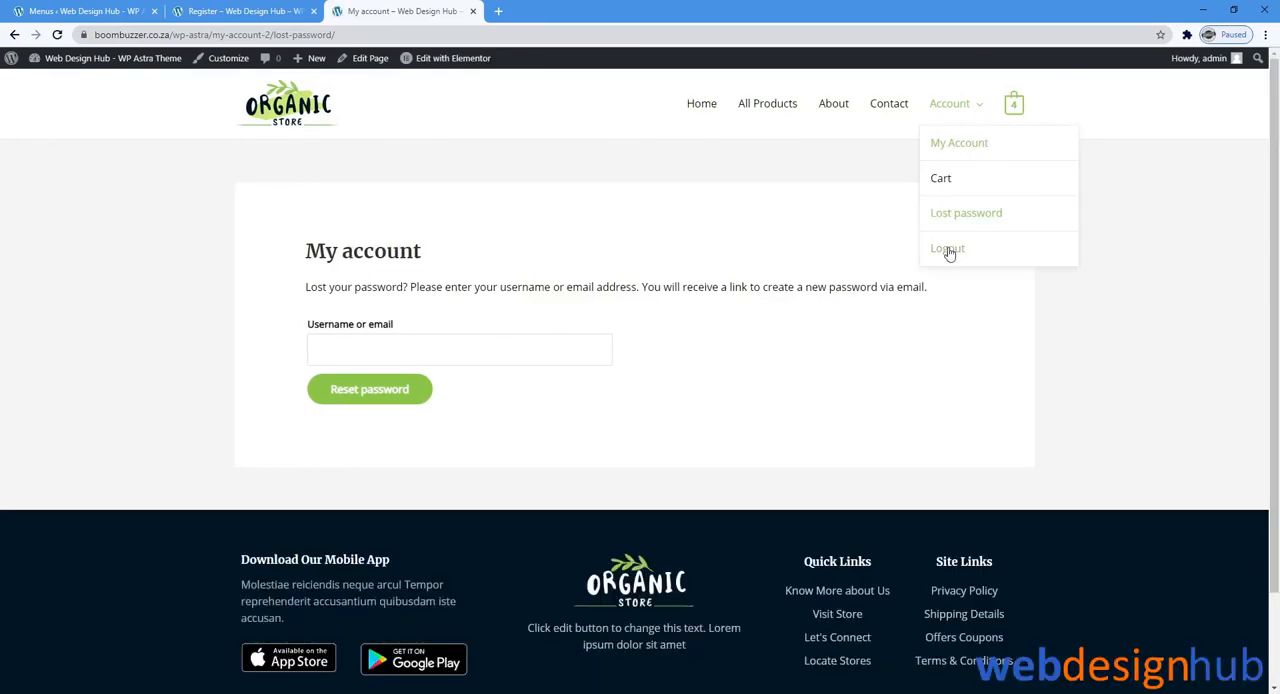
click(948, 248)
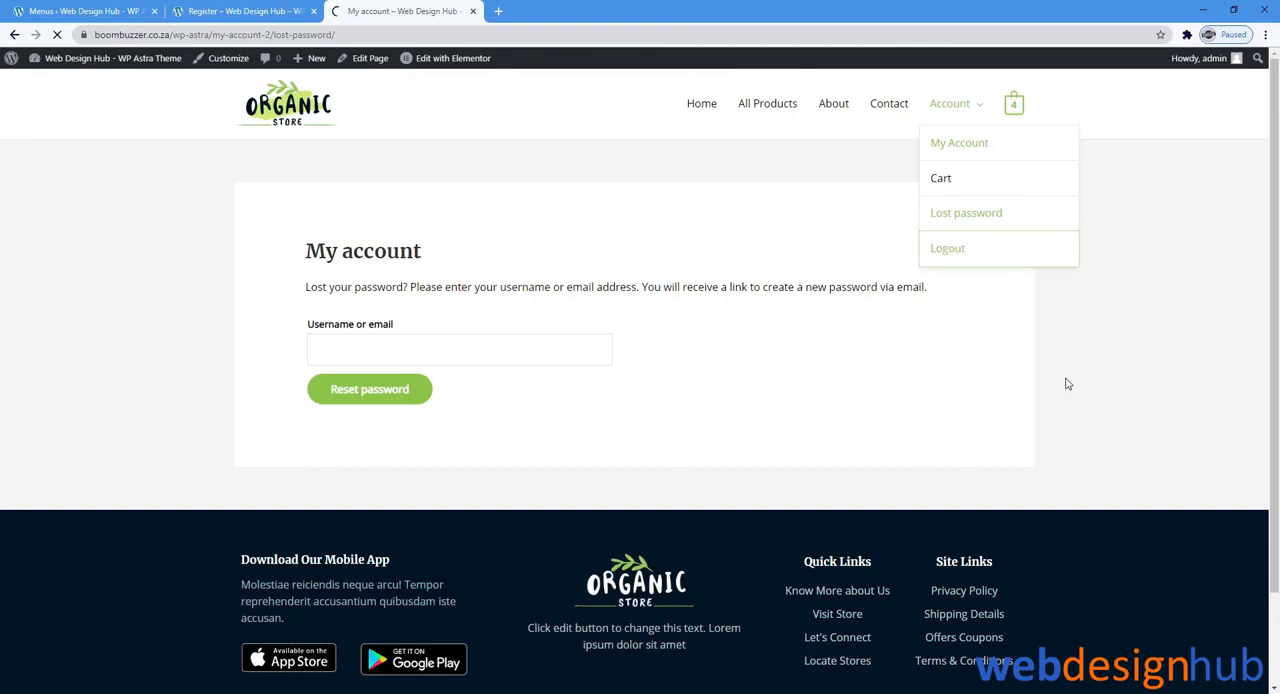
click(960, 142)
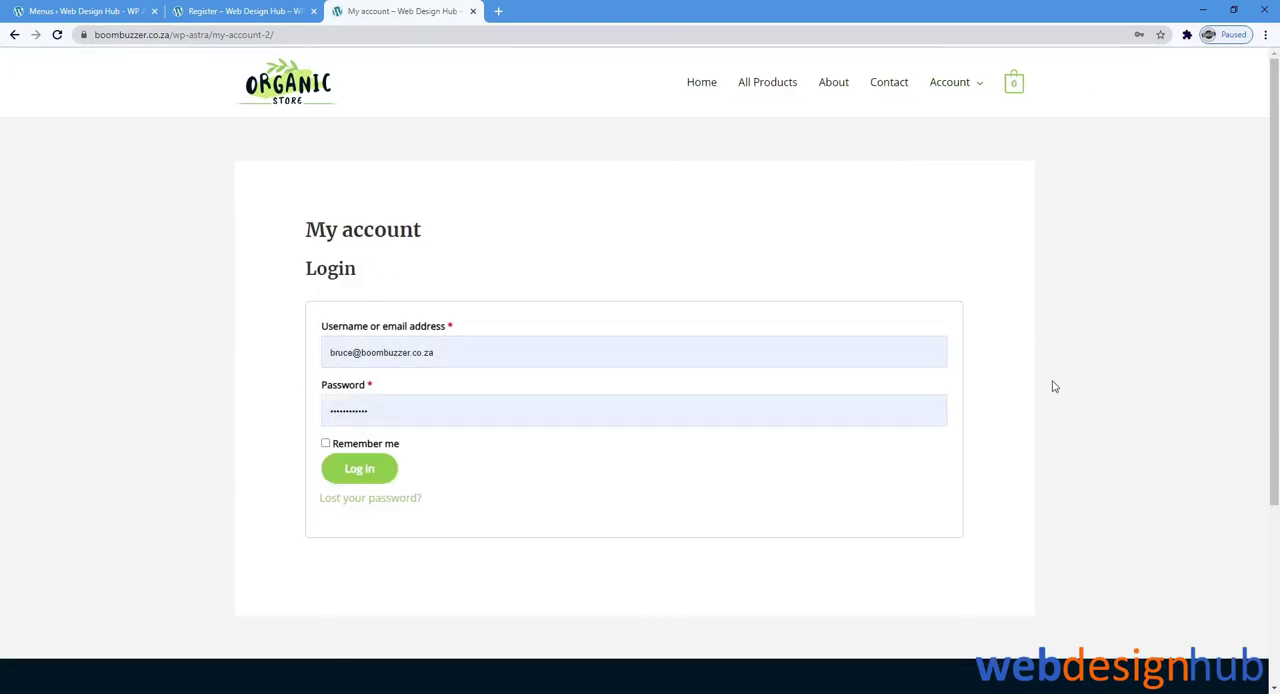
mouse_move(896, 576)
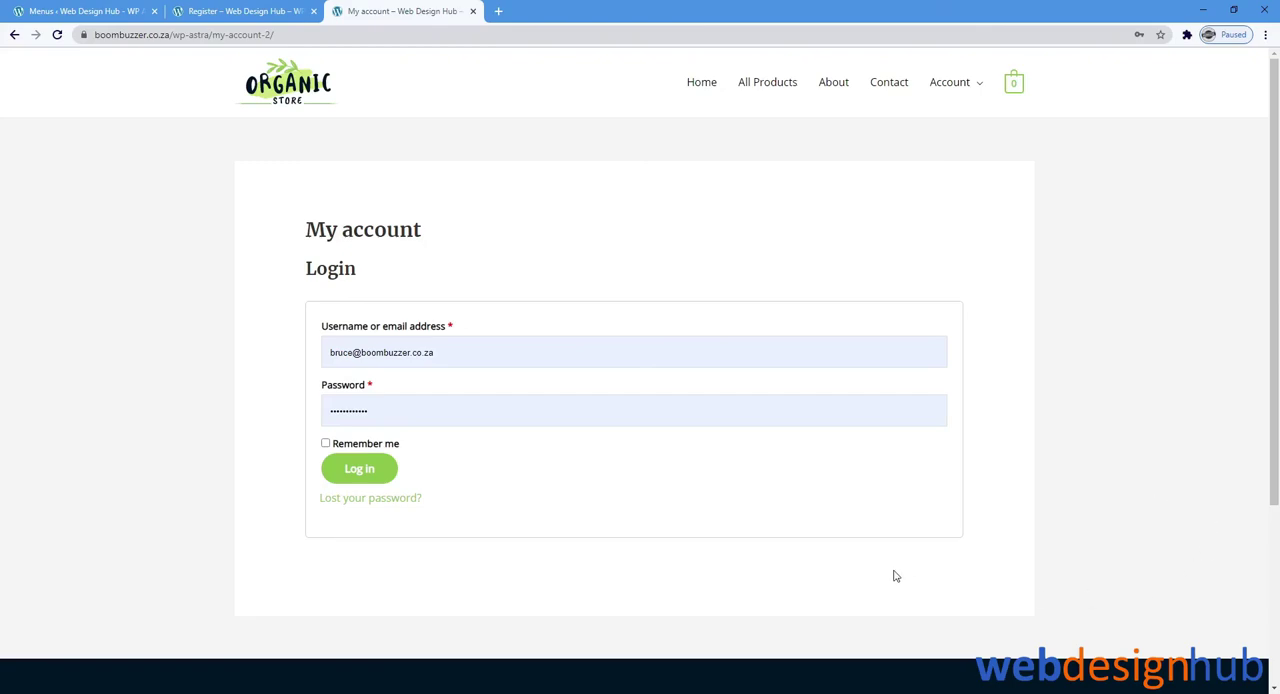
mouse_move(668, 122)
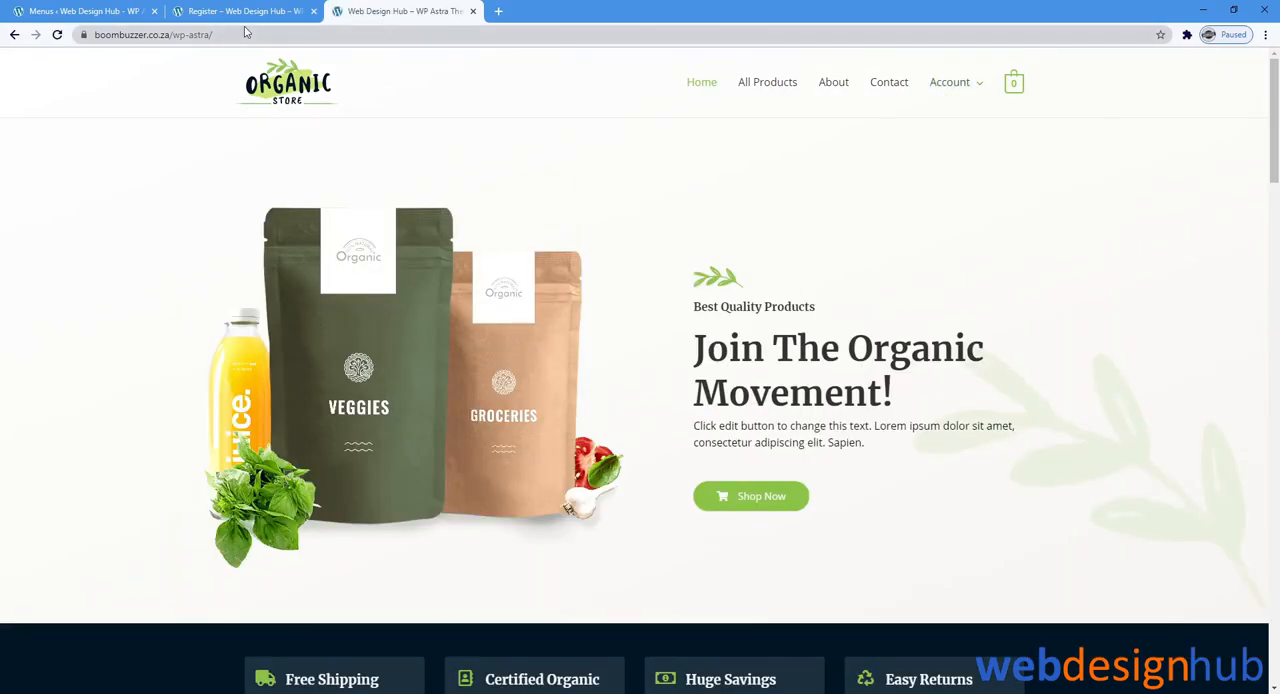
click(80, 12)
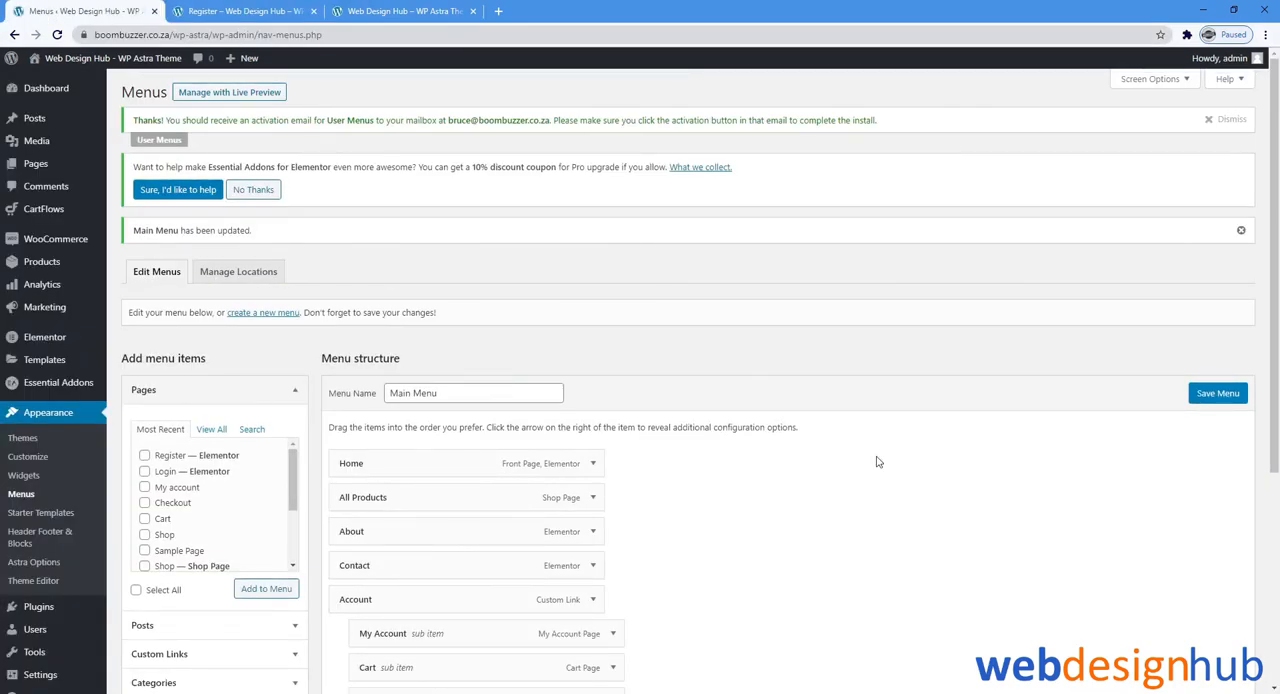